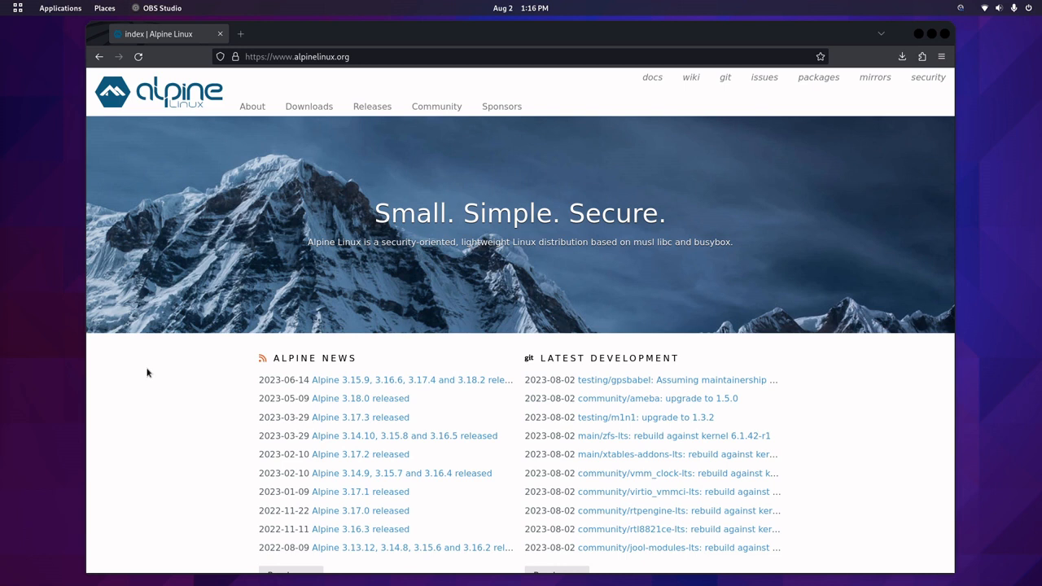
pyautogui.moveTo(388, 331)
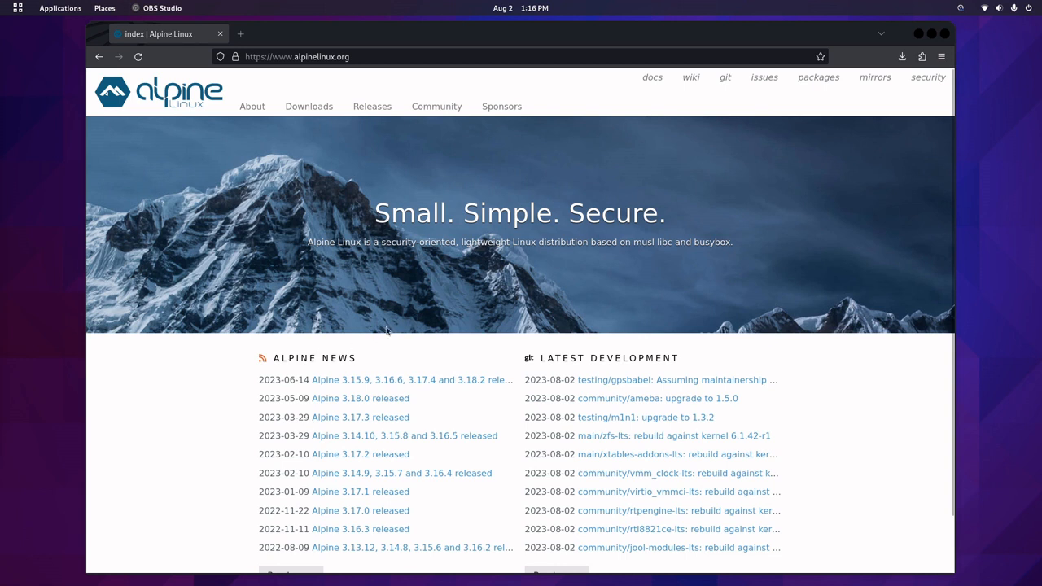
pyautogui.moveTo(361, 131)
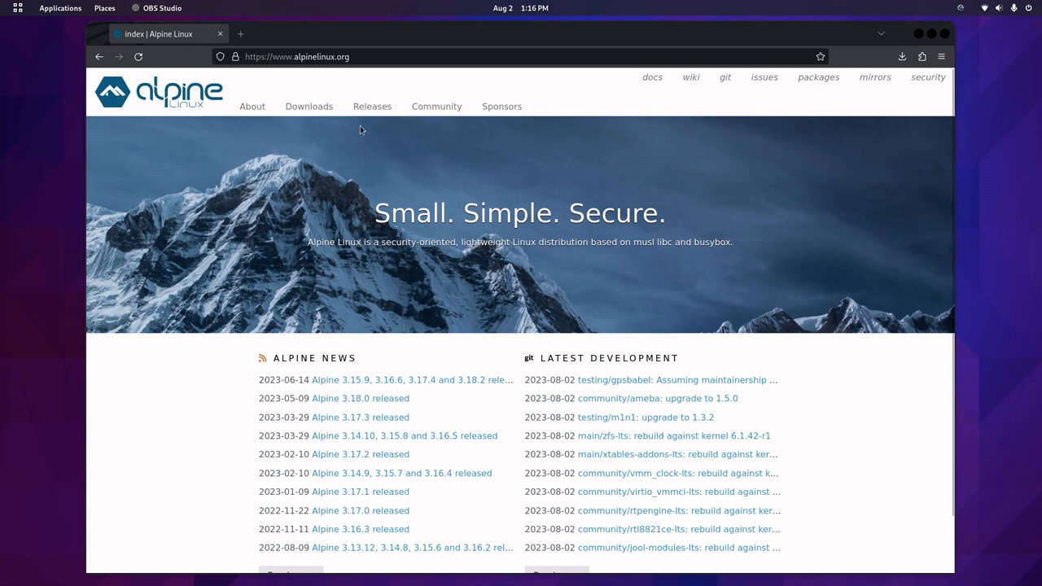
pyautogui.moveTo(372, 189)
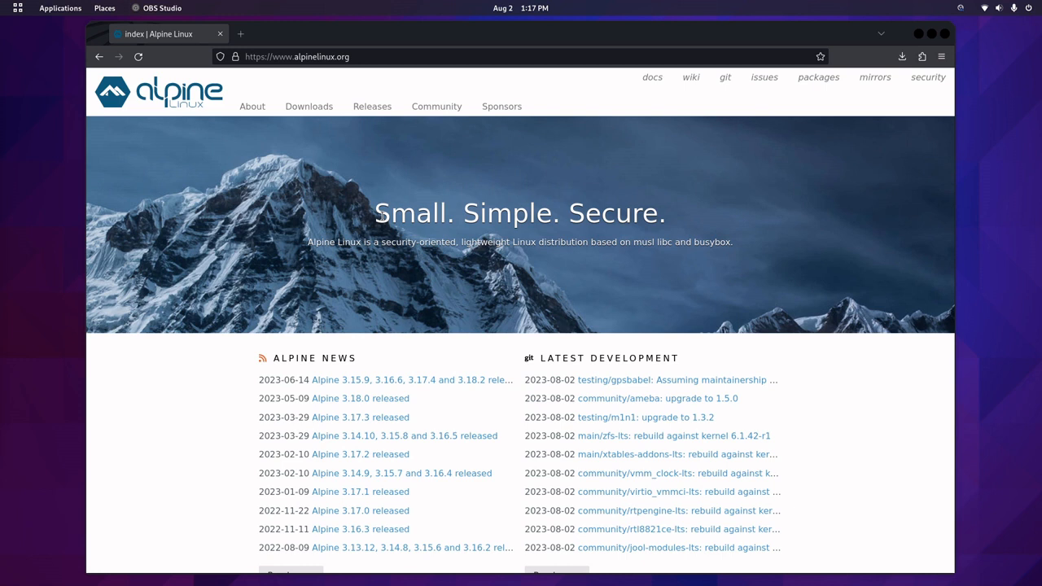
pyautogui.moveTo(873, 58)
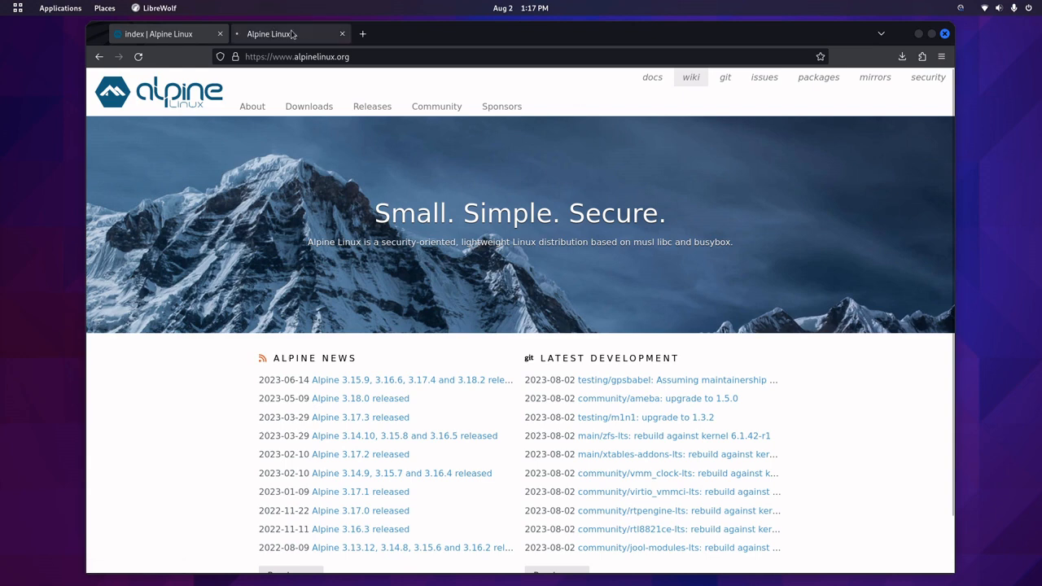
# Step: Download the Standard x86_64 Alpine ISO from the Alpine downloads page
pyautogui.click(309, 106)
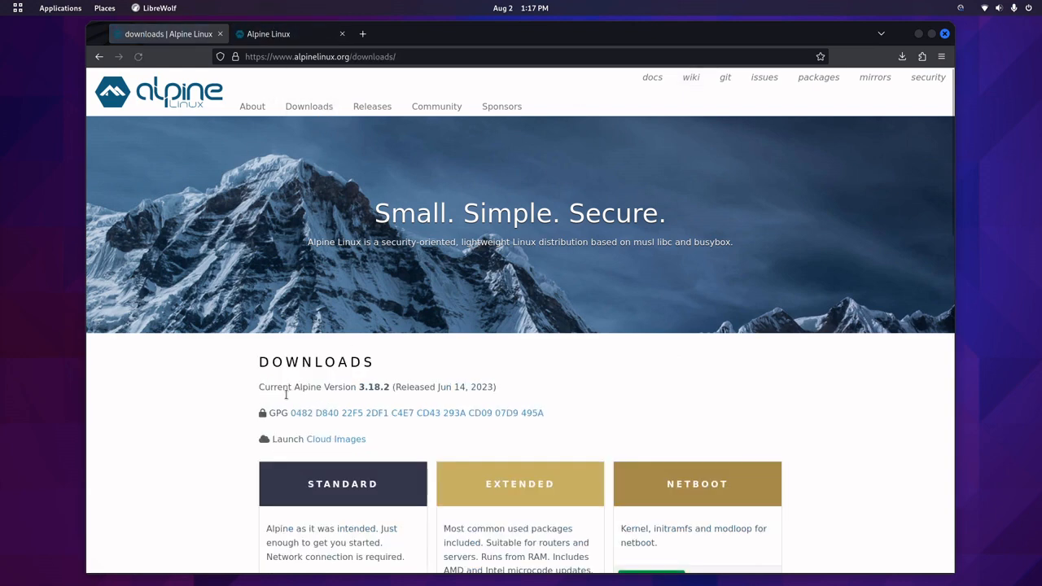
pyautogui.scroll(-3)
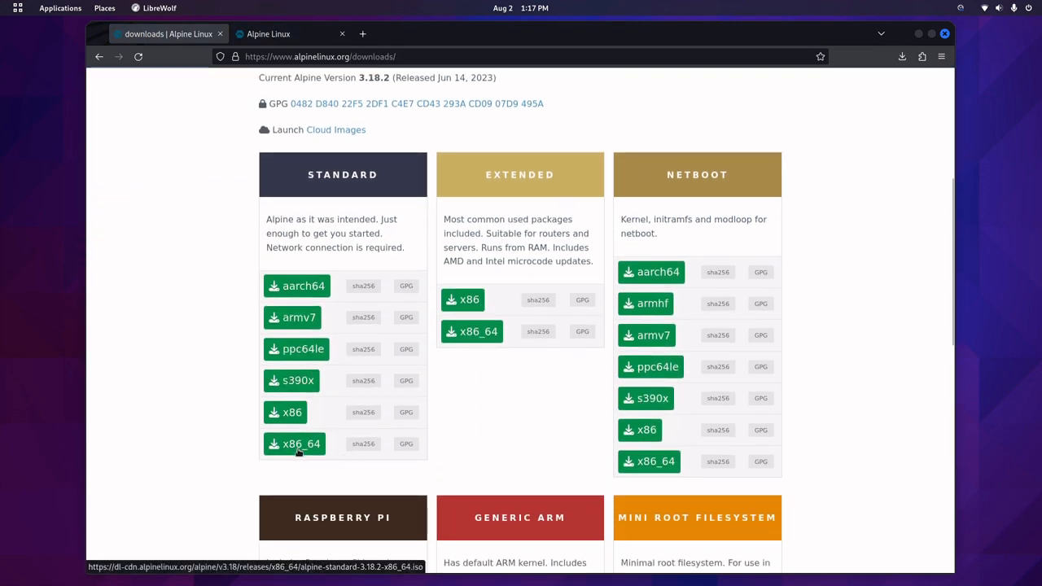
pyautogui.click(293, 443)
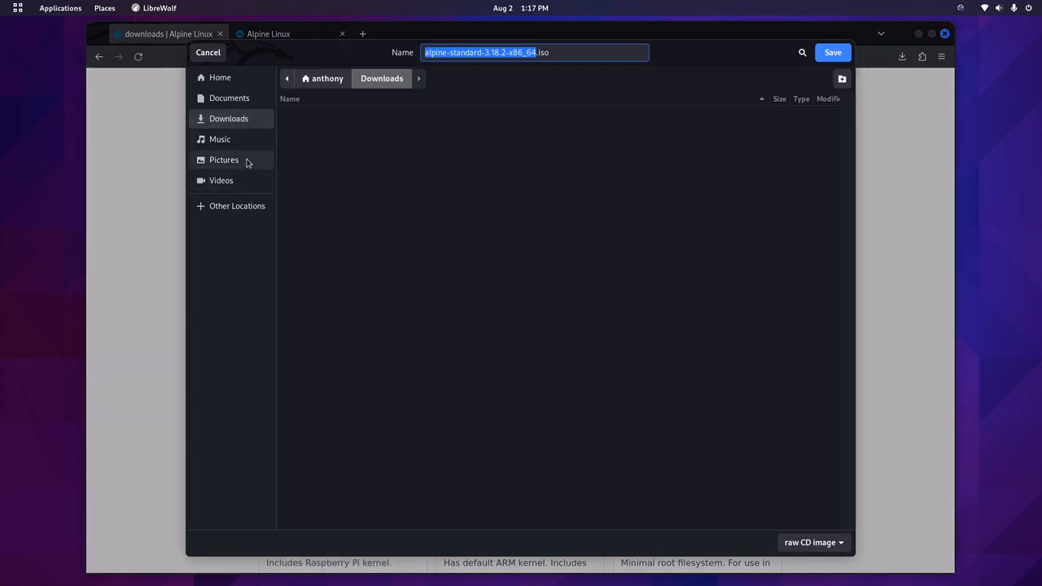
pyautogui.moveTo(833, 52)
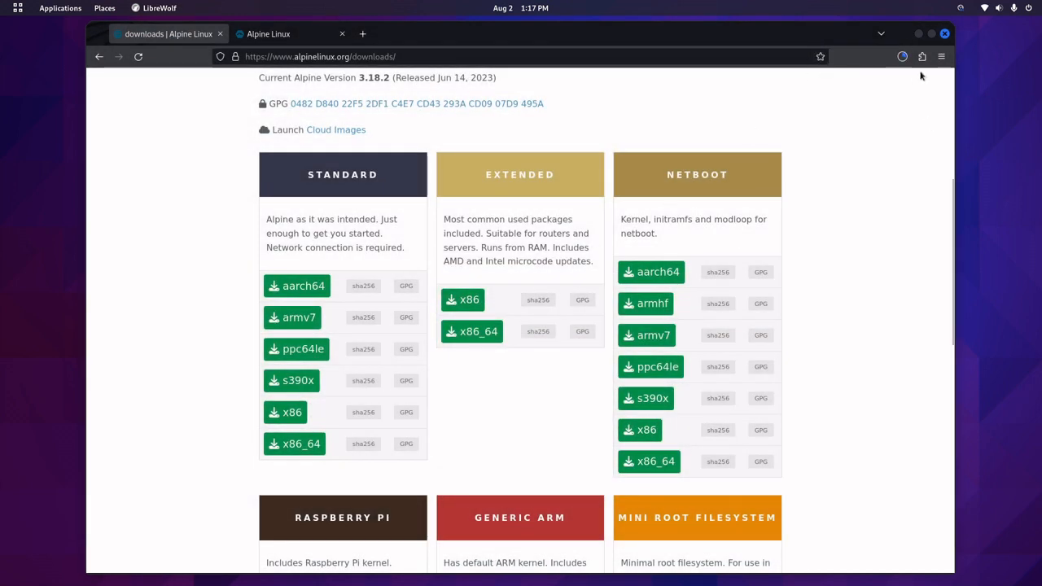
pyautogui.moveTo(189, 490)
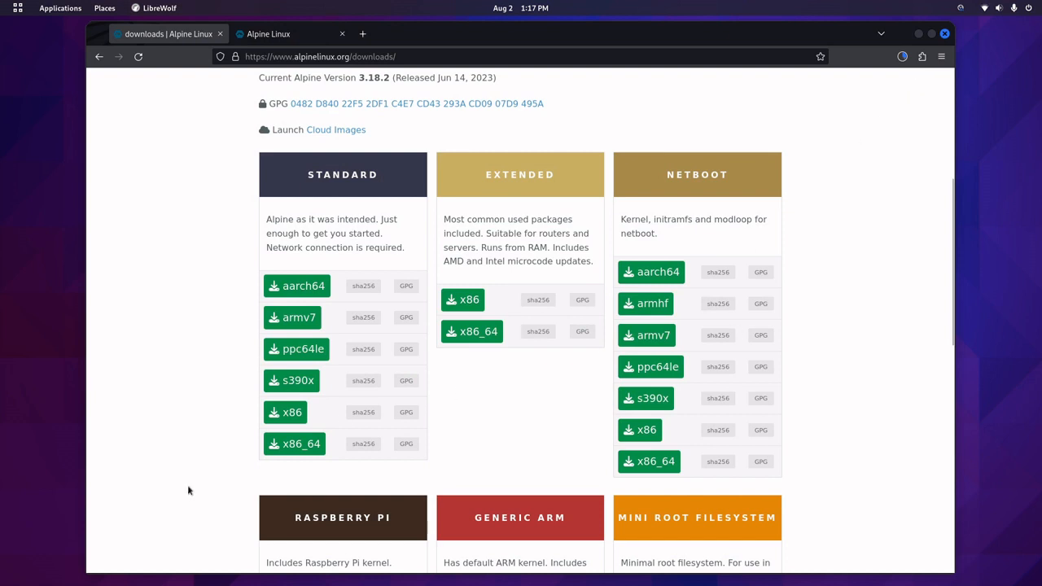
pyautogui.moveTo(362, 433)
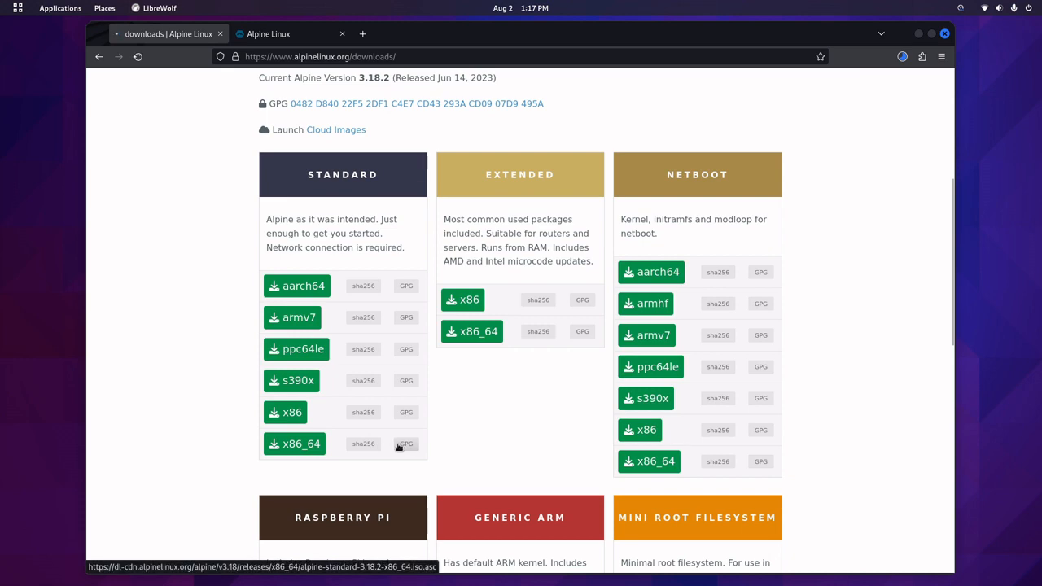
# Step: Download the ISO's GPG signature (.asc) file into Downloads
pyautogui.click(406, 443)
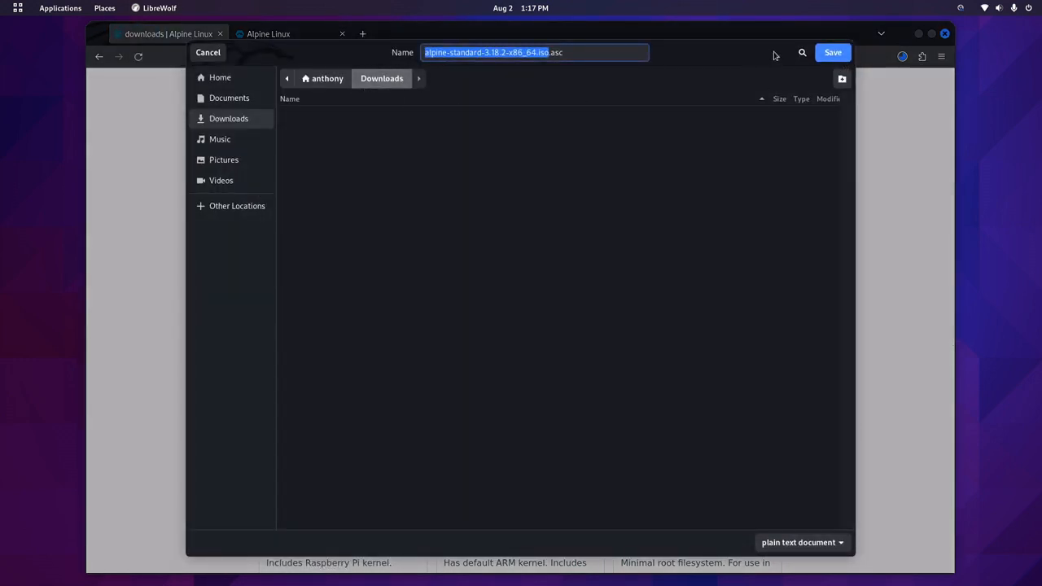
pyautogui.click(208, 52)
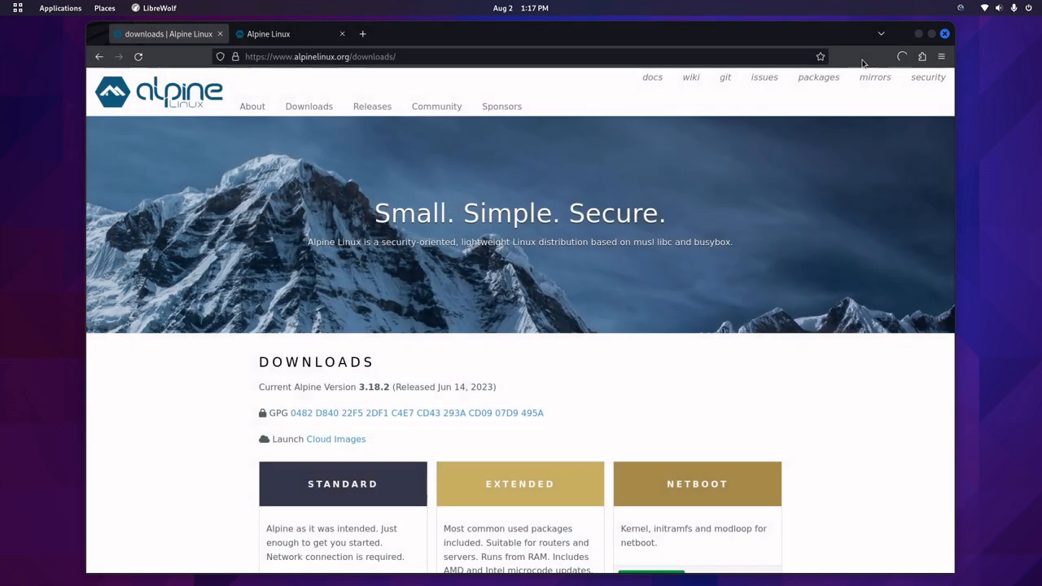
pyautogui.click(903, 56)
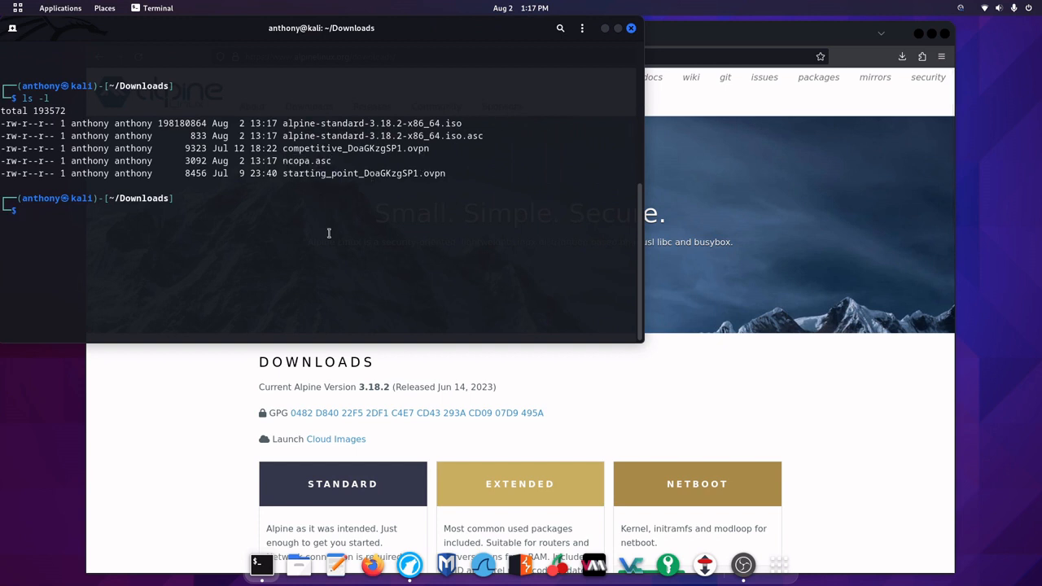
# Step: Import the Alpine signing key from ncopa.asc with gpg --import
pyautogui.write('GPG --import')
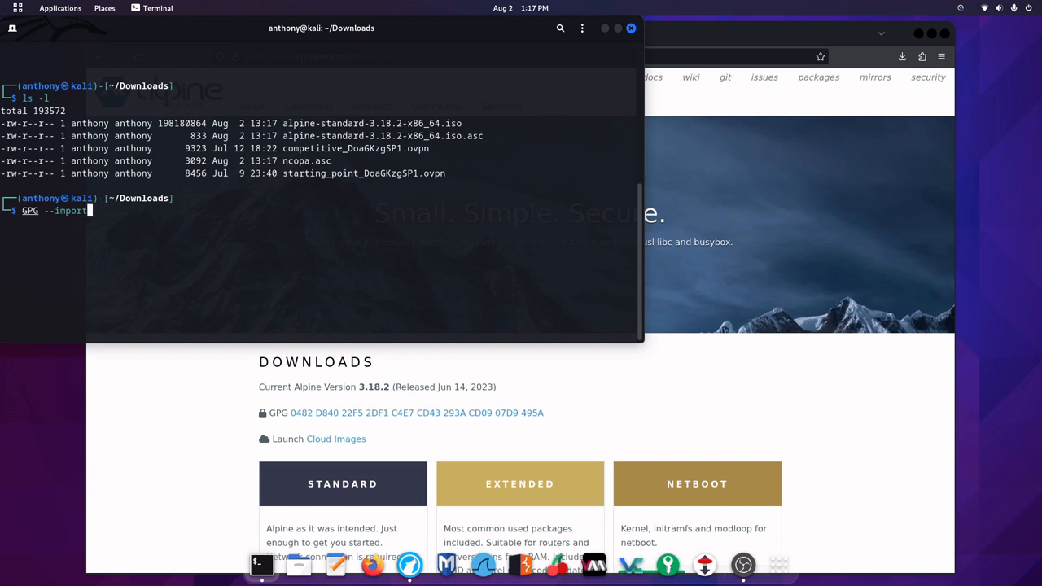
pyautogui.press('Return')
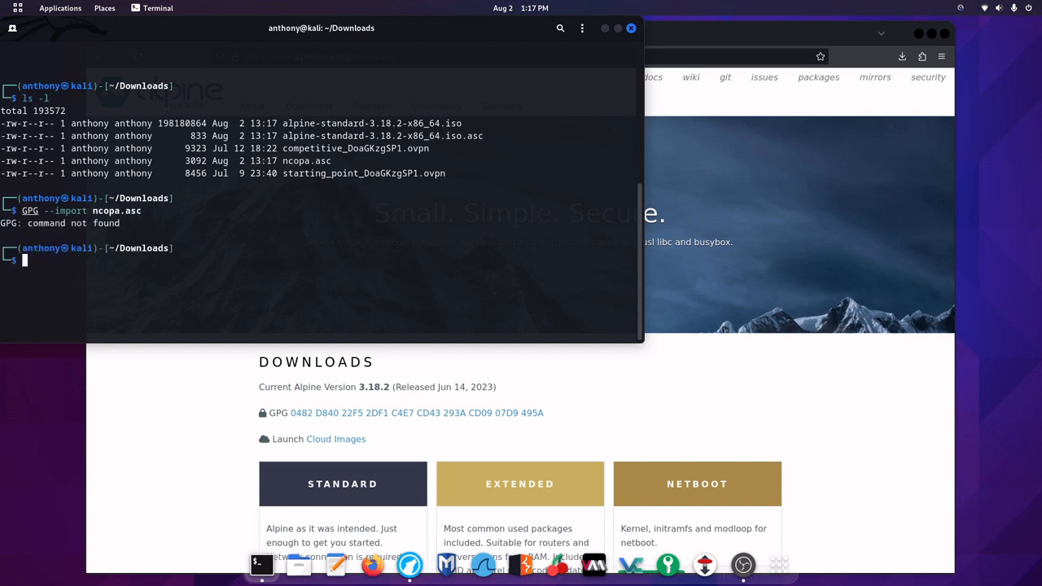
pyautogui.write('GPG --import ncopa.asc')
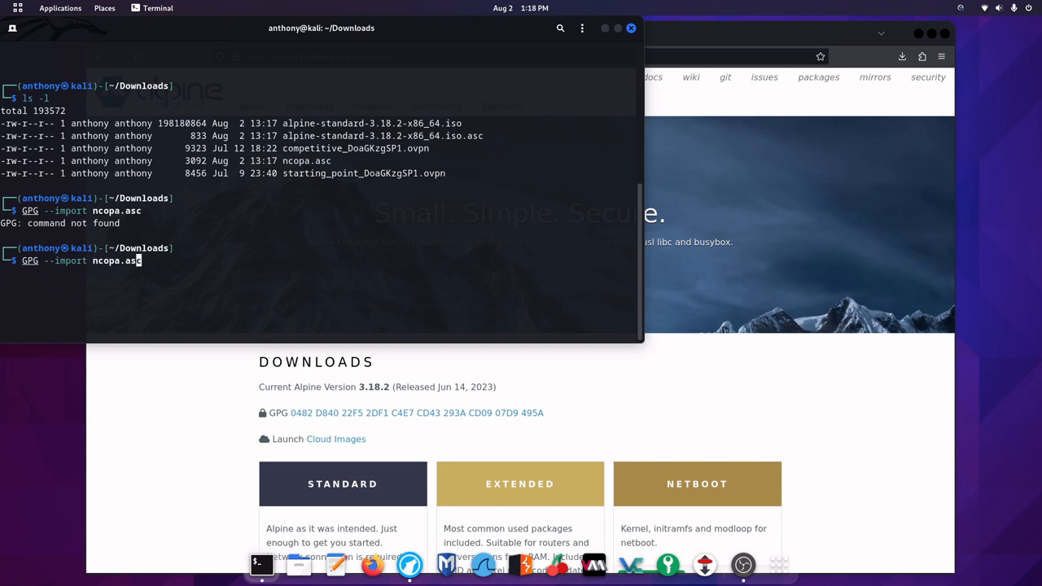
pyautogui.press('Return')
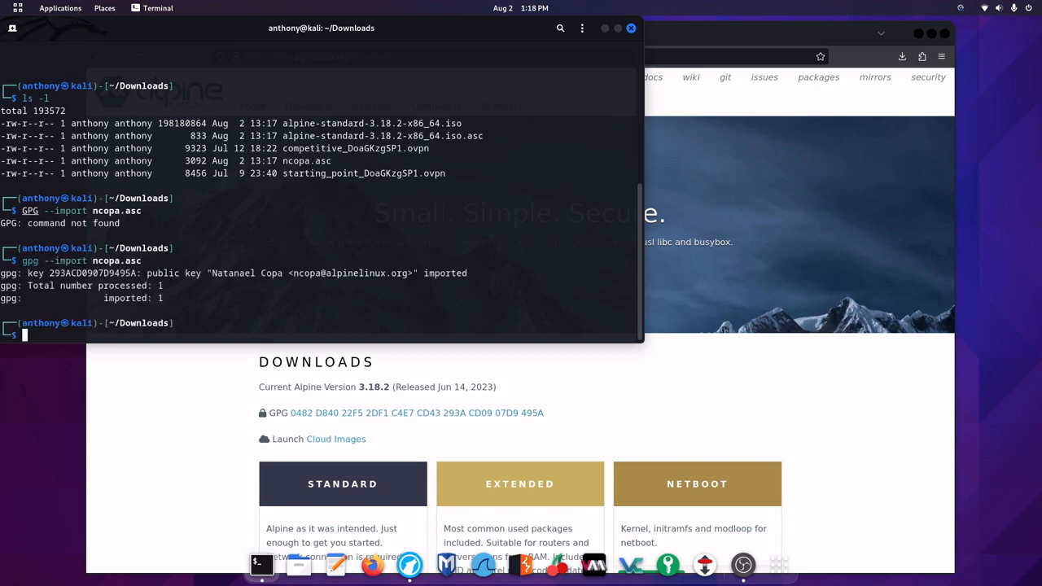
pyautogui.press('ctrl+l')
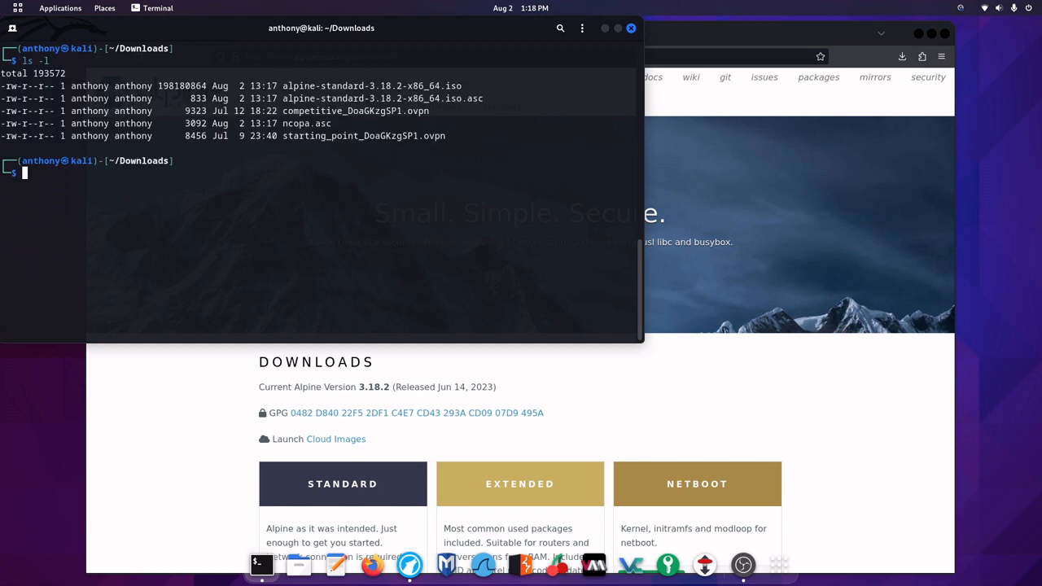
pyautogui.moveTo(329, 202)
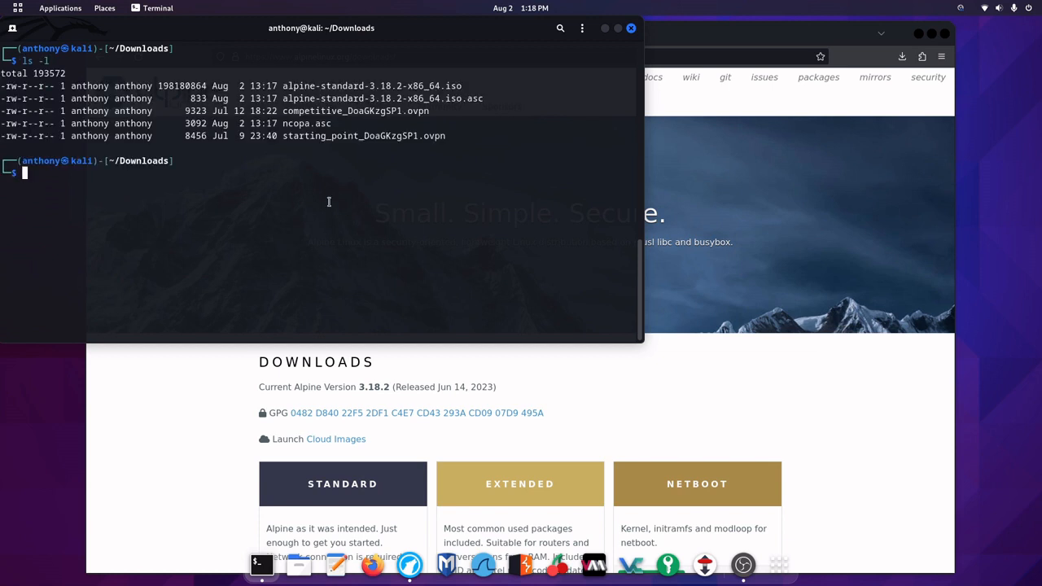
# Step: Run gpg --verify on the Alpine ISO against its .asc signature
pyautogui.write('gpg --verify veracrypt-1.25.9-setup.tar.bz2.sig veracrypt-1.25.9-setup.tar.bz2')
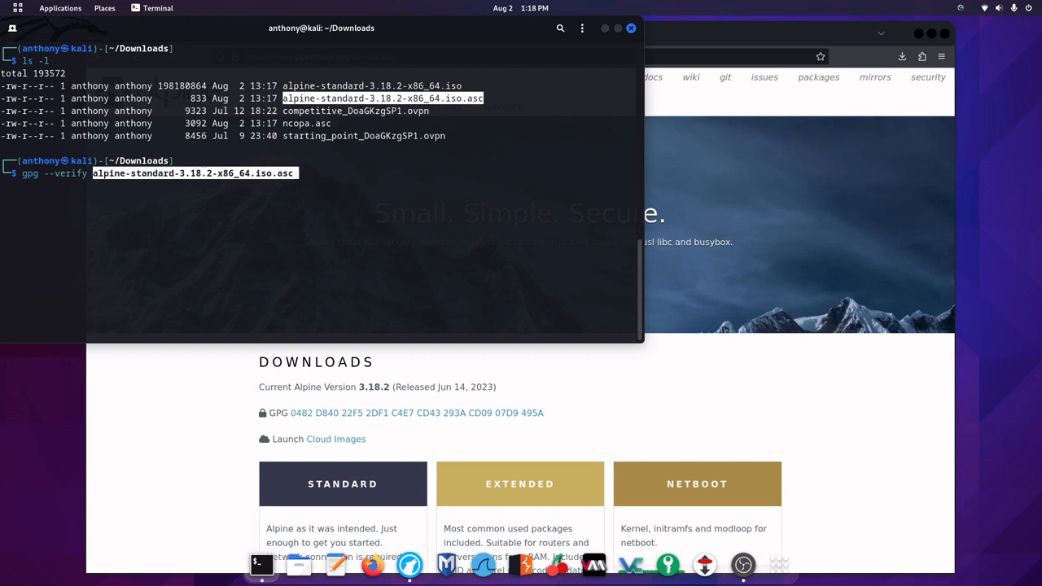
pyautogui.write('a')
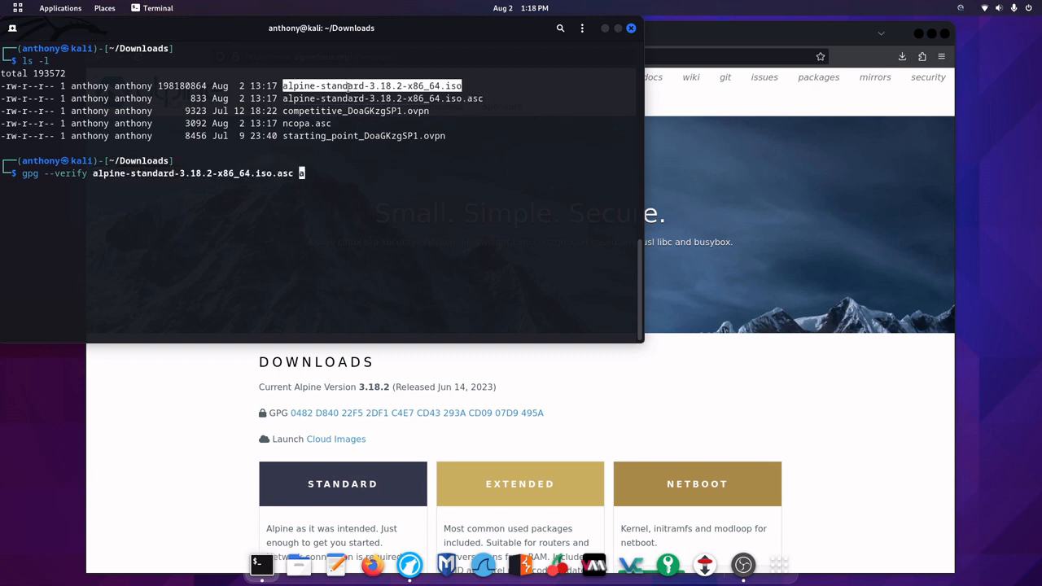
pyautogui.press('Return')
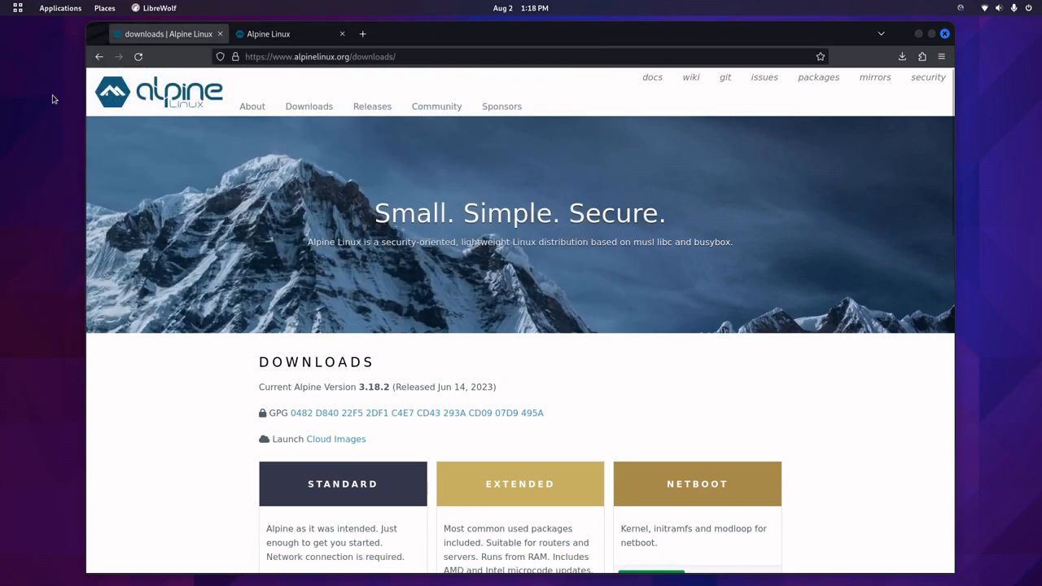
pyautogui.moveTo(616, 557)
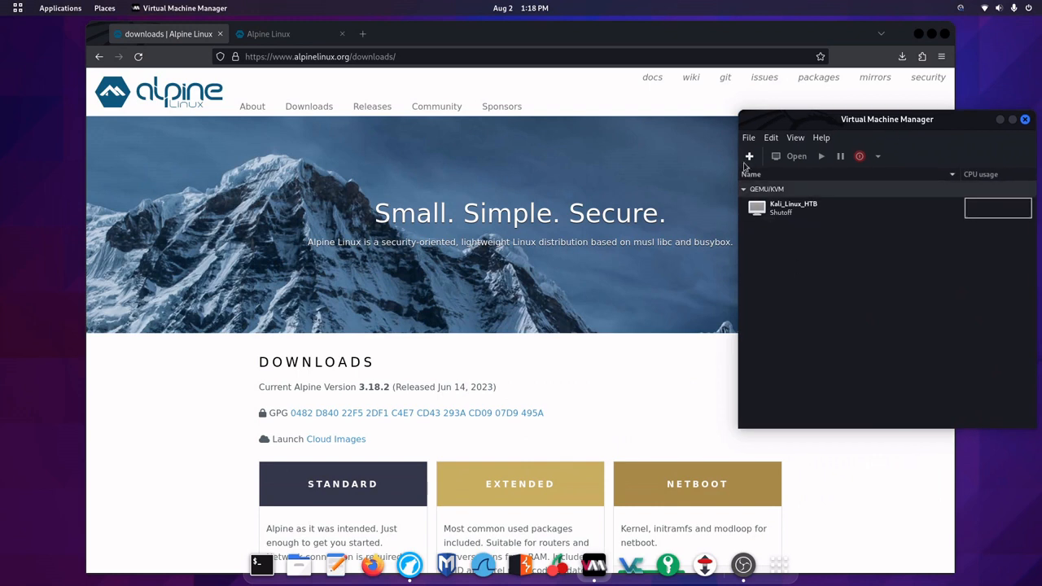
# Step: Start the New VM wizard with local install media as the method
pyautogui.click(750, 157)
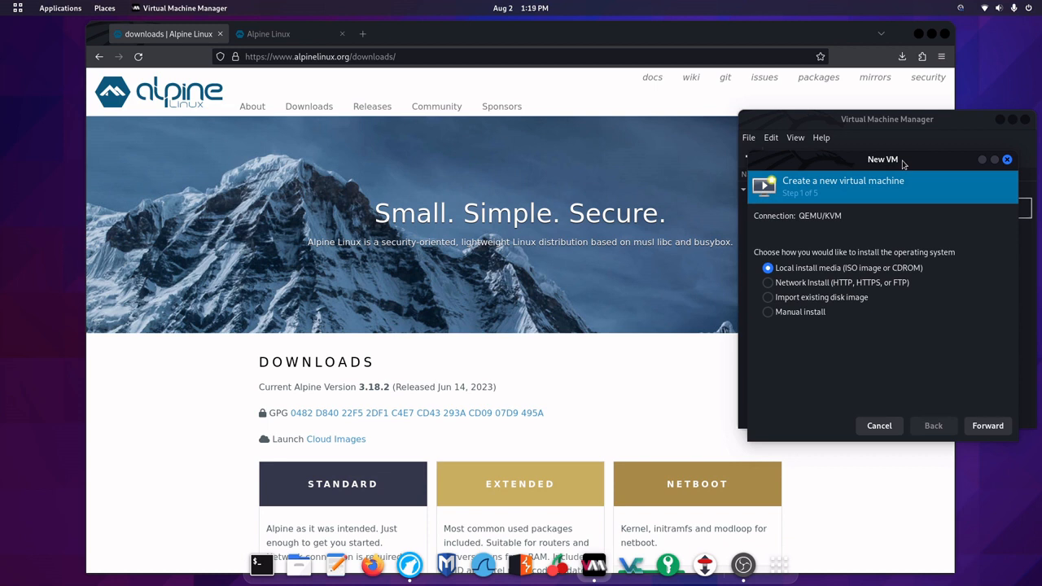
pyautogui.moveTo(878, 290)
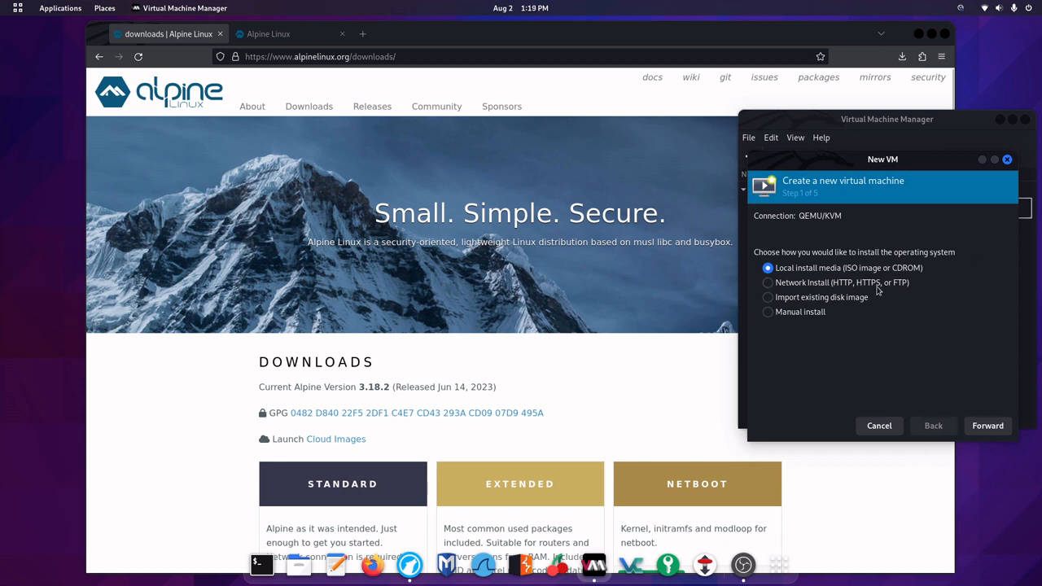
# Step: Advance to install media selection and begin choosing a storage pool target folder
pyautogui.click(987, 425)
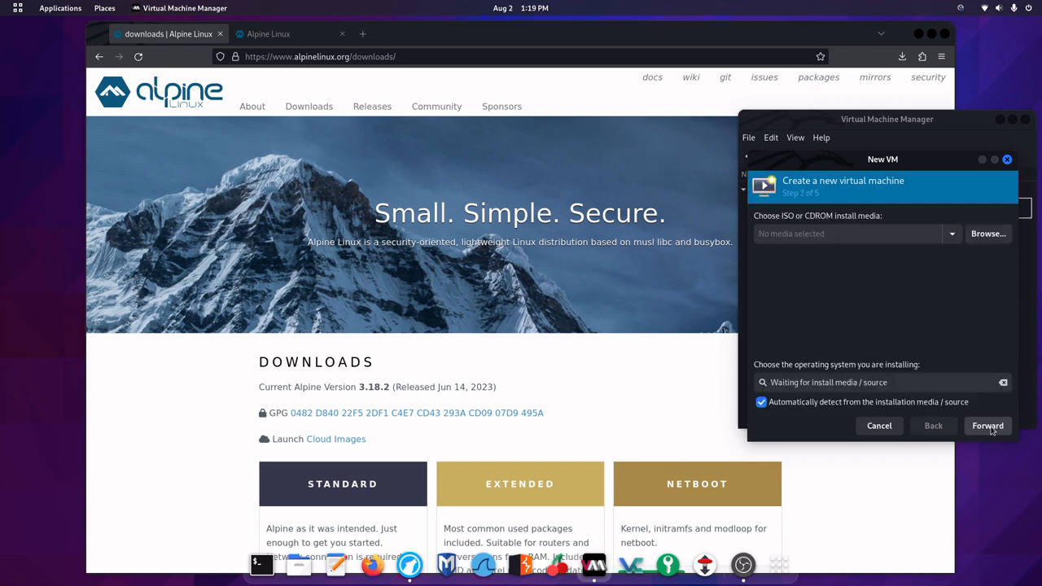
pyautogui.click(987, 235)
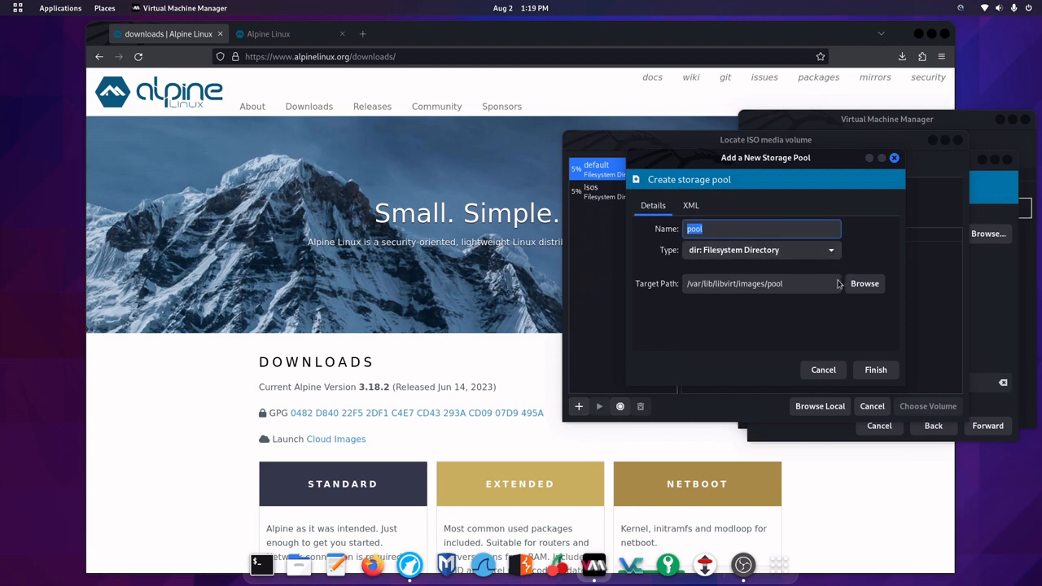
pyautogui.click(865, 284)
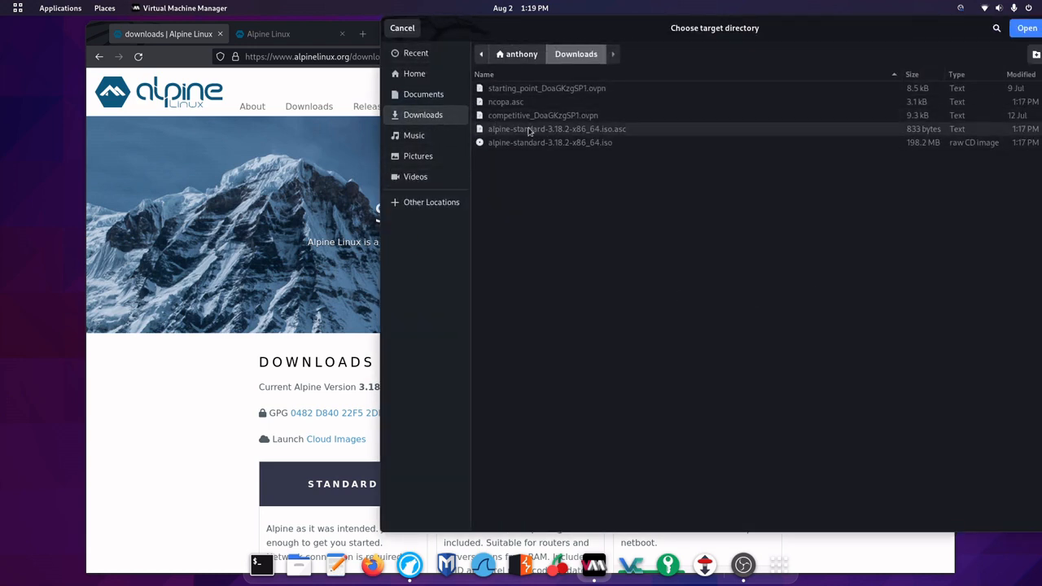
pyautogui.moveTo(530, 155)
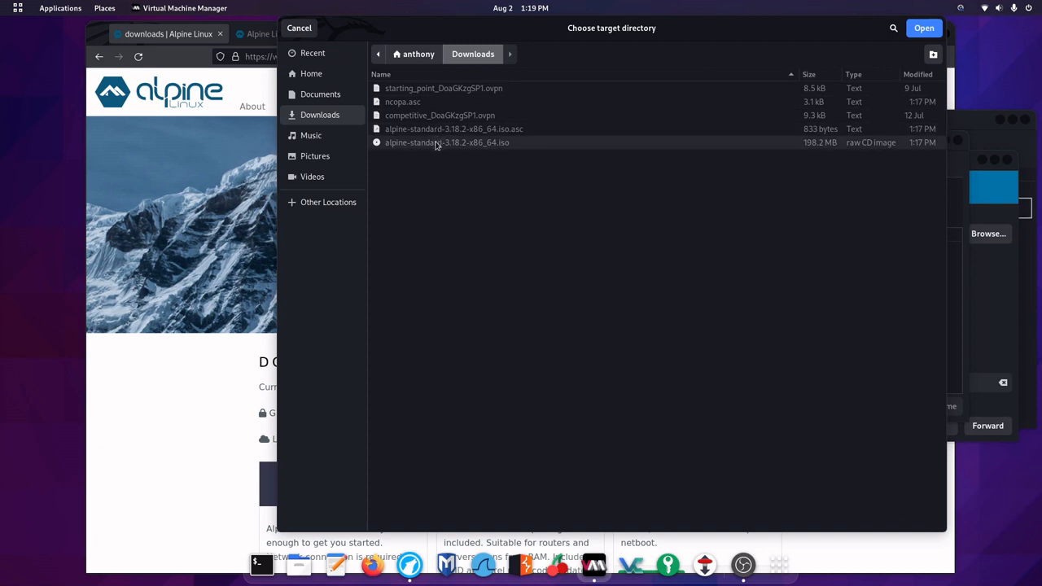
pyautogui.moveTo(403, 101)
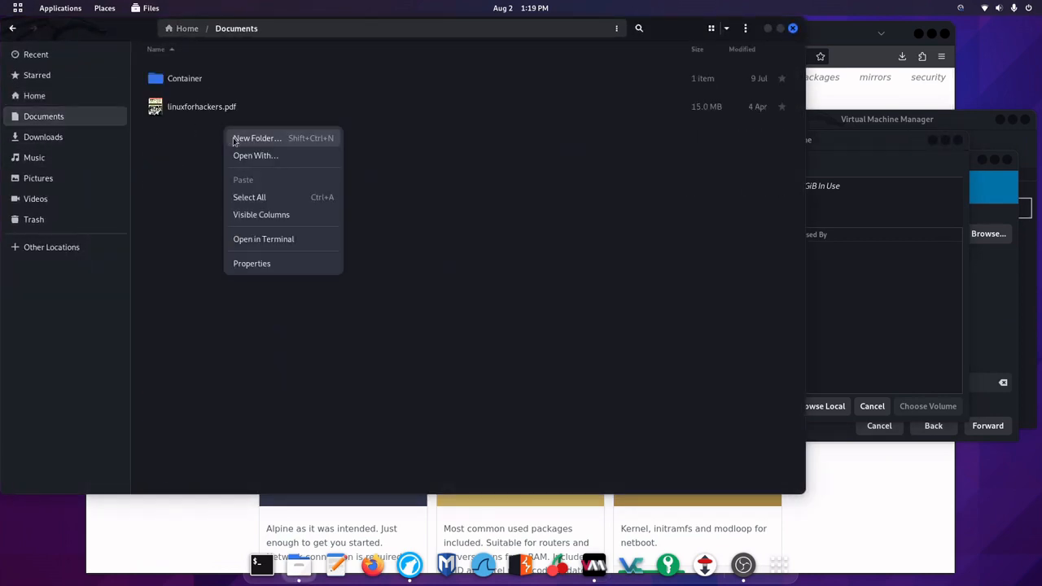
# Step: Create a new folder named VMTemplates inside Documents
pyautogui.click(257, 137)
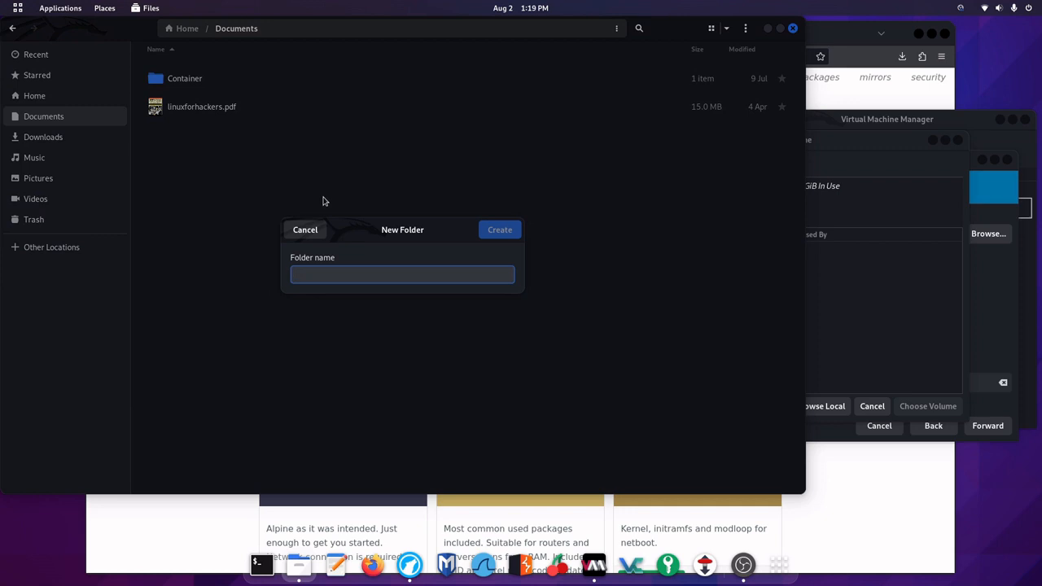
pyautogui.write('VMTemplate')
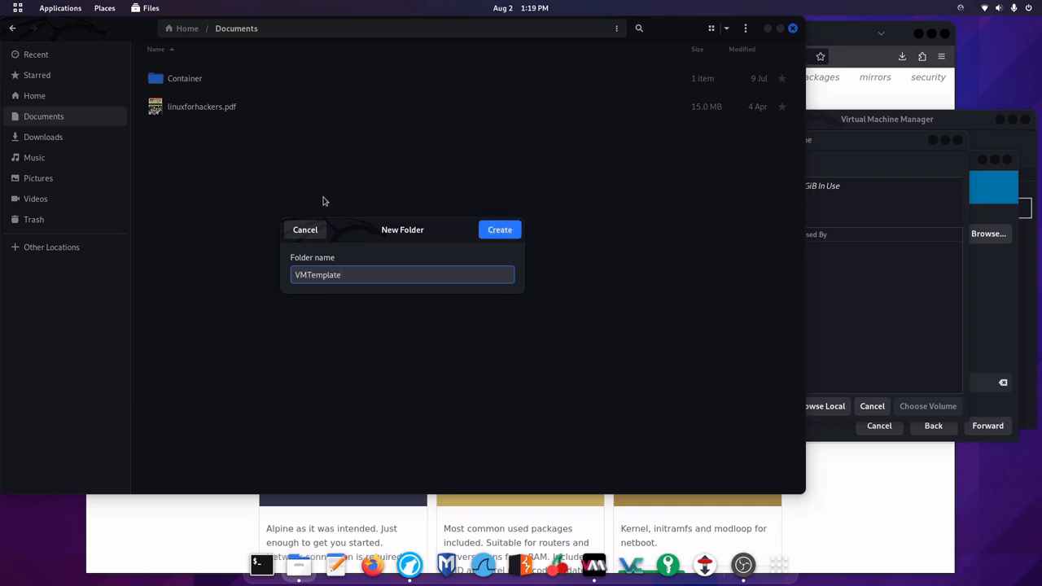
pyautogui.click(498, 229)
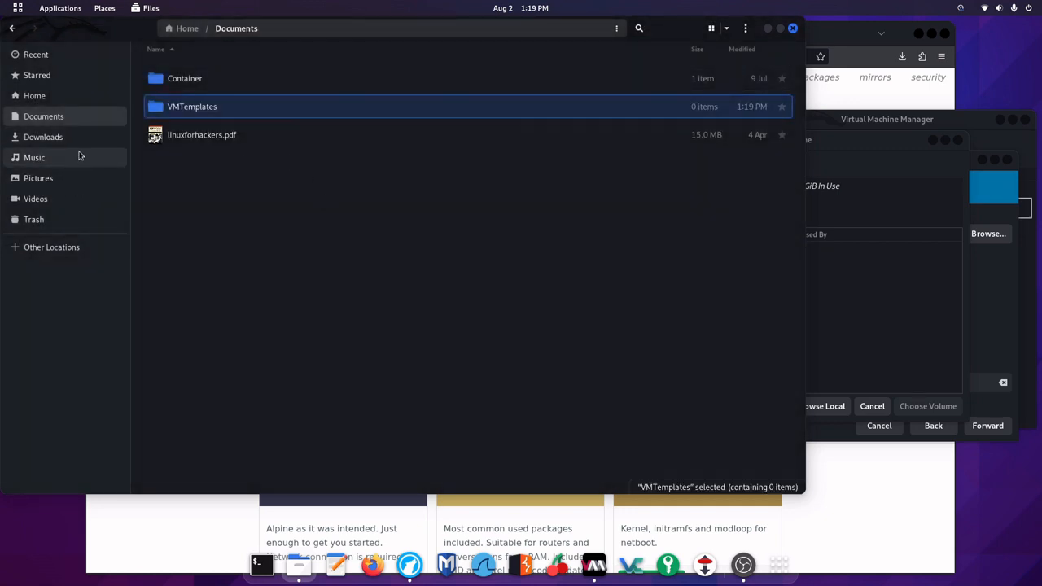
# Step: Select the alpine-standard ISO in the Downloads folder
pyautogui.click(42, 137)
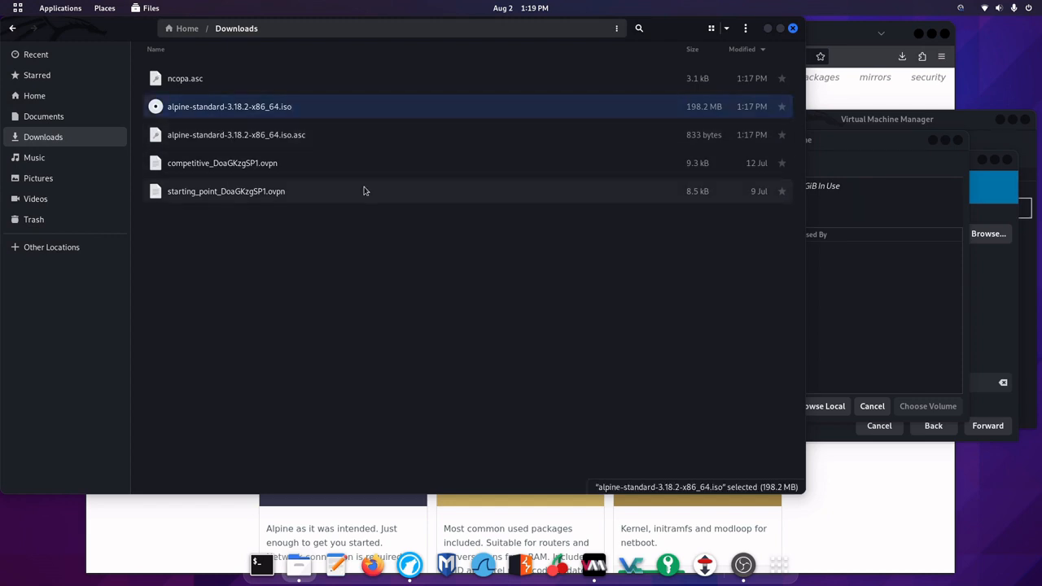
pyautogui.click(42, 115)
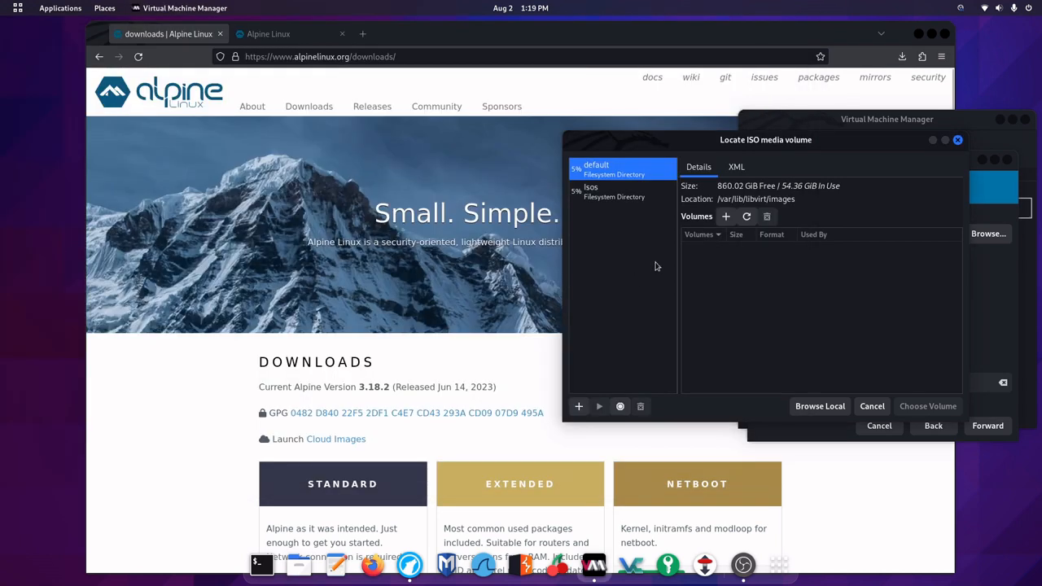
pyautogui.moveTo(599, 407)
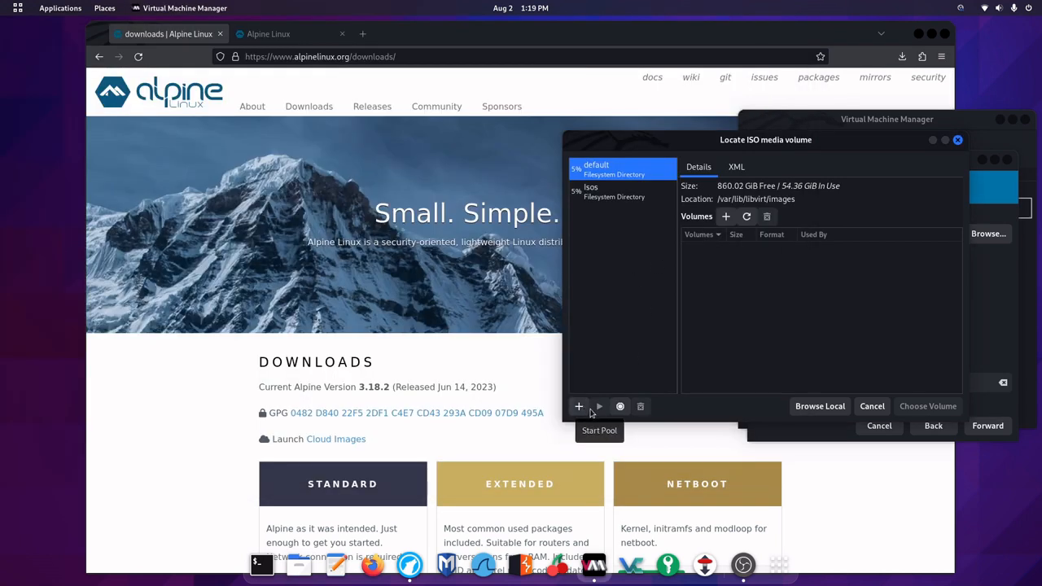
# Step: Add a storage pool pointing at Documents/VMTemplates
pyautogui.click(580, 407)
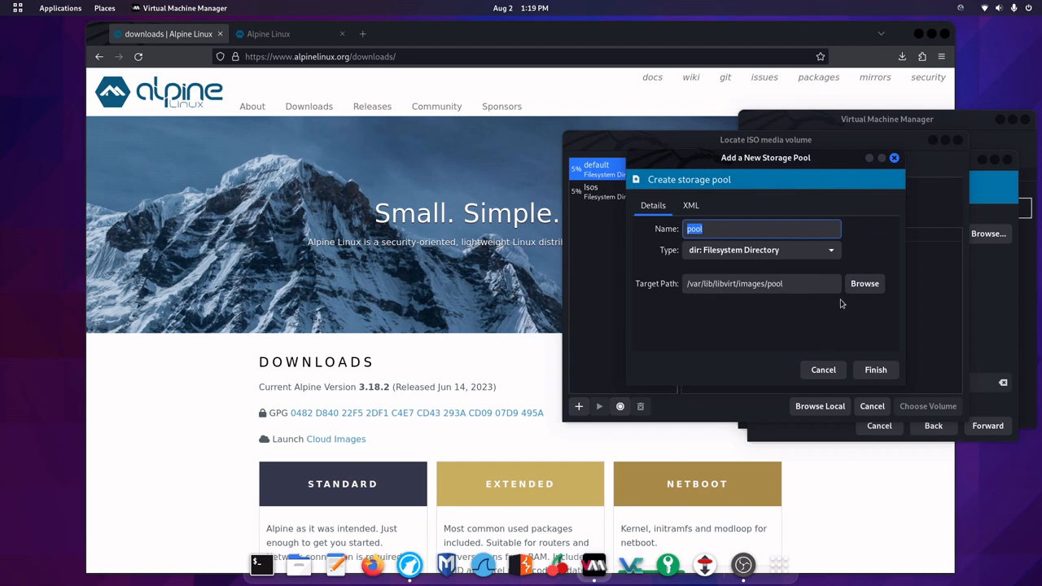
pyautogui.click(864, 283)
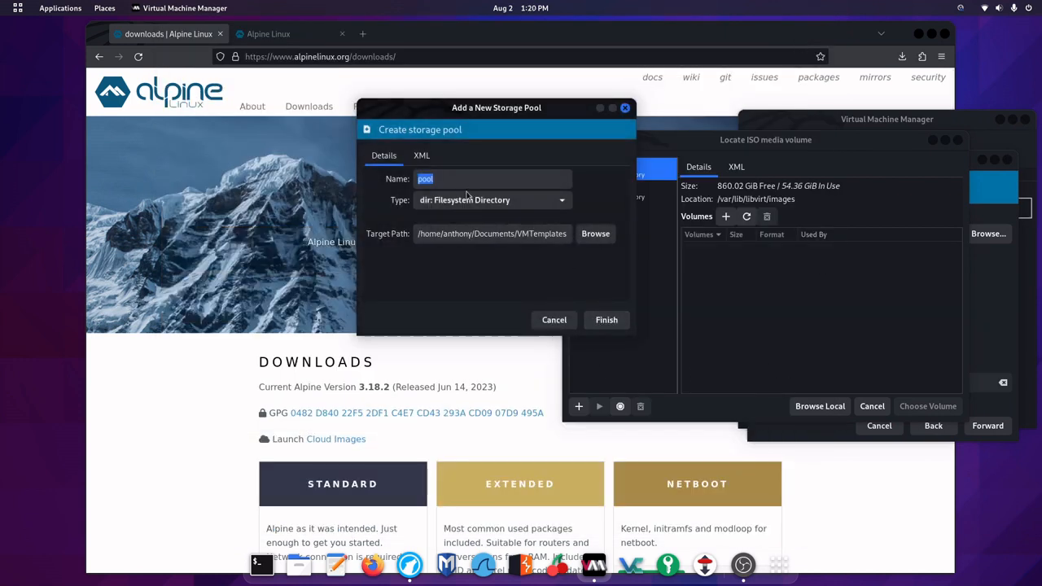
pyautogui.moveTo(507, 205)
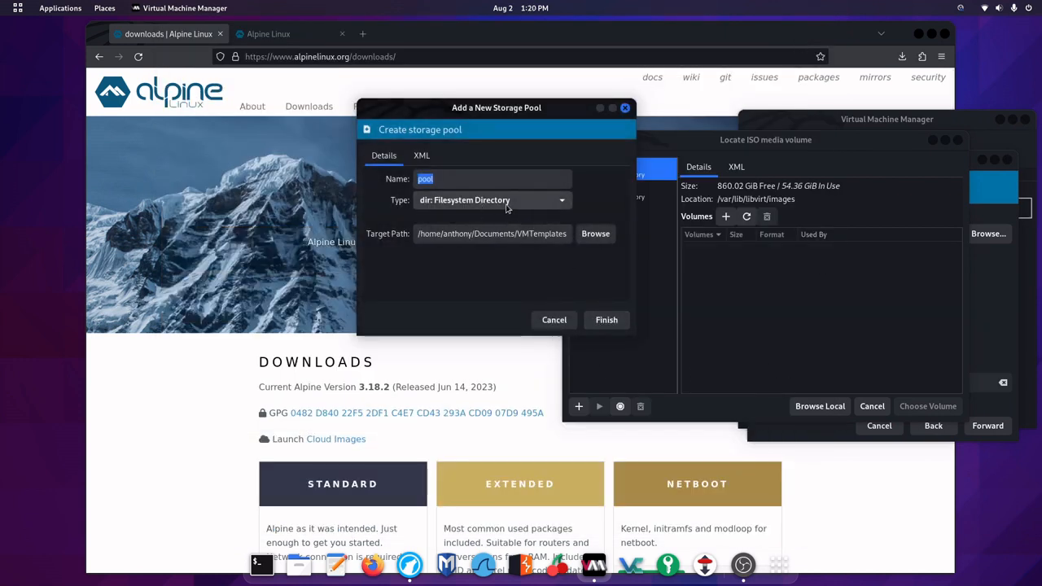
pyautogui.click(606, 319)
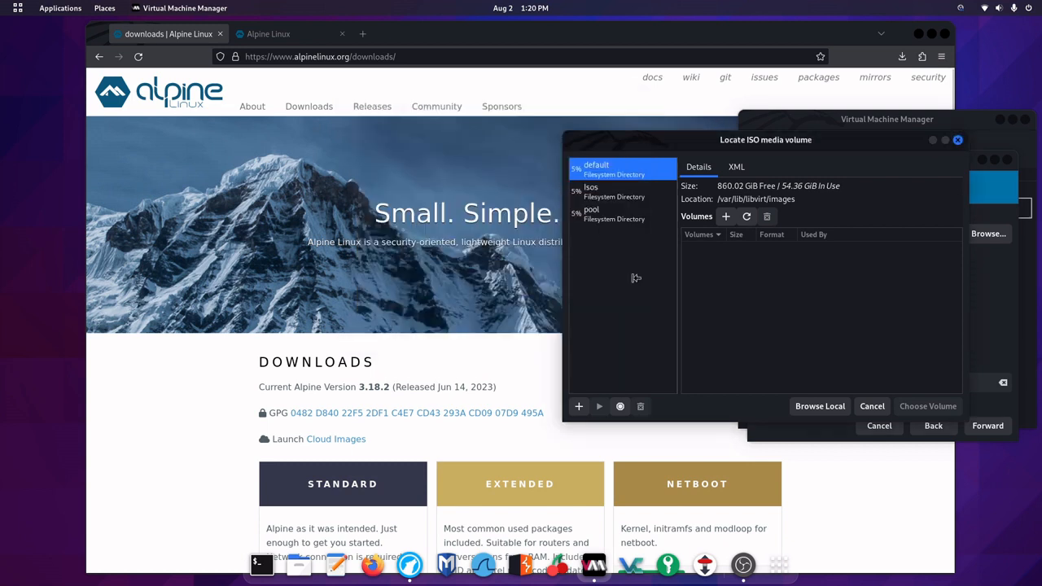
# Step: Choose the Alpine ISO volume from the new pool as install media and continue
pyautogui.click(622, 215)
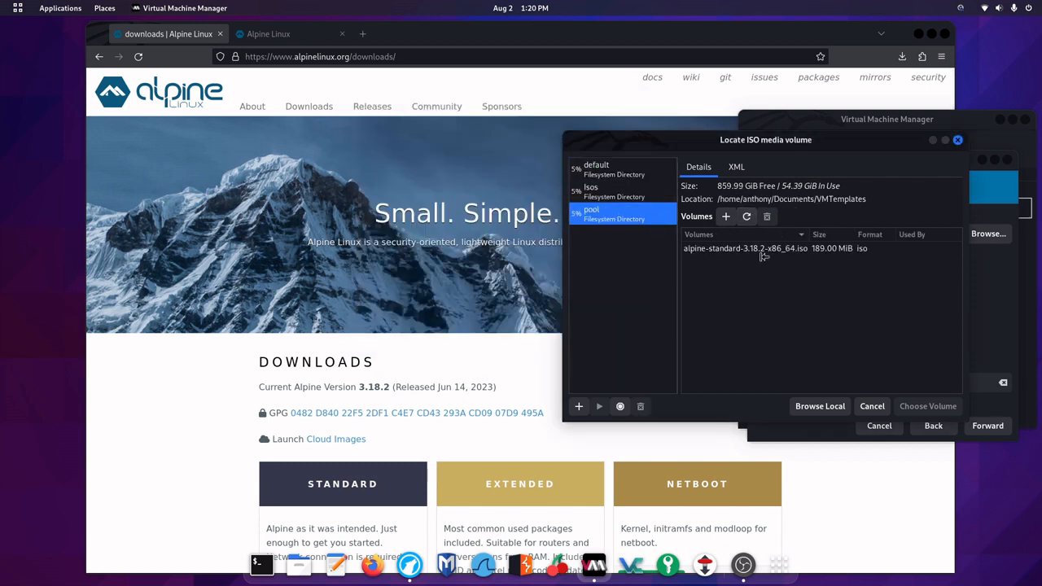
pyautogui.click(928, 405)
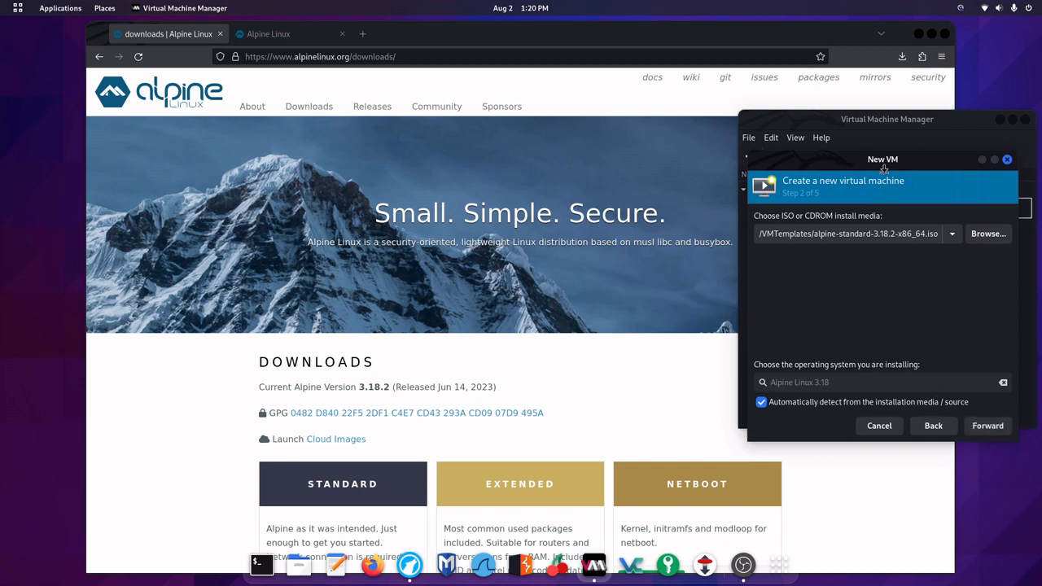
pyautogui.click(987, 425)
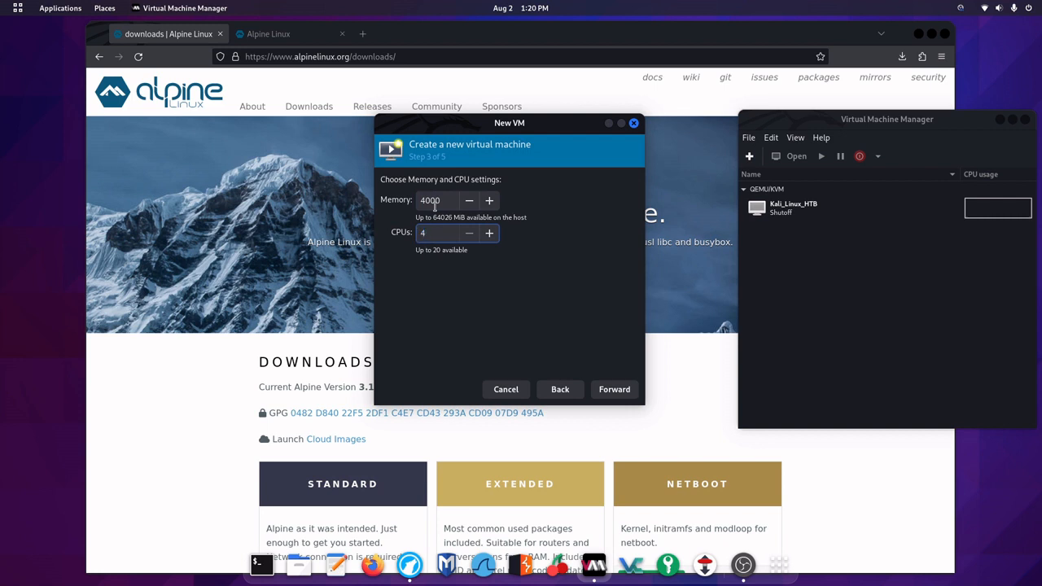
# Step: Allocate 4000 MiB of memory and 4 CPUs to the VM
pyautogui.tripleClick(440, 200)
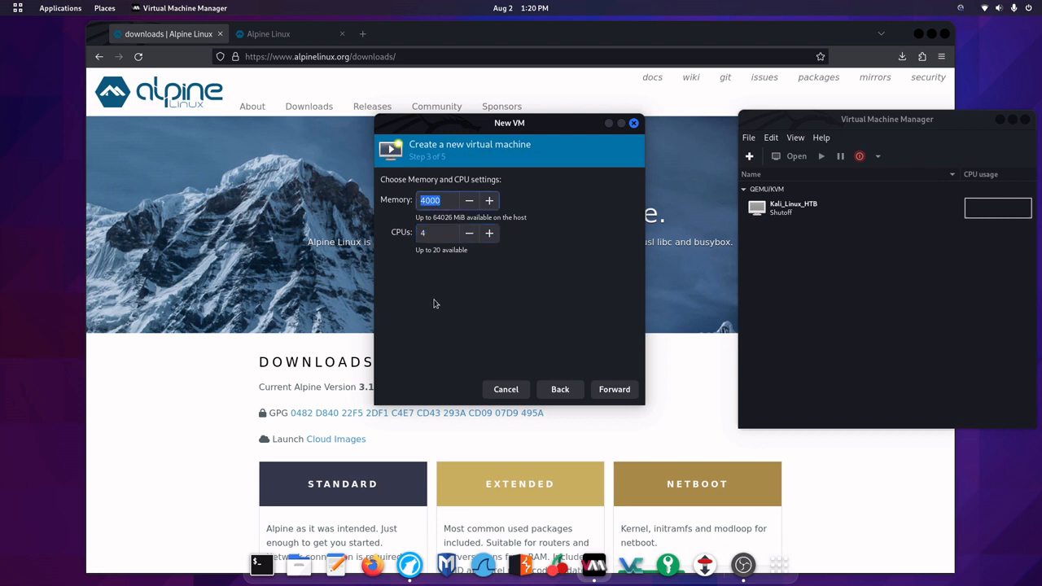
pyautogui.moveTo(578, 363)
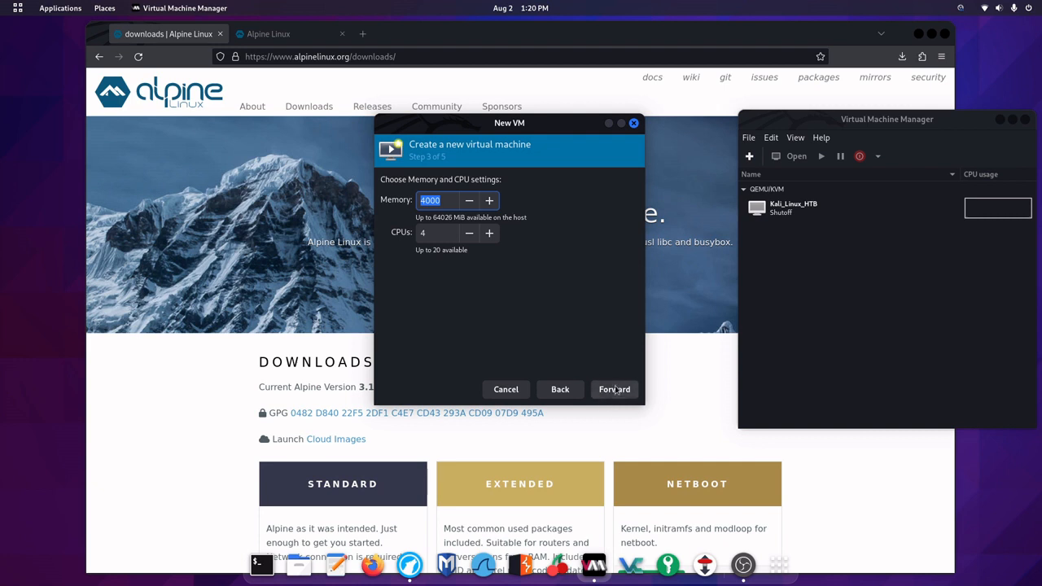
pyautogui.click(614, 389)
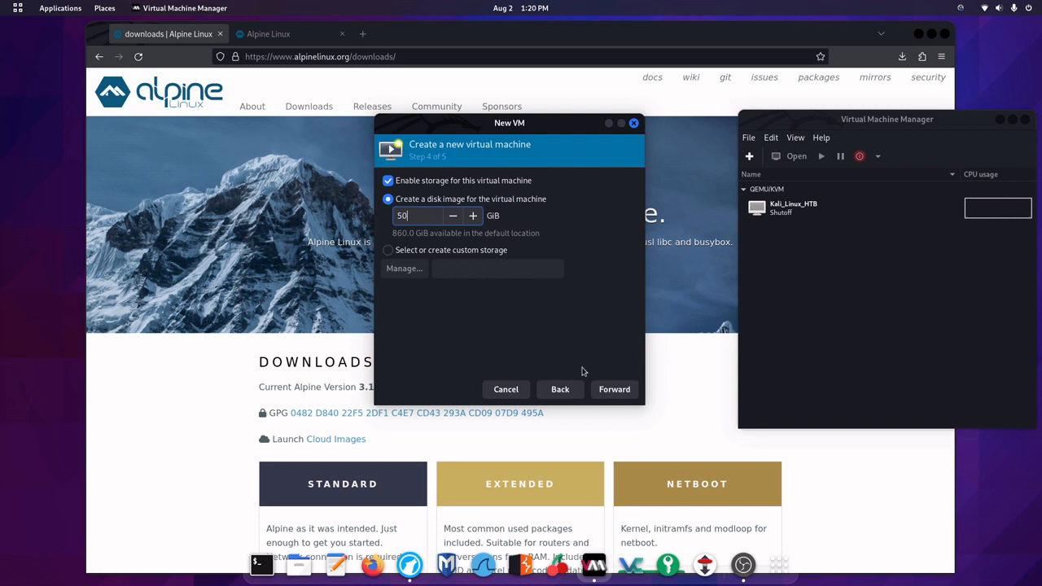
pyautogui.moveTo(613, 378)
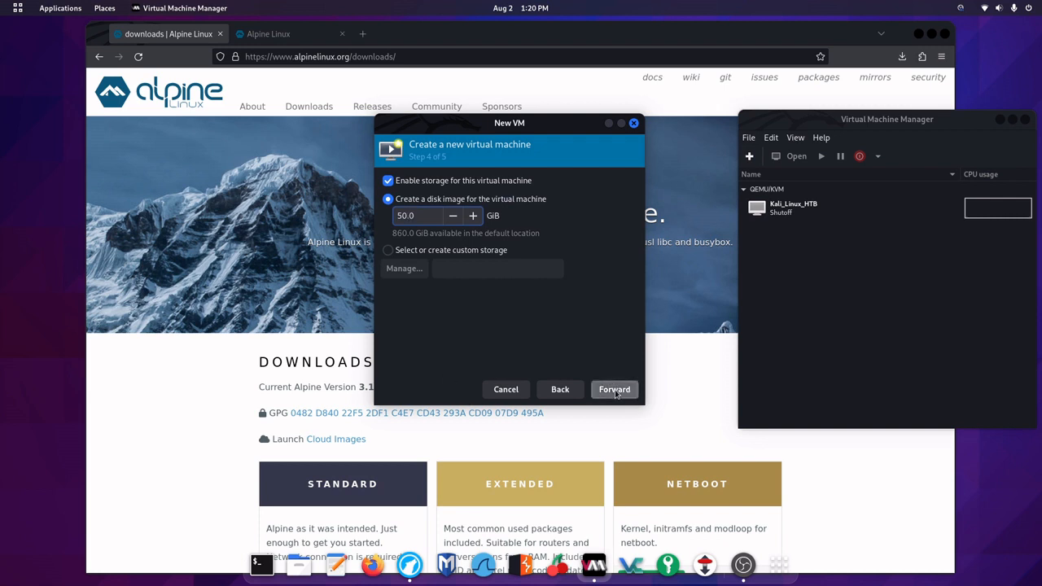
# Step: Keep the 50 GiB disk, confirm the default NAT network, and finish creating alpinelinux3.18
pyautogui.click(614, 389)
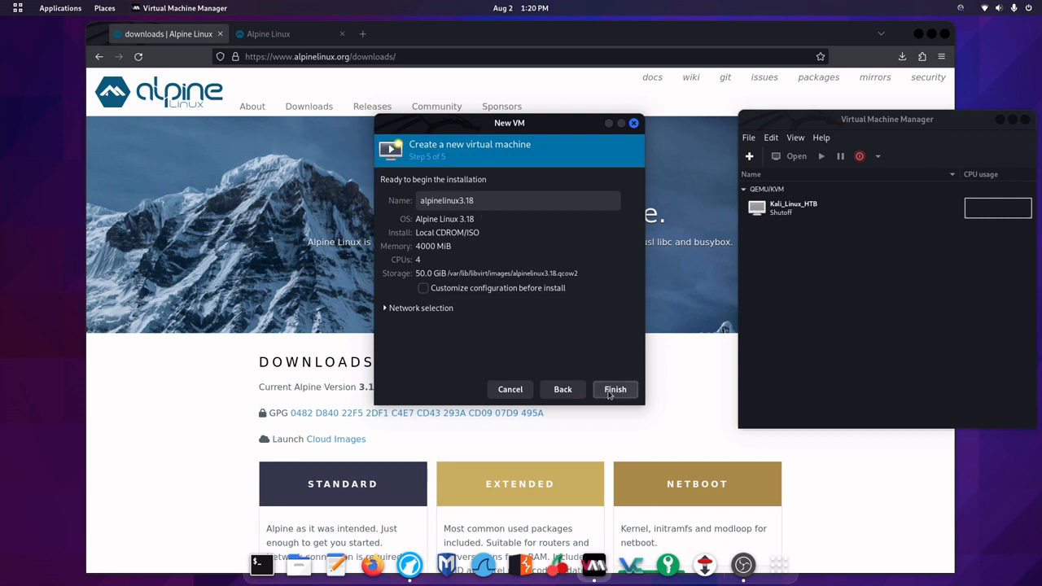
pyautogui.click(417, 308)
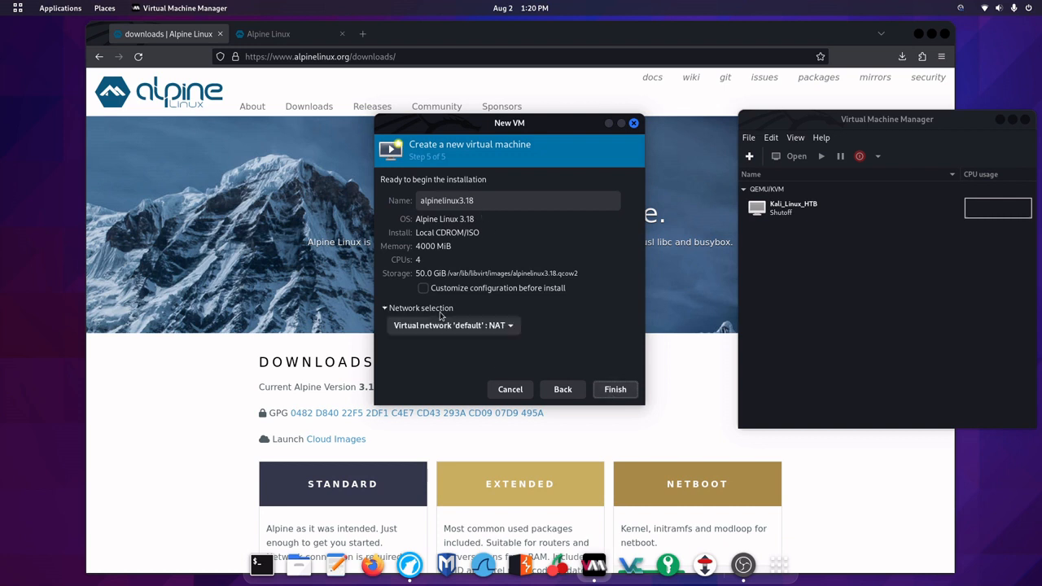
pyautogui.click(616, 389)
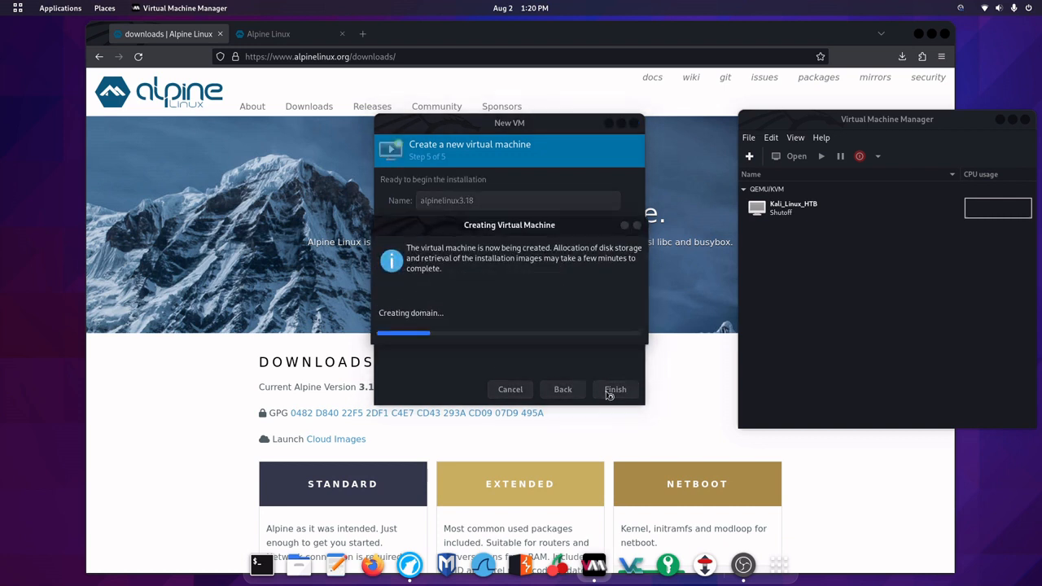
# Step: Make the VM console fullscreen and log in as root at the Alpine prompt
pyautogui.click(616, 389)
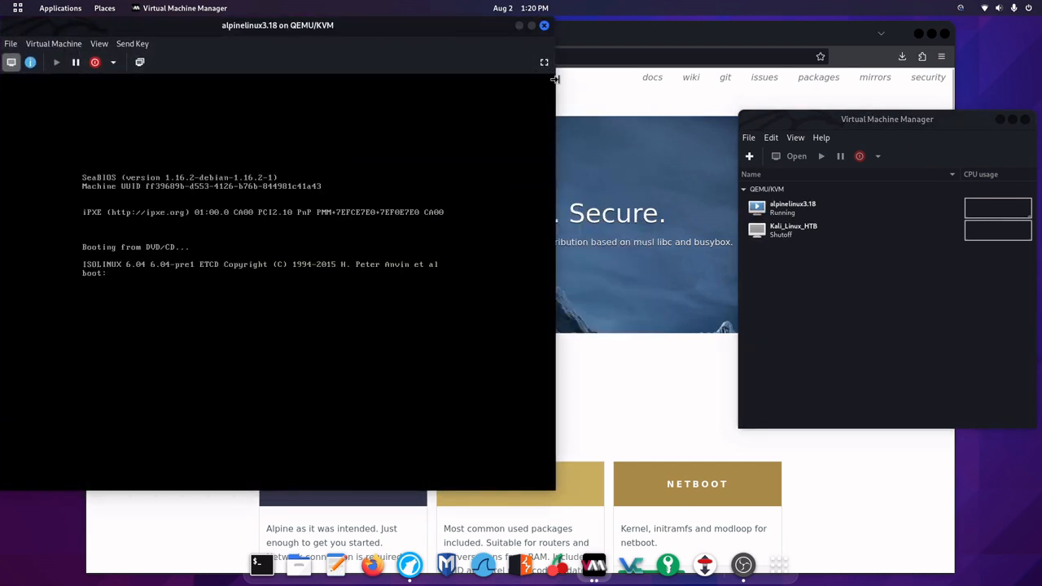
pyautogui.click(544, 62)
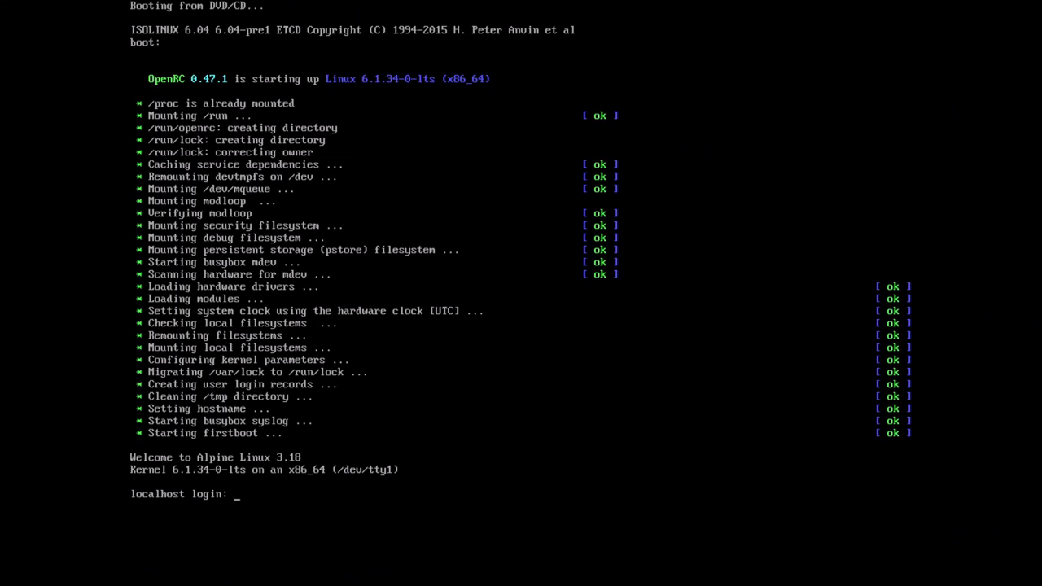
pyautogui.write('rot')
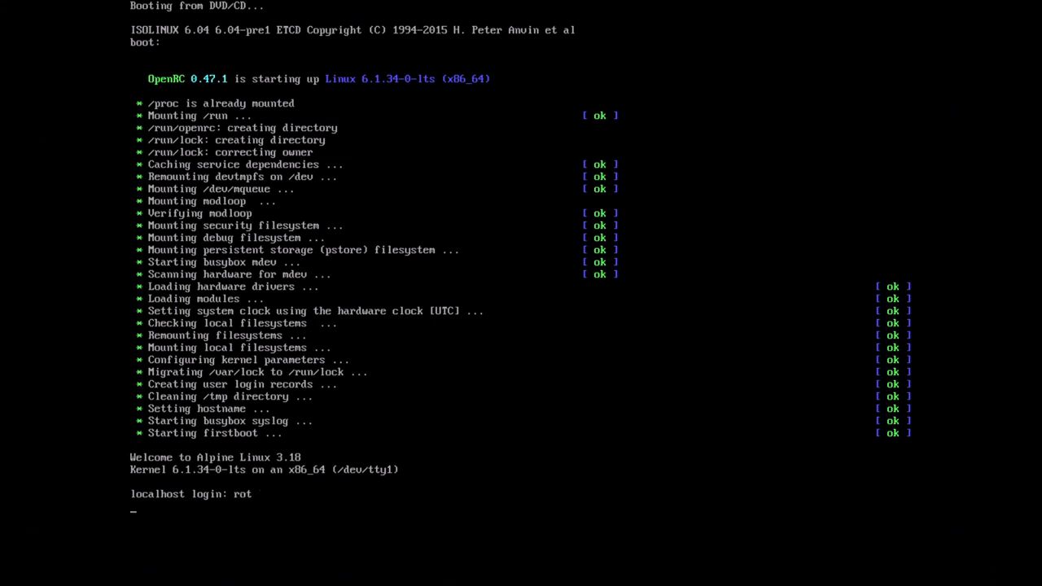
pyautogui.press('Return')
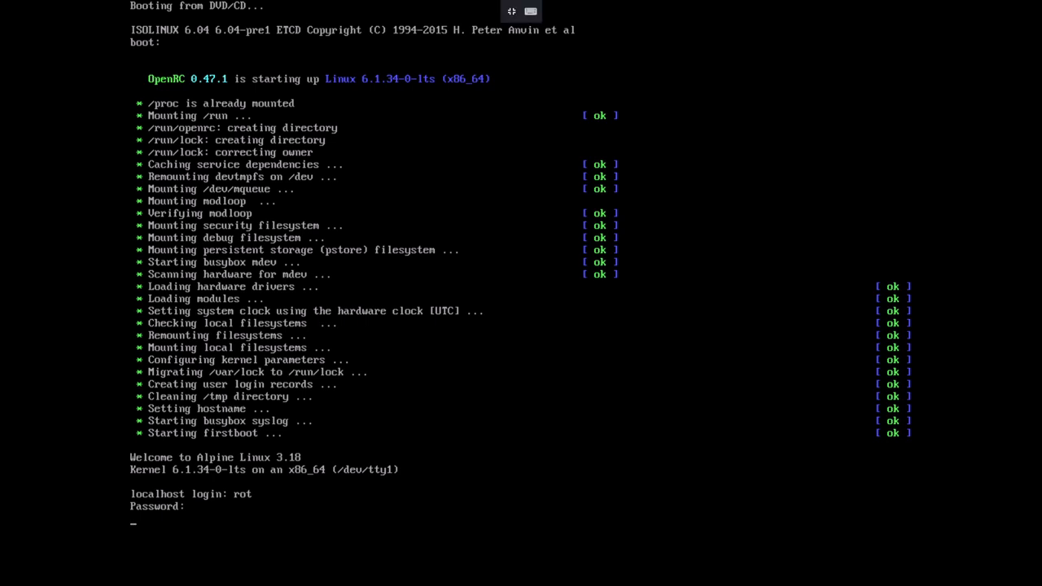
pyautogui.write('root')
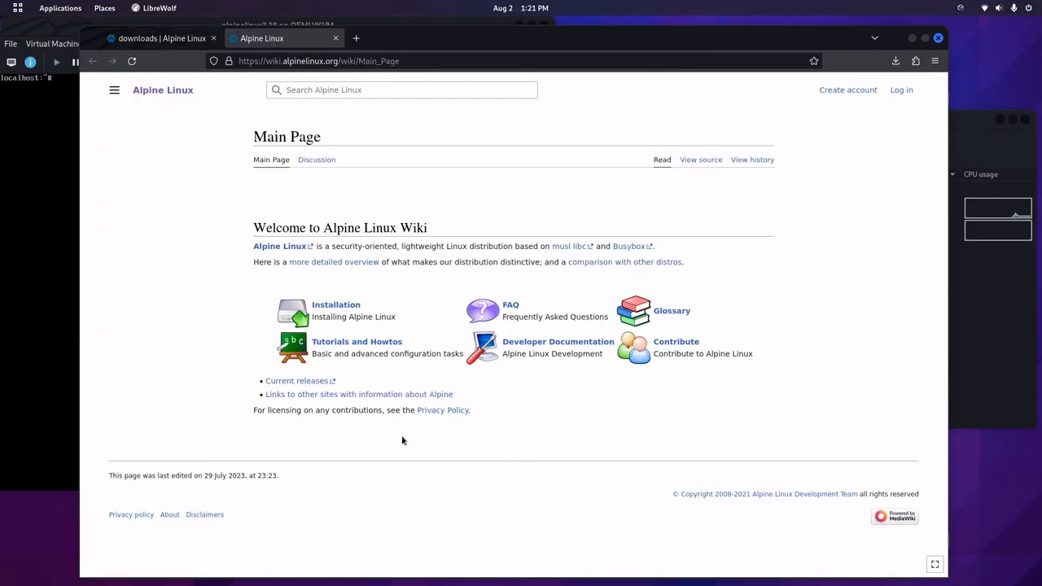
# Step: Read the Installation guide page on the Alpine Linux wiki
pyautogui.click(336, 305)
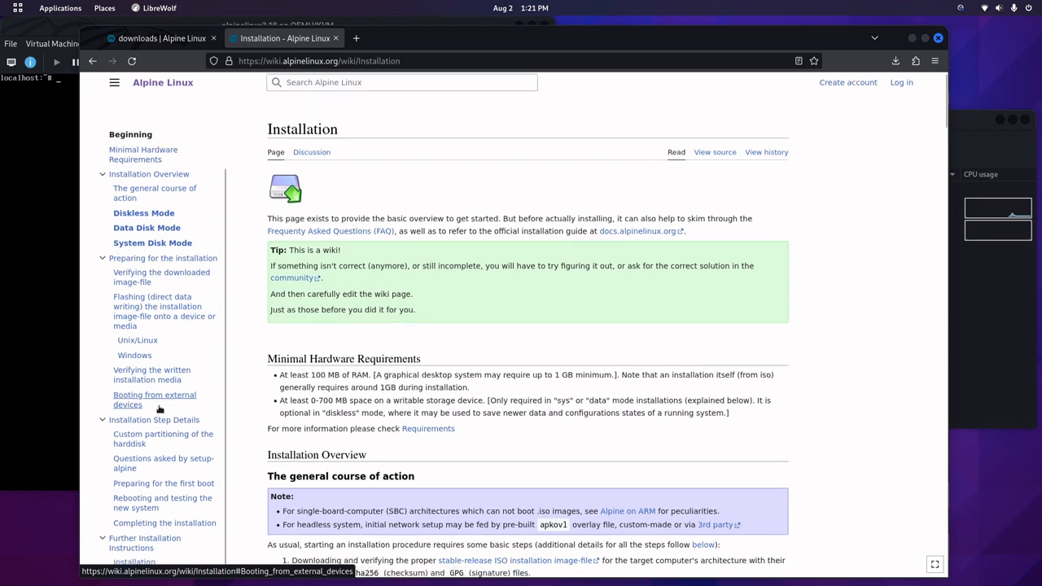
pyautogui.scroll(-3)
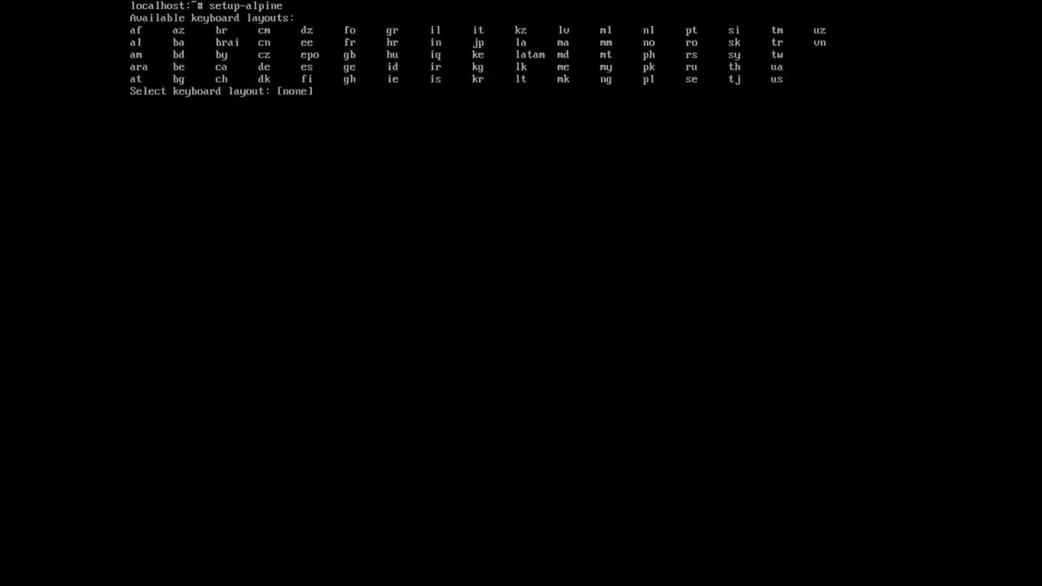
# Step: Accept no keyboard layout, keep hostname localhost and decline manual network configuration
pyautogui.press('Return')
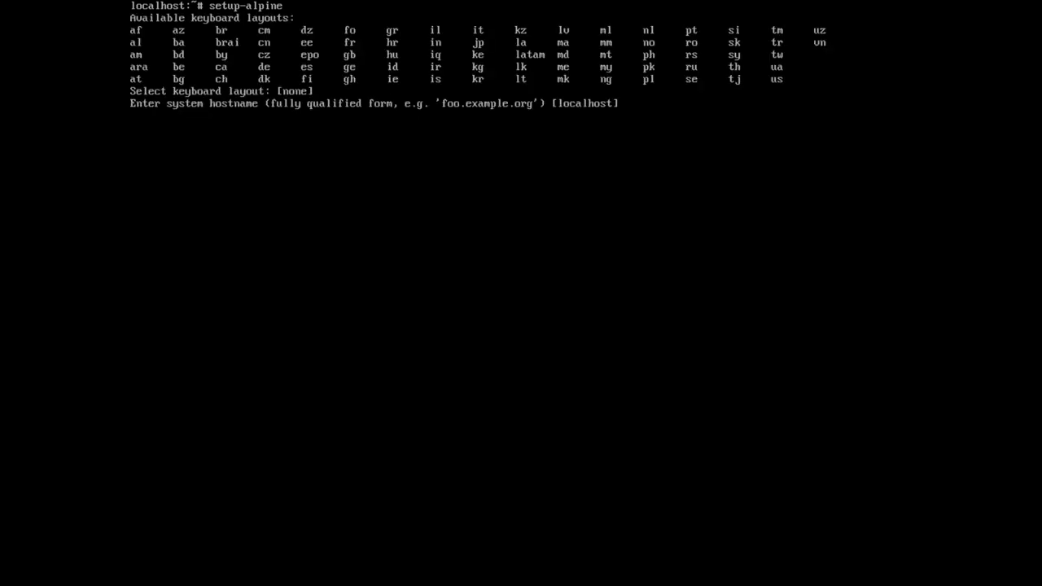
pyautogui.press('Return')
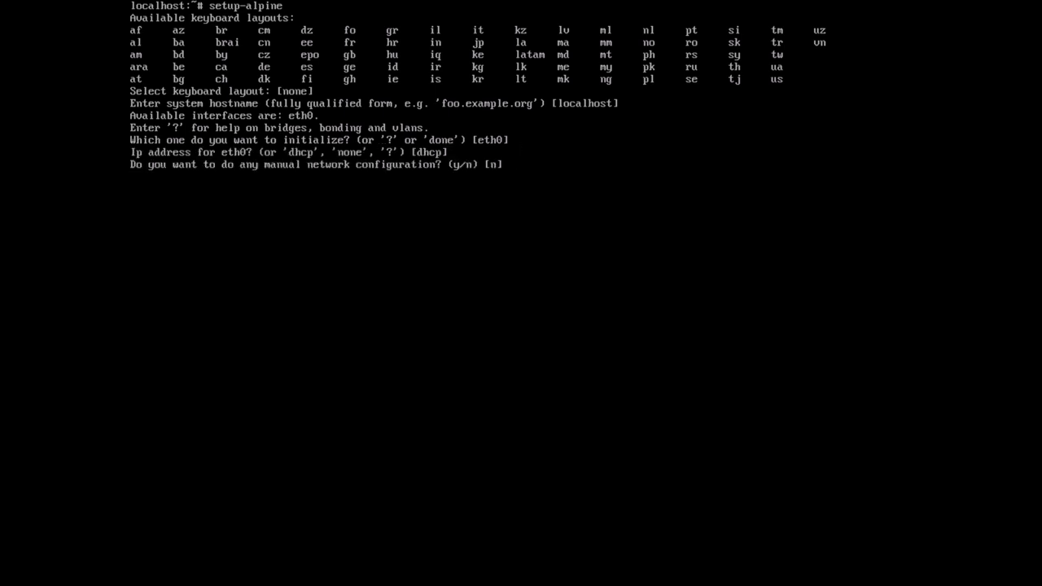
pyautogui.press('Return')
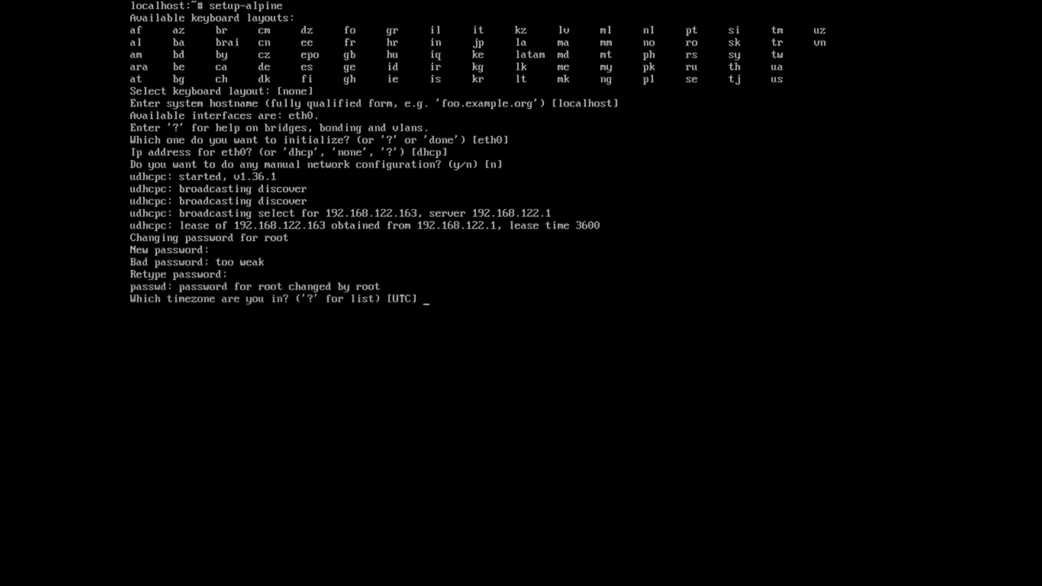
# Step: Choose the US/Mountain timezone and accept no HTTP proxy
pyautogui.write("? ('?' for list) ?")
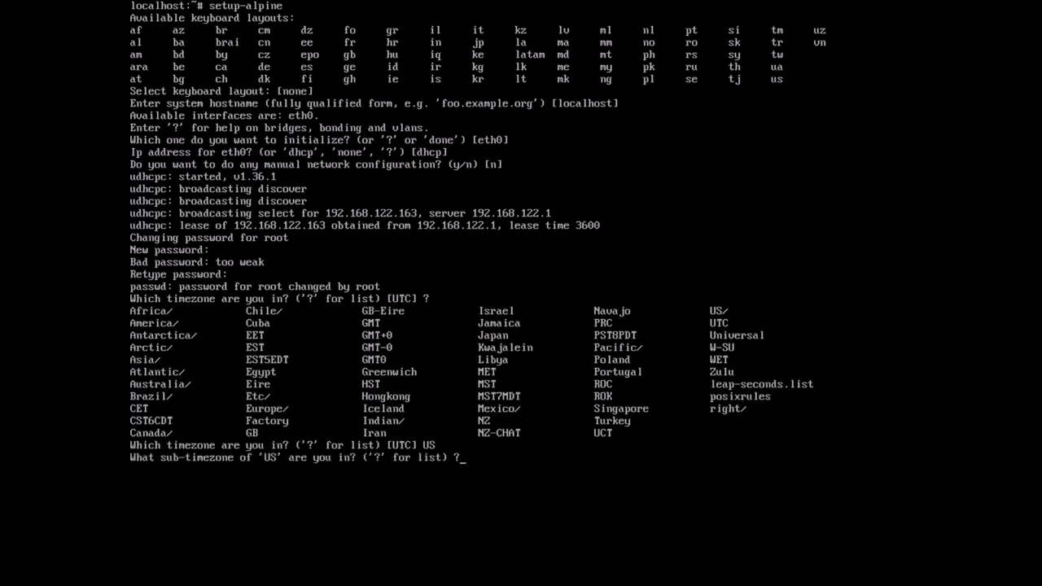
pyautogui.write('Mounta')
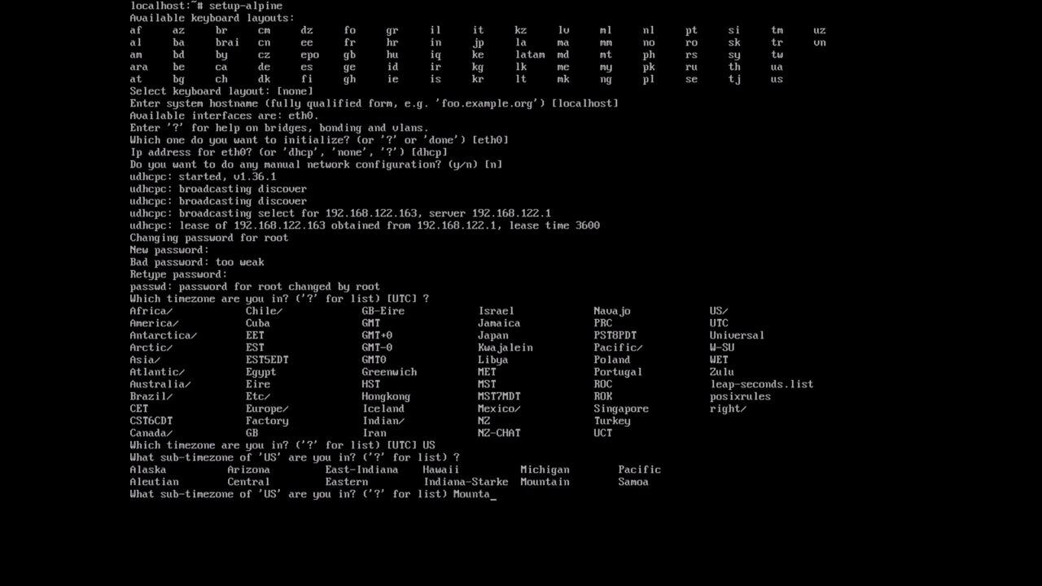
pyautogui.press('Return')
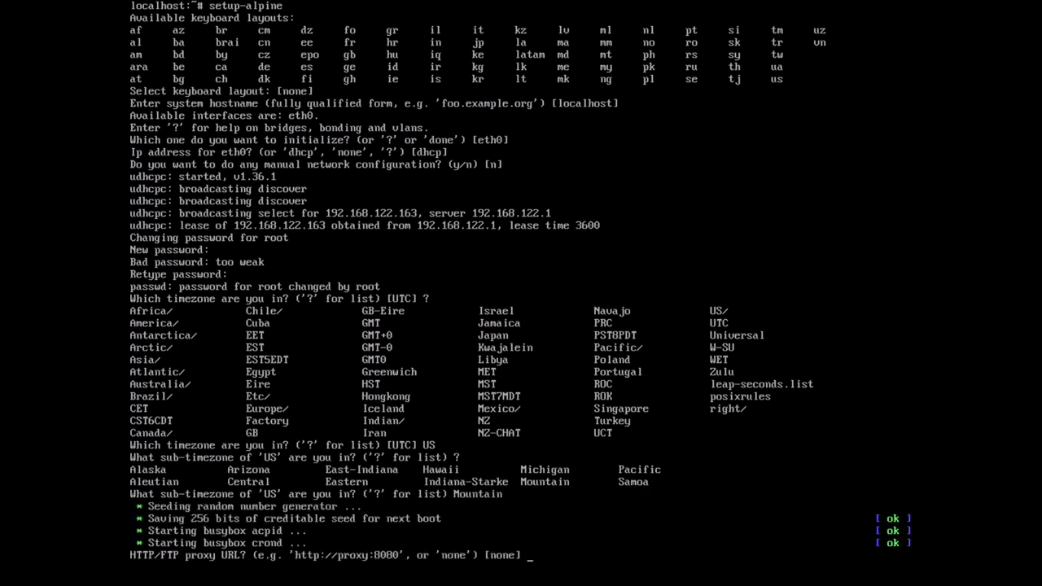
pyautogui.press('Return')
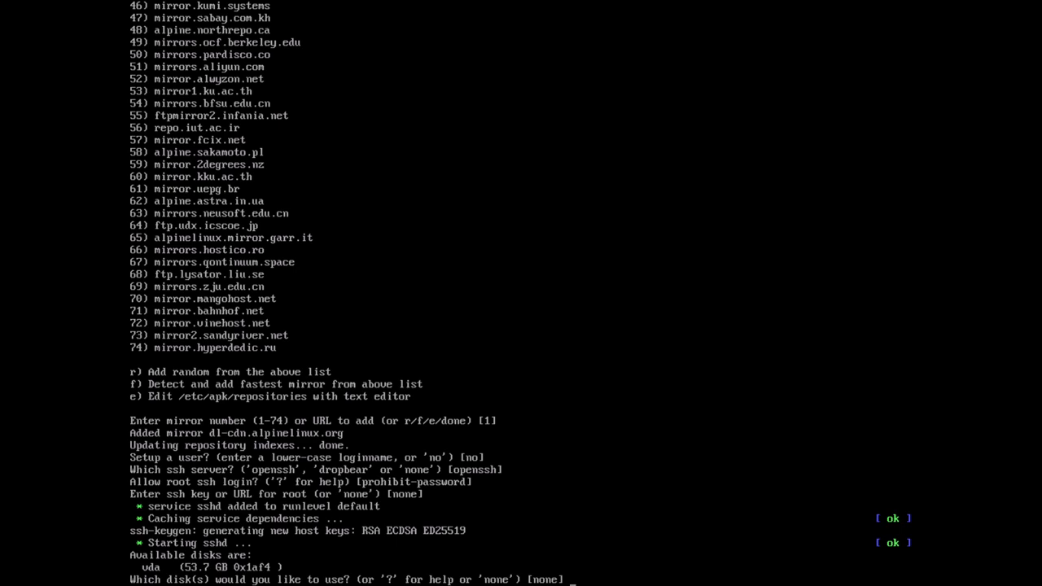
# Step: Install Alpine onto disk vda in sys mode, confirming the erase with y
pyautogui.write('vda')
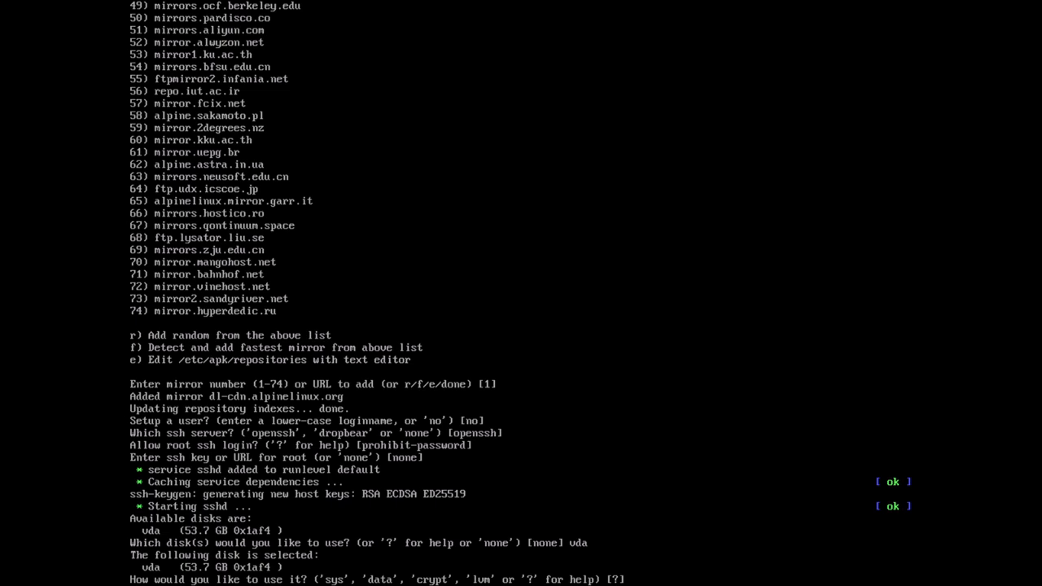
pyautogui.write('sys')
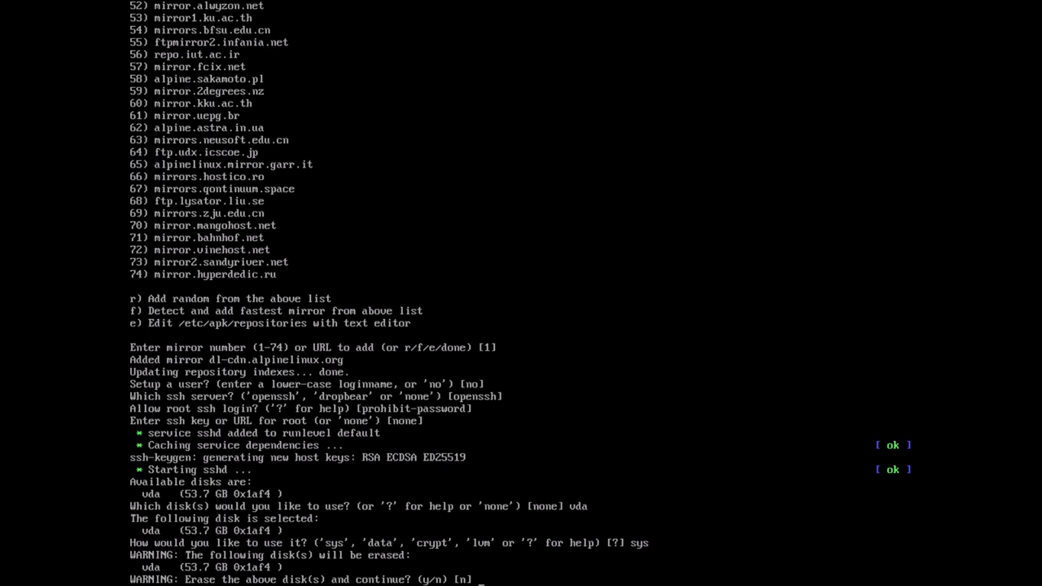
pyautogui.write('y')
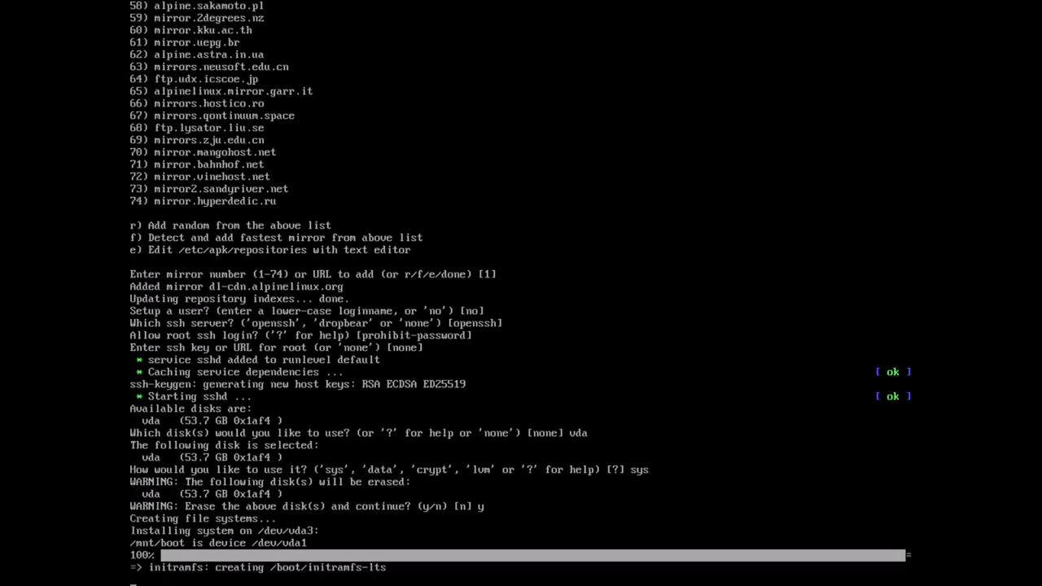
pyautogui.scroll(-3)
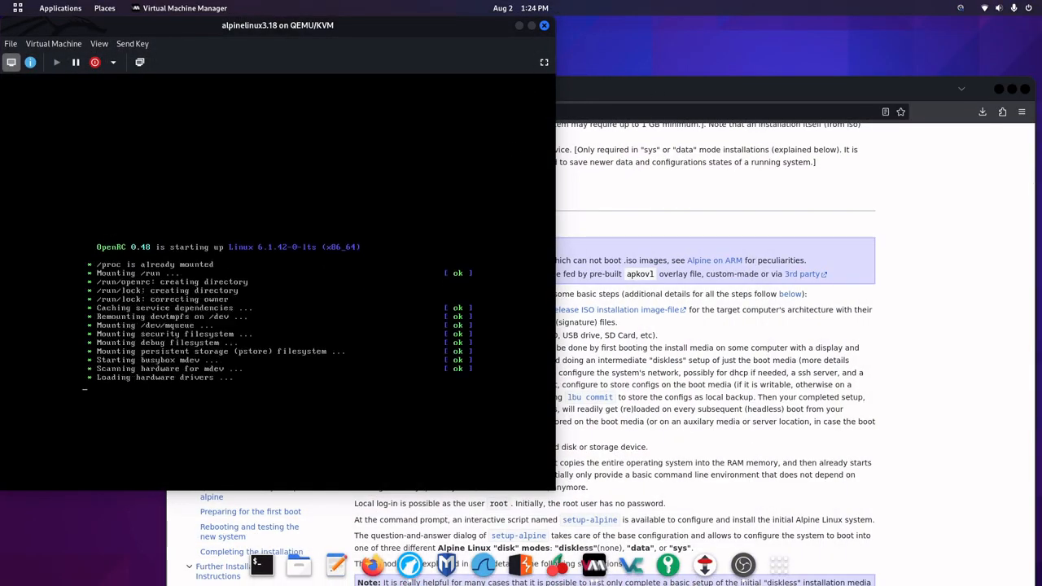
# Step: Log in as root on the freshly booted Alpine system
pyautogui.click(544, 62)
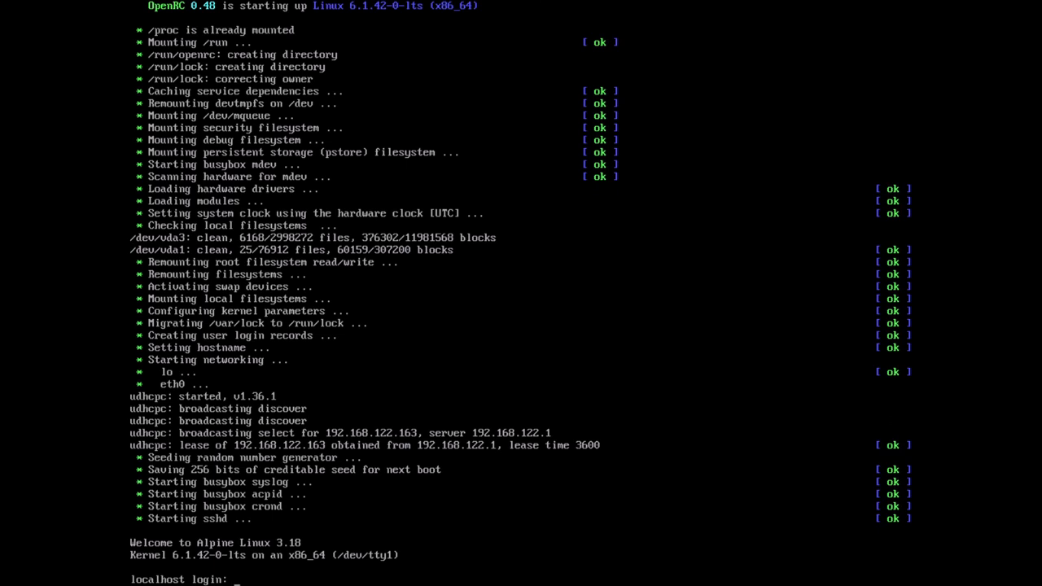
pyautogui.write('root')
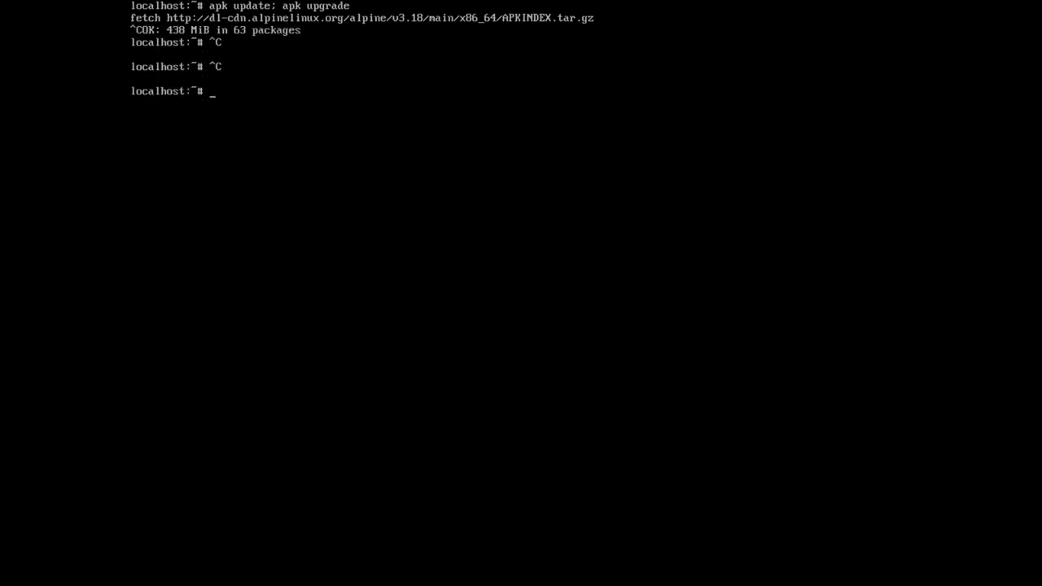
# Step: Run apk update, then ping 8.8.8.8 and interrupt it after 100% packet loss
pyautogui.write('ap')
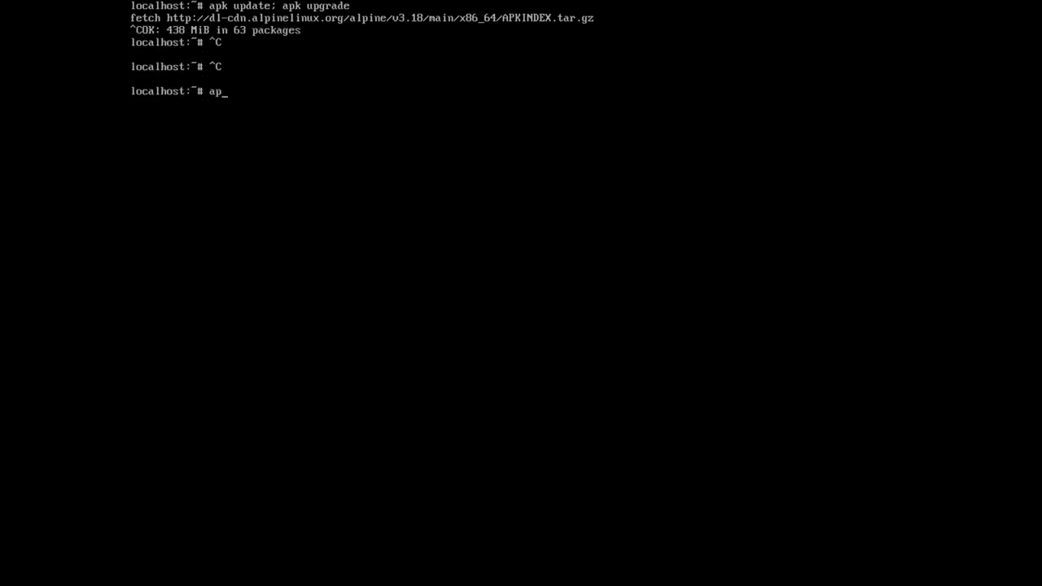
pyautogui.press('Return')
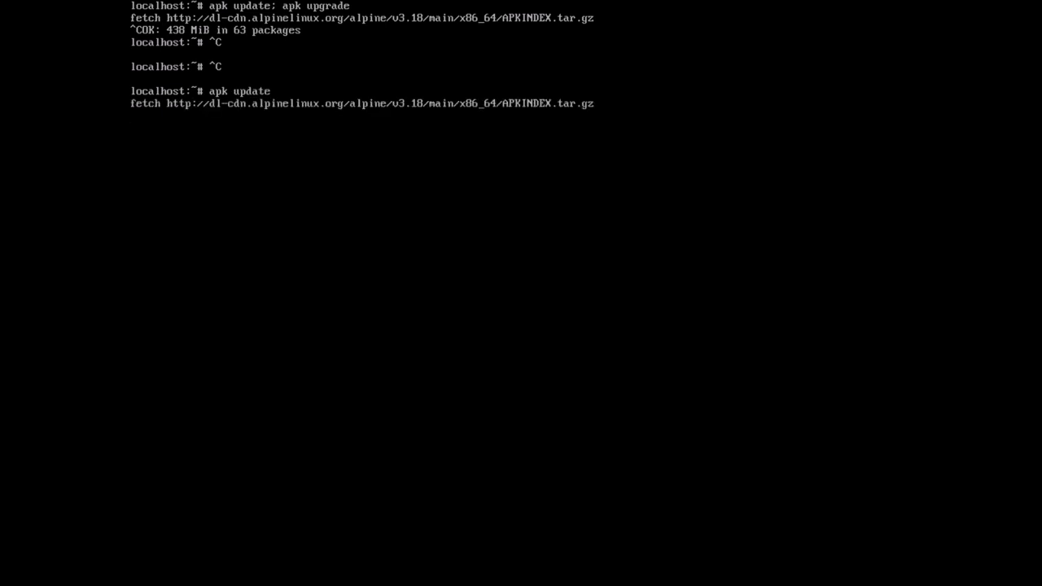
pyautogui.write('ping 8.8.8.8')
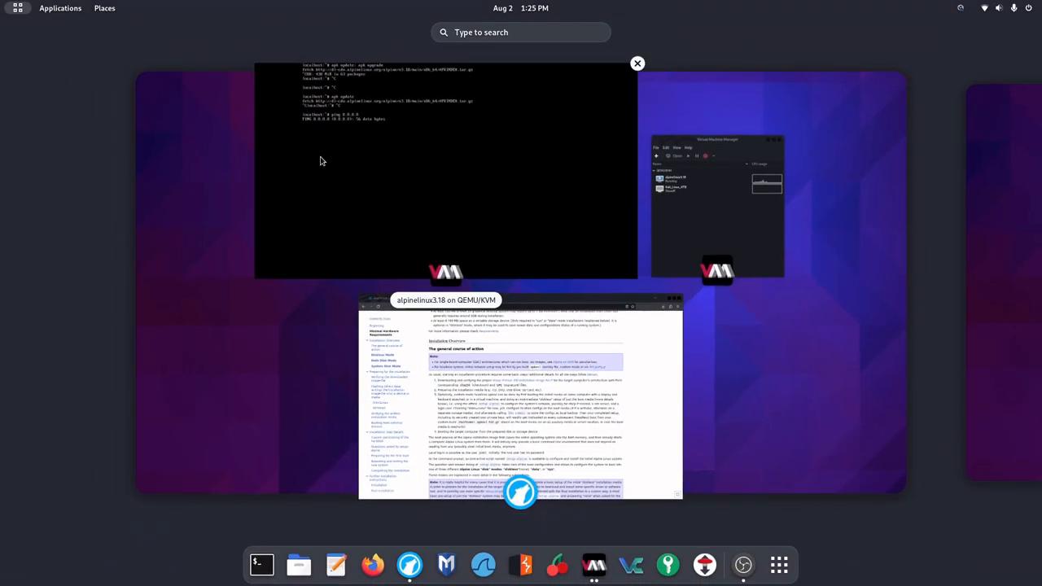
pyautogui.click(446, 163)
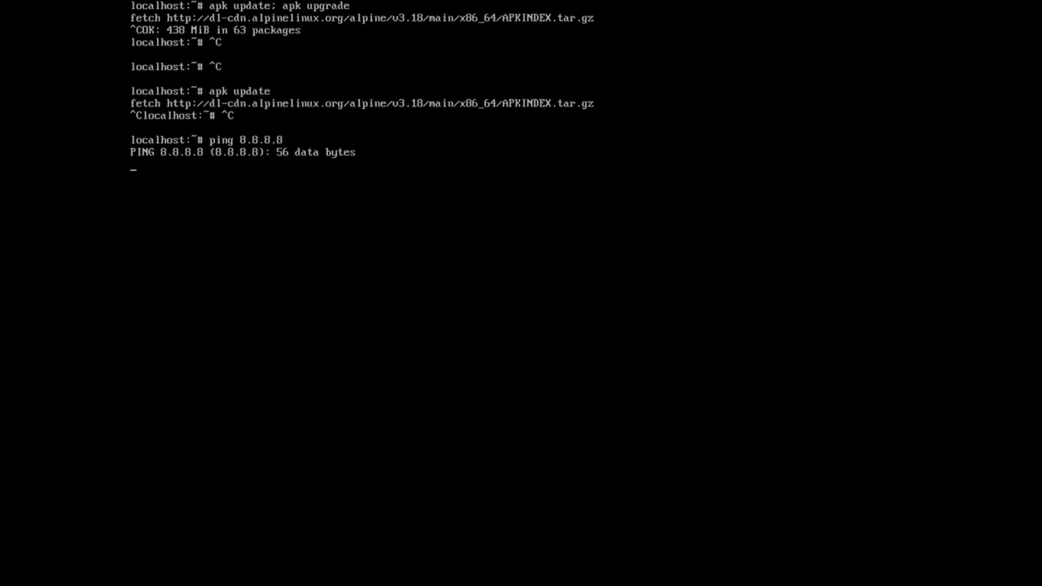
pyautogui.press('ctrl+c')
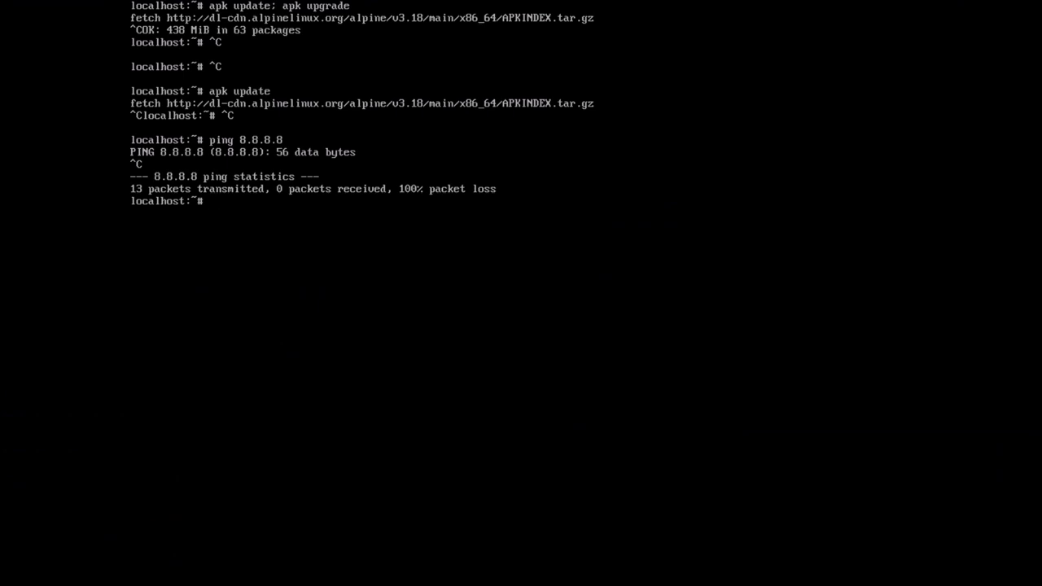
pyautogui.moveTo(518, 11)
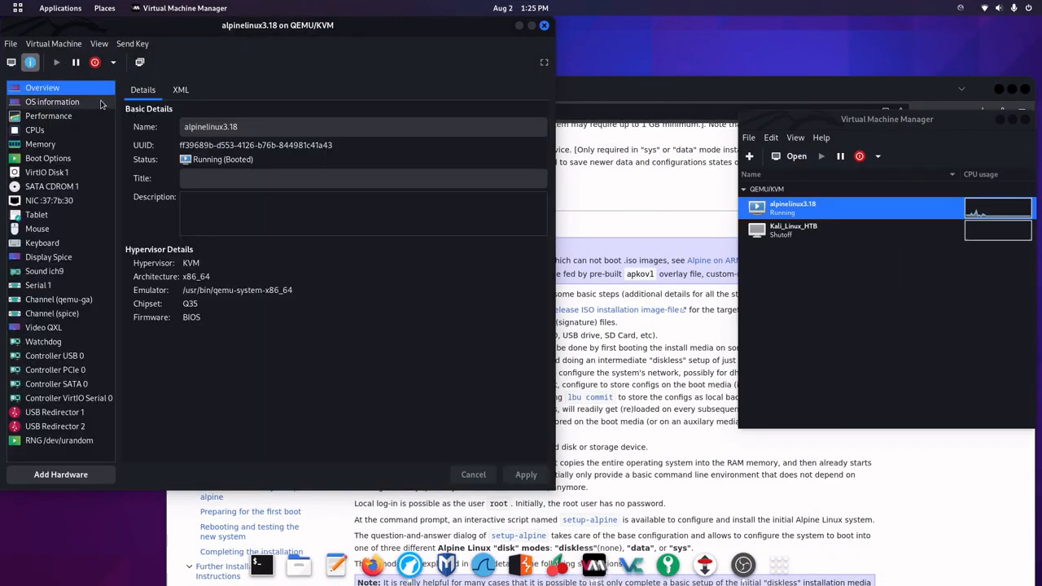
pyautogui.moveTo(46, 173)
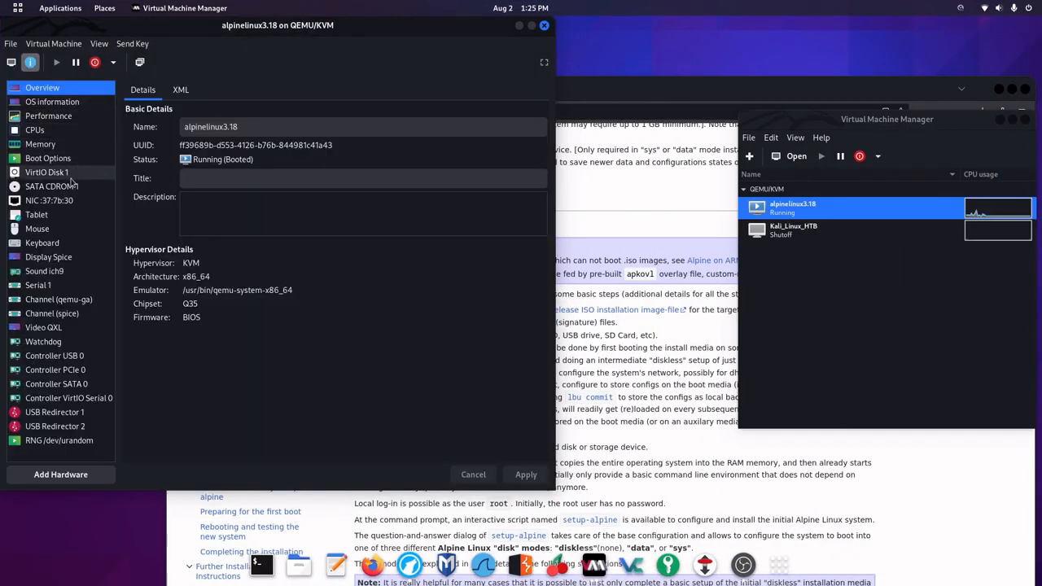
# Step: Check the VM's NIC is on the default NAT network and review the default virtual network
pyautogui.click(48, 200)
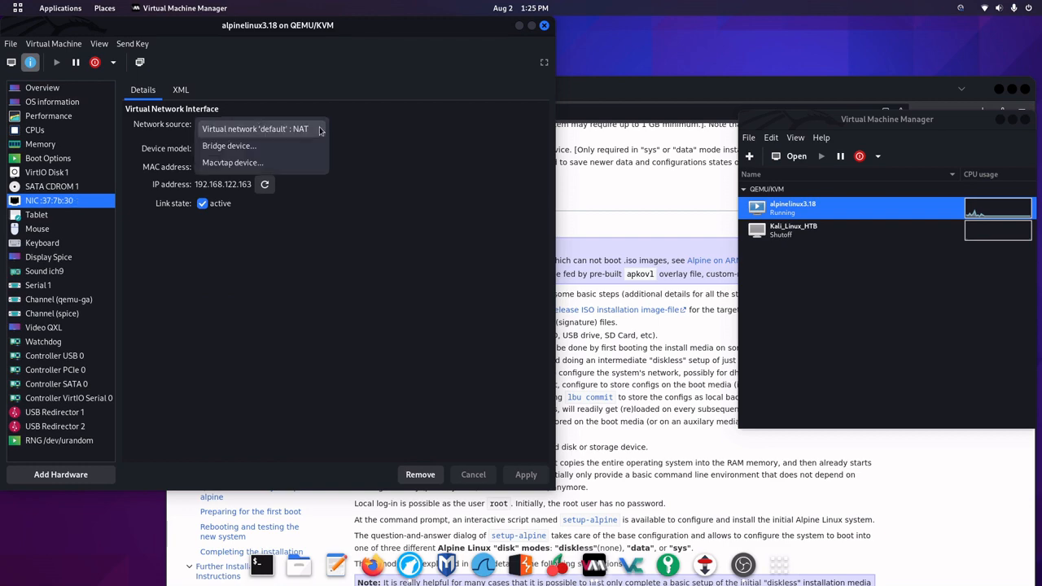
pyautogui.click(254, 129)
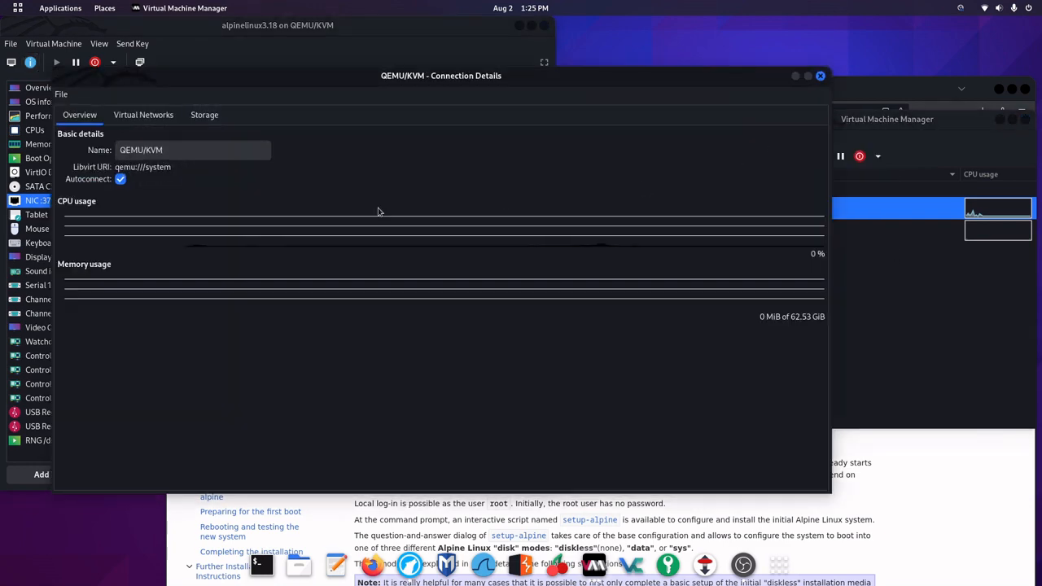
pyautogui.click(144, 114)
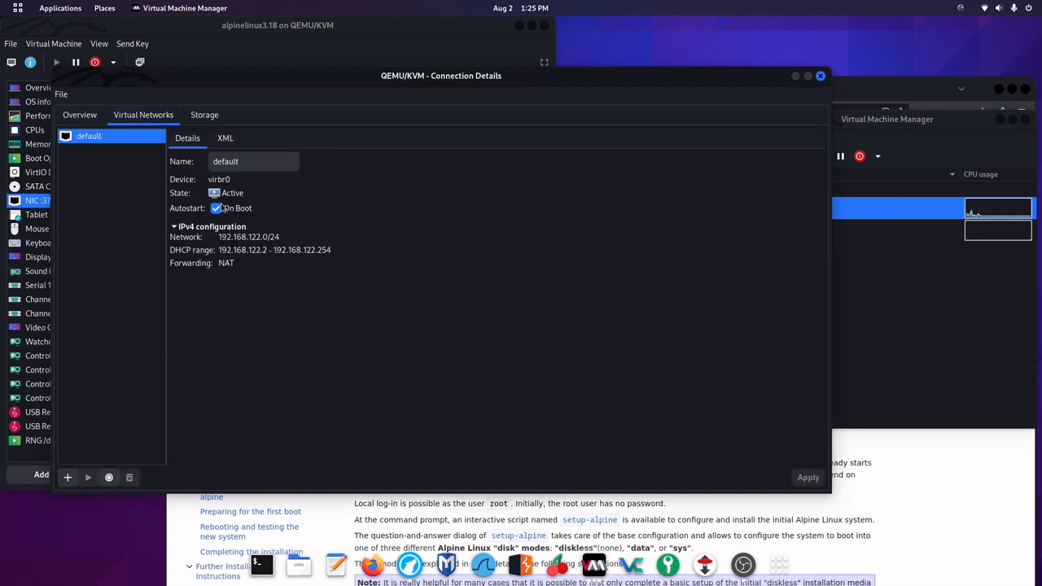
pyautogui.moveTo(259, 261)
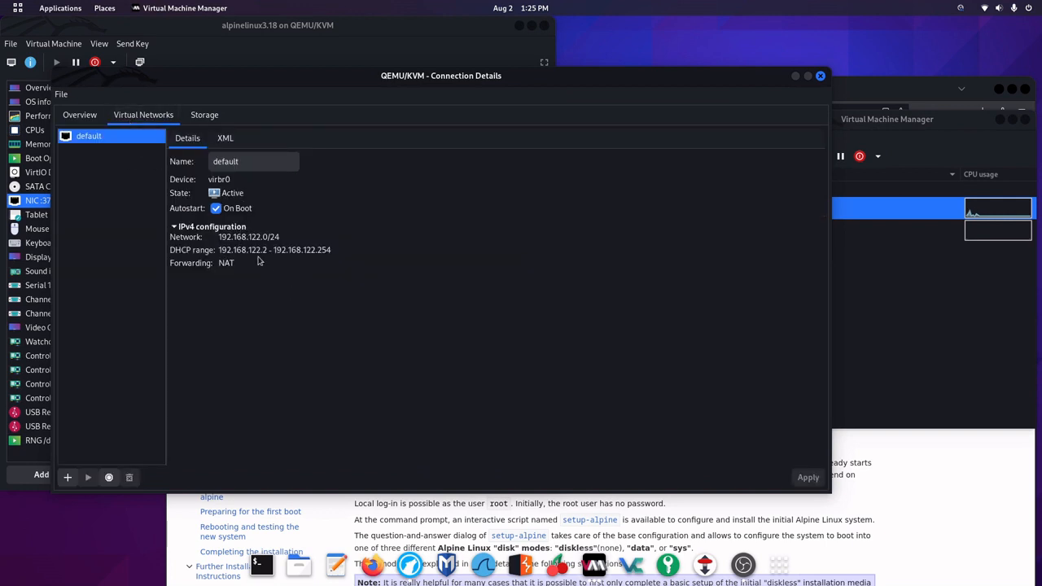
pyautogui.moveTo(820, 77)
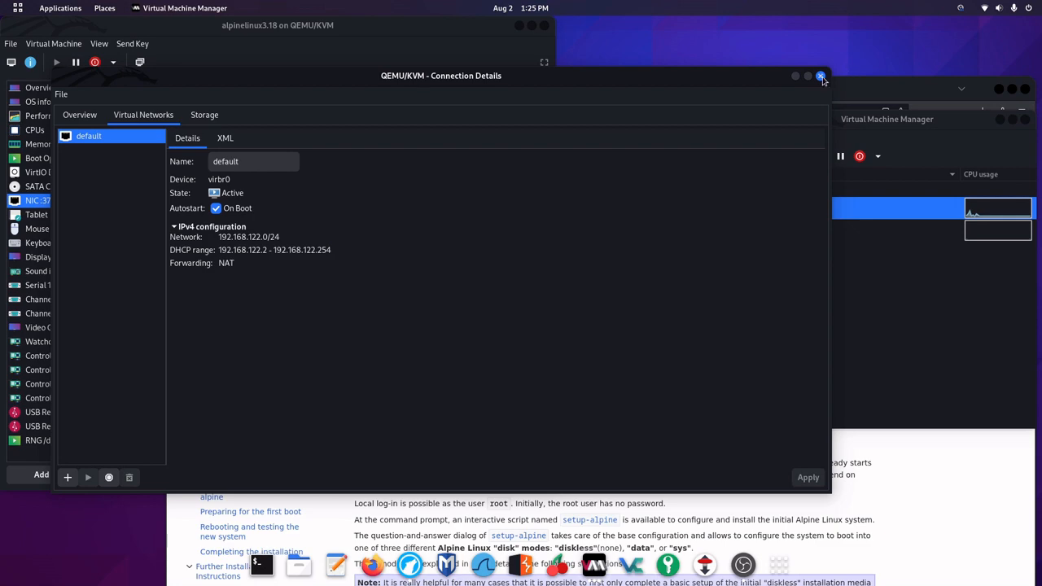
pyautogui.click(821, 76)
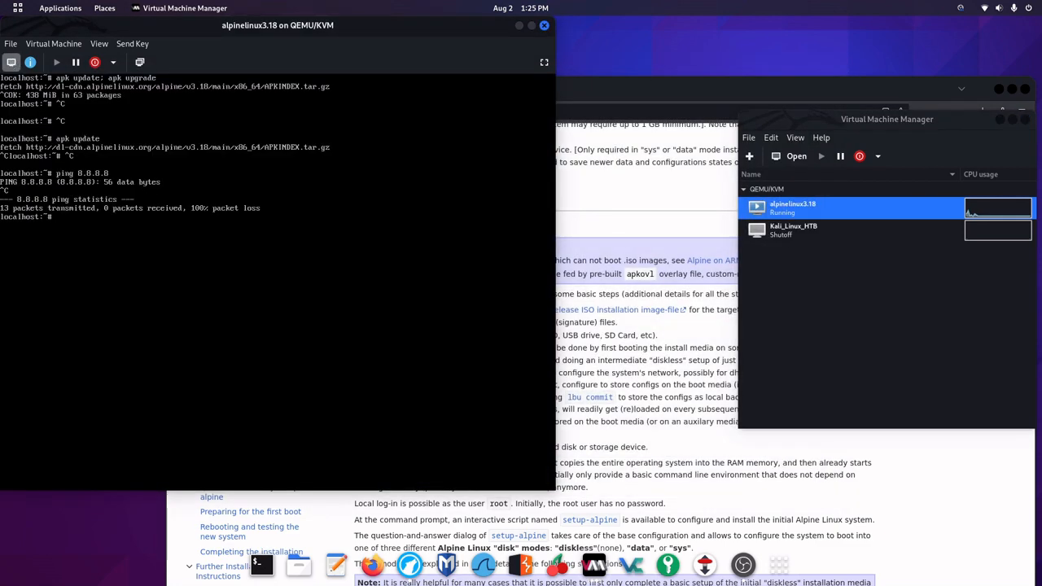
# Step: Check ifconfig and ping google.com to confirm the VM now has connectivity
pyautogui.click(544, 62)
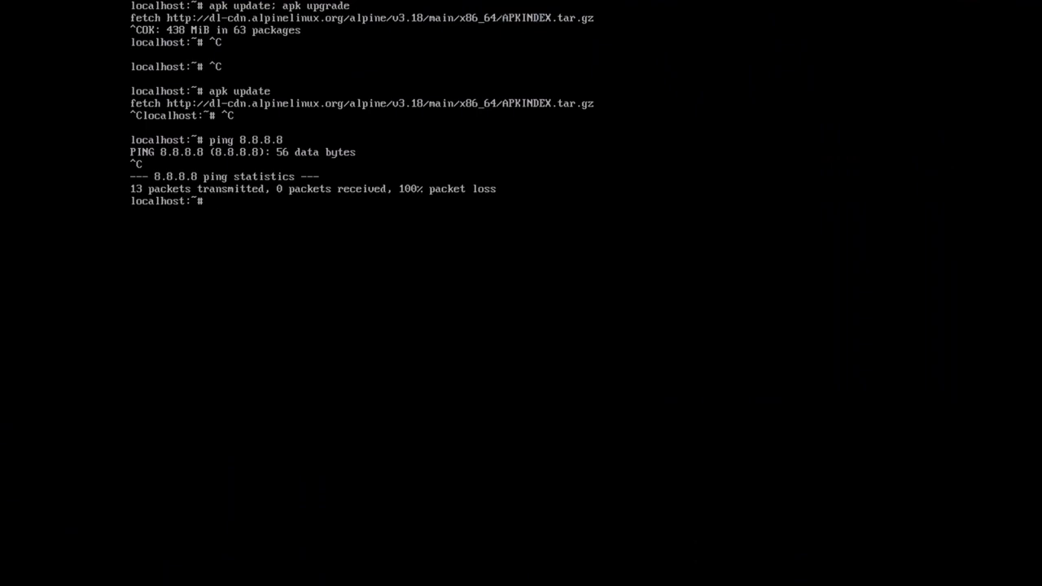
pyautogui.write('ifconfig')
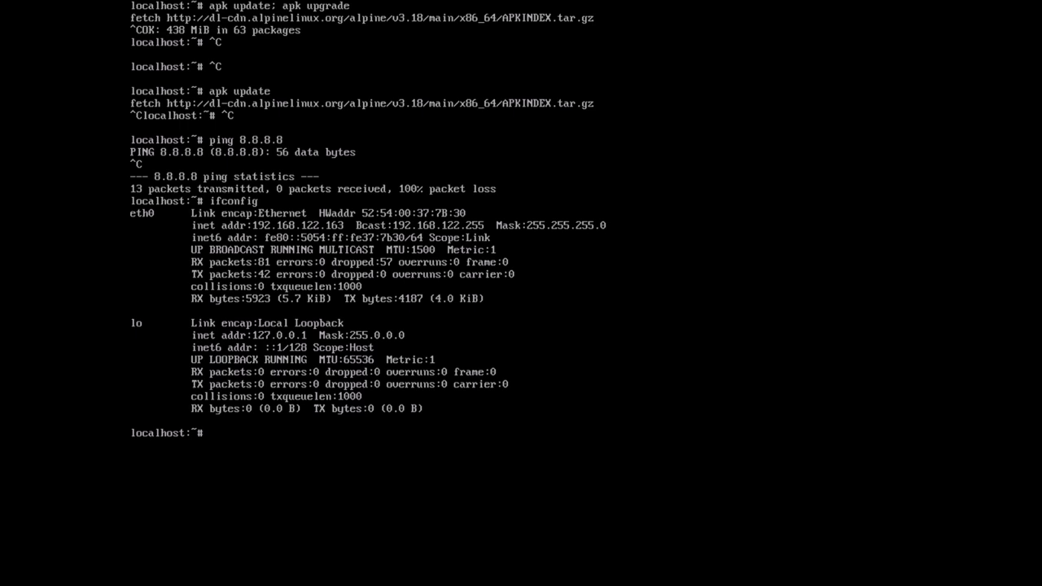
pyautogui.write('ping goopg')
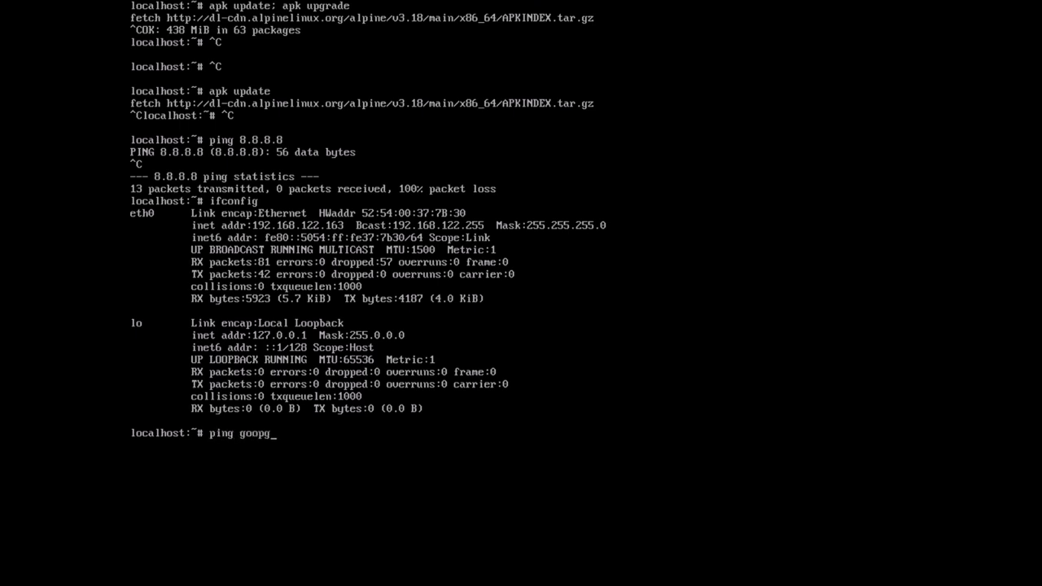
pyautogui.press('Return')
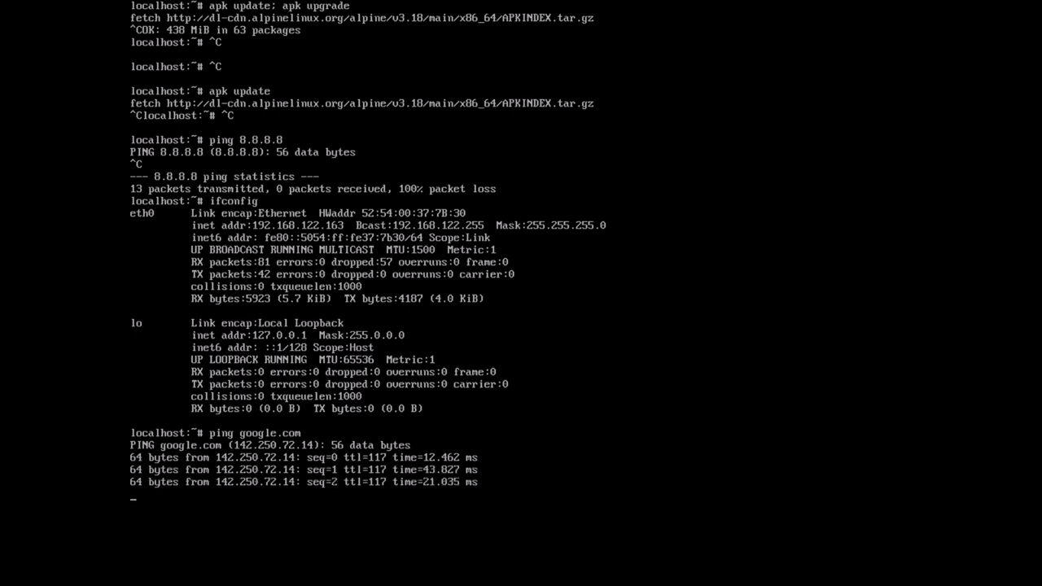
pyautogui.press('ctrl+c')
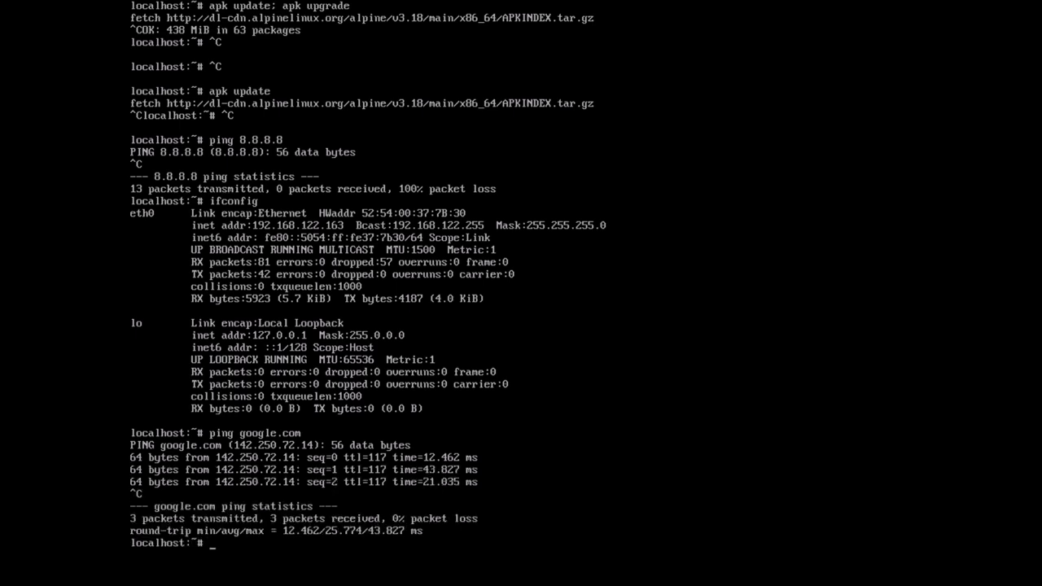
# Step: Run apk update and apk upgrade to upgrade all Alpine packages
pyautogui.write('apk')
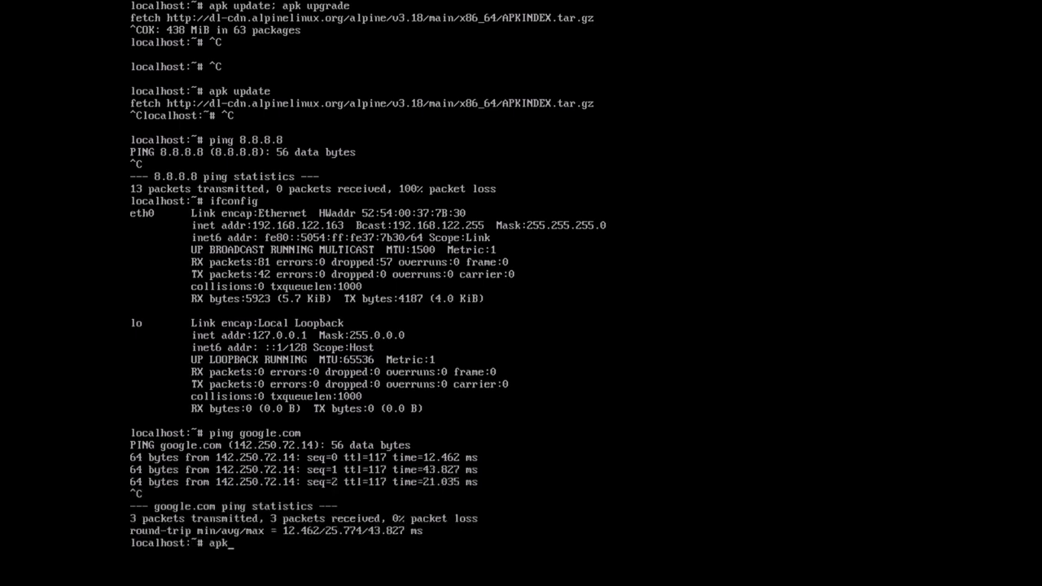
pyautogui.write('update')
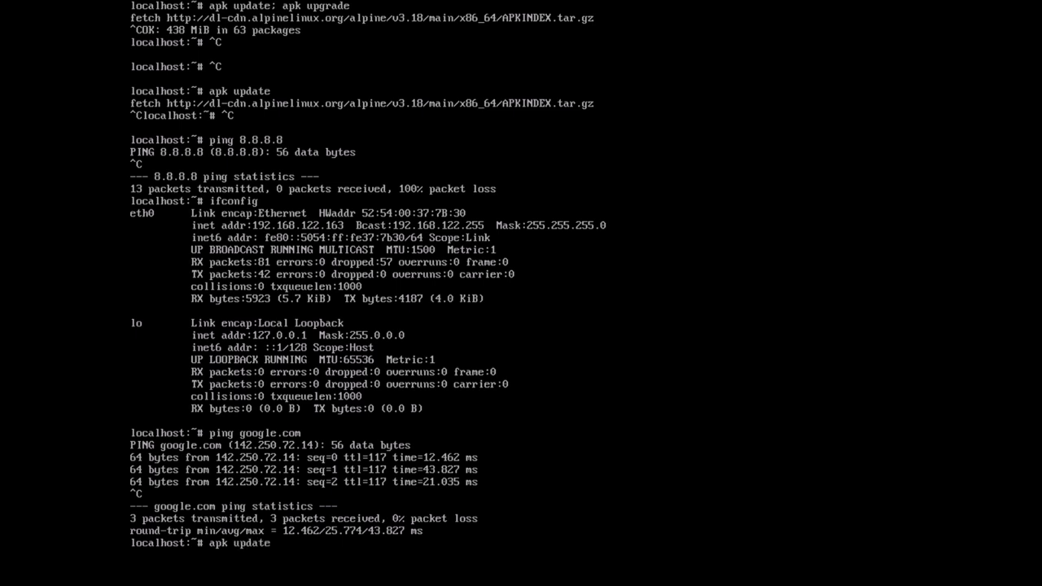
pyautogui.press('Return')
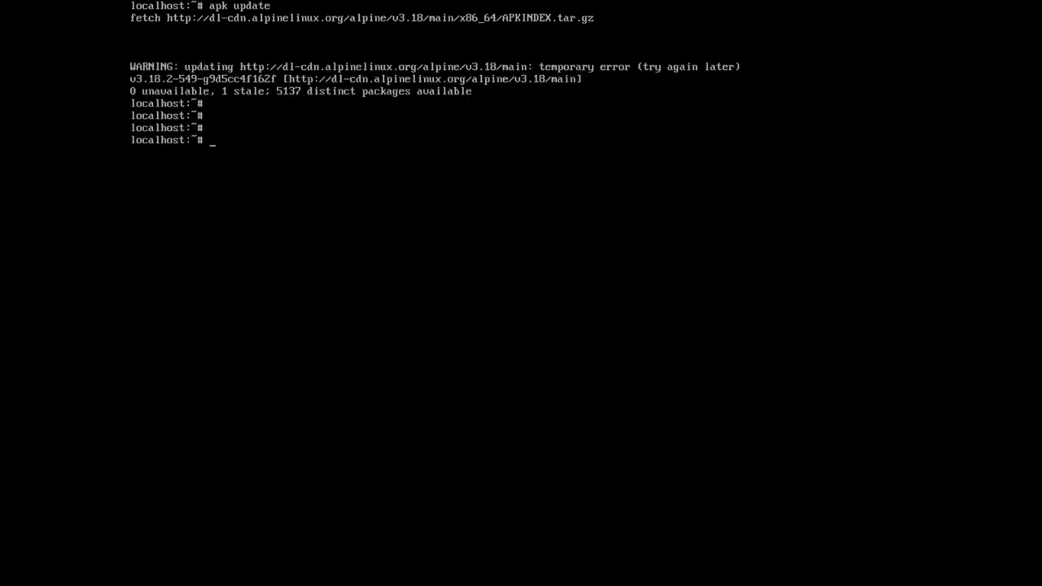
pyautogui.write('apk')
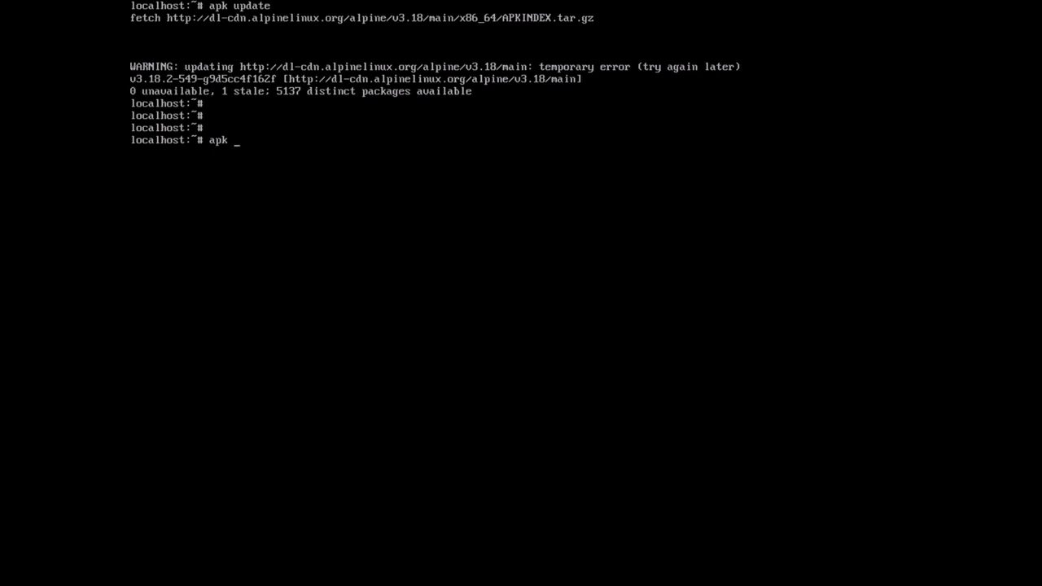
pyautogui.write('upgrad')
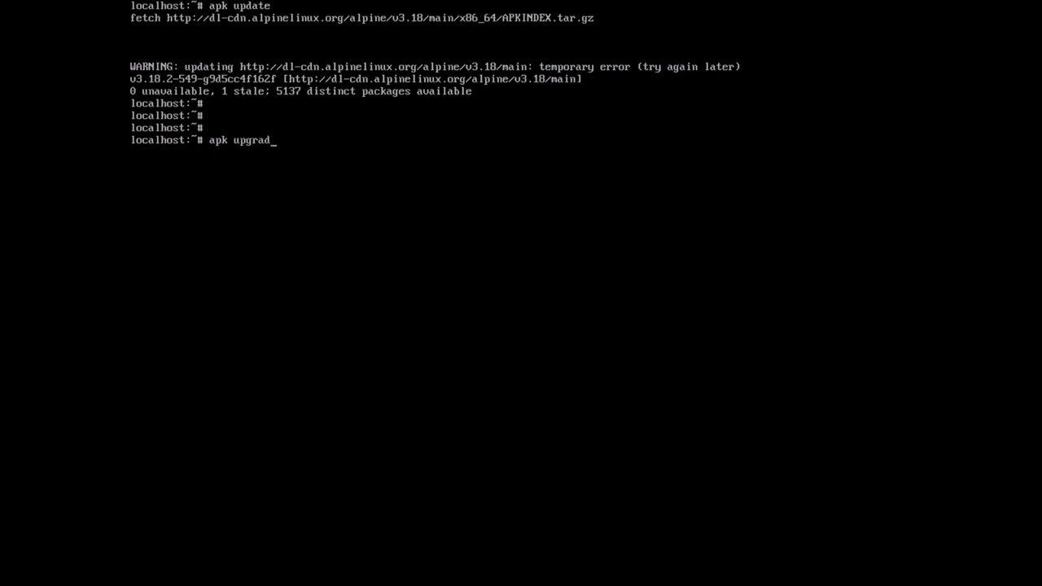
pyautogui.press('Return')
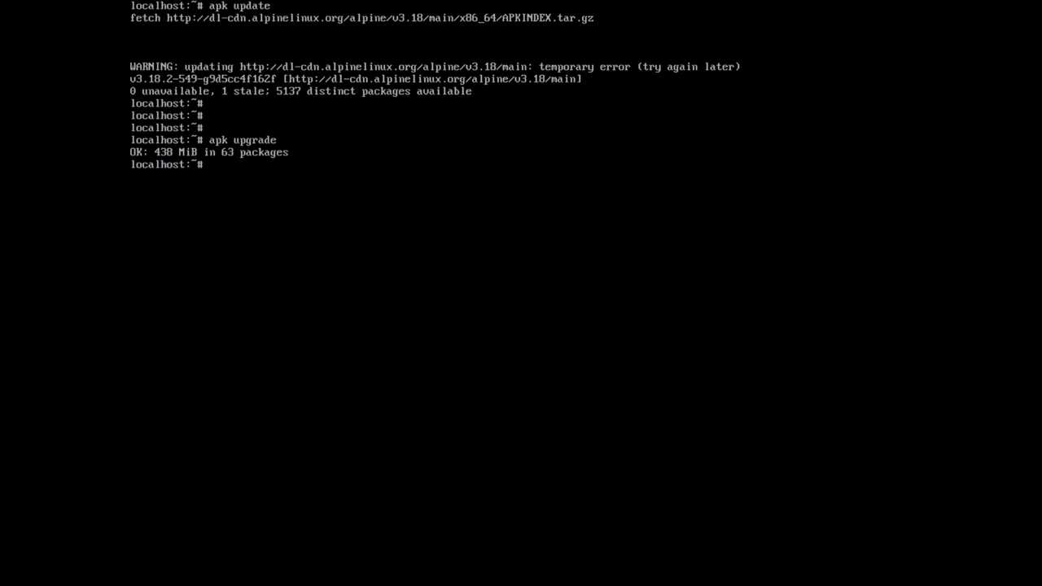
# Step: Reboot the VM and log back in as root
pyautogui.write('rebo')
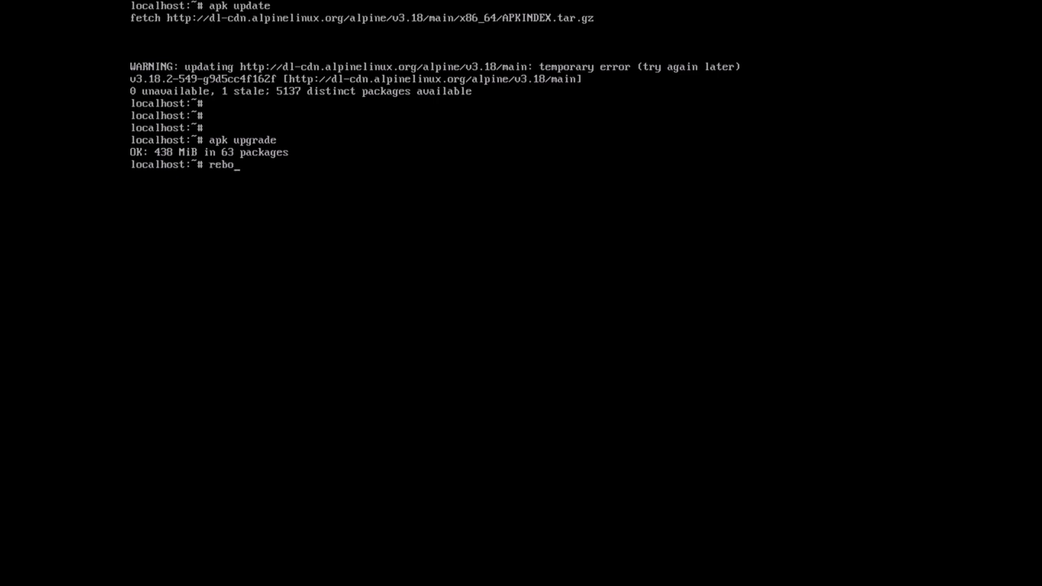
pyautogui.press('Return')
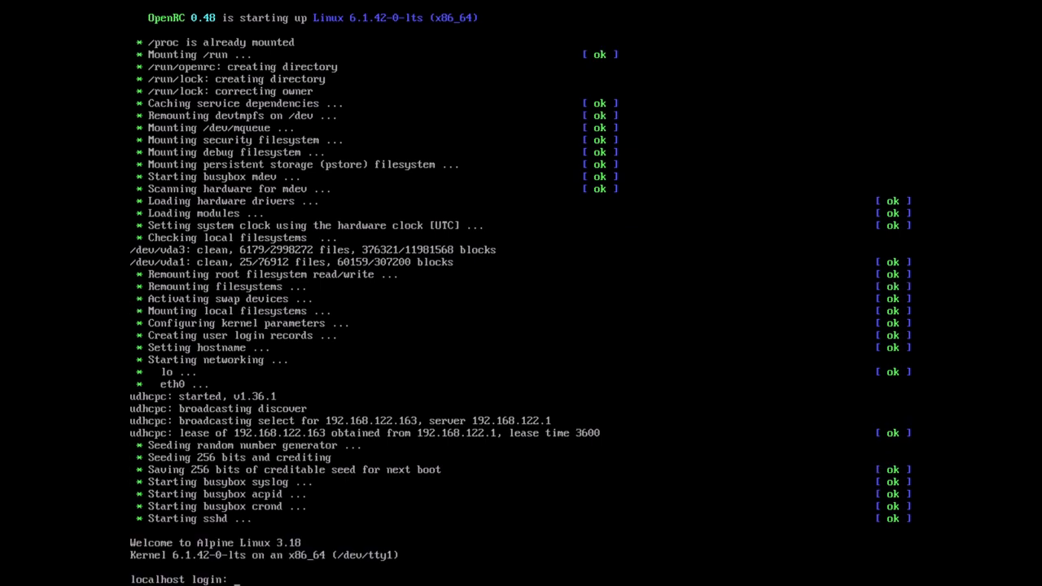
pyautogui.write('root')
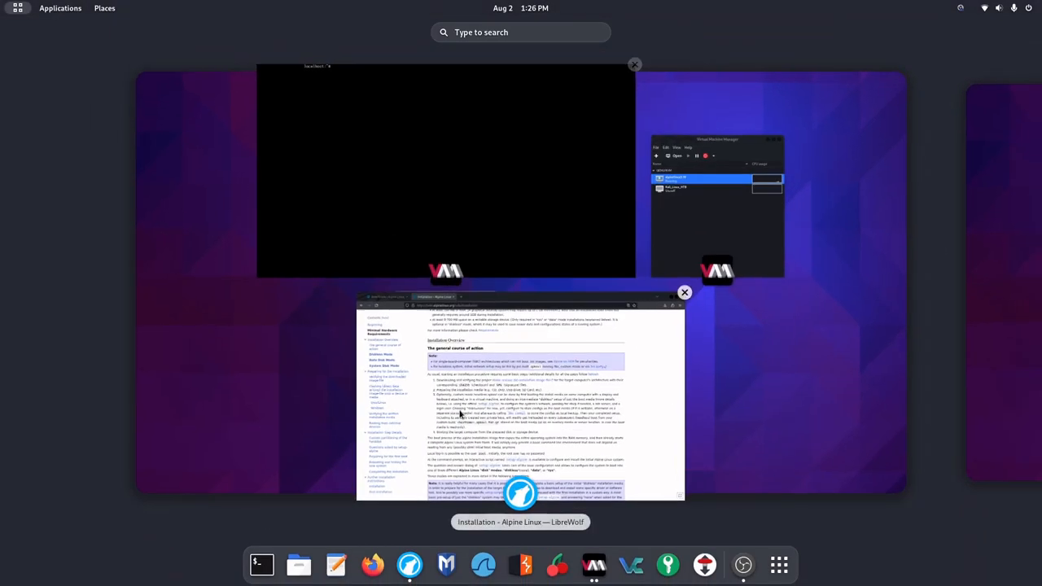
# Step: Scroll the Alpine Installation wiki page to the Further Installation Instructions section
pyautogui.click(521, 399)
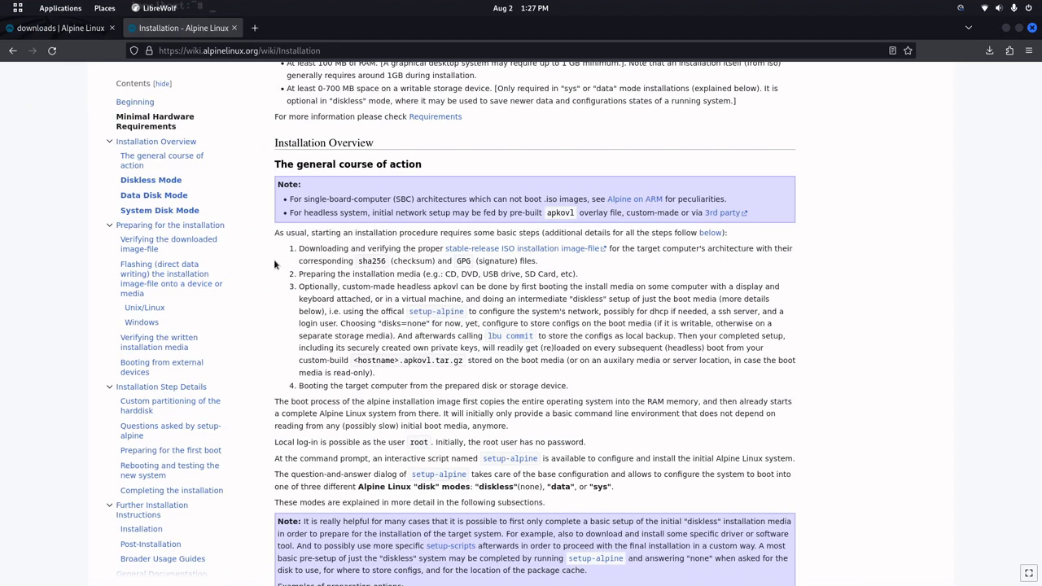
pyautogui.scroll(-3)
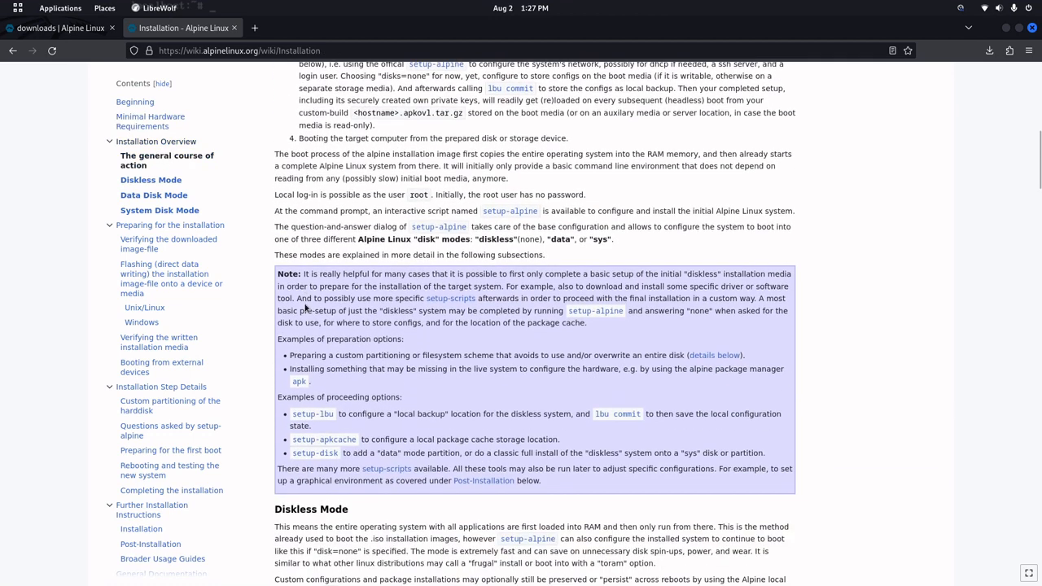
pyautogui.scroll(-3)
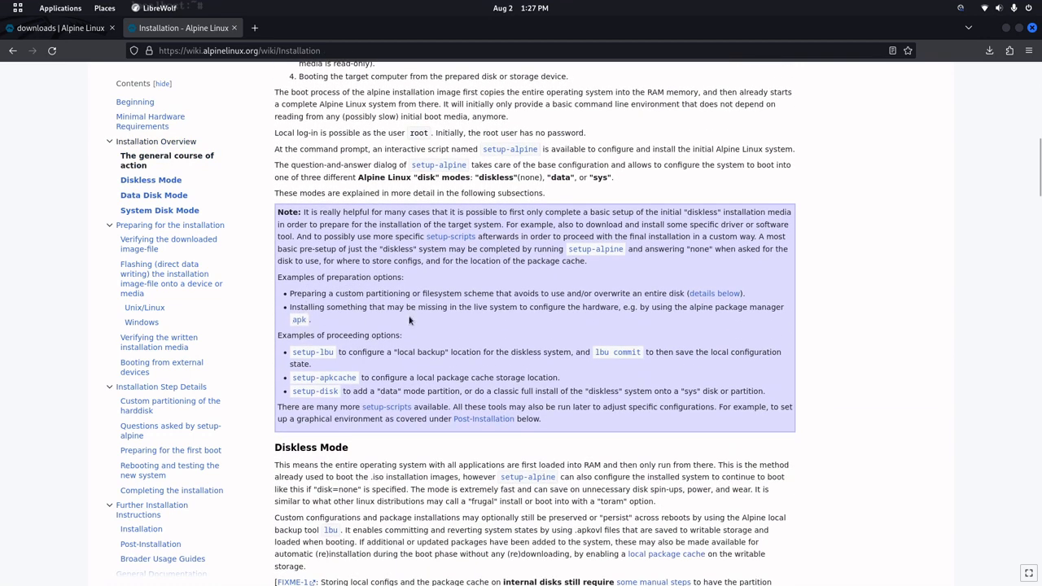
pyautogui.moveTo(471, 336)
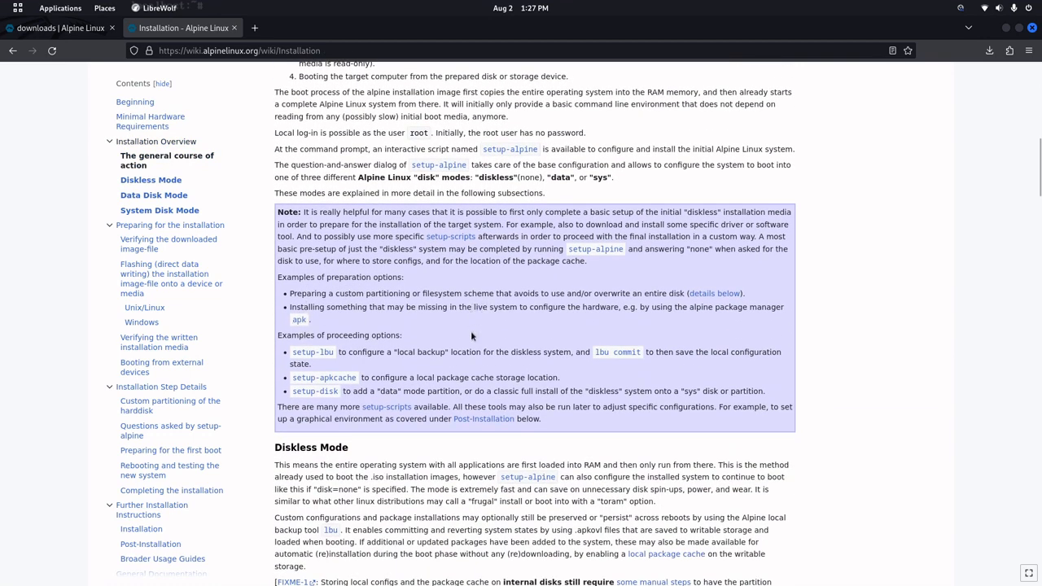
pyautogui.scroll(-3)
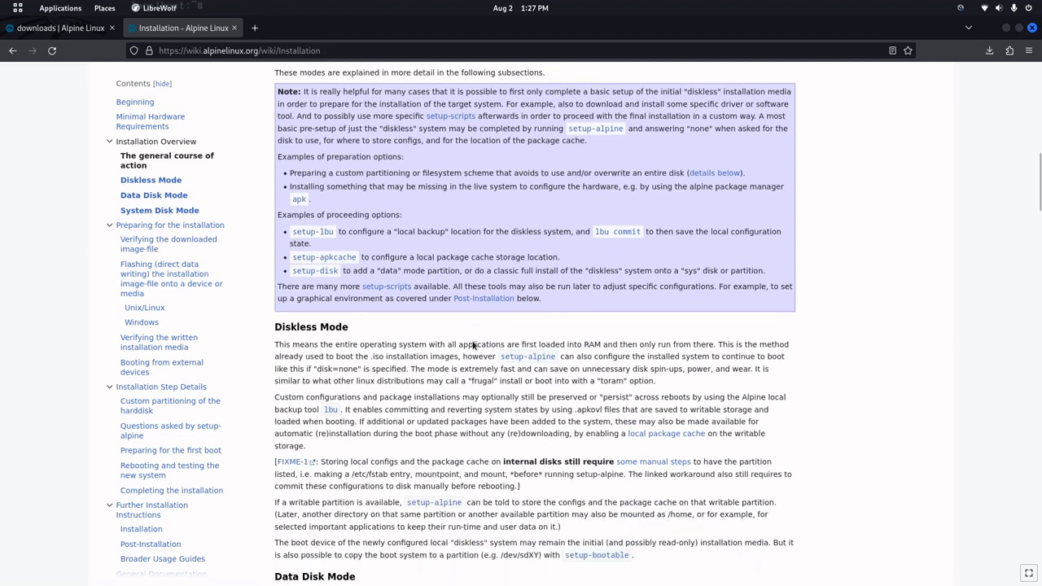
pyautogui.scroll(-3)
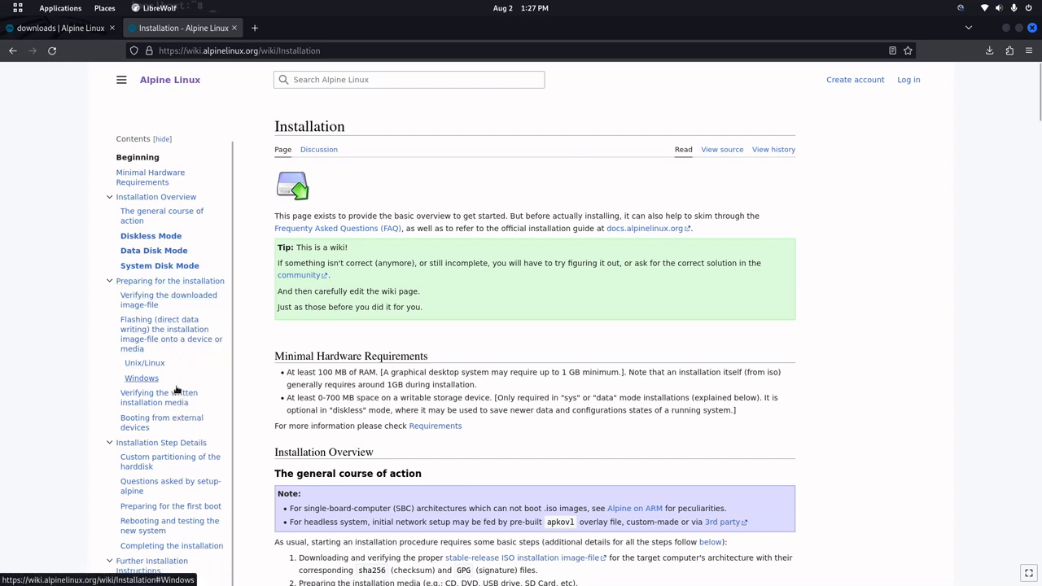
pyautogui.scroll(-3)
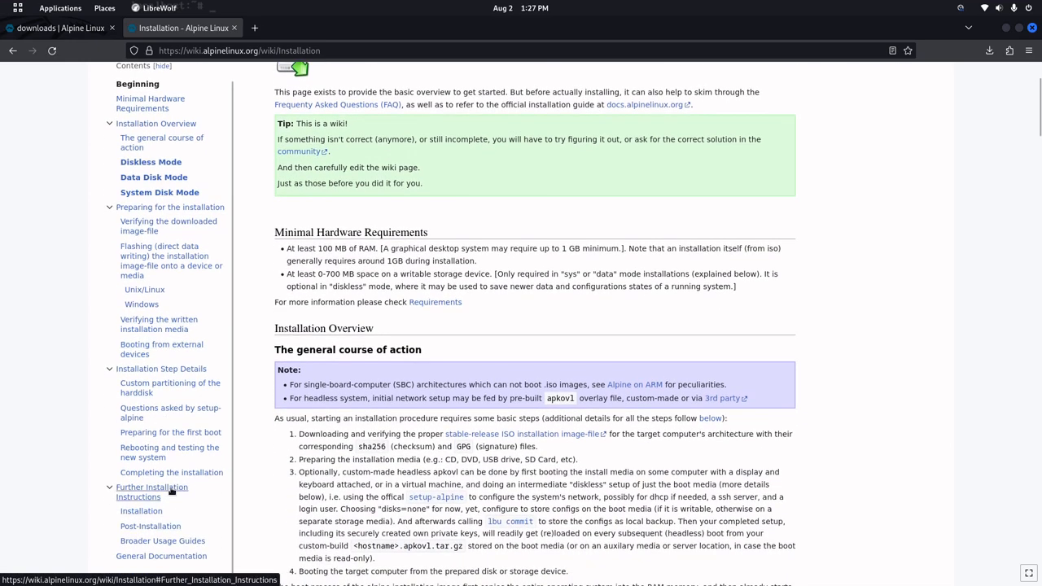
pyautogui.click(153, 492)
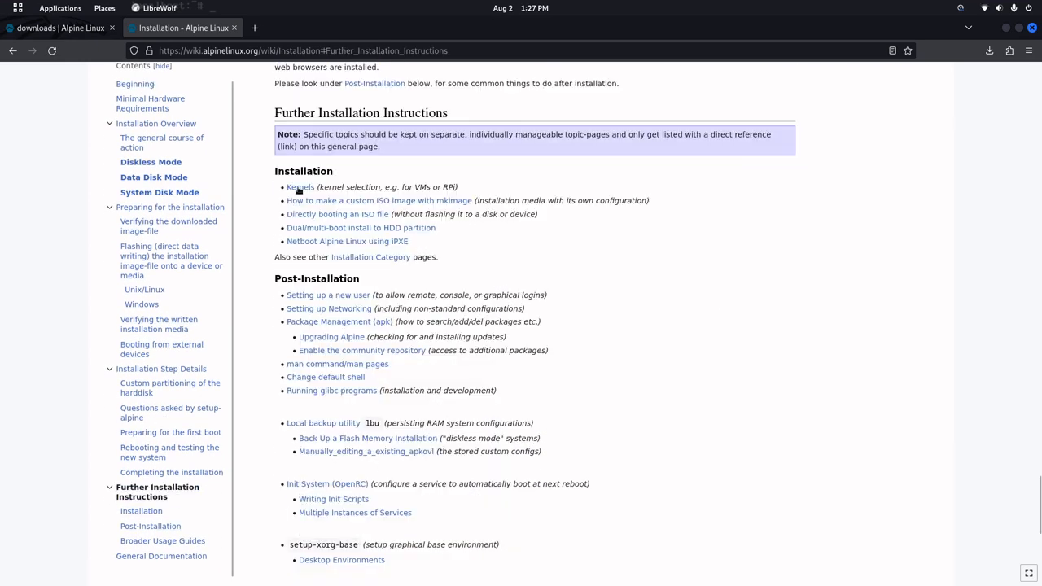
pyautogui.moveTo(340, 355)
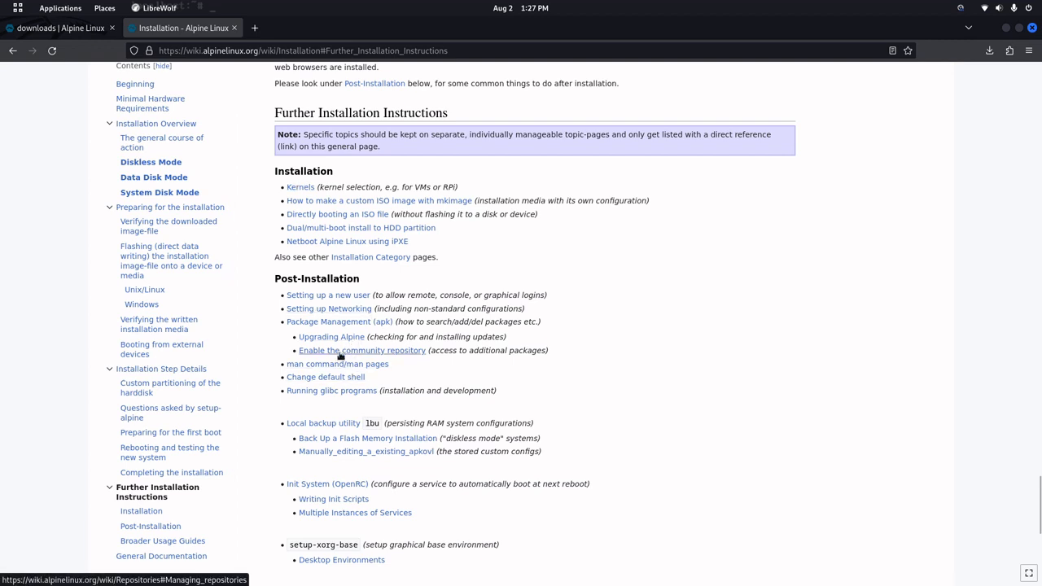
# Step: Open the page on enabling the community repository
pyautogui.click(375, 83)
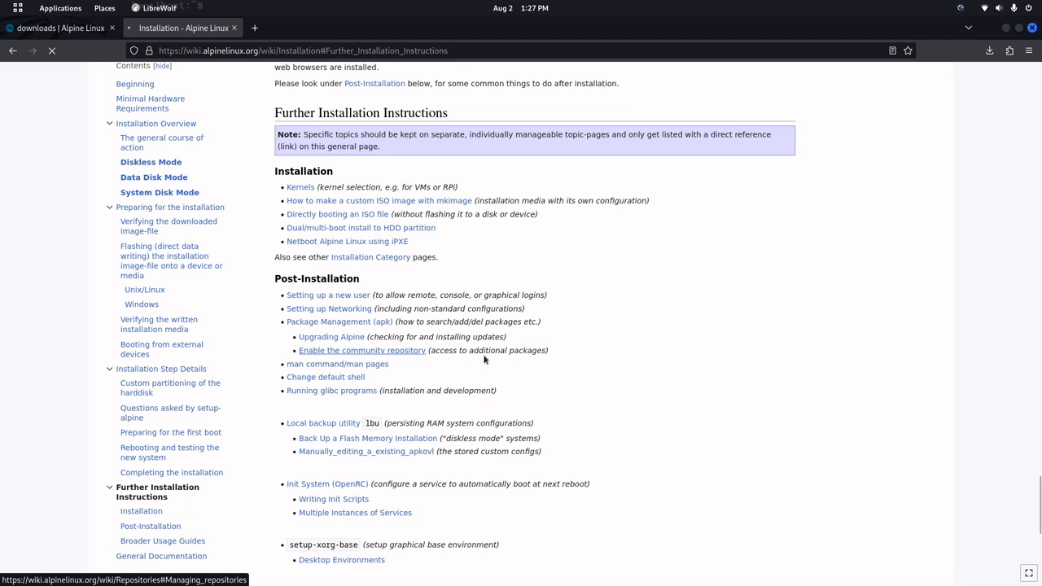
pyautogui.moveTo(431, 140)
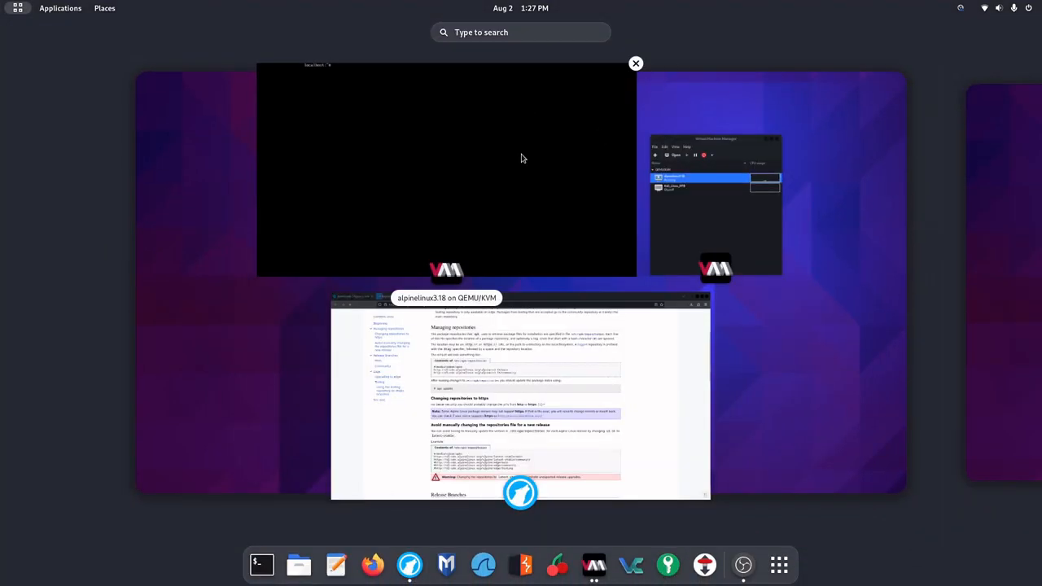
# Step: Run apk add vim in the Alpine VM console to install vim
pyautogui.click(447, 168)
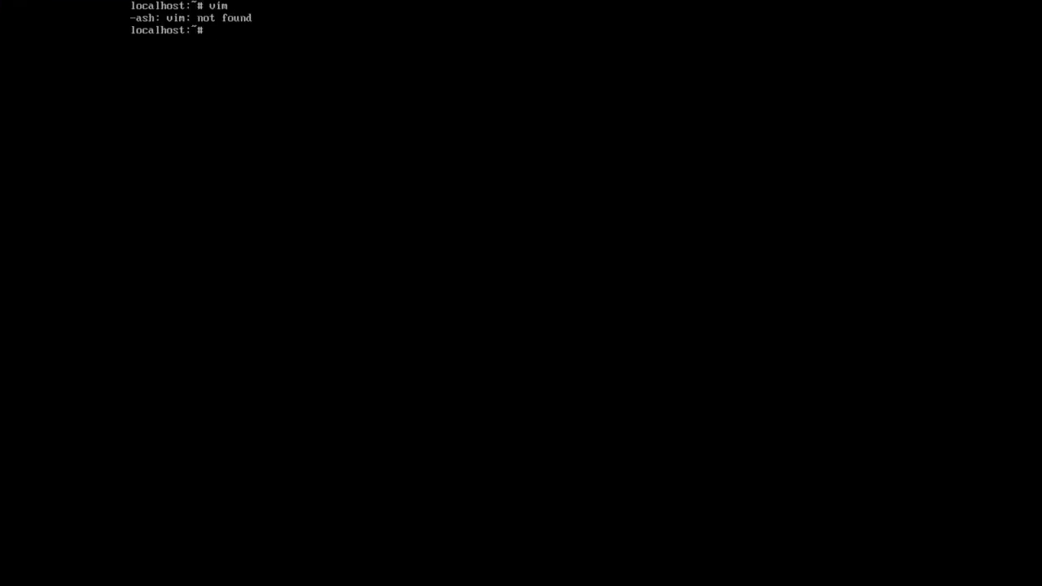
pyautogui.write('apk add vim')
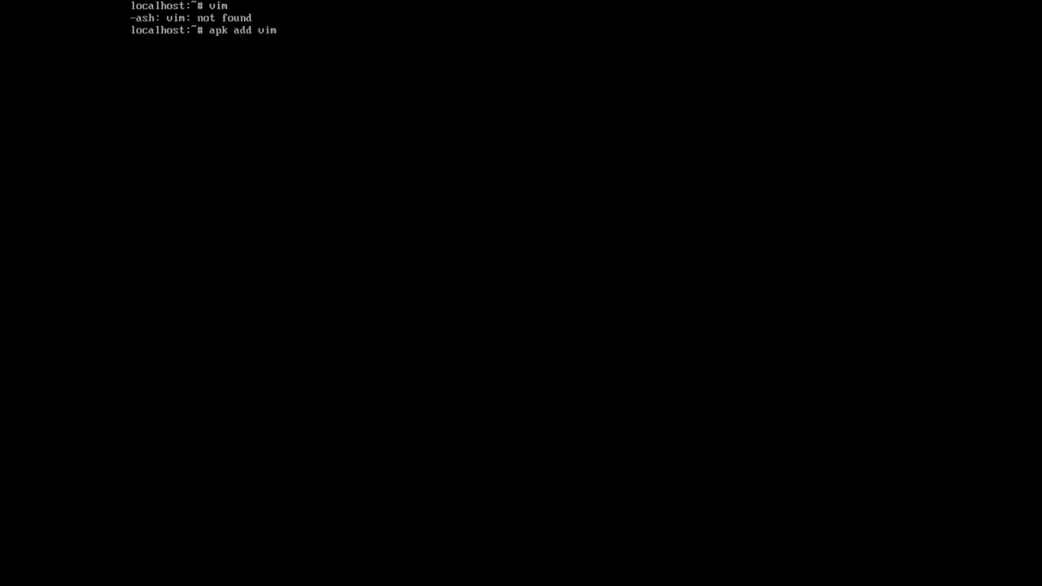
pyautogui.press('Return')
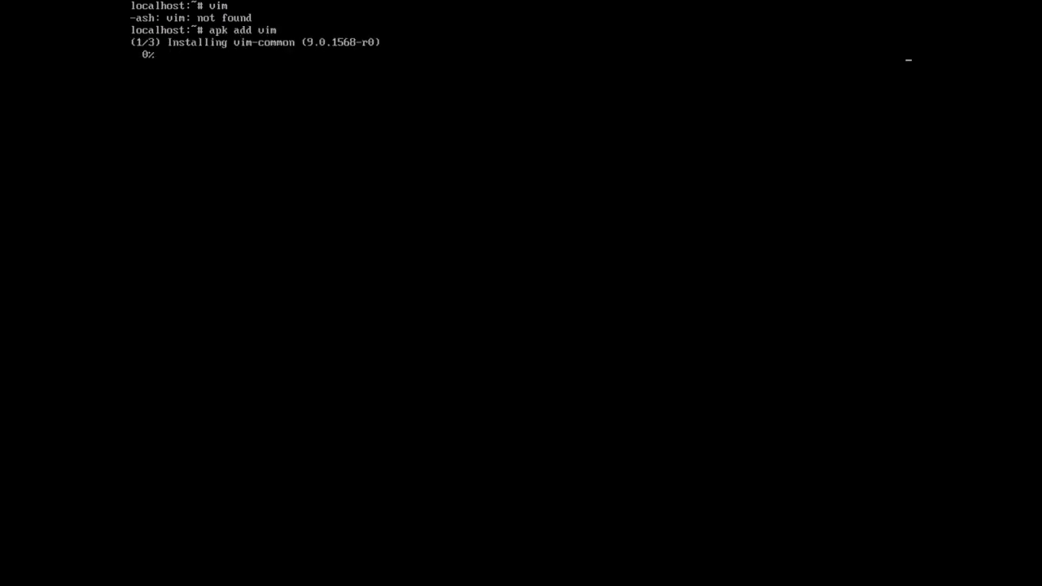
pyautogui.press('super')
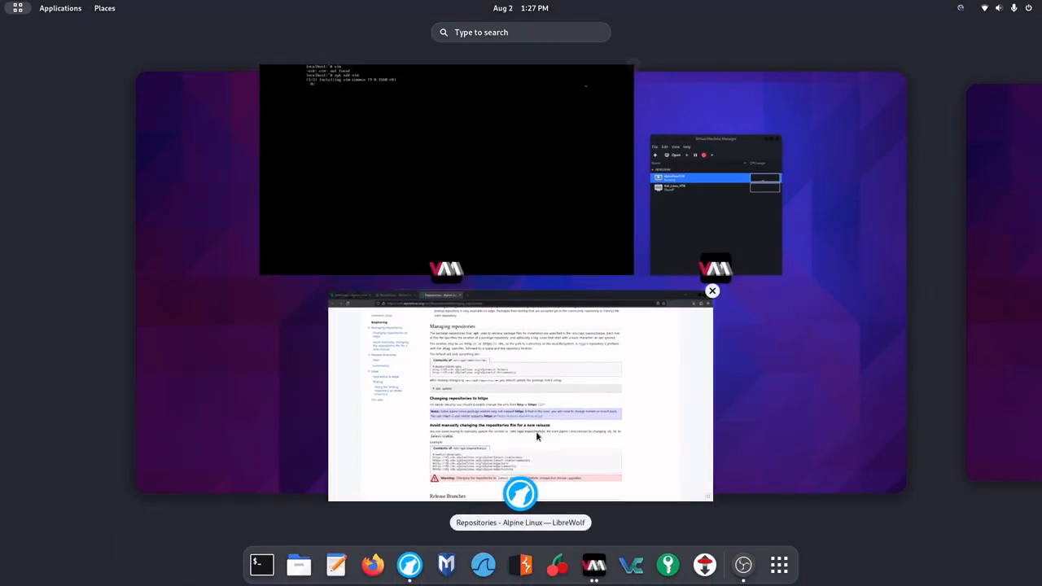
# Step: Browse the repositories wiki page and reach the Tutorials and Howtos link
pyautogui.click(521, 400)
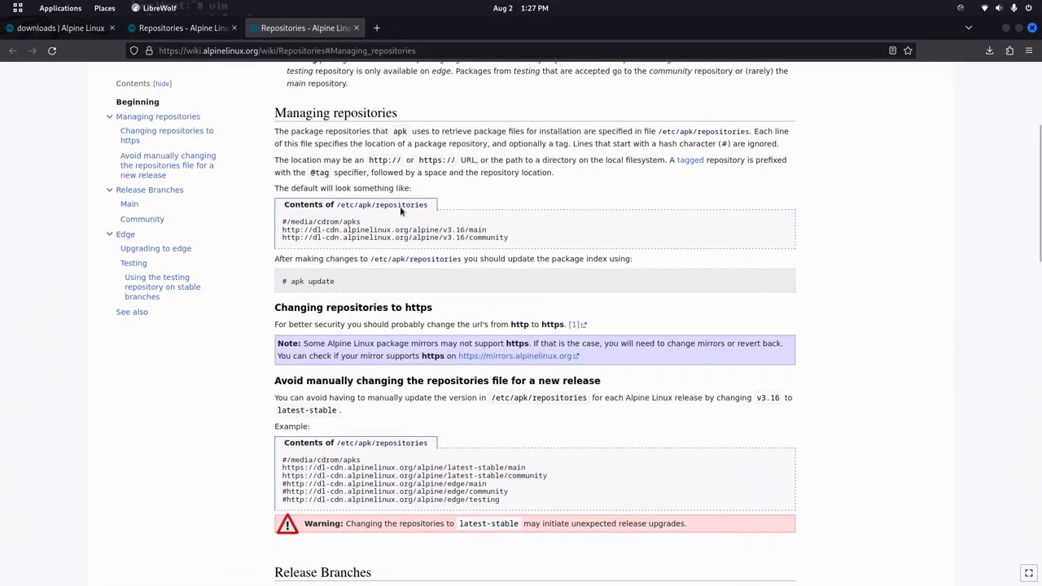
pyautogui.scroll(-3)
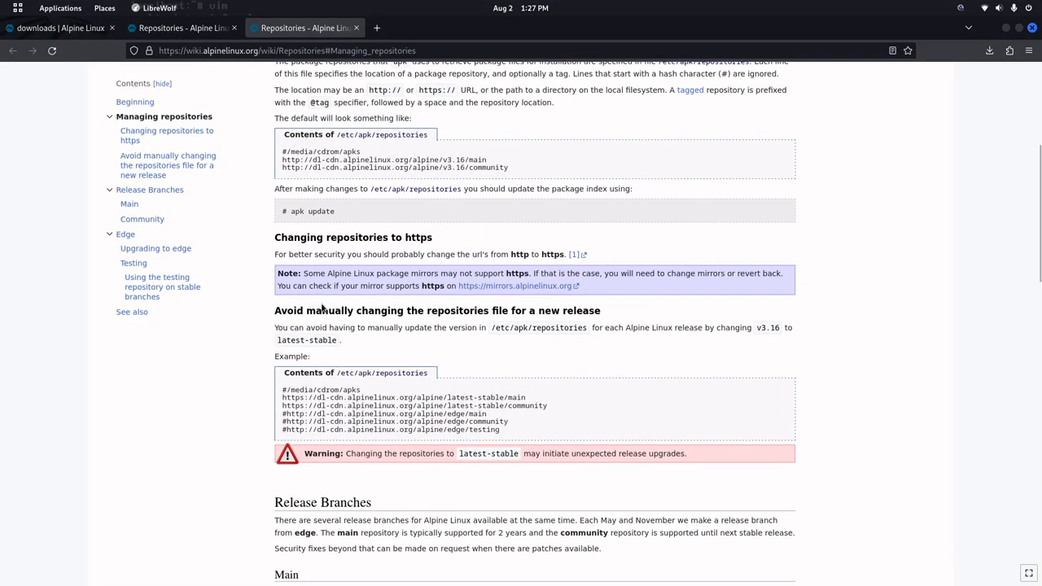
pyautogui.scroll(3)
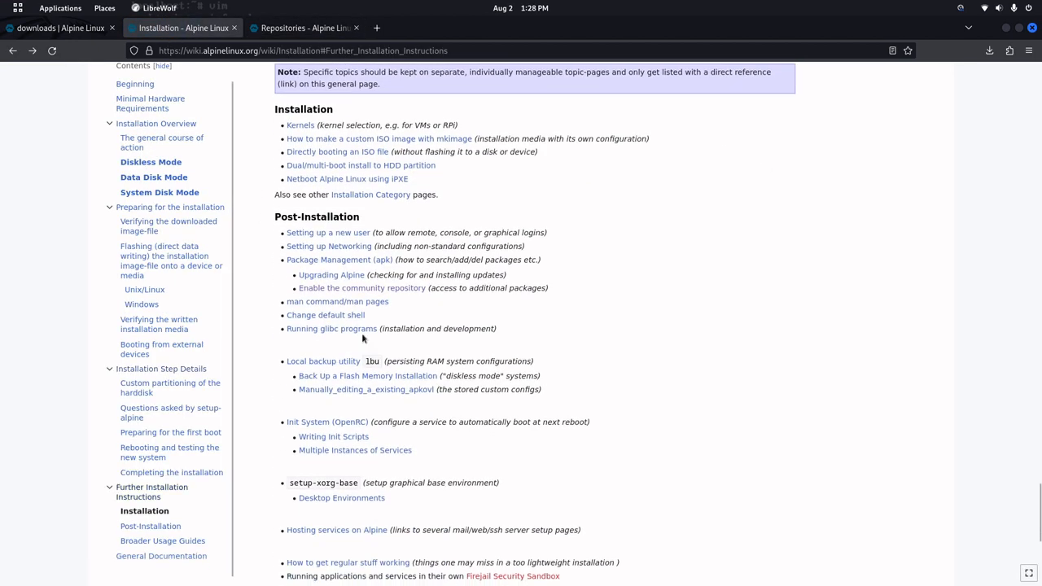
pyautogui.moveTo(324, 362)
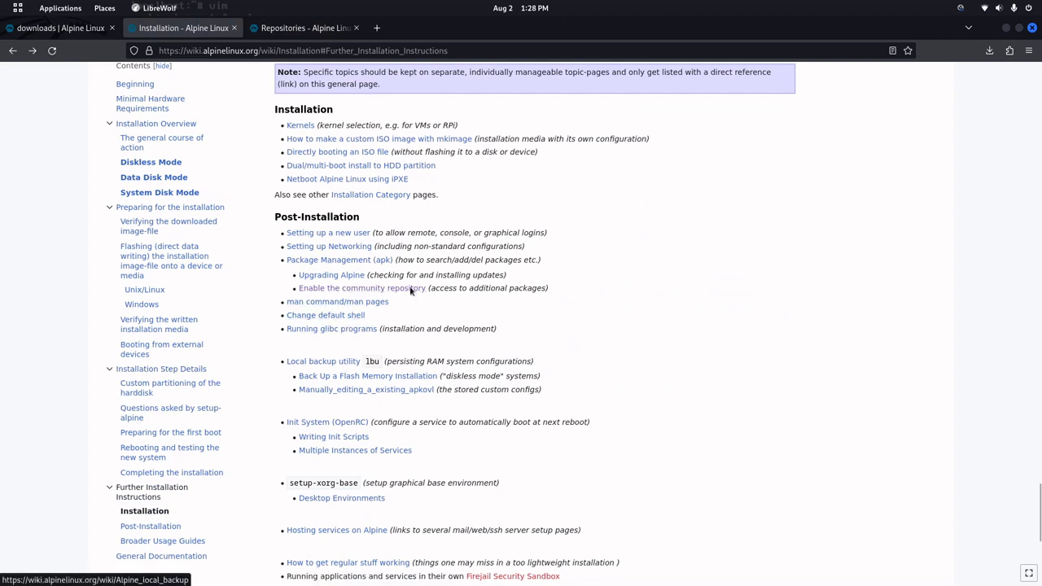
pyautogui.moveTo(326, 316)
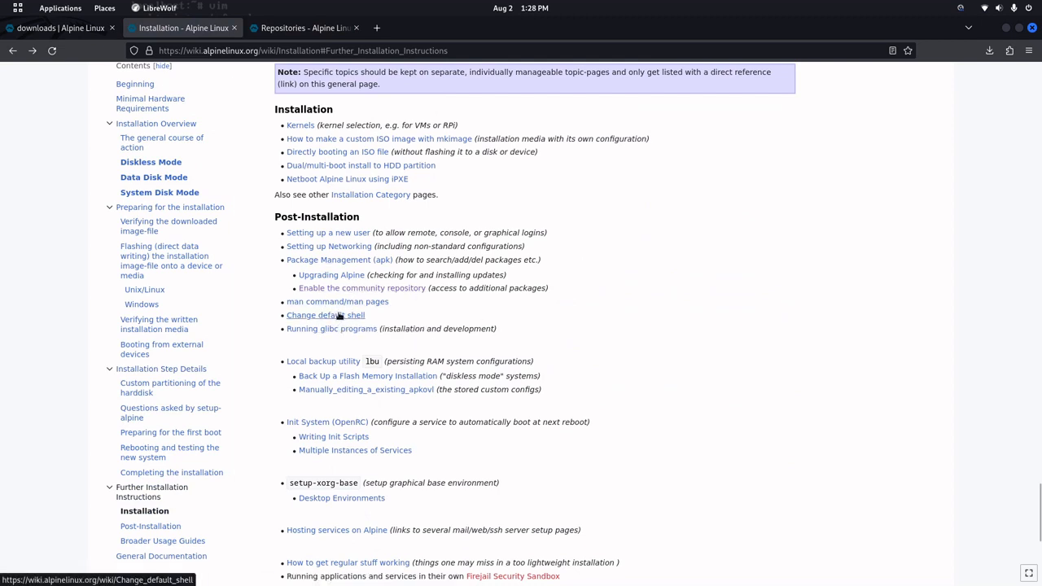
pyautogui.moveTo(362, 287)
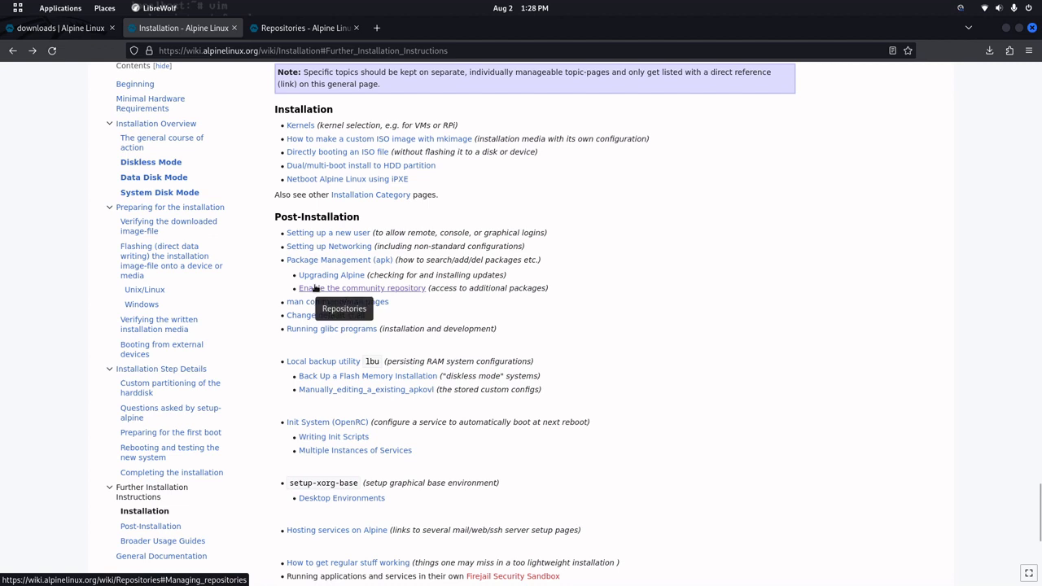
pyautogui.moveTo(337, 301)
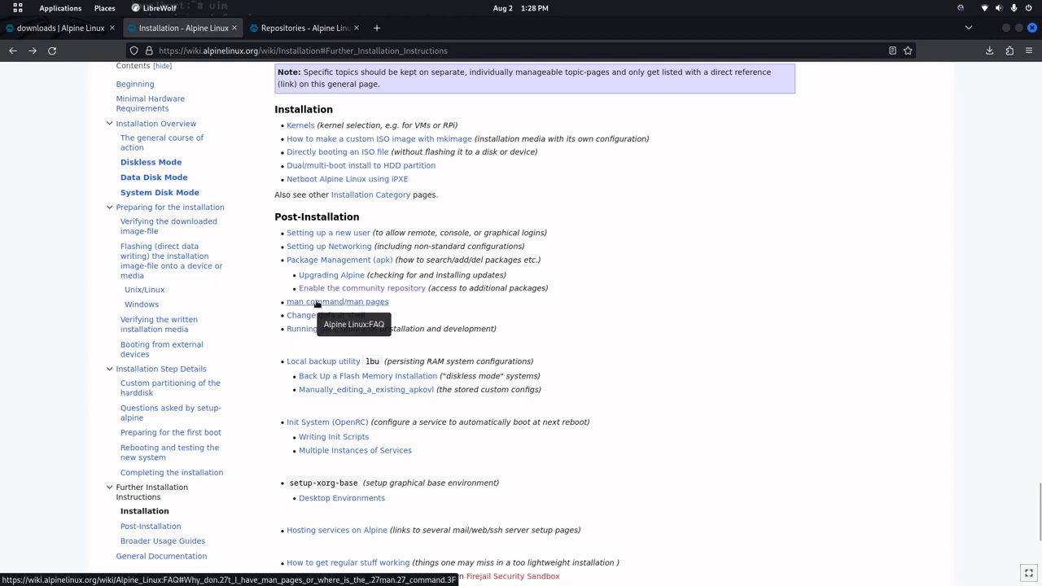
pyautogui.scroll(-3)
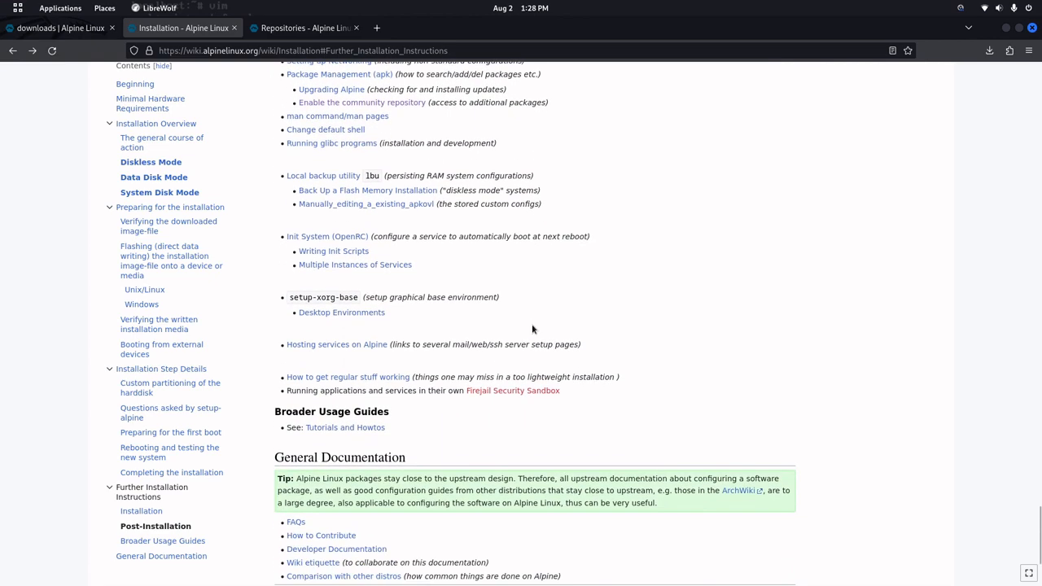
pyautogui.scroll(-3)
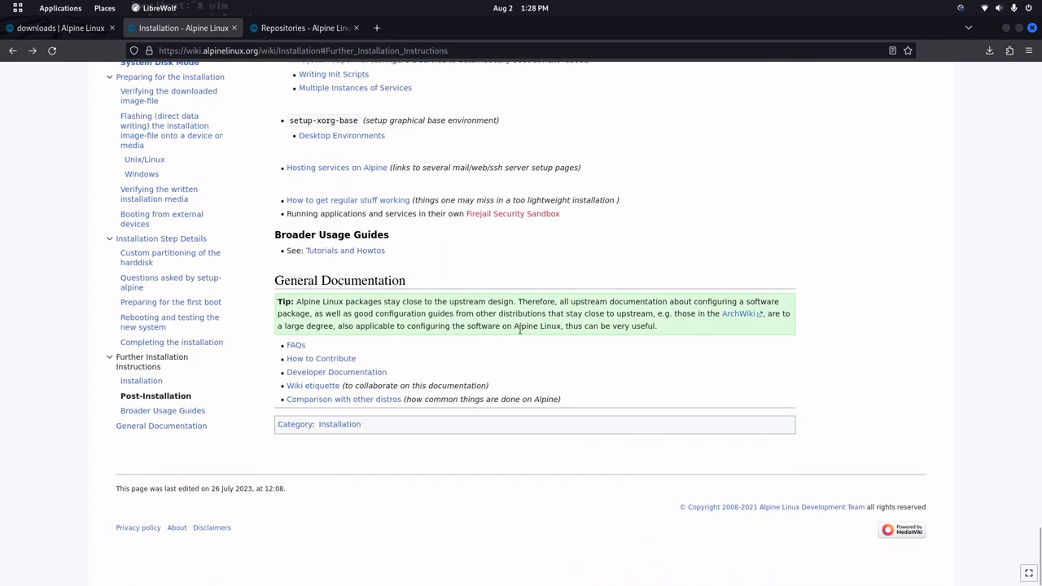
pyautogui.scroll(3)
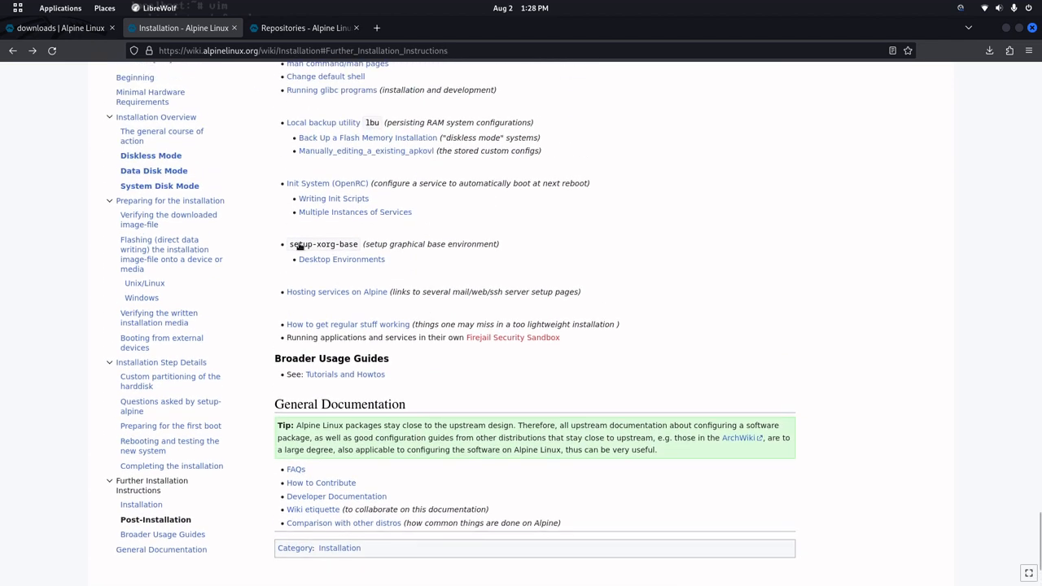
pyautogui.click(345, 373)
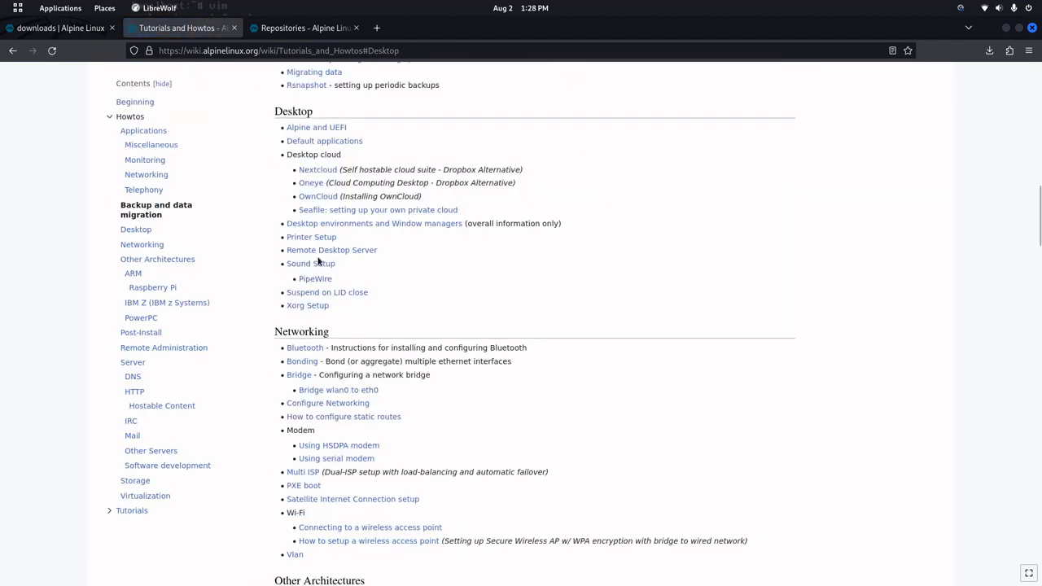
pyautogui.click(182, 28)
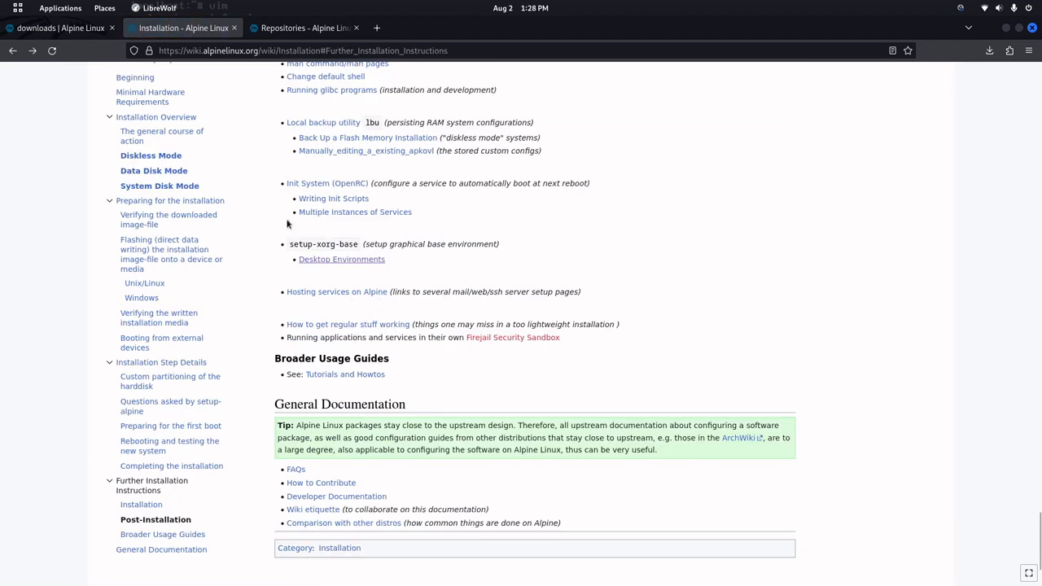
pyautogui.moveTo(363, 254)
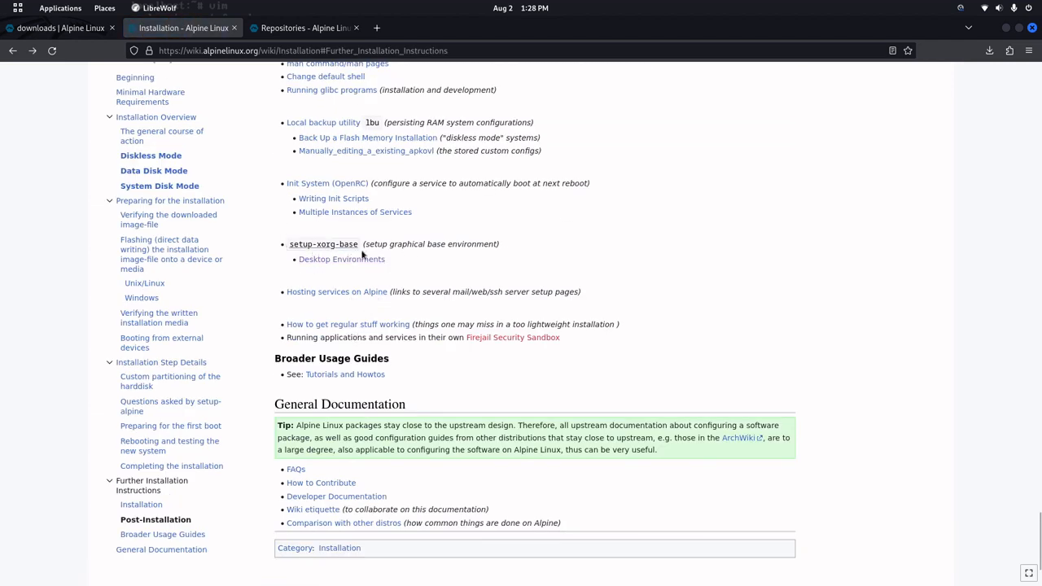
# Step: Select the setup-xorg-base text and open the Tutorials and Howtos page
pyautogui.moveTo(290, 244); pyautogui.dragTo(456, 244)
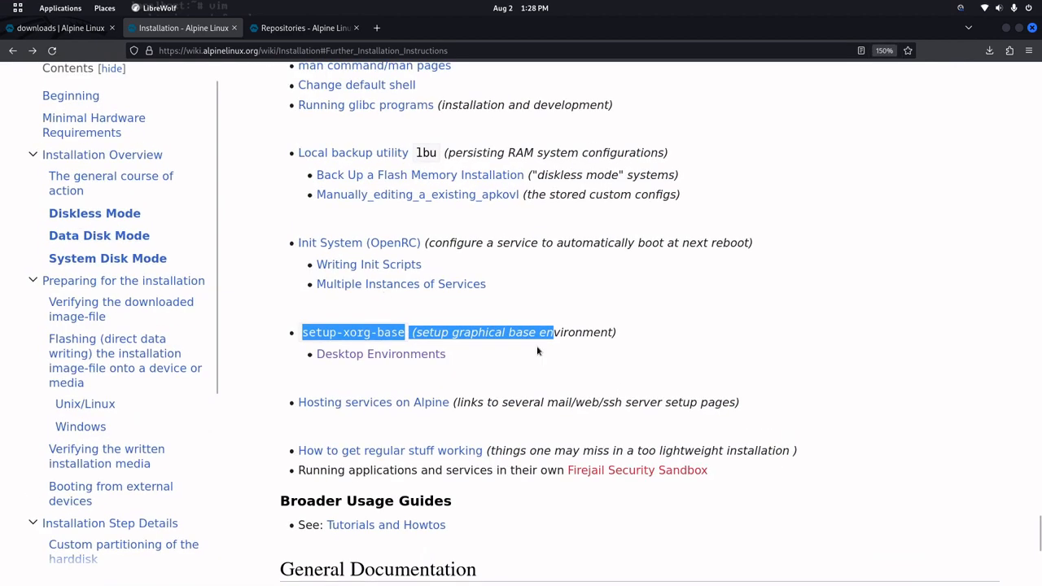
pyautogui.click(528, 372)
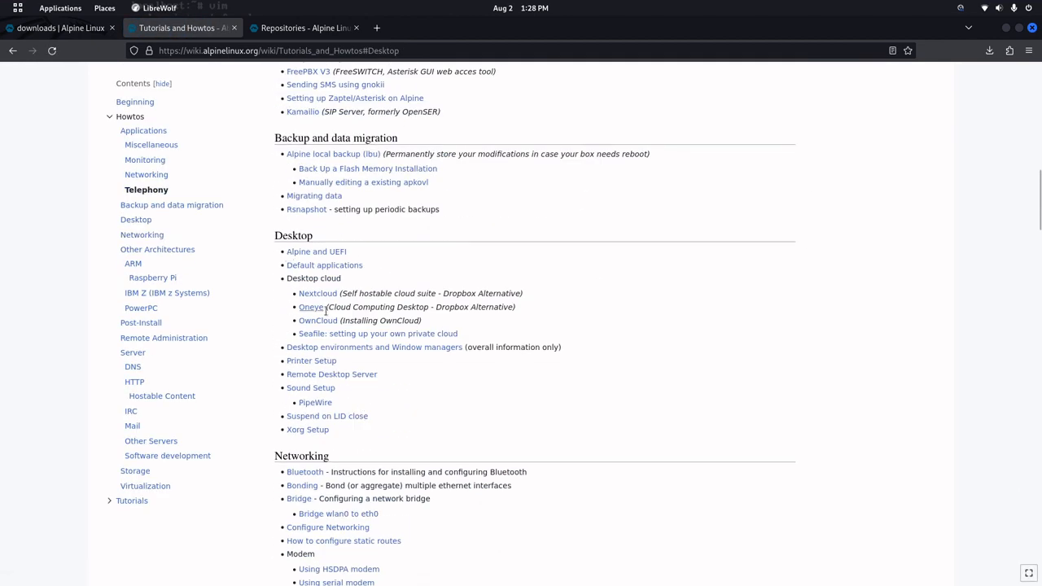
# Step: Open Desktop environments and Window managers, then the Xfce article
pyautogui.click(375, 347)
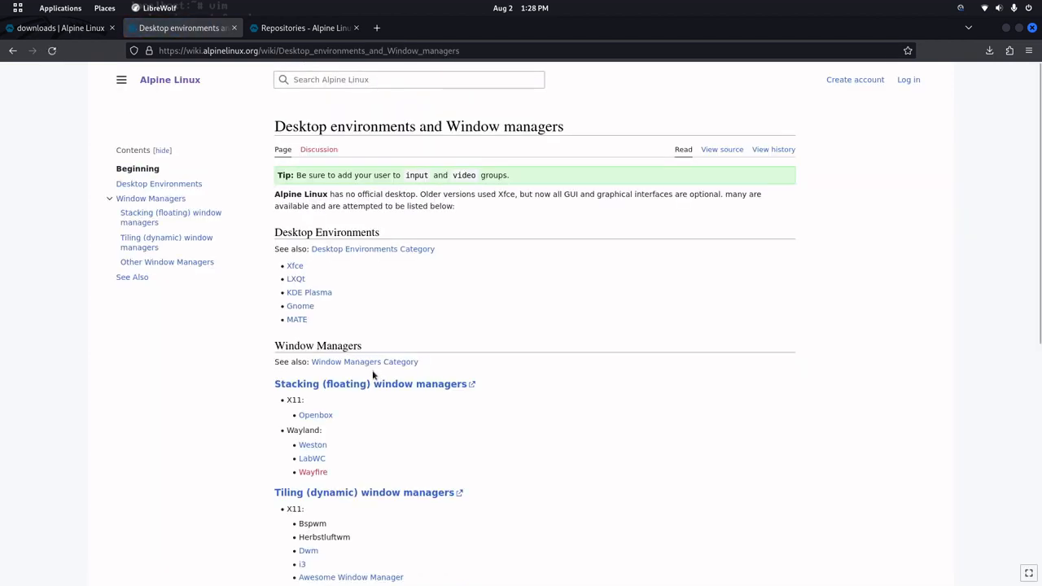
pyautogui.scroll(-3)
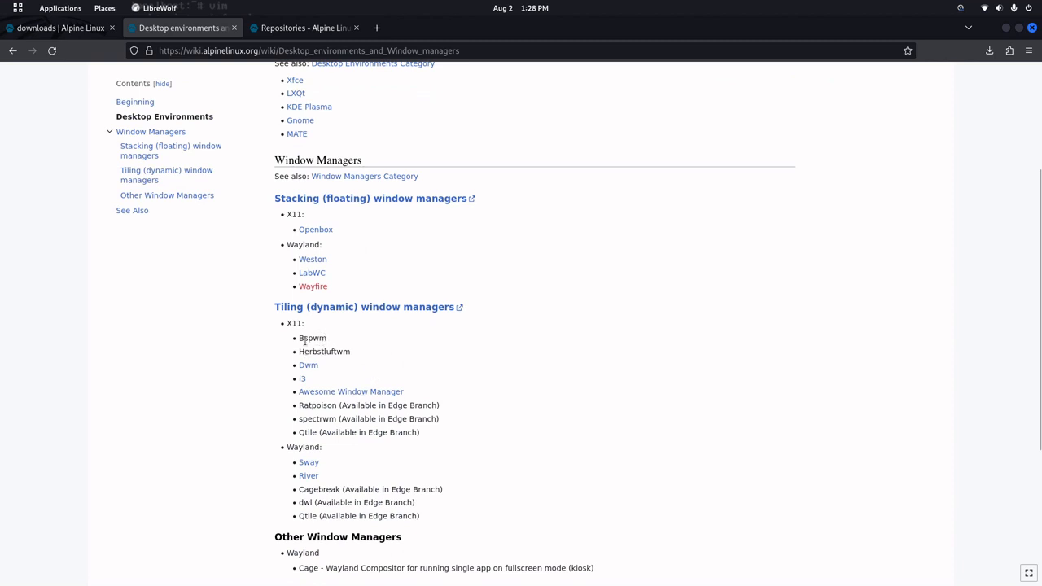
pyautogui.doubleClick(312, 337)
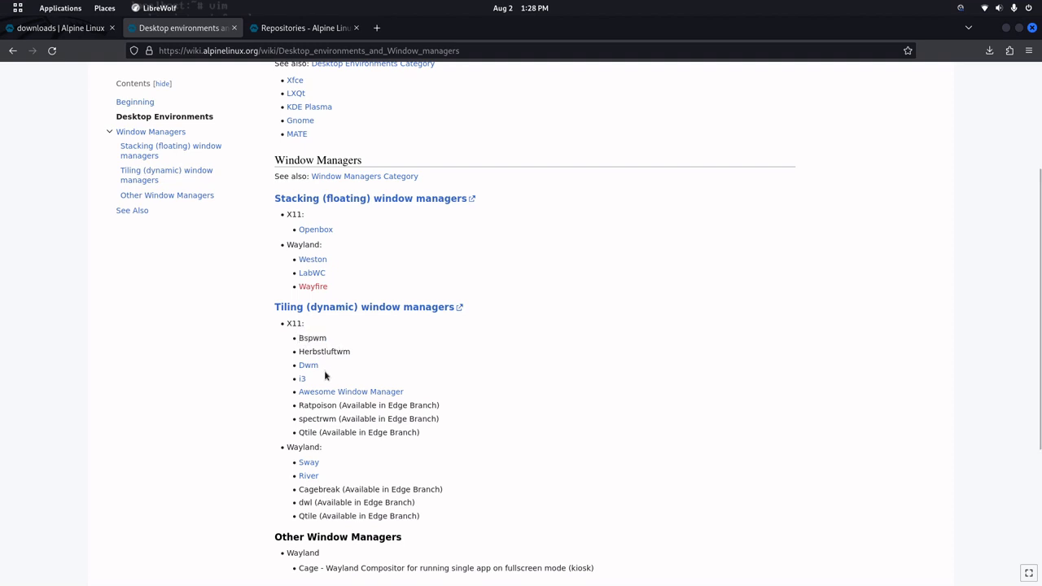
pyautogui.scroll(3)
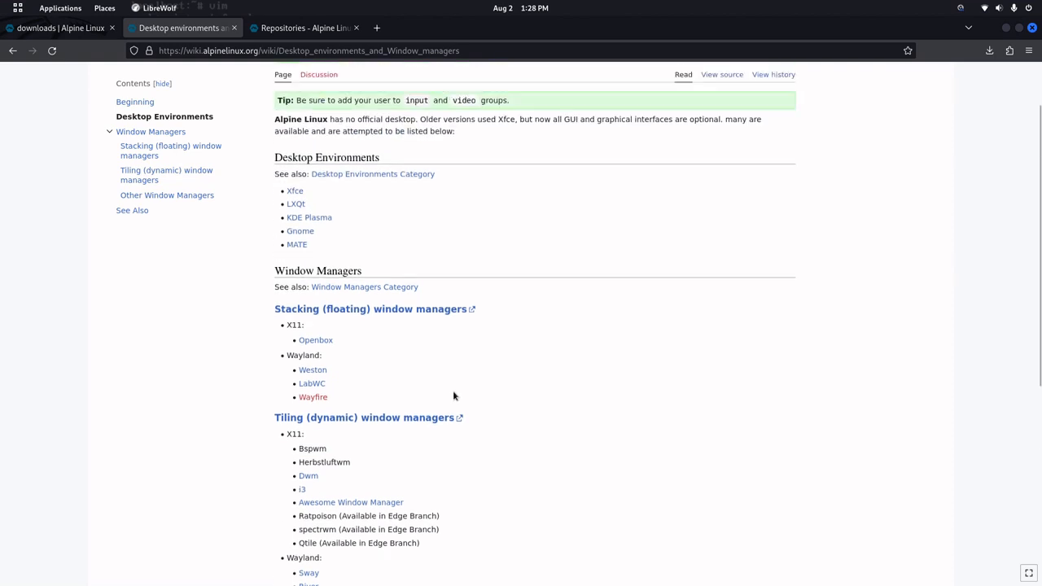
pyautogui.click(295, 190)
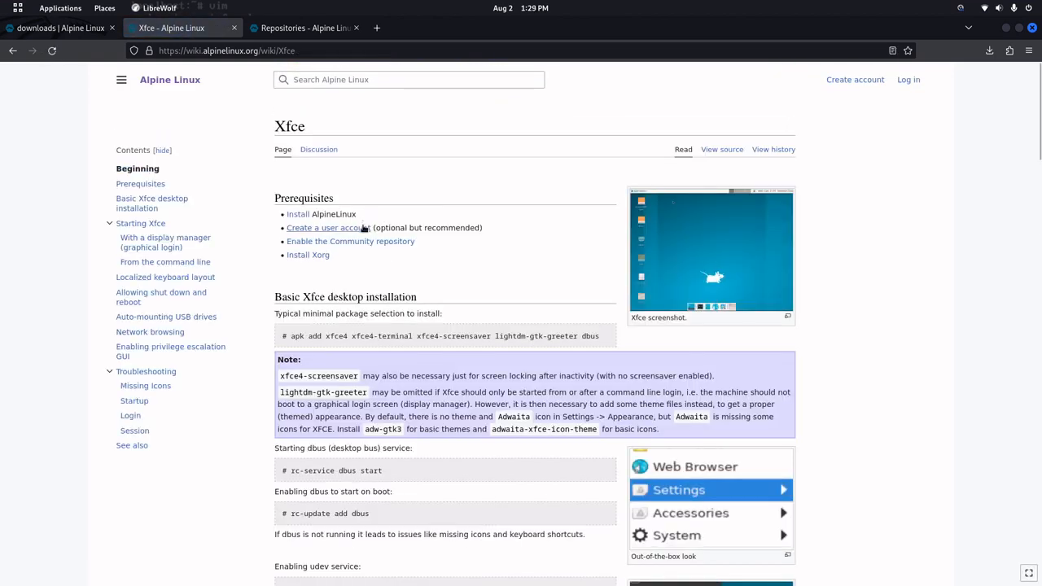
pyautogui.moveTo(350, 241)
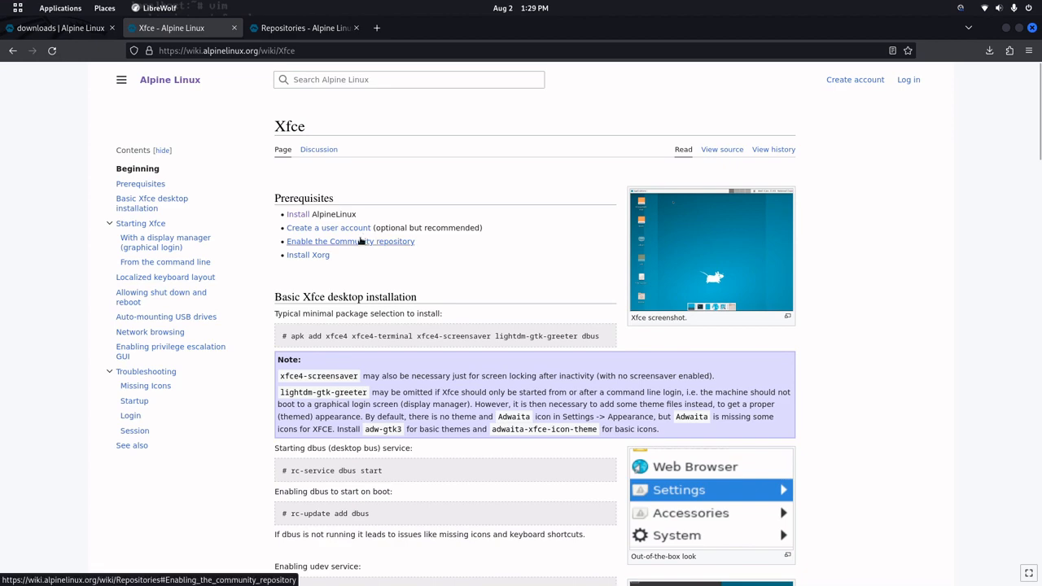
pyautogui.moveTo(440, 13)
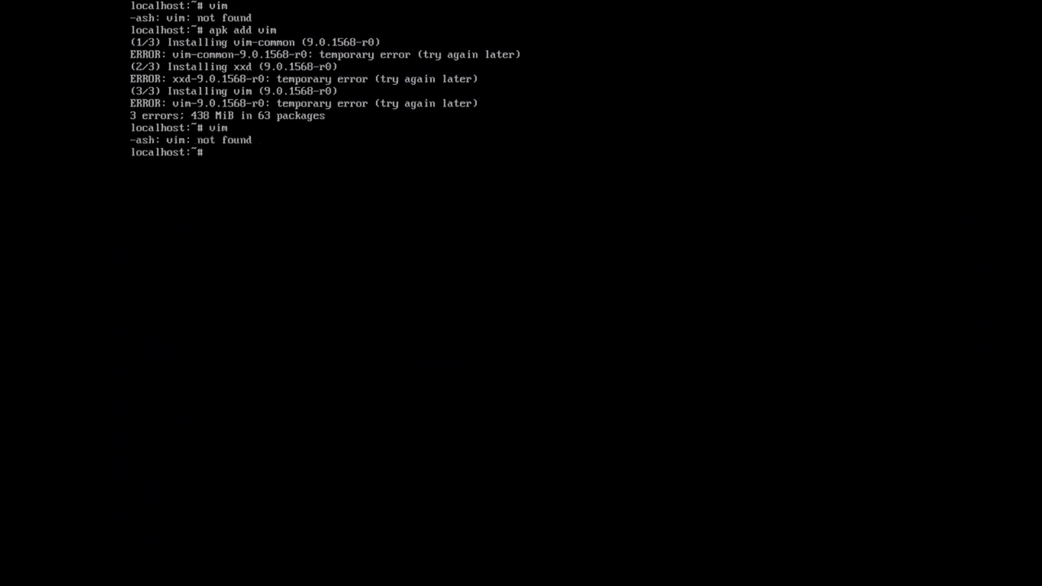
# Step: Run apk update then apk upgrade twice in the VM console, still hitting temporary fetch errors
pyautogui.write('apk')
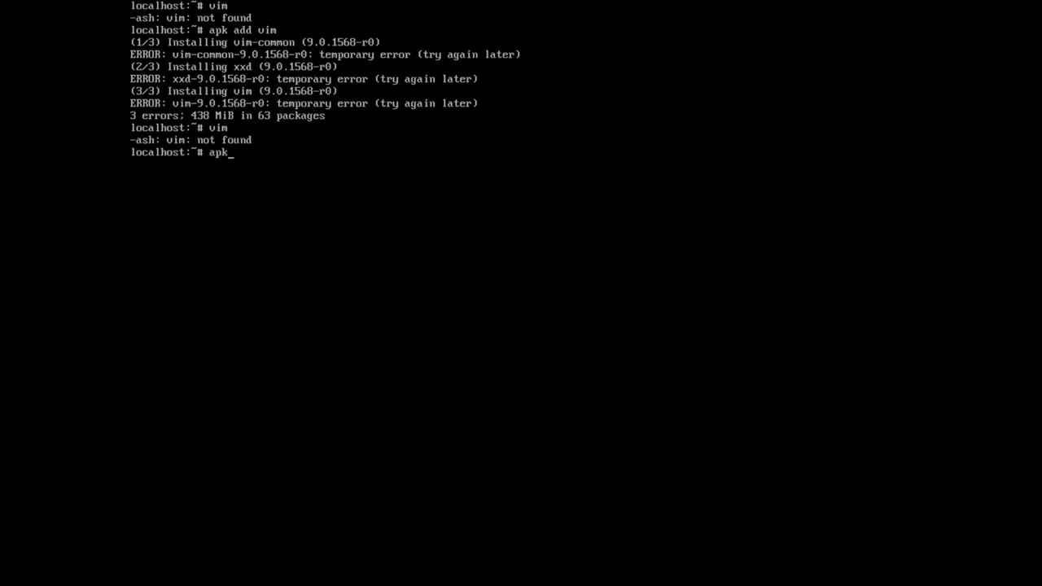
pyautogui.press('Return')
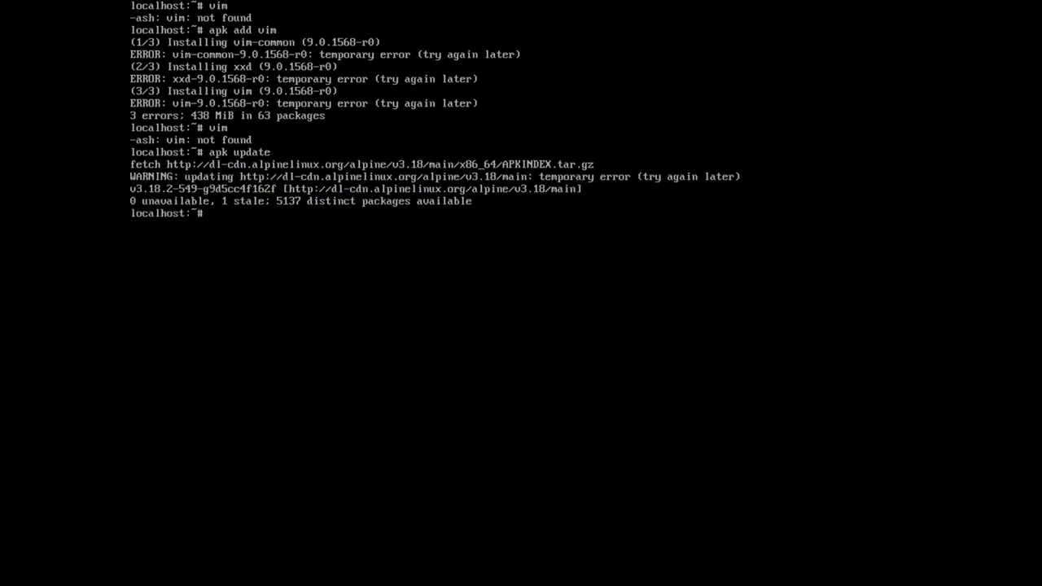
pyautogui.write('apk upgrade')
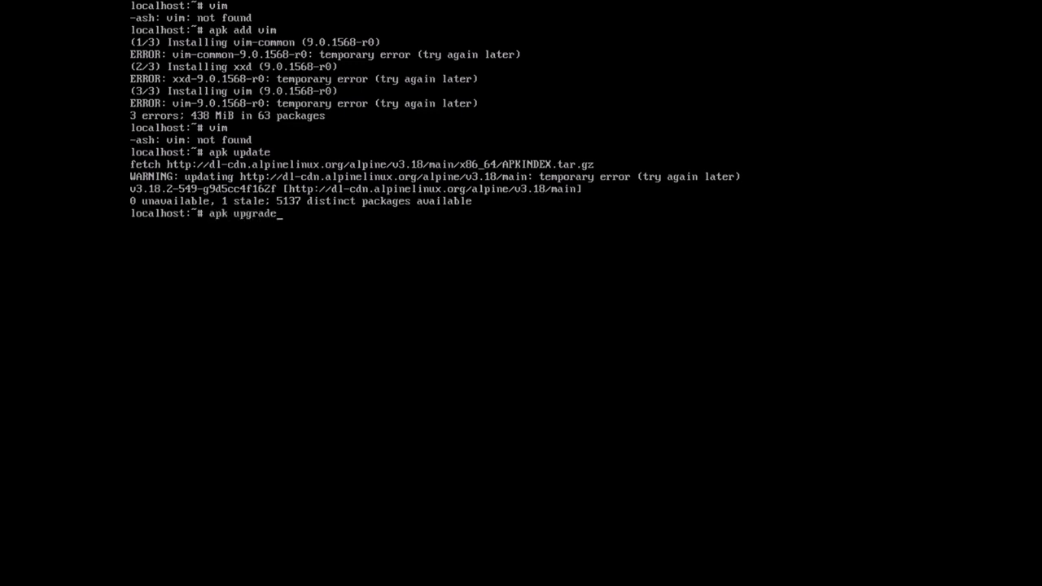
pyautogui.press('Return')
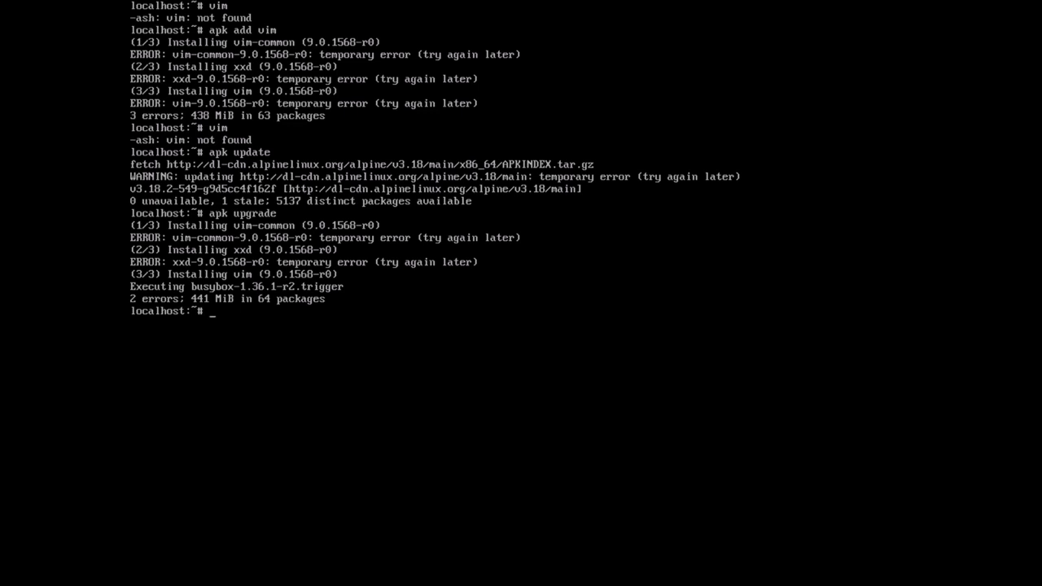
pyautogui.write('apk upgrade')
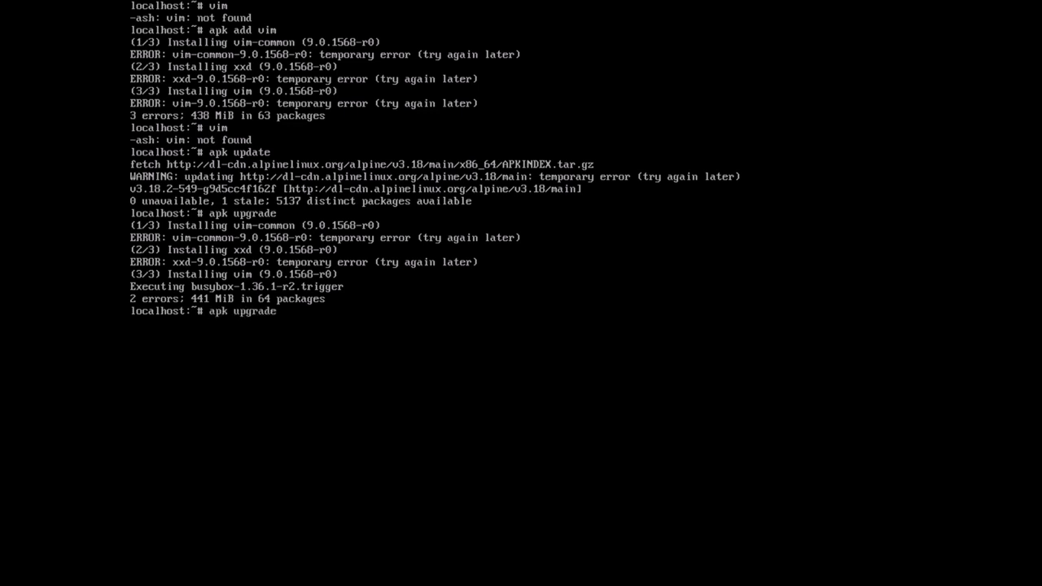
pyautogui.press('Return')
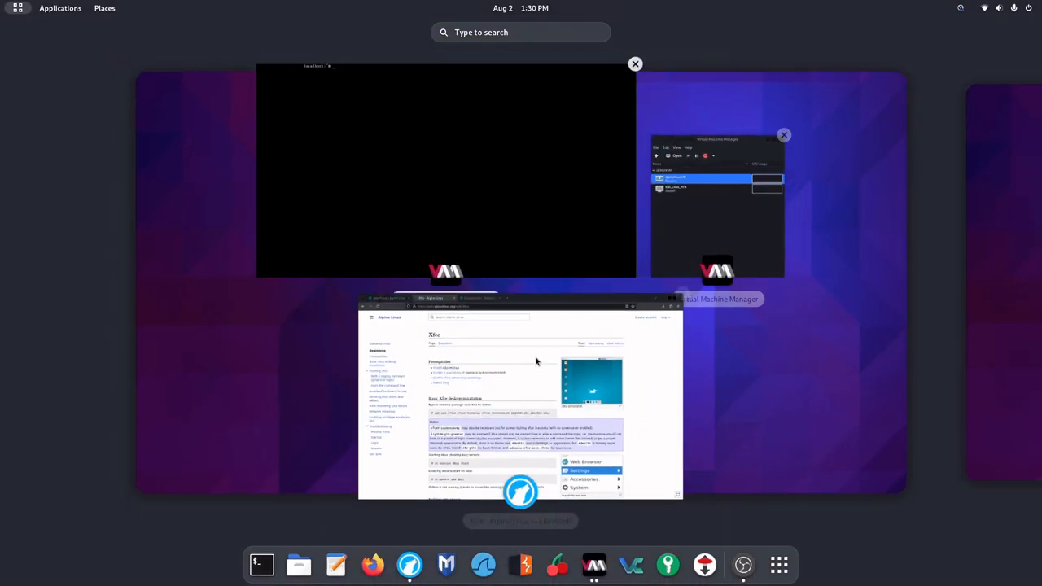
# Step: Switch to the LibreWolf window and show the Repositories - Alpine Linux wiki tab
pyautogui.click(446, 171)
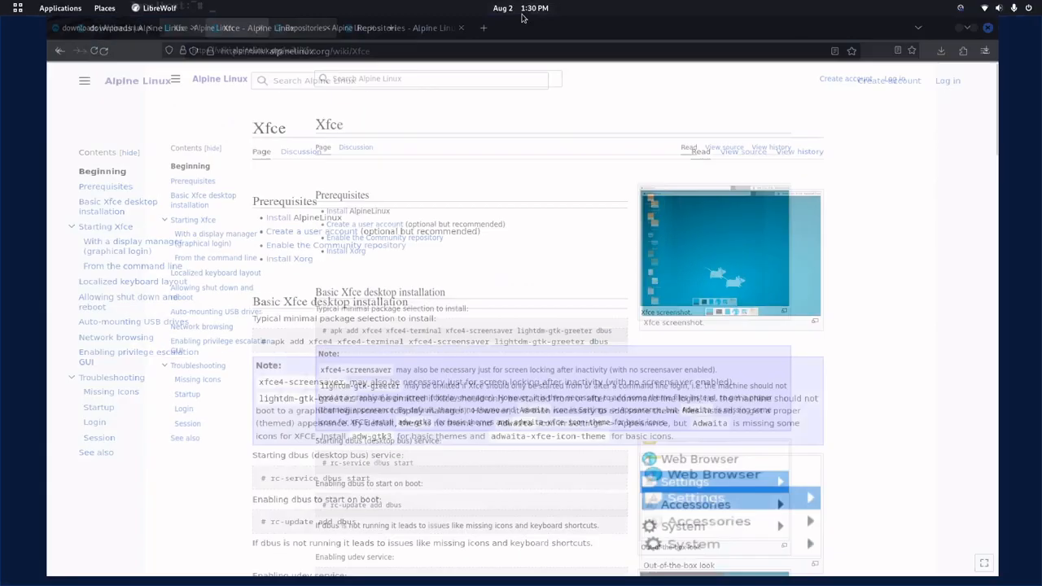
pyautogui.click(307, 28)
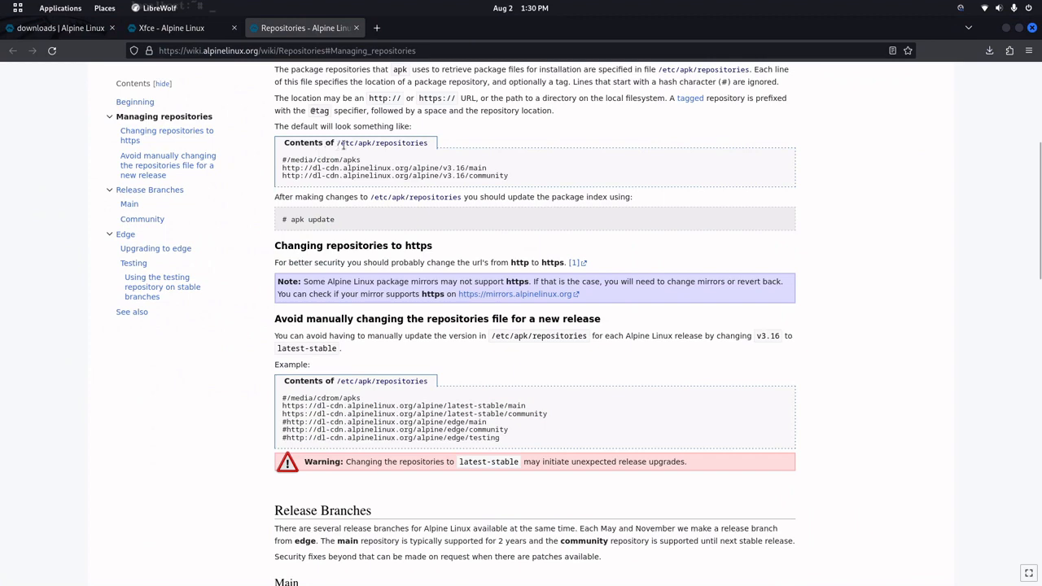
pyautogui.doubleClick(383, 143)
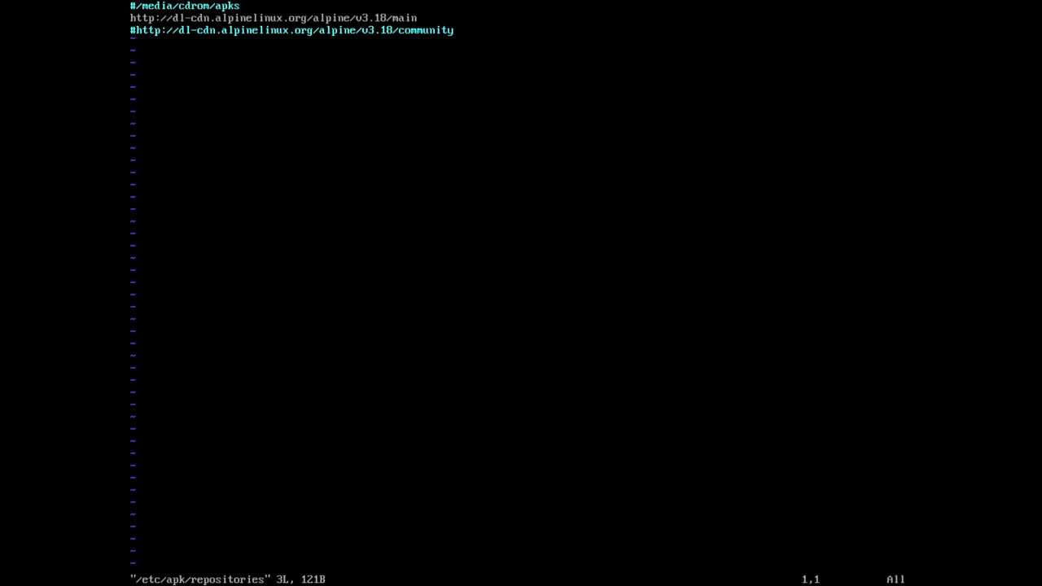
# Step: Uncomment the community line in /etc/apk/repositories, save it, and run apk update fetching both indexes
pyautogui.press('x')
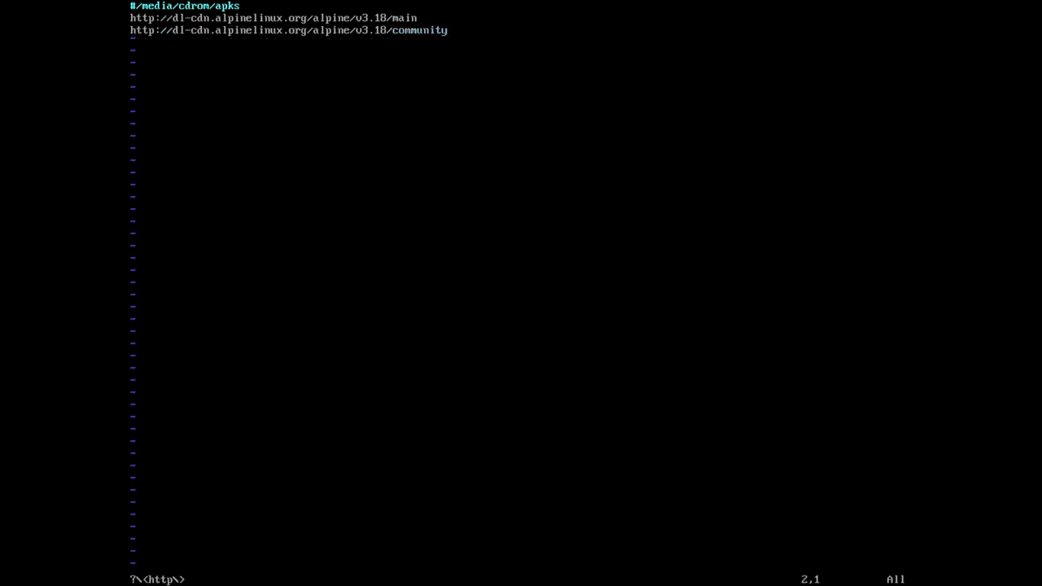
pyautogui.press('Down')
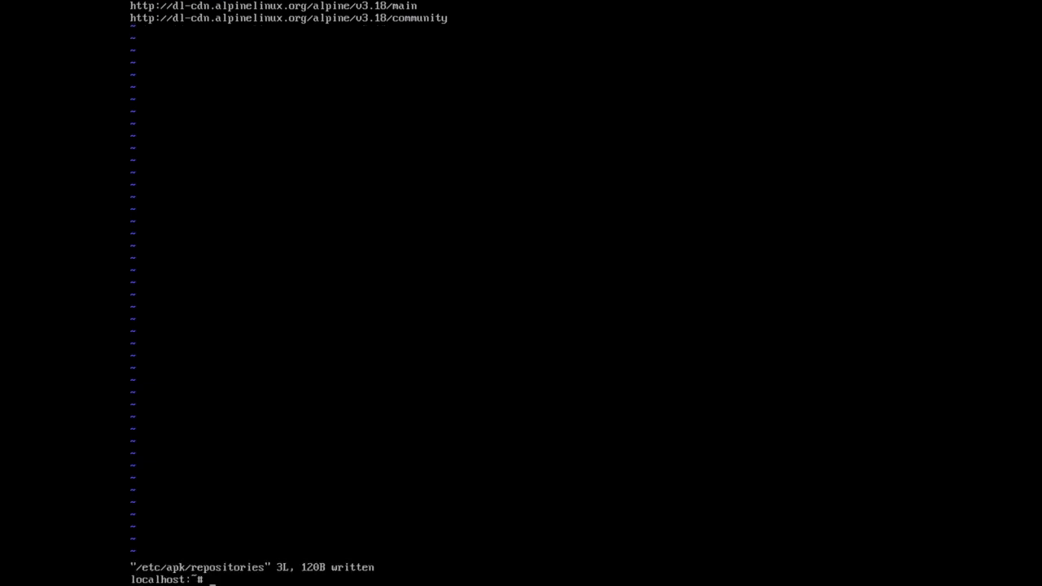
pyautogui.write('apk update')
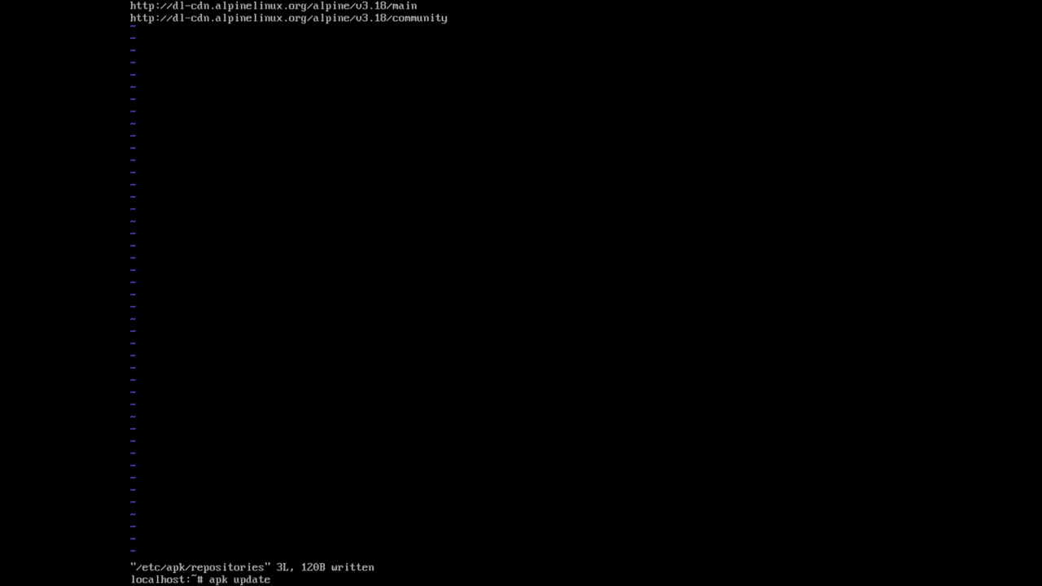
pyautogui.press('Return')
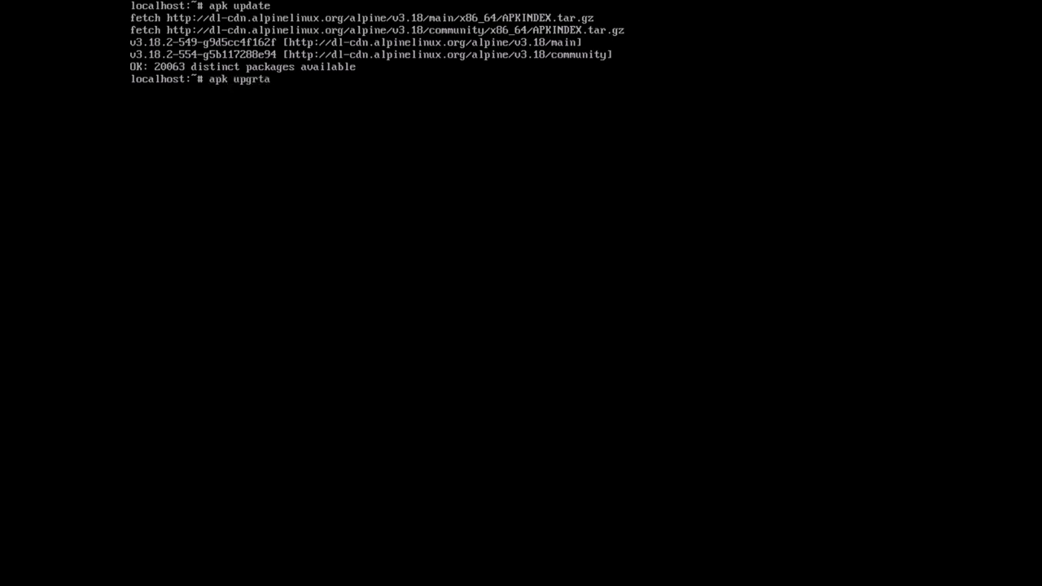
pyautogui.press('Return')
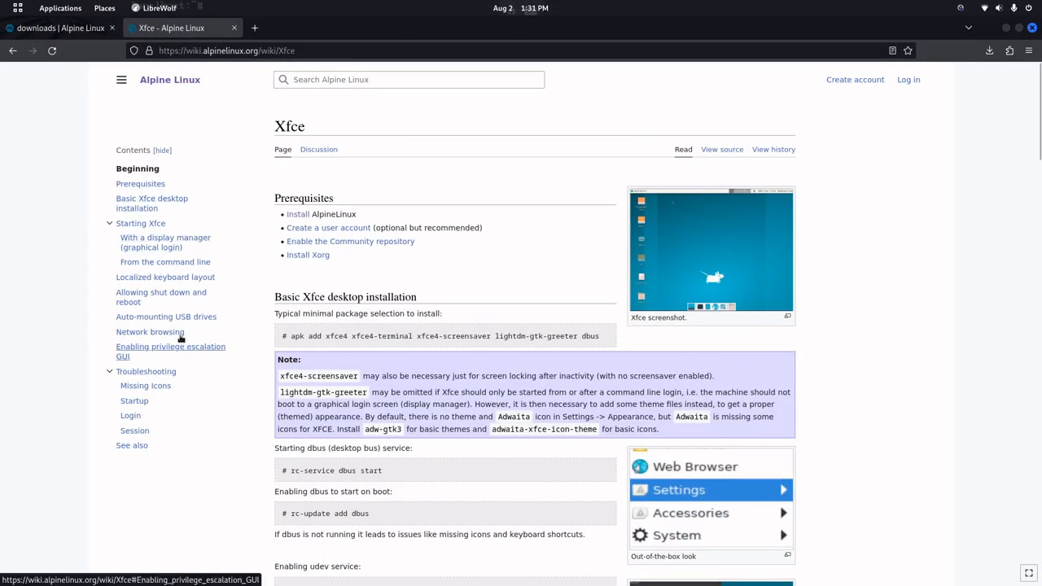
pyautogui.click(301, 28)
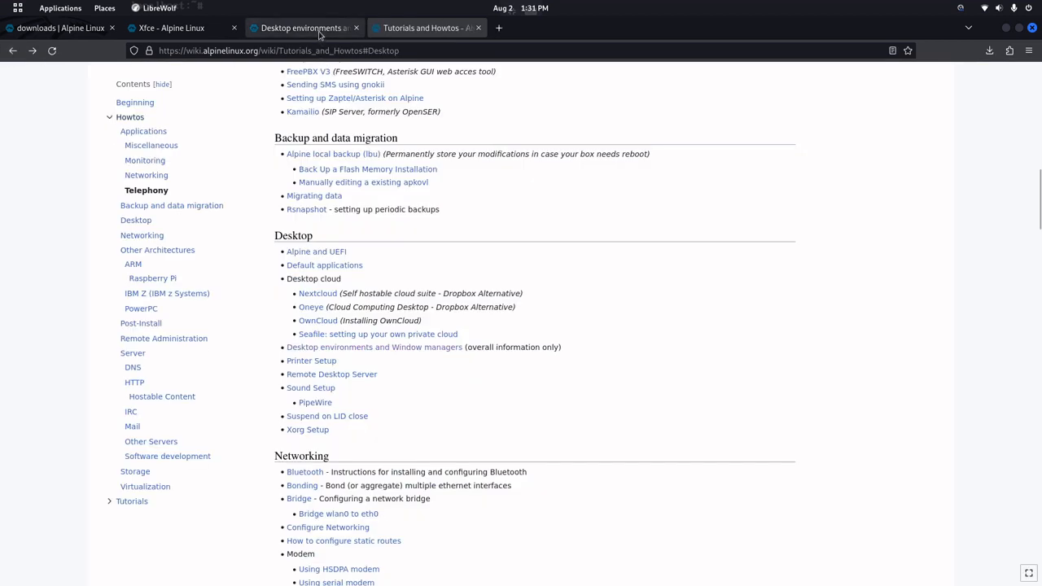
pyautogui.click(355, 27)
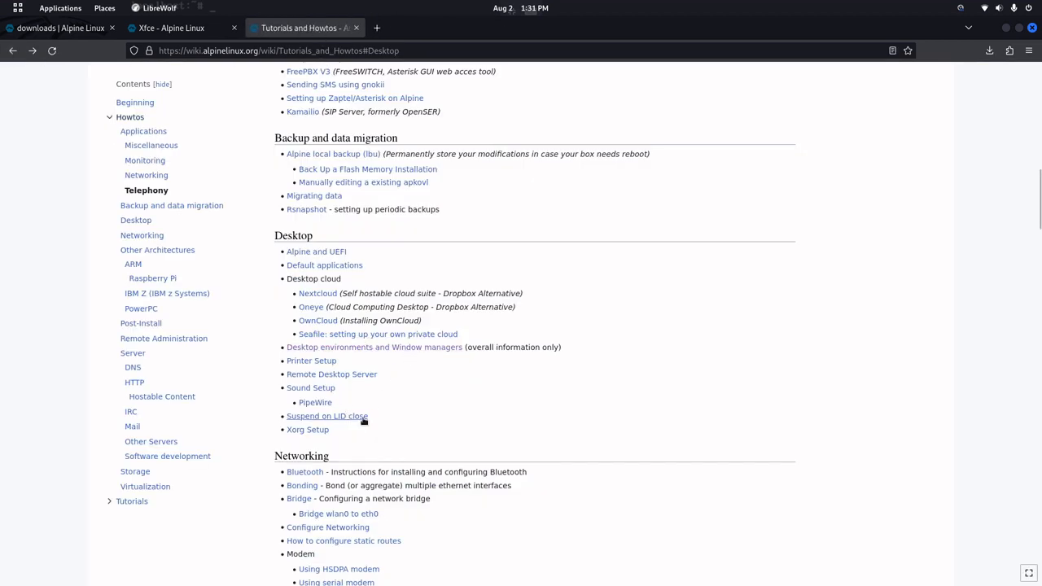
pyautogui.scroll(3)
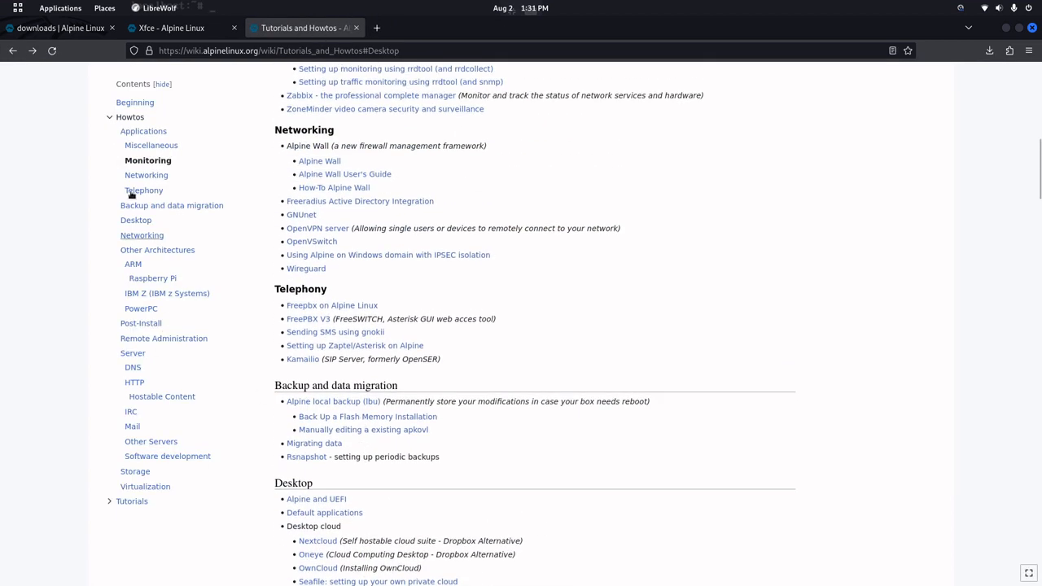
pyautogui.scroll(3)
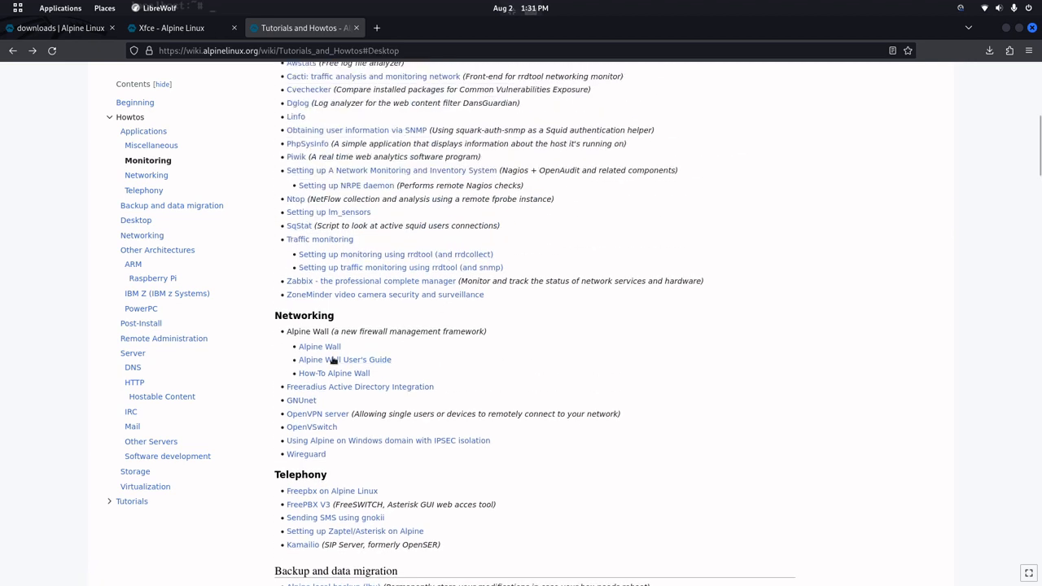
pyautogui.doubleClick(320, 333)
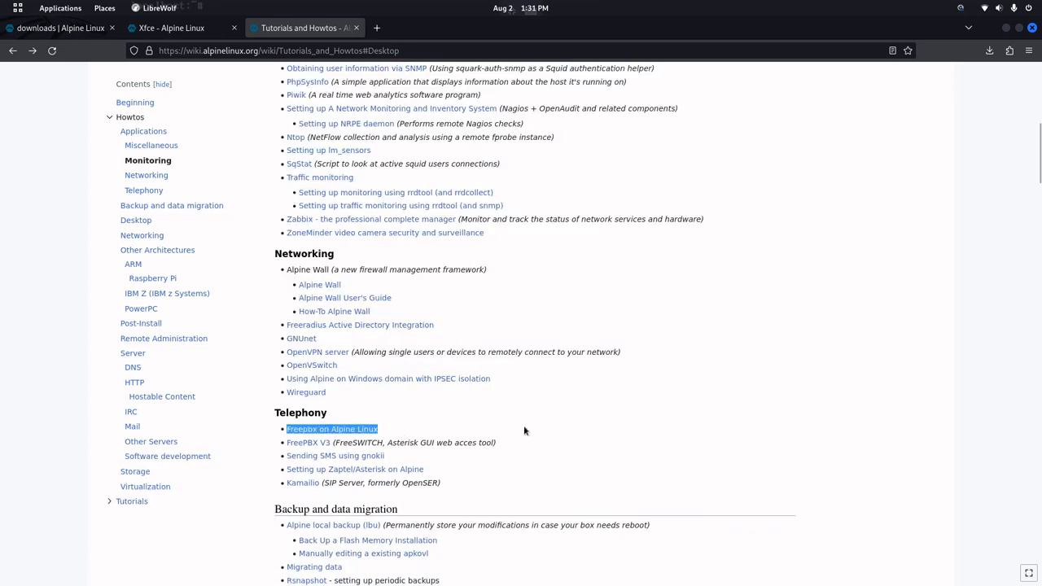
pyautogui.moveTo(504, 487)
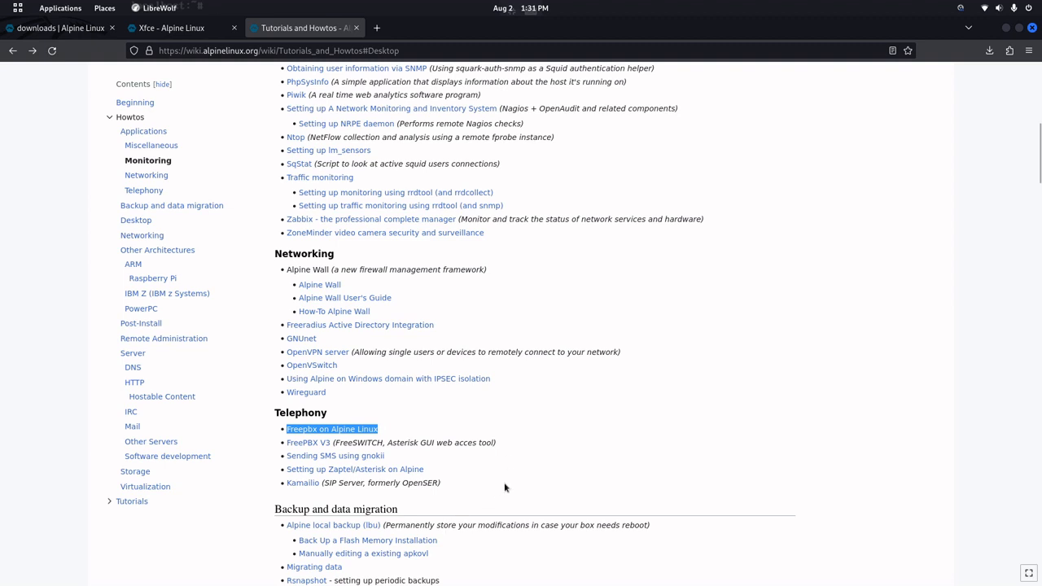
pyautogui.scroll(3)
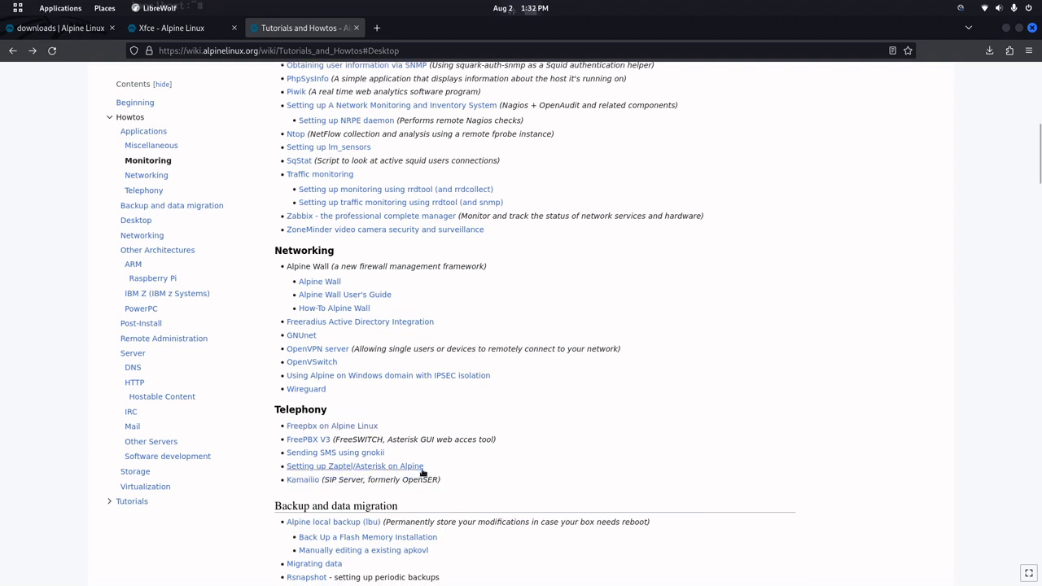
pyautogui.scroll(-3)
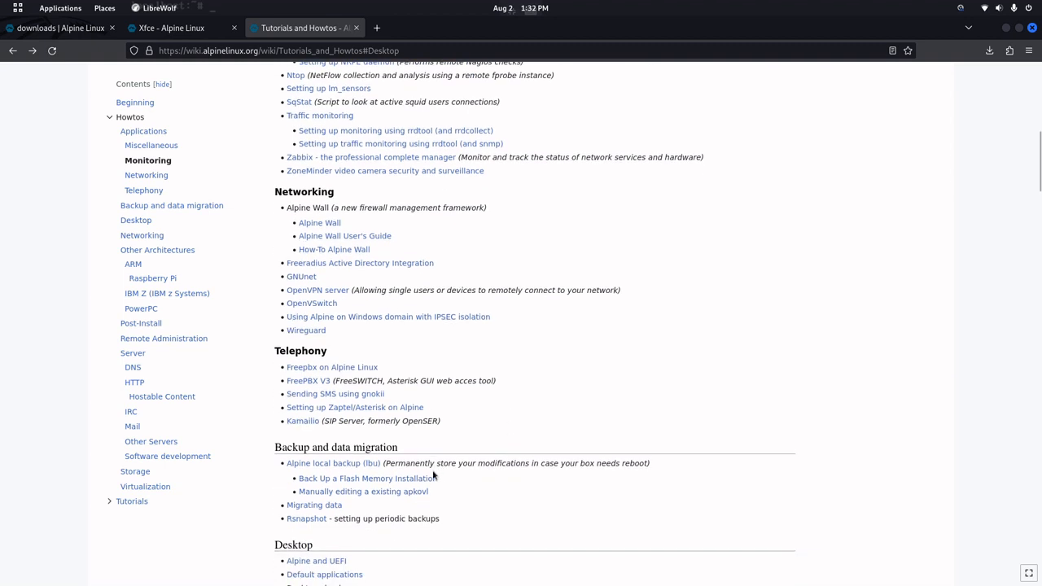
pyautogui.scroll(-3)
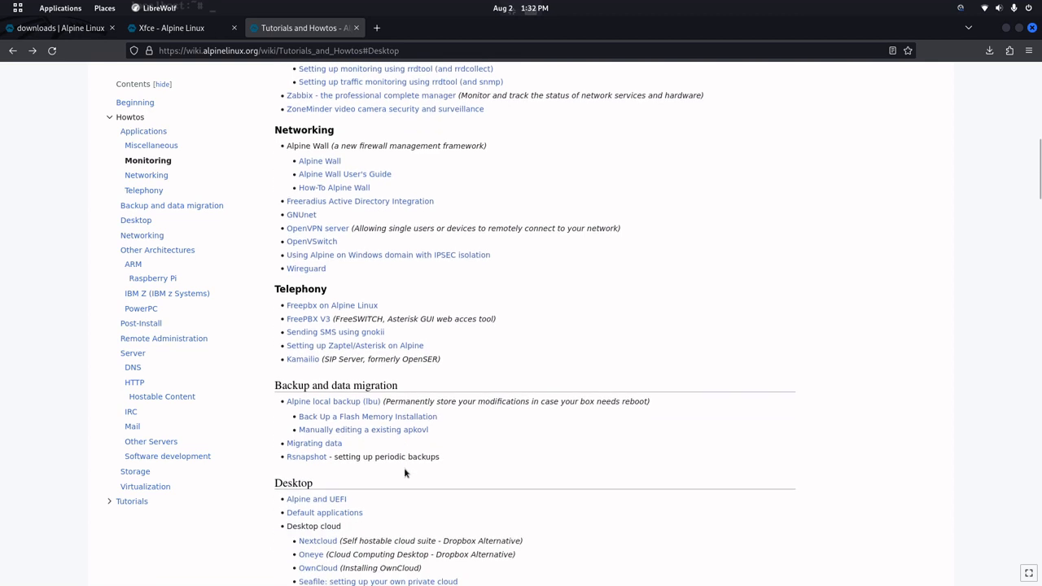
pyautogui.scroll(-3)
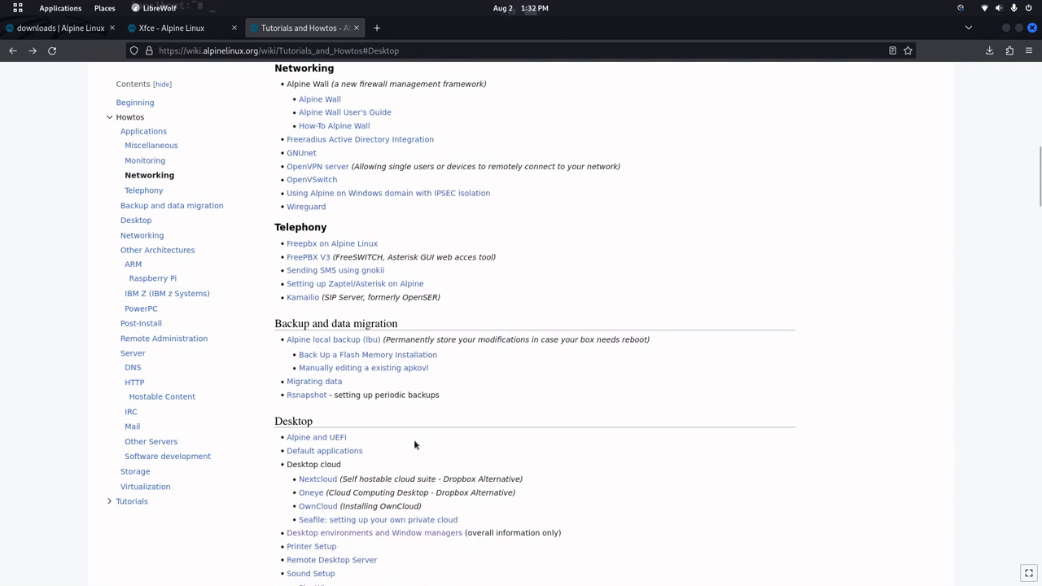
pyautogui.moveTo(333, 244)
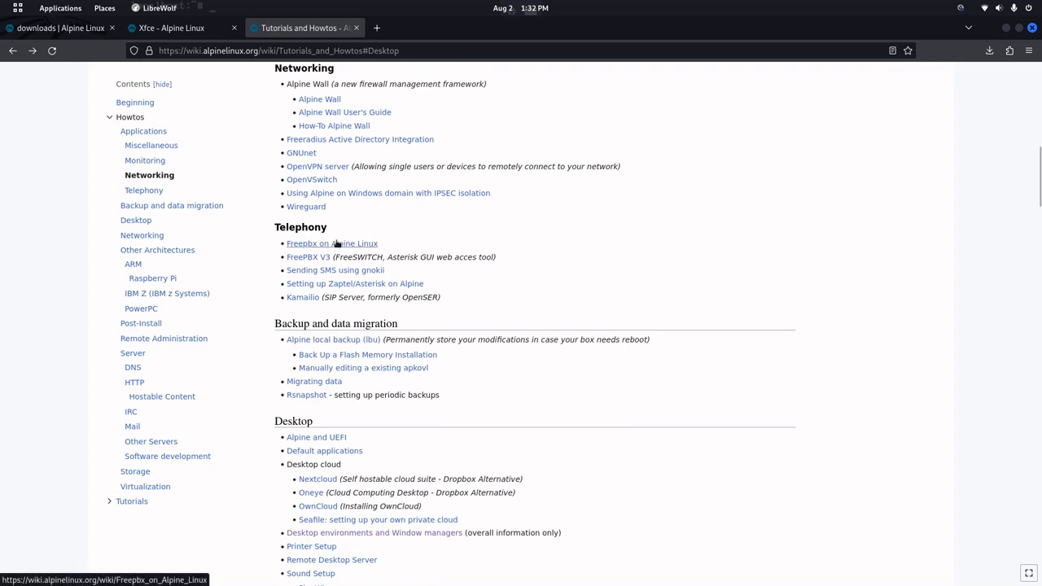
pyautogui.scroll(3)
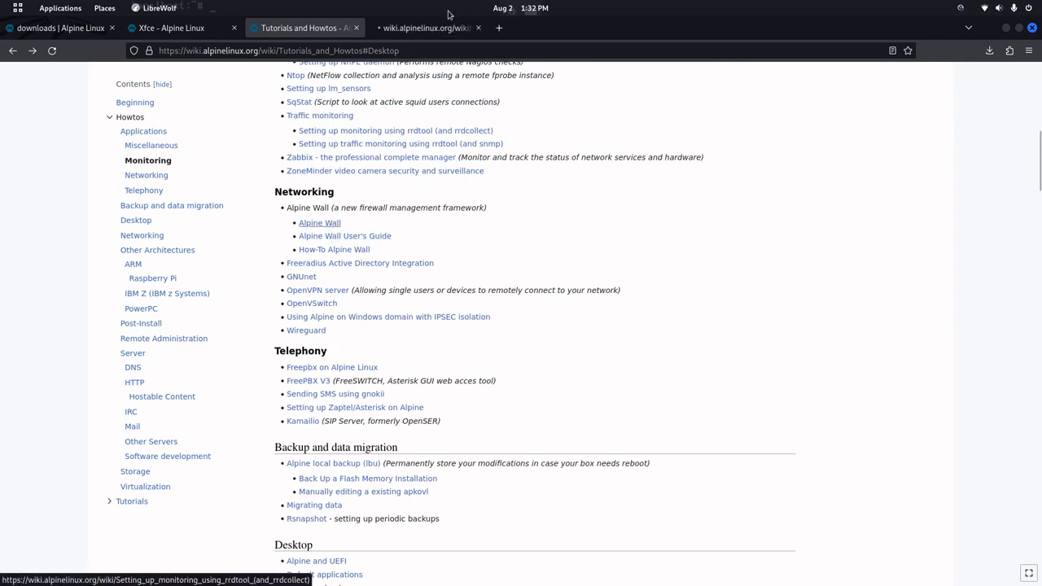
pyautogui.click(319, 222)
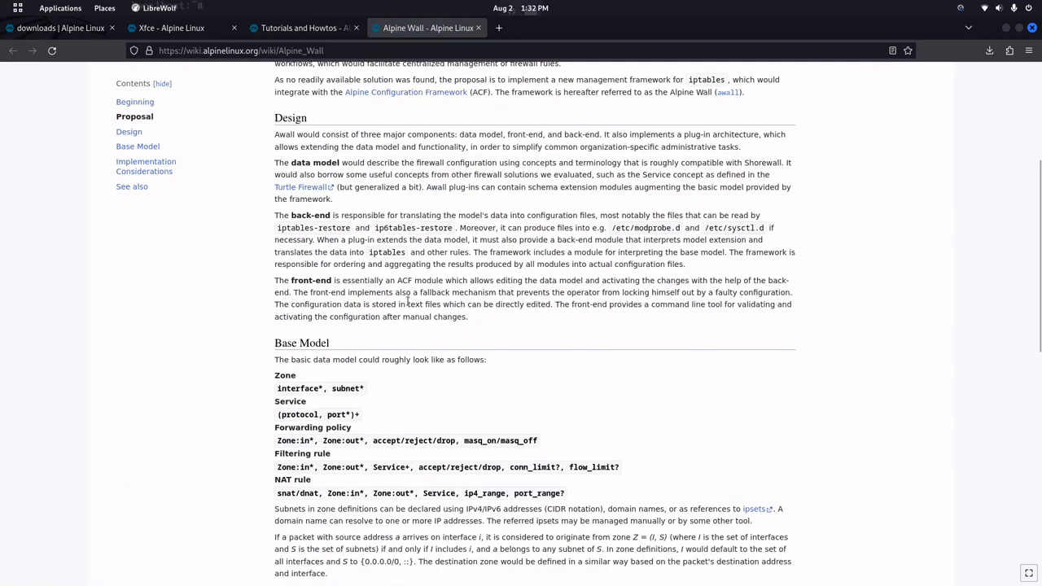
pyautogui.scroll(-3)
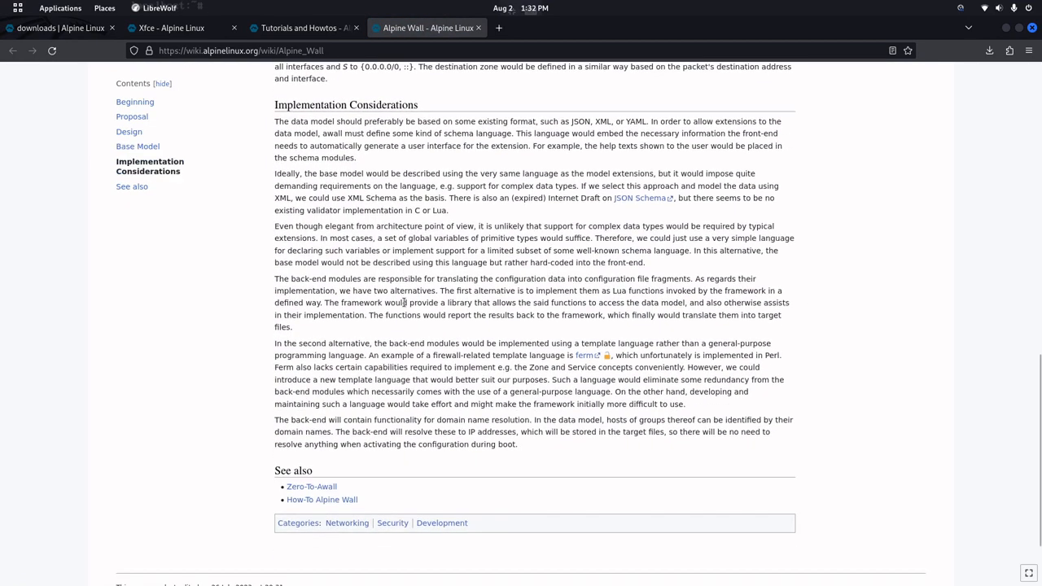
pyautogui.scroll(-3)
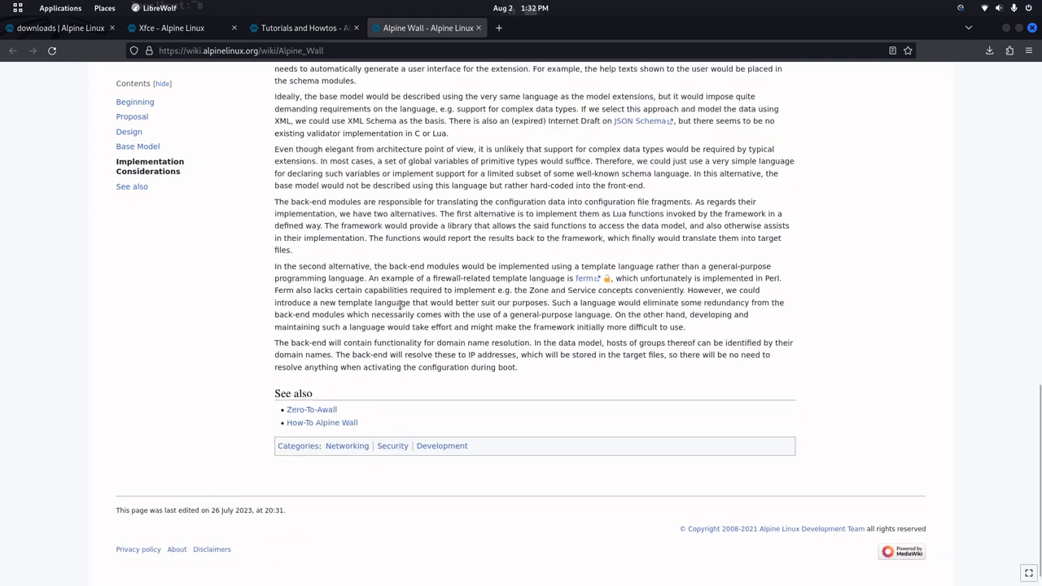
pyautogui.scroll(3)
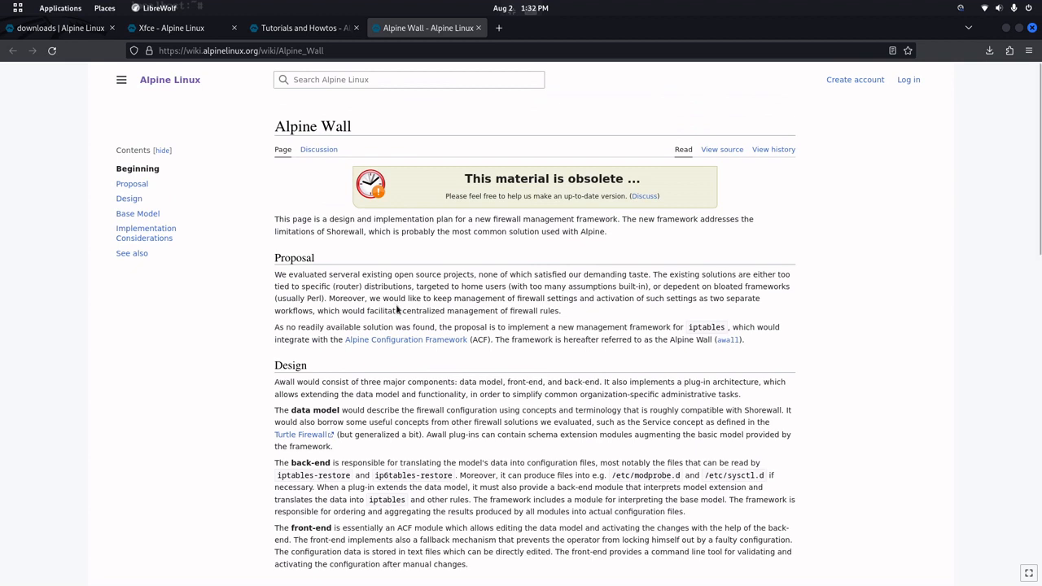
pyautogui.moveTo(448, 182)
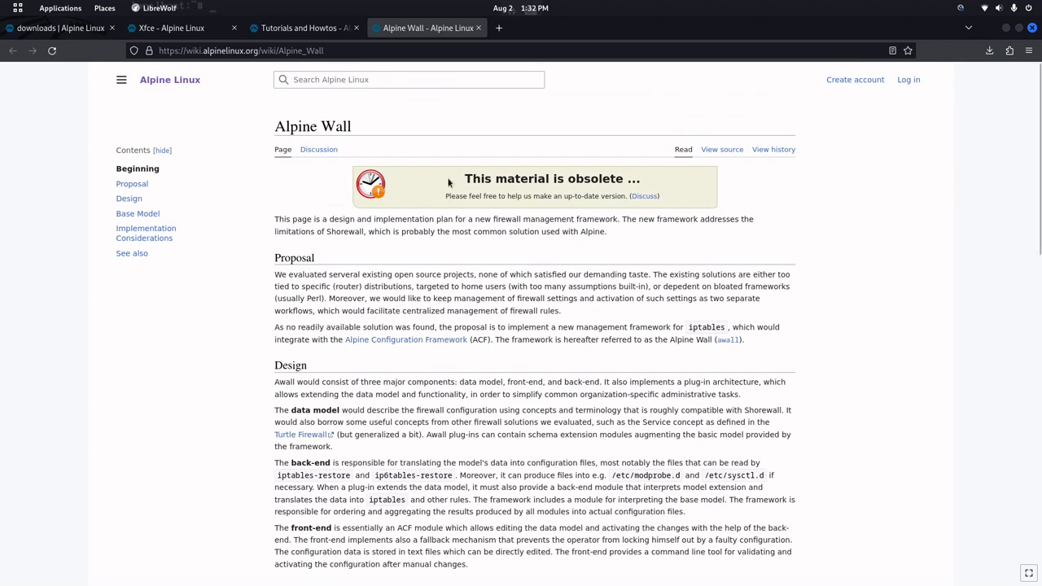
pyautogui.click(306, 28)
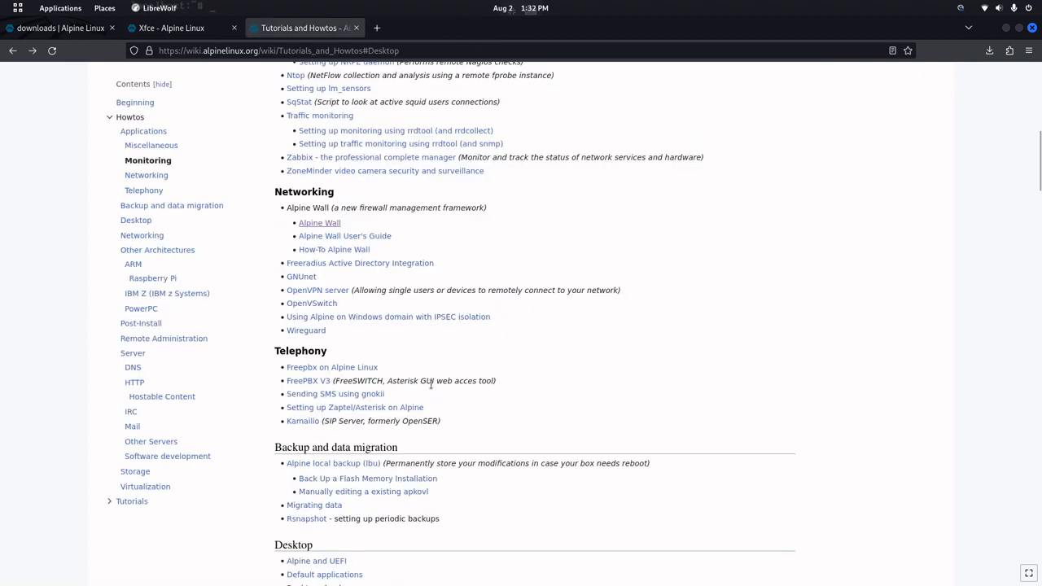
pyautogui.scroll(-3)
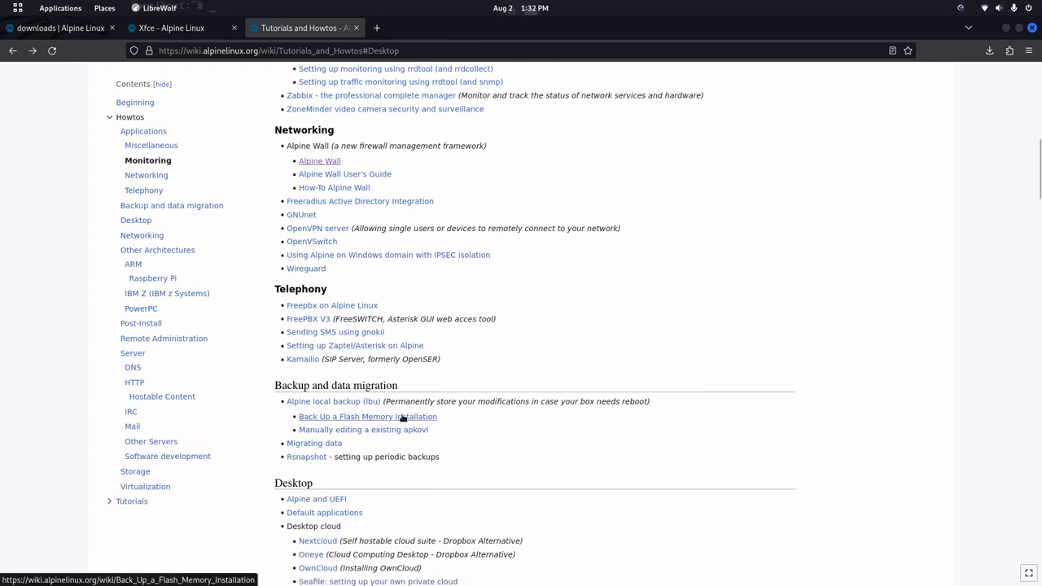
pyautogui.moveTo(659, 348)
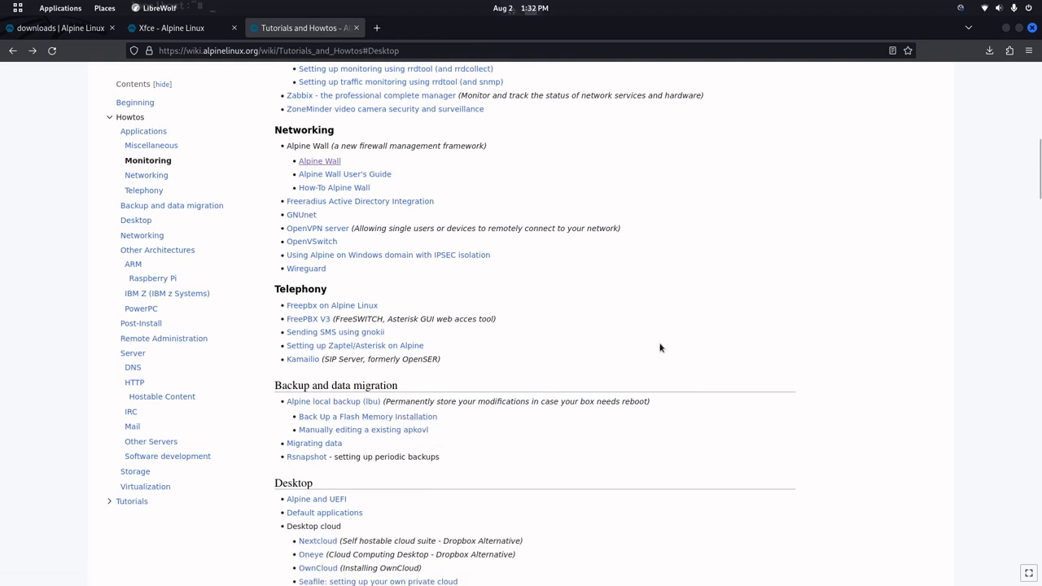
pyautogui.scroll(-3)
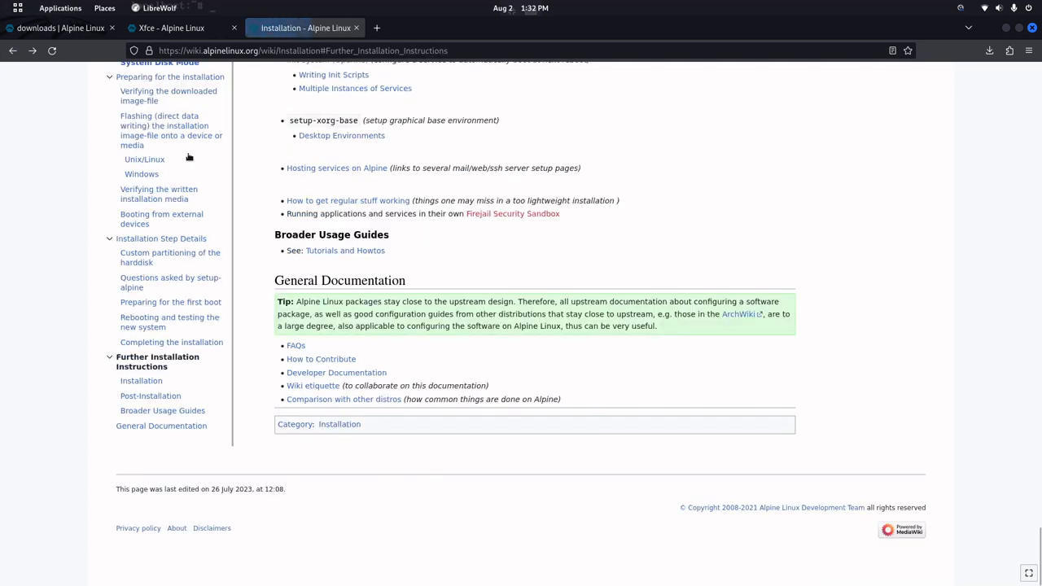
# Step: Select the xfce4 package name on the Xfce wiki page and return to the Installation page
pyautogui.scroll(3)
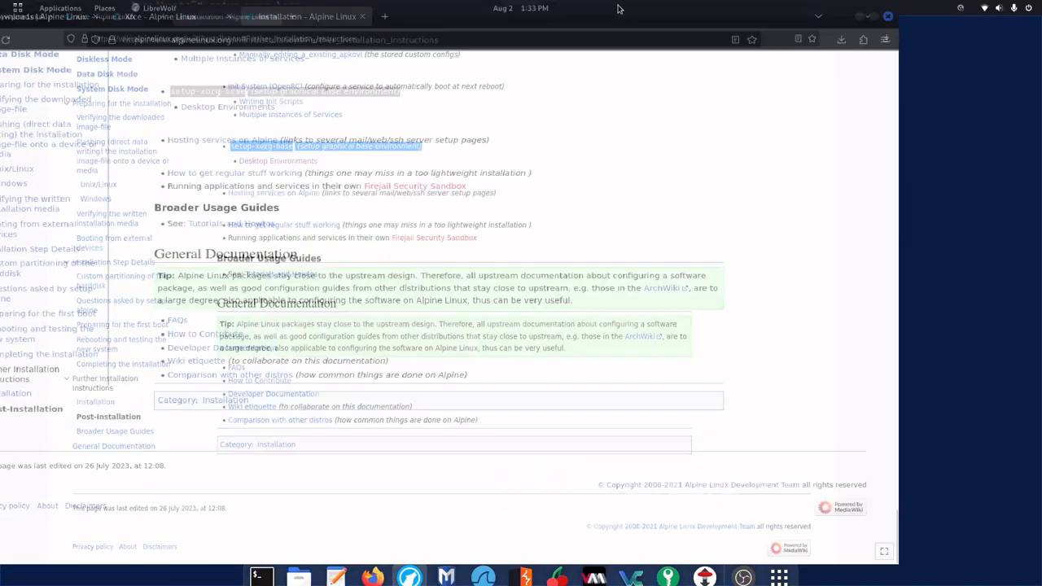
pyautogui.click(171, 28)
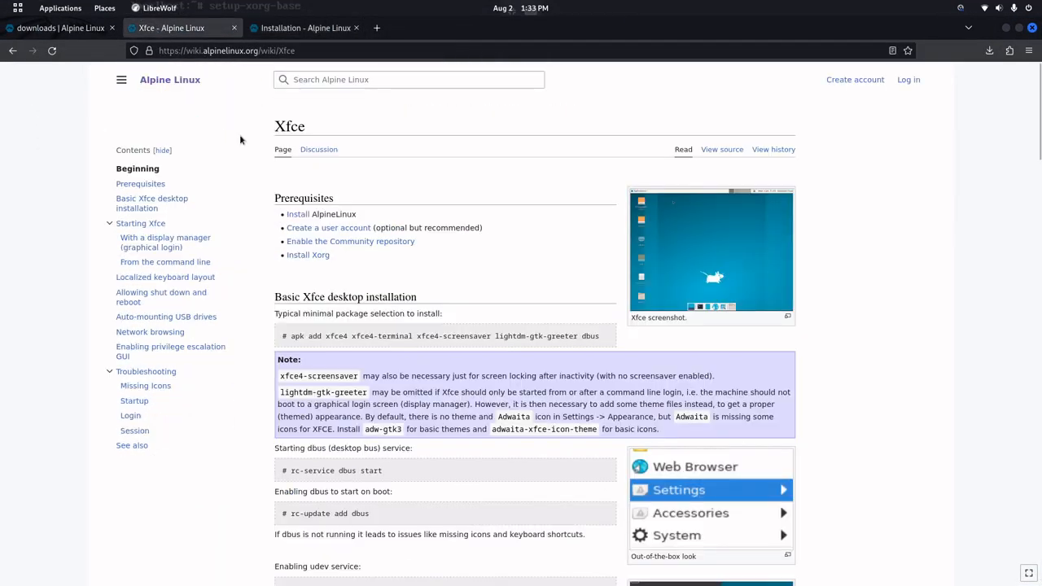
pyautogui.moveTo(363, 303)
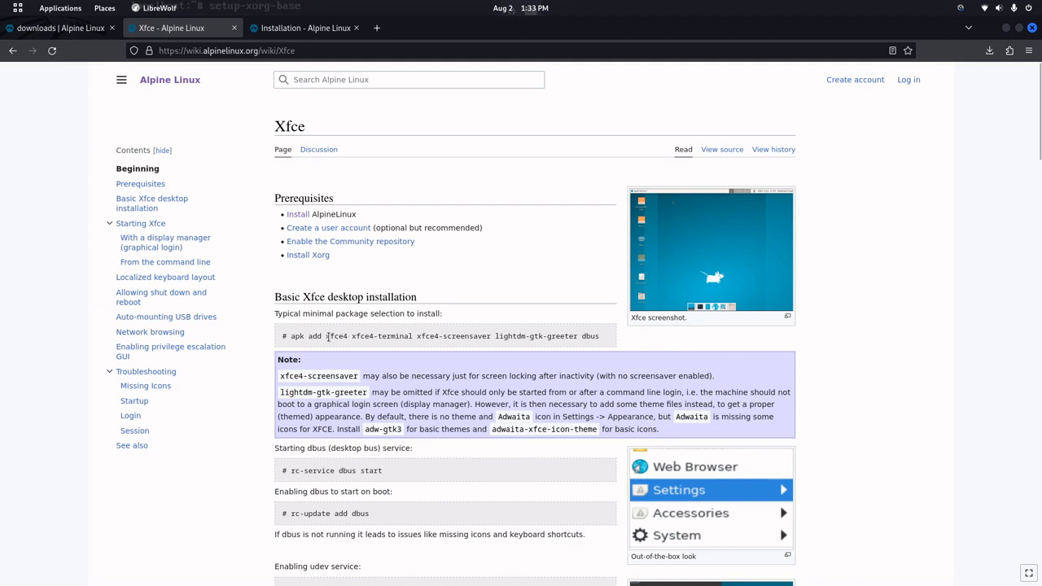
pyautogui.doubleClick(336, 335)
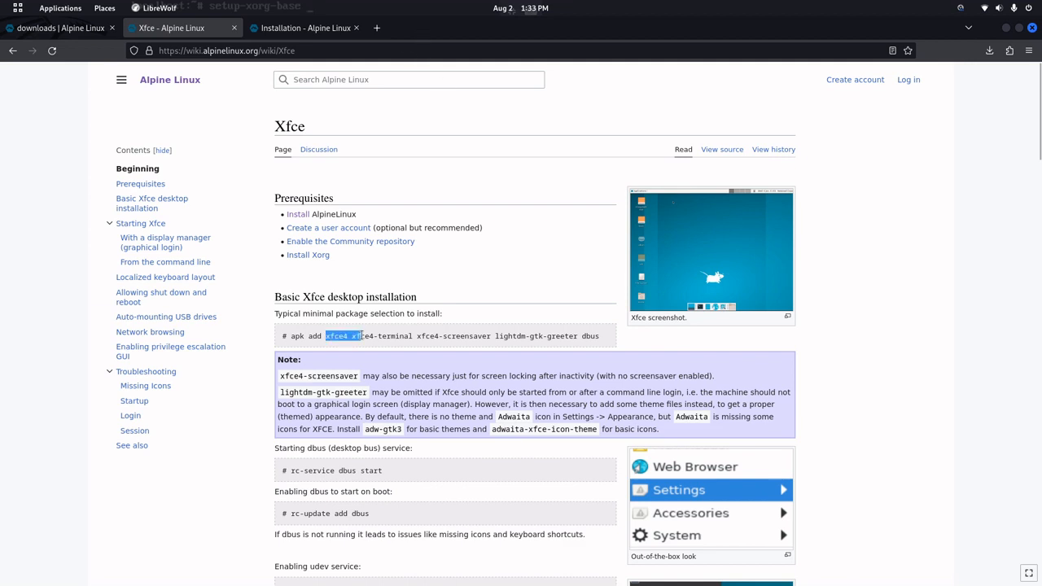
pyautogui.click(301, 28)
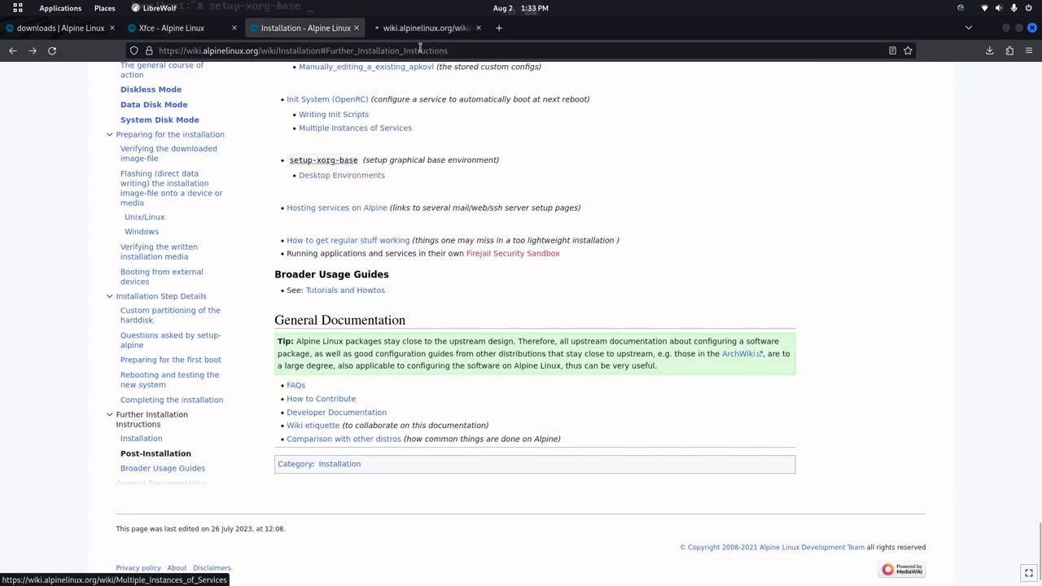
# Step: Bring up the setup-xorg-base section of the Alpine setup scripts wiki in a new tab
pyautogui.click(323, 159)
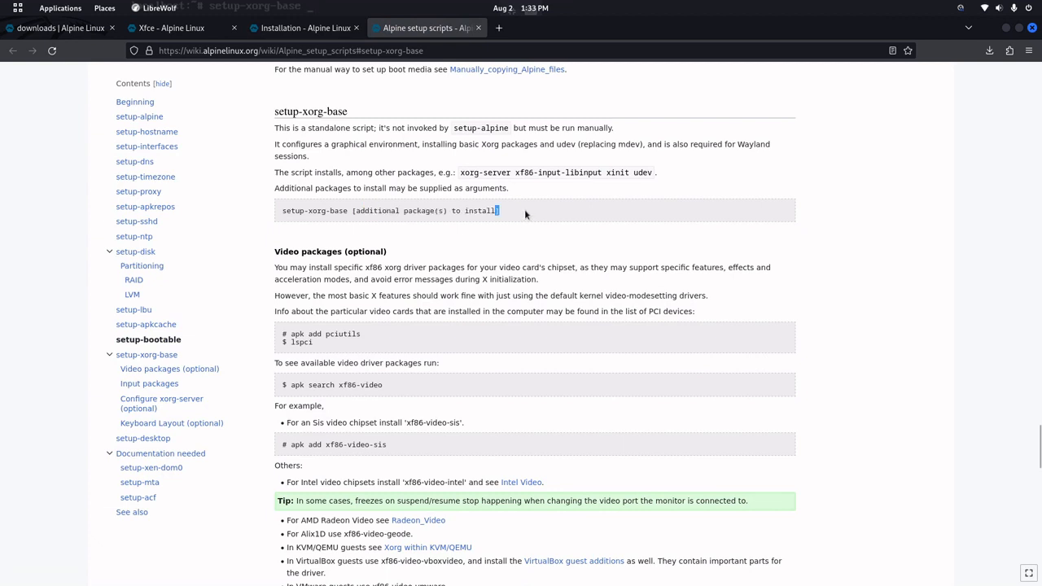
pyautogui.doubleClick(312, 212)
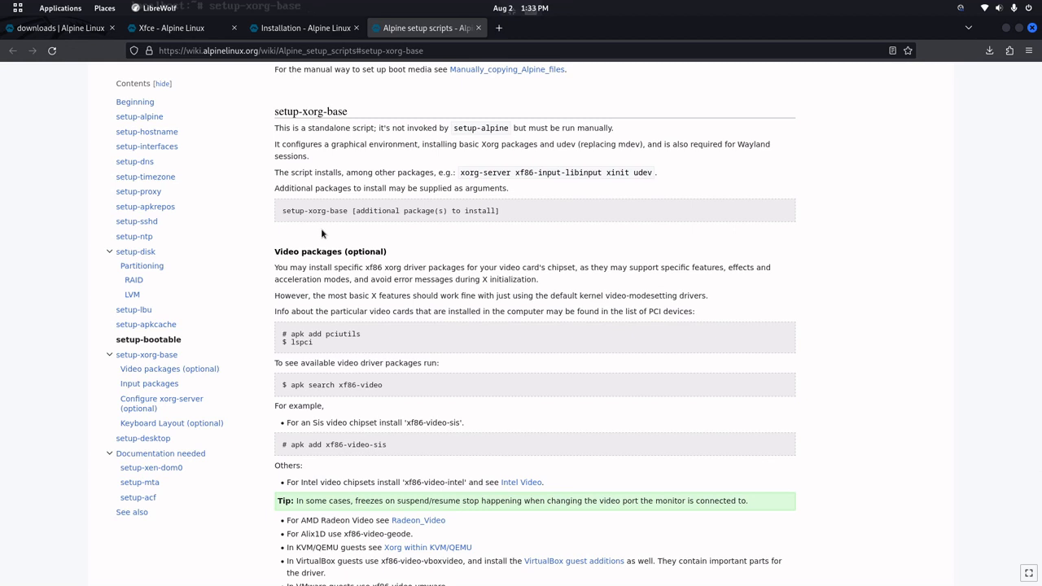
pyautogui.moveTo(462, 172)
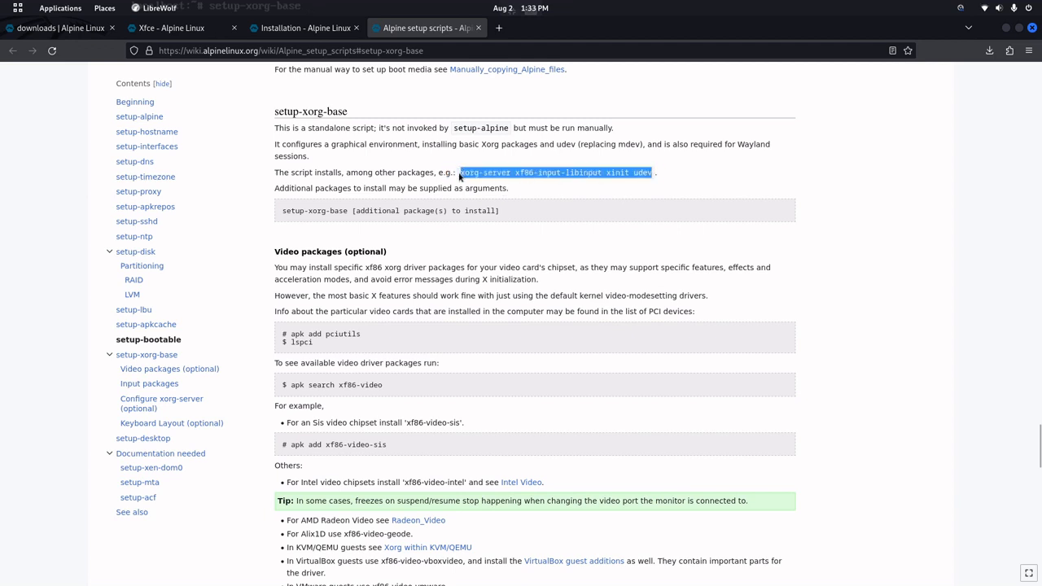
pyautogui.scroll(3)
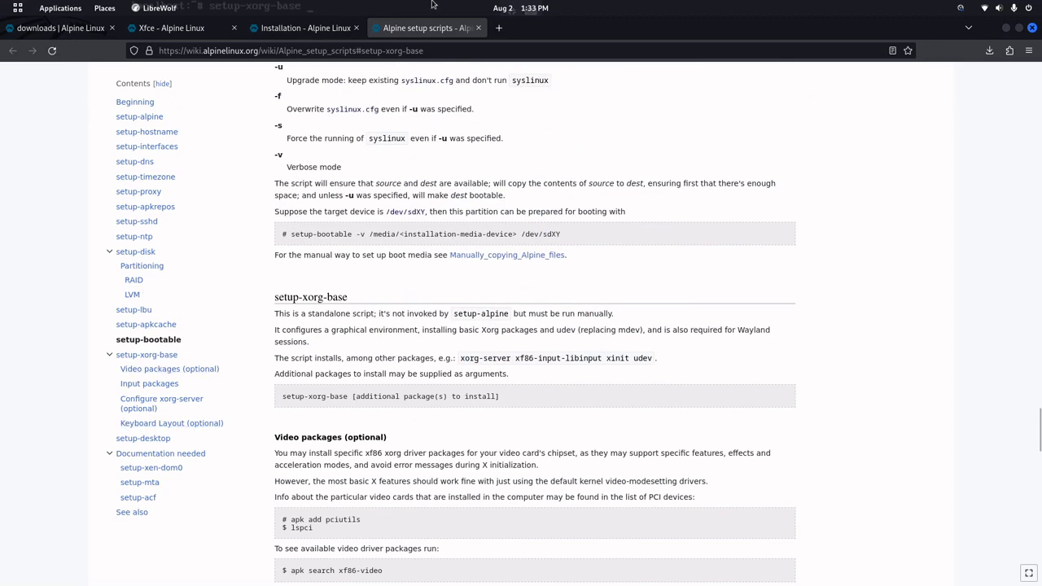
pyautogui.moveTo(447, 153)
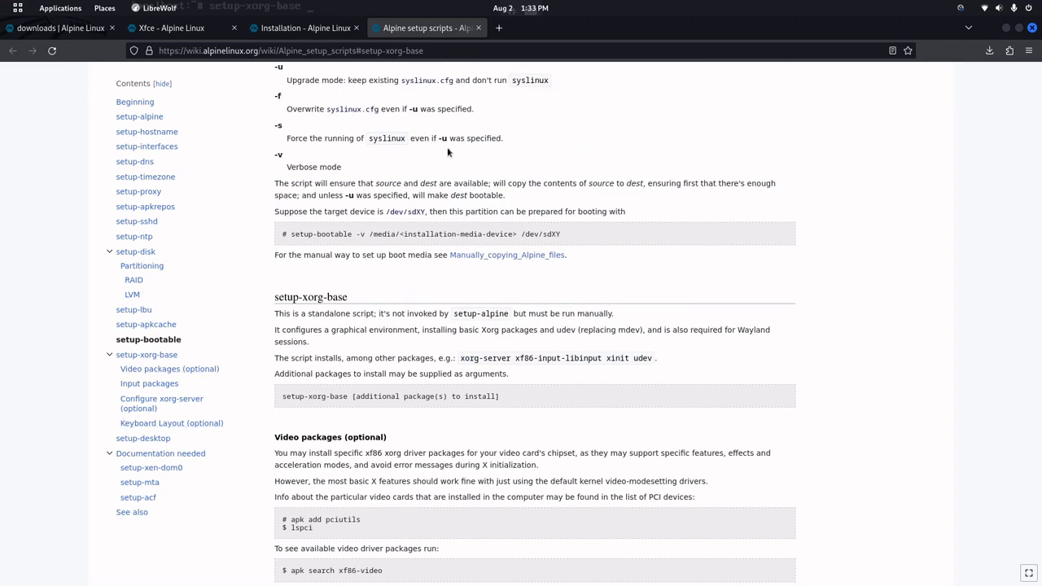
pyautogui.scroll(3)
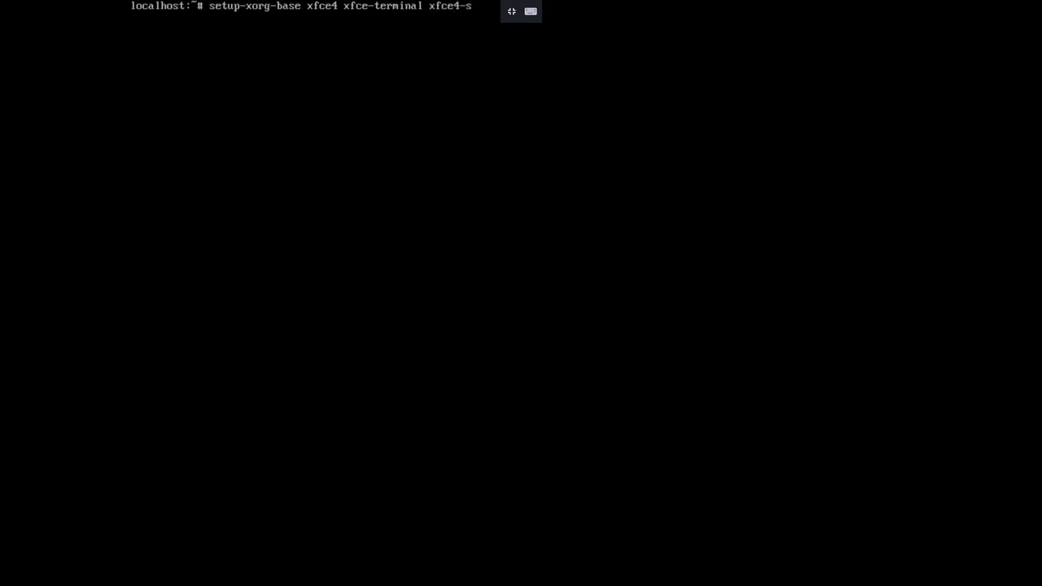
# Step: Extend the setup-xorg-base command with xfce4-screensaver, lightdm-gtk-greeter and dbus and run it
pyautogui.write('creensaver l')
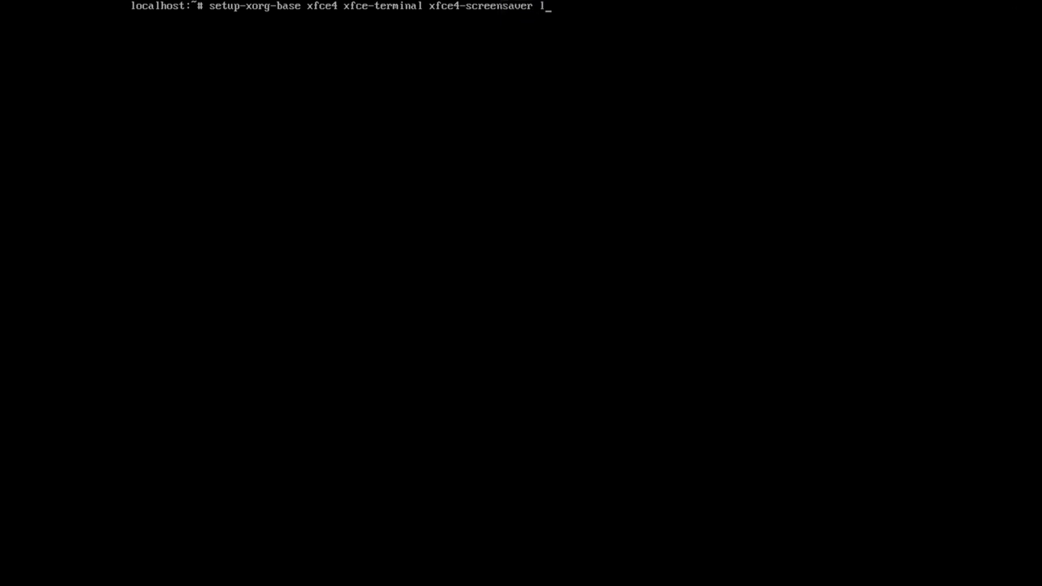
pyautogui.press('Return')
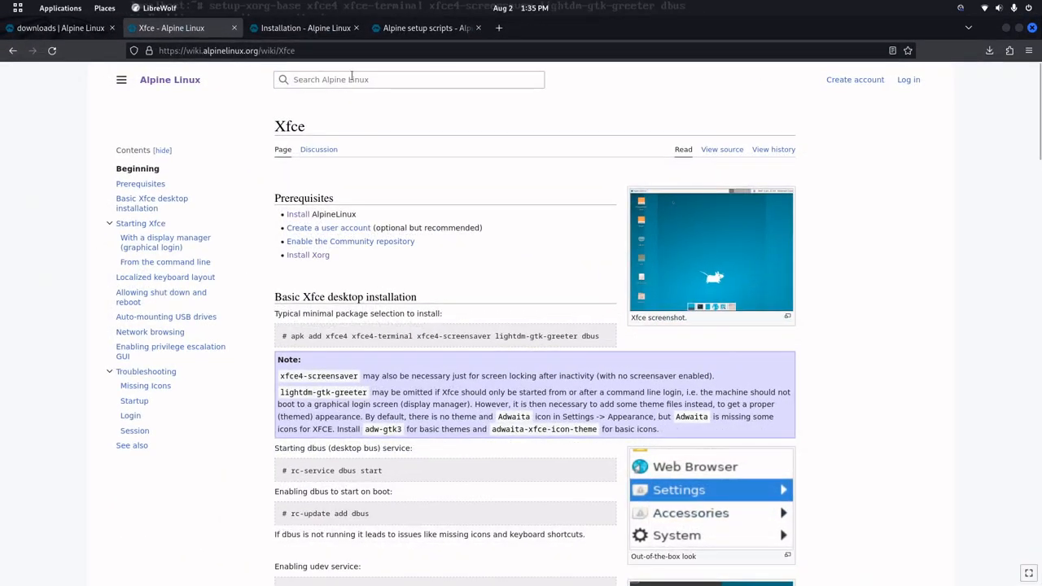
# Step: Search the Xfce wiki page for 'setup', finding two matches including the Alpine setup scripts link
pyautogui.scroll(-3)
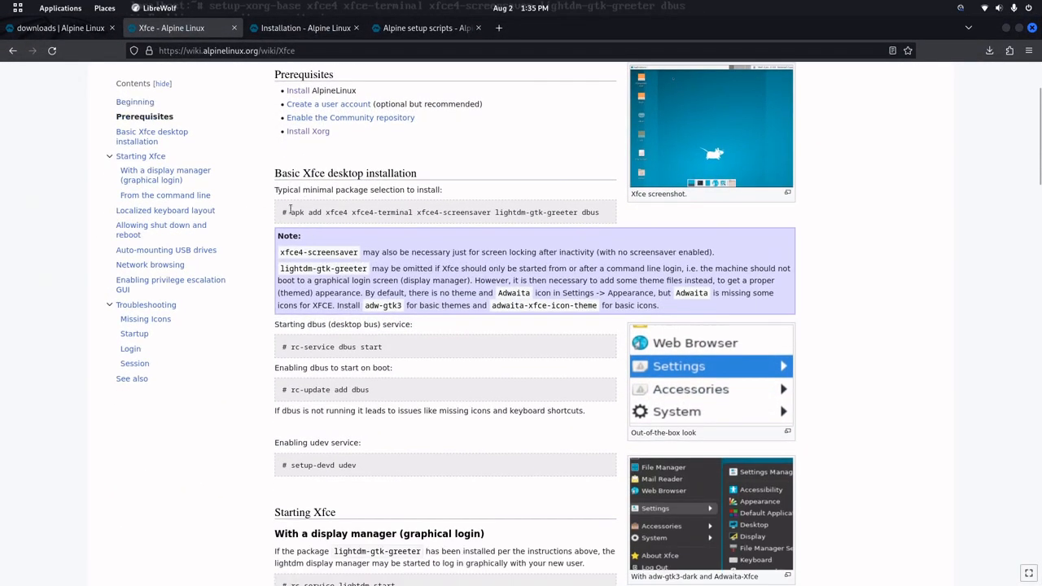
pyautogui.doubleClick(334, 212)
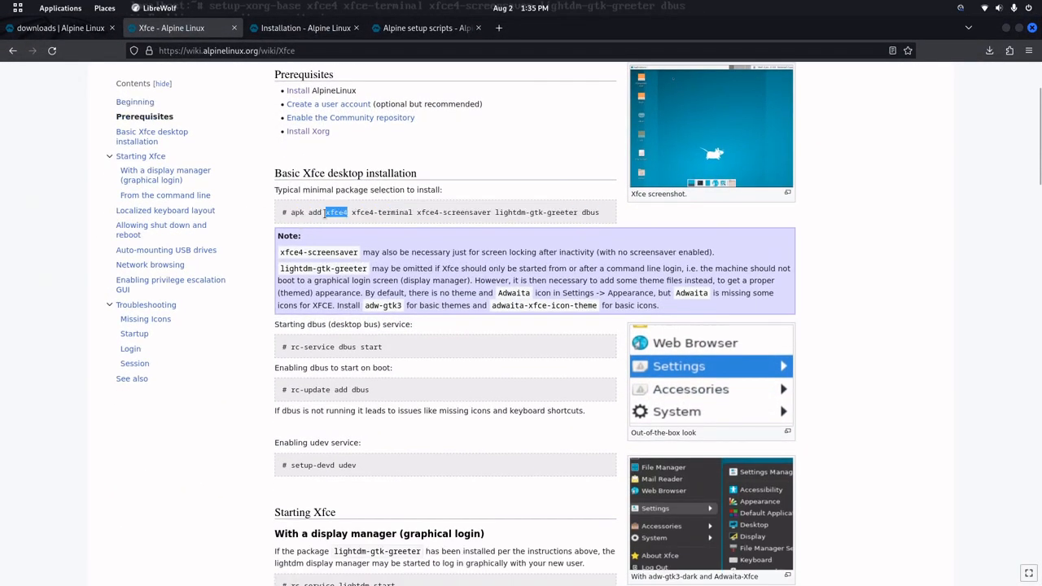
pyautogui.scroll(-3)
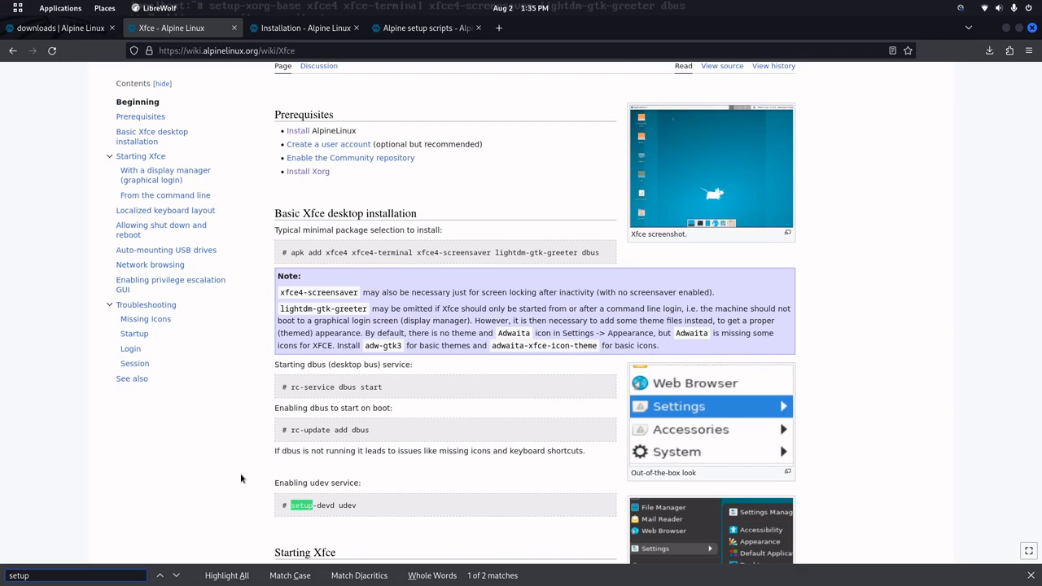
pyautogui.click(176, 577)
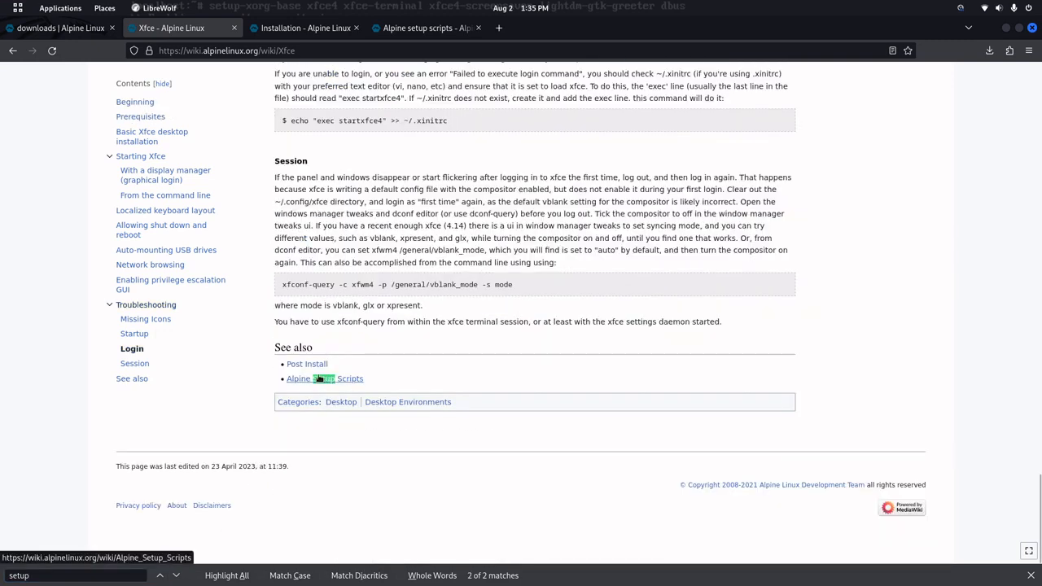
pyautogui.moveTo(561, 23)
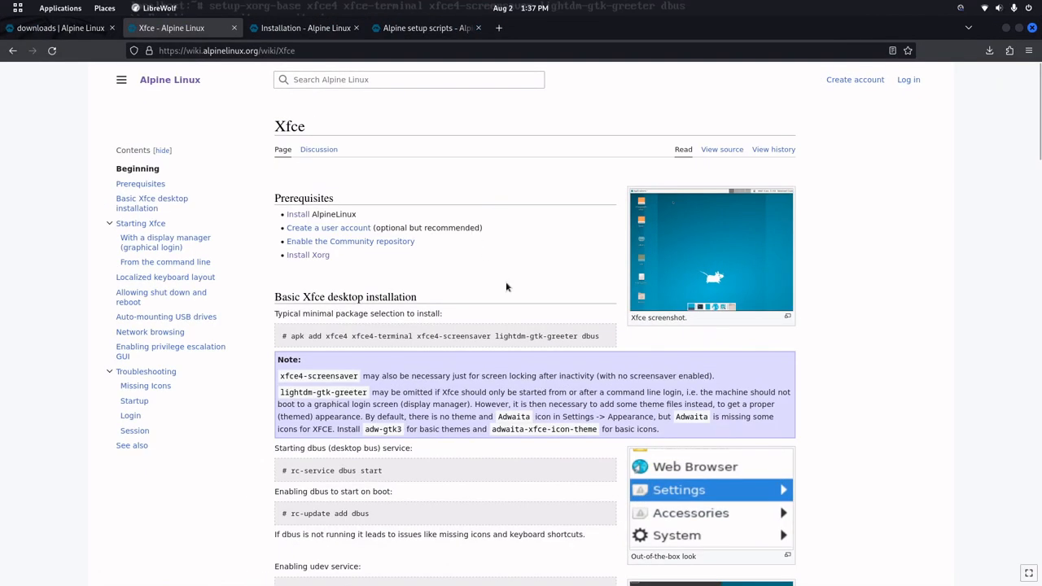
# Step: Scroll through the Basic Xfce desktop installation section's dbus and udev commands
pyautogui.scroll(-3)
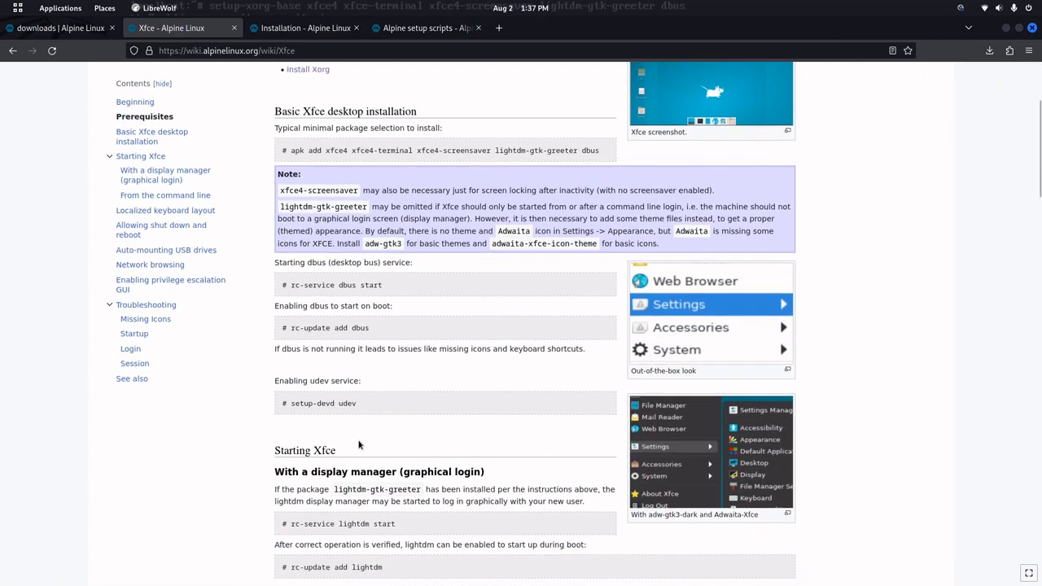
pyautogui.scroll(3)
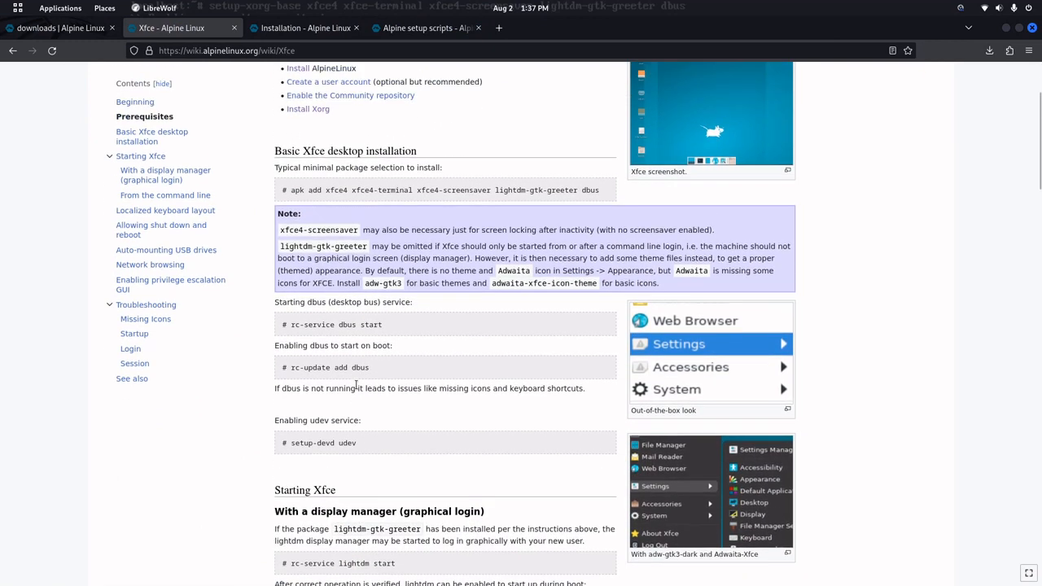
pyautogui.scroll(3)
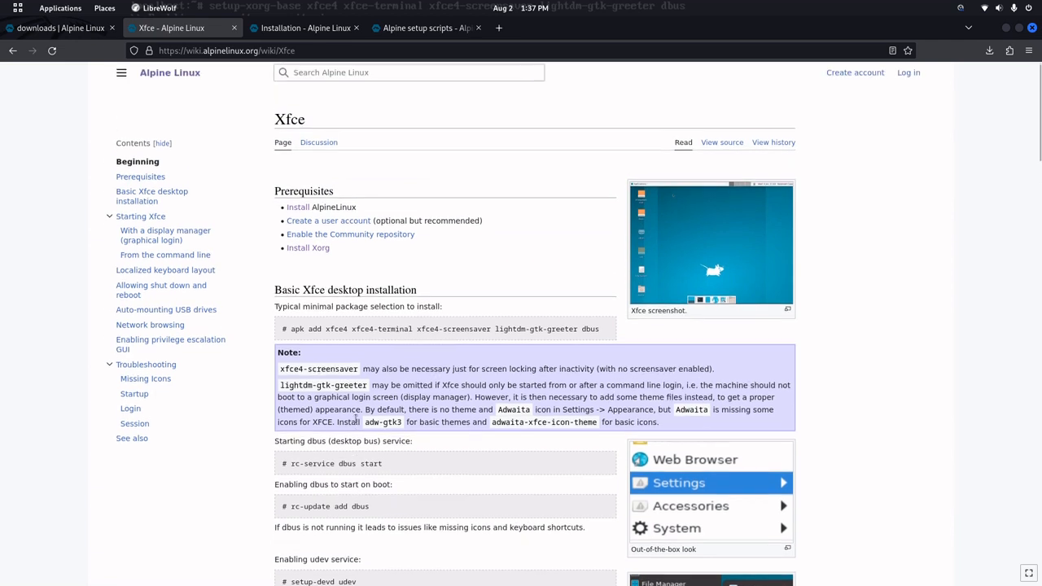
pyautogui.scroll(-3)
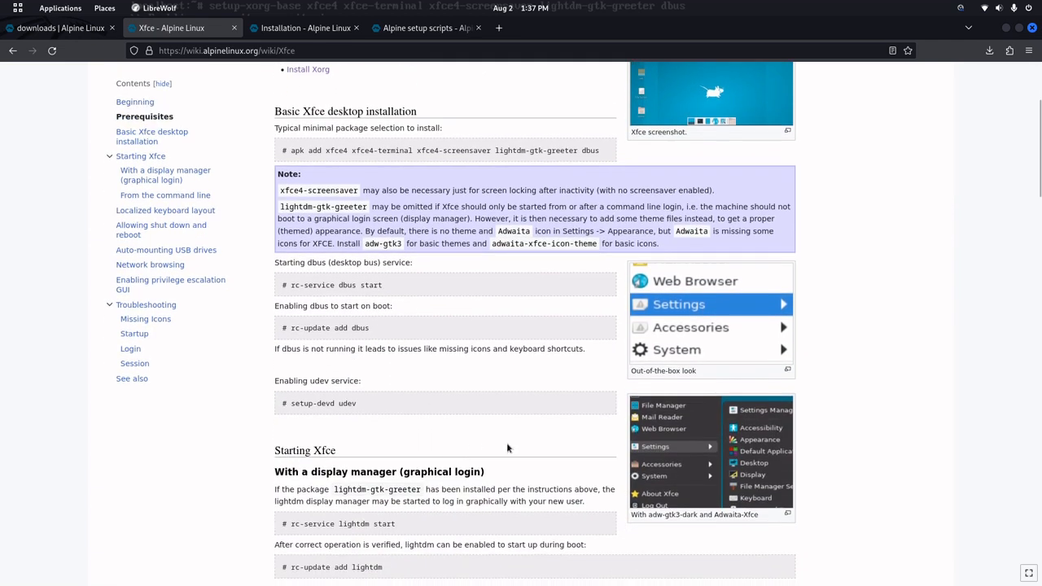
pyautogui.moveTo(397, 337)
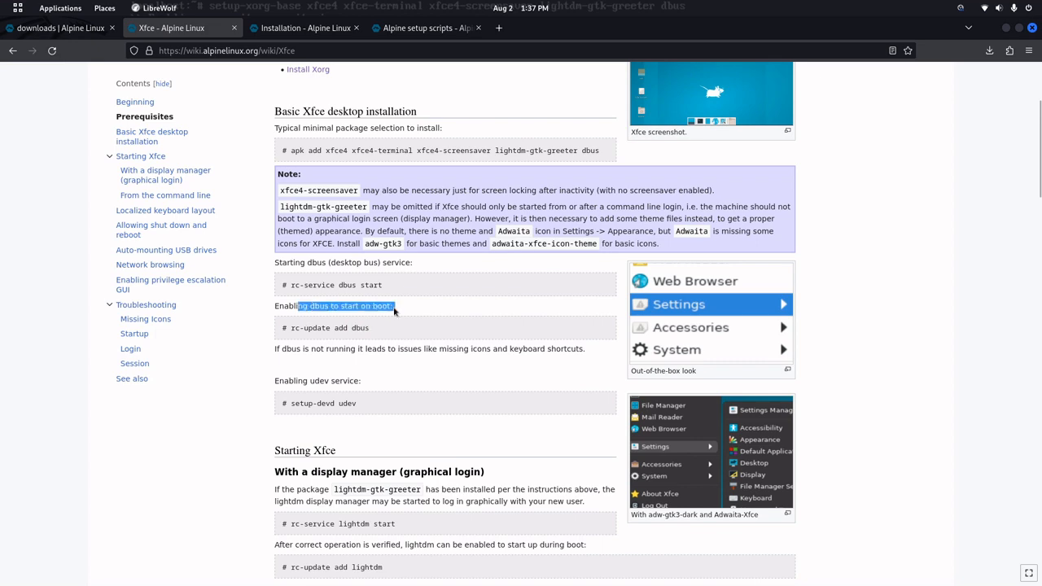
pyautogui.moveTo(398, 417)
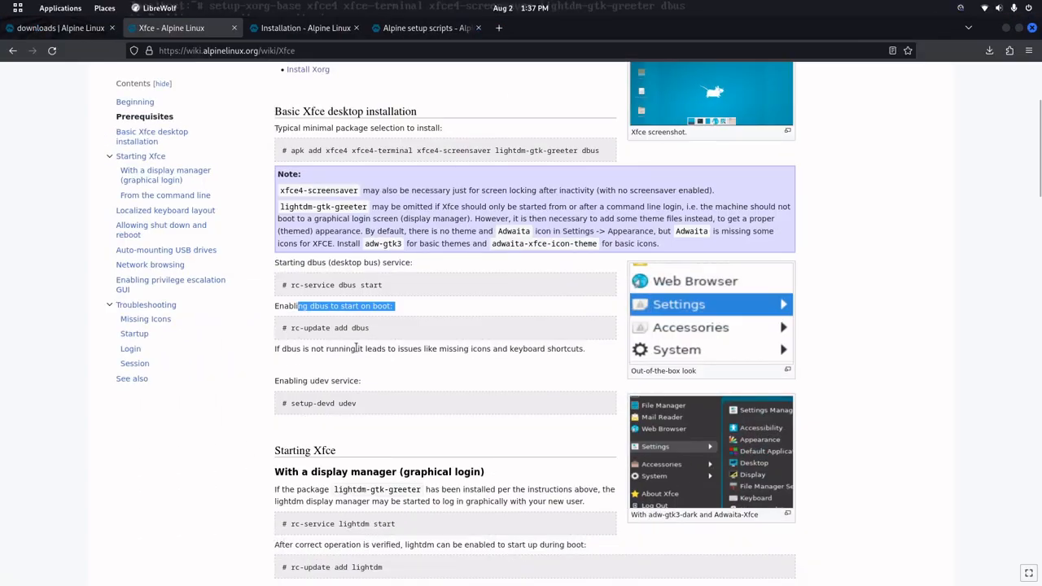
pyautogui.moveTo(485, 101)
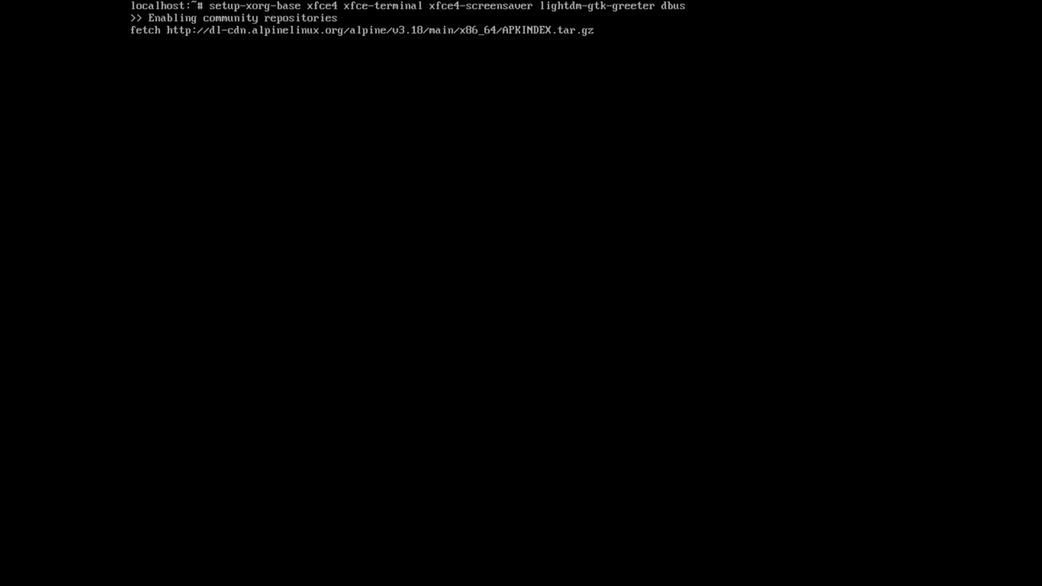
# Step: Cancel the stalled fetch and rerun setup-xorg-base with xfce4, xfce-terminal, xfce4-screensaver, lightdm-gtk-greeter and dbus
pyautogui.press('ctrl+c')
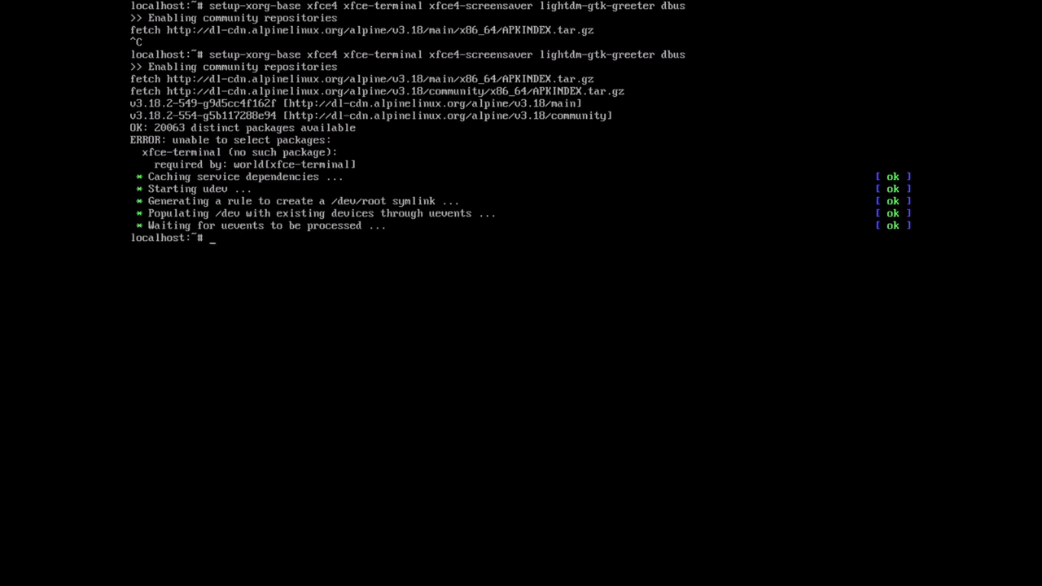
pyautogui.press('Return')
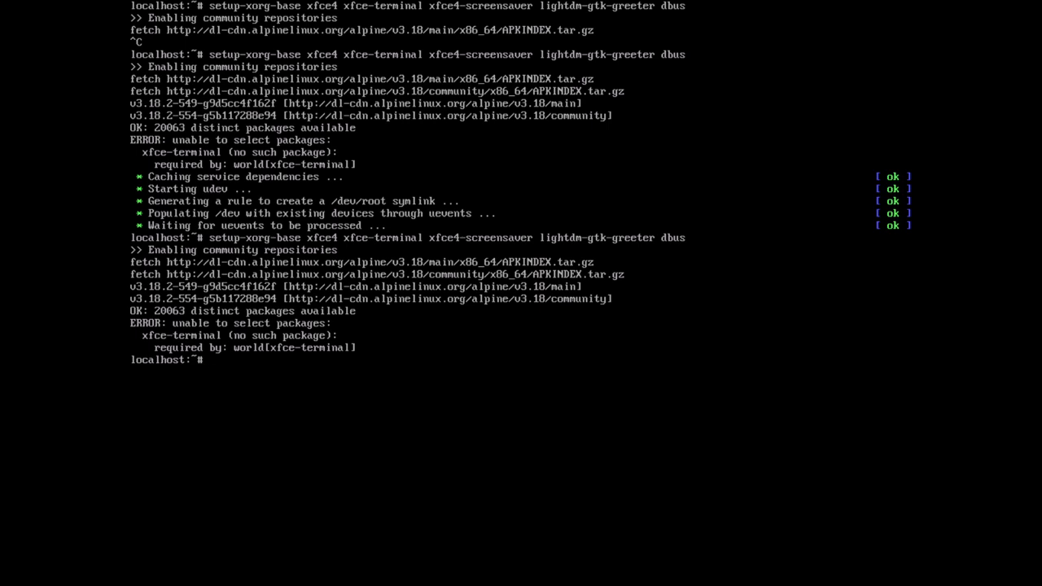
pyautogui.write('setup-xorg-base xfce4 xfce-terminal xfce4-screensaver lightdm-gtk-greeter dbus')
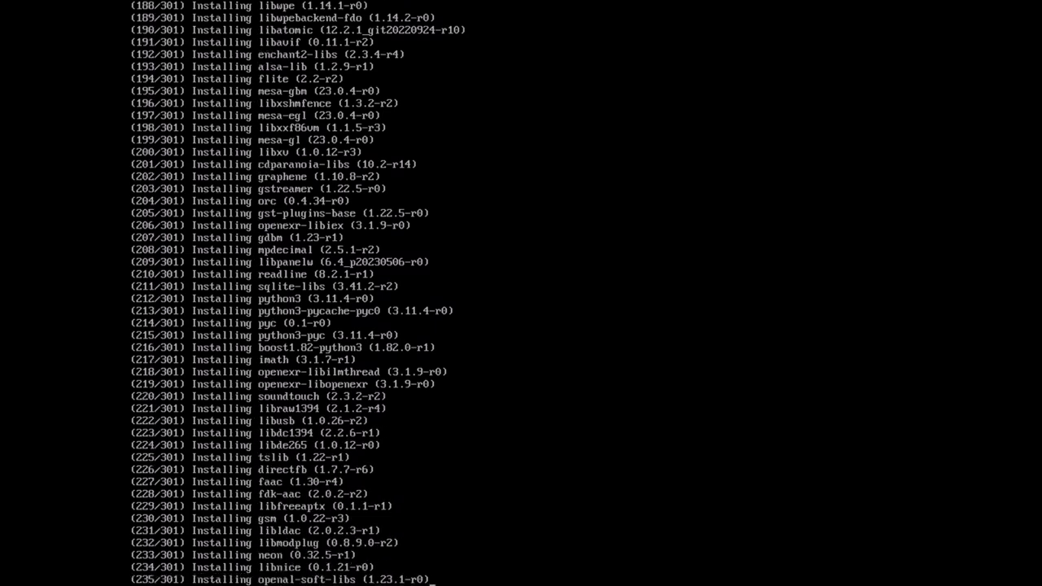
pyautogui.scroll(-3)
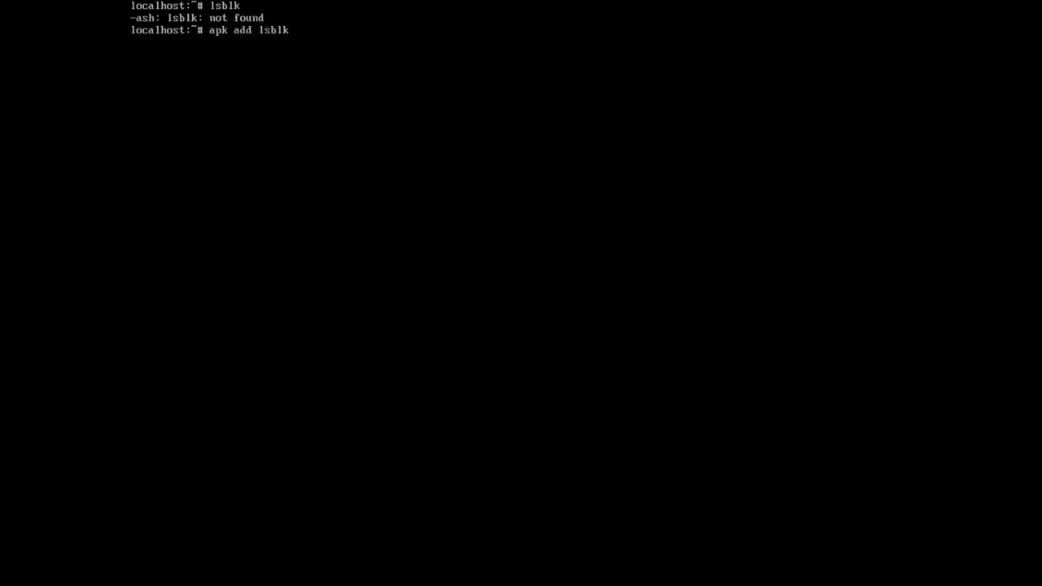
# Step: Install the lsblk package with apk add
pyautogui.press('Return')
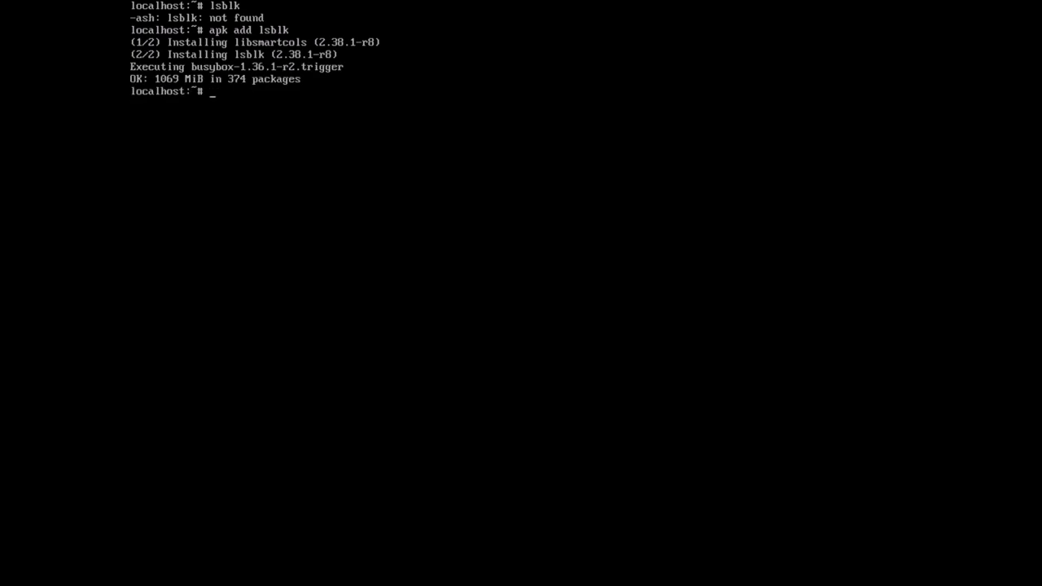
pyautogui.press('Return')
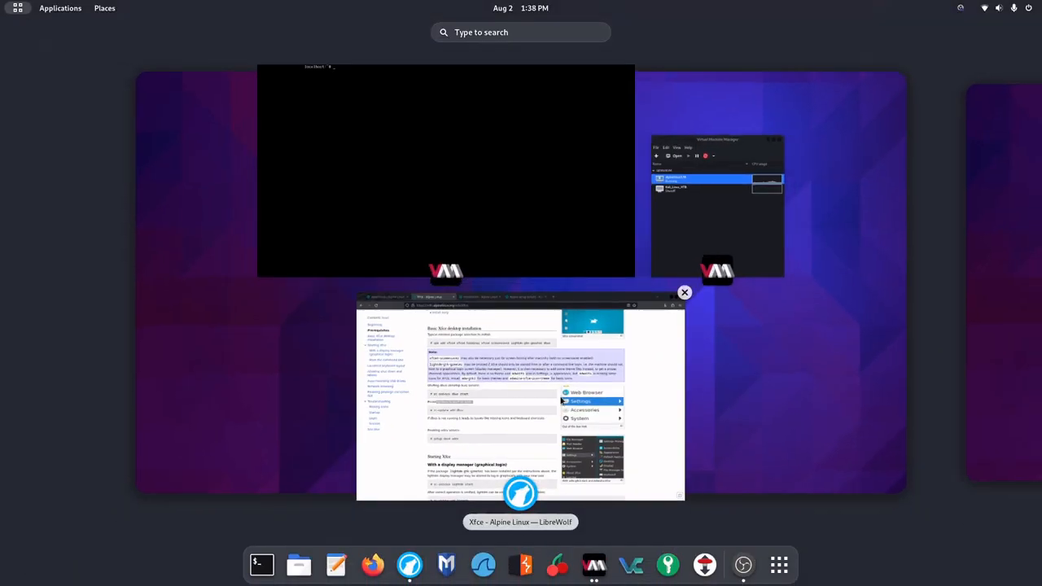
# Step: Pick up the rc-update add dbus and setup-devd udev commands from the Xfce wiki page
pyautogui.click(521, 408)
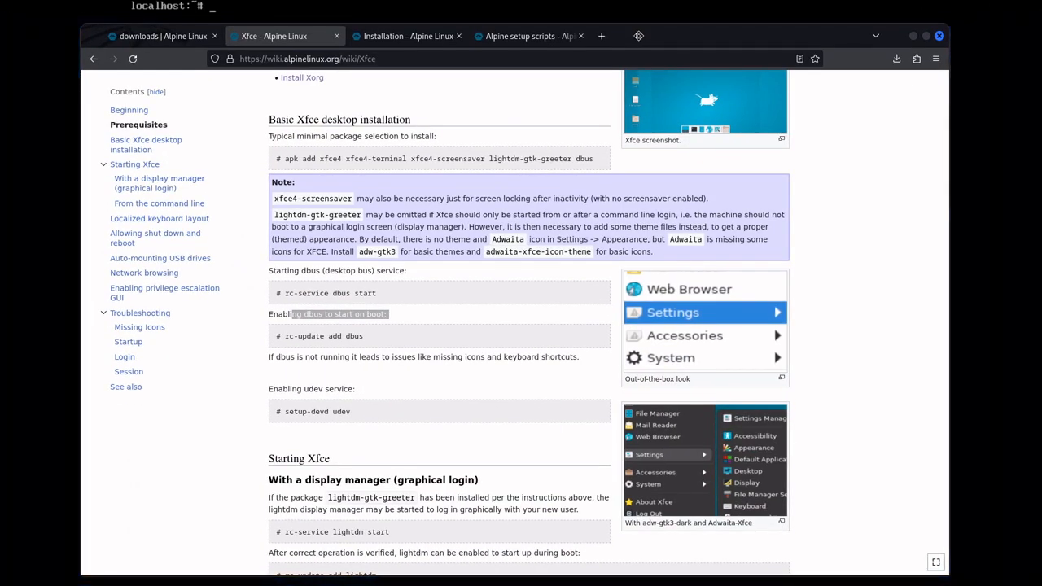
pyautogui.scroll(3)
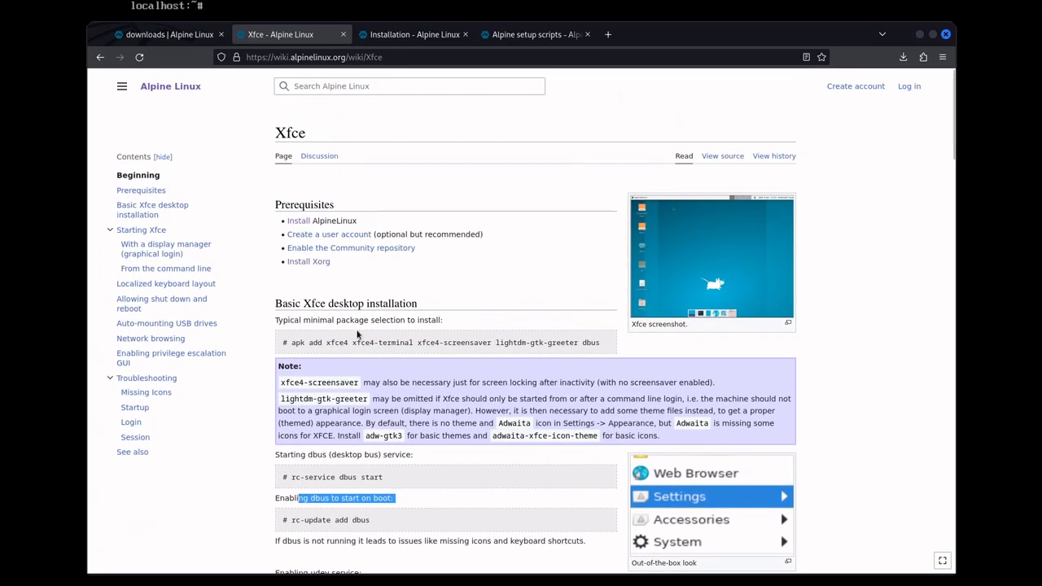
pyautogui.scroll(-3)
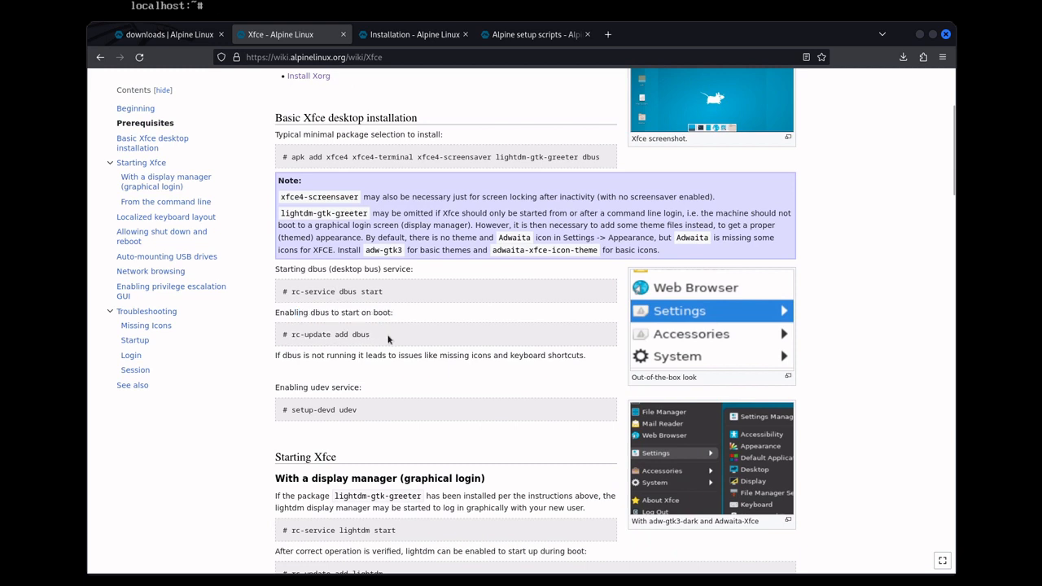
pyautogui.doubleClick(329, 334)
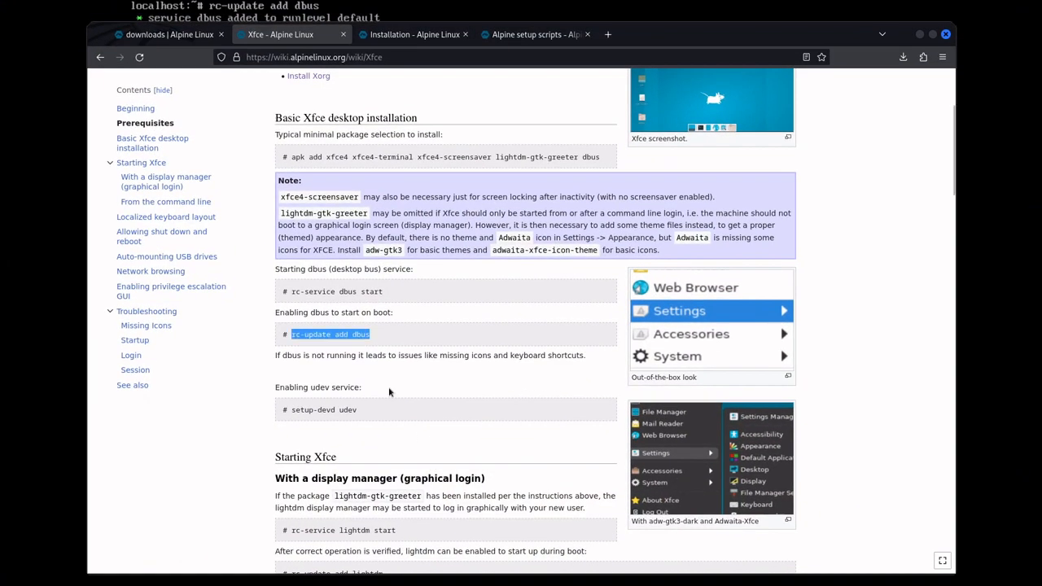
pyautogui.doubleClick(322, 410)
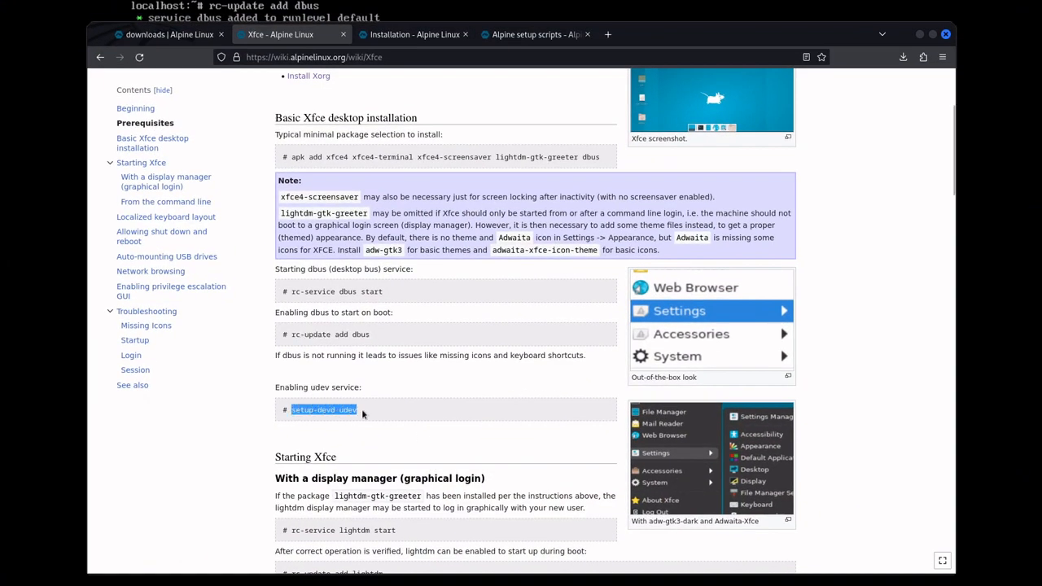
pyautogui.moveTo(51, 384)
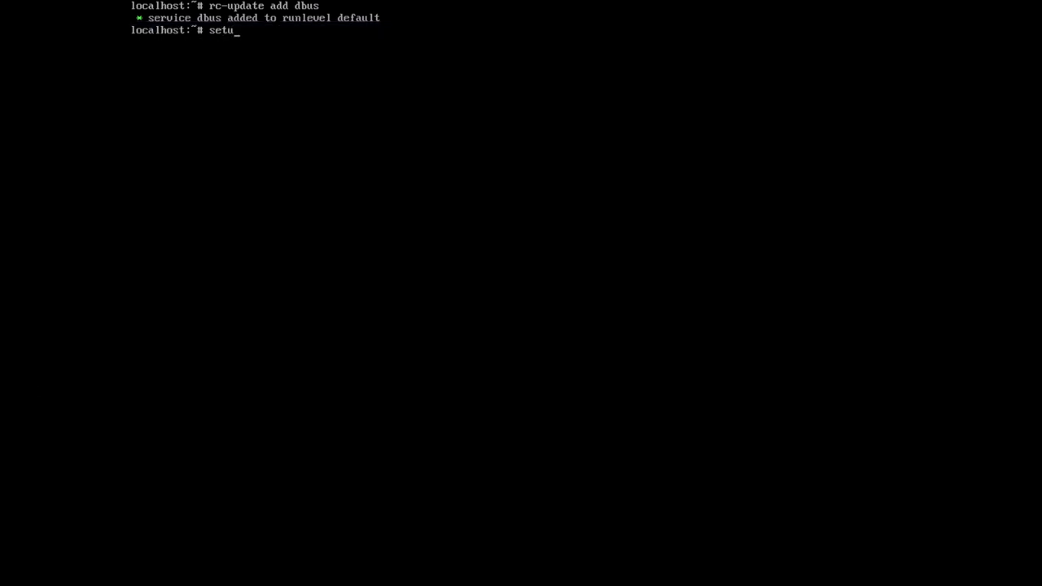
# Step: Run setup-devd udev in the VM console and select the next setup command from the wiki
pyautogui.write('p-devd')
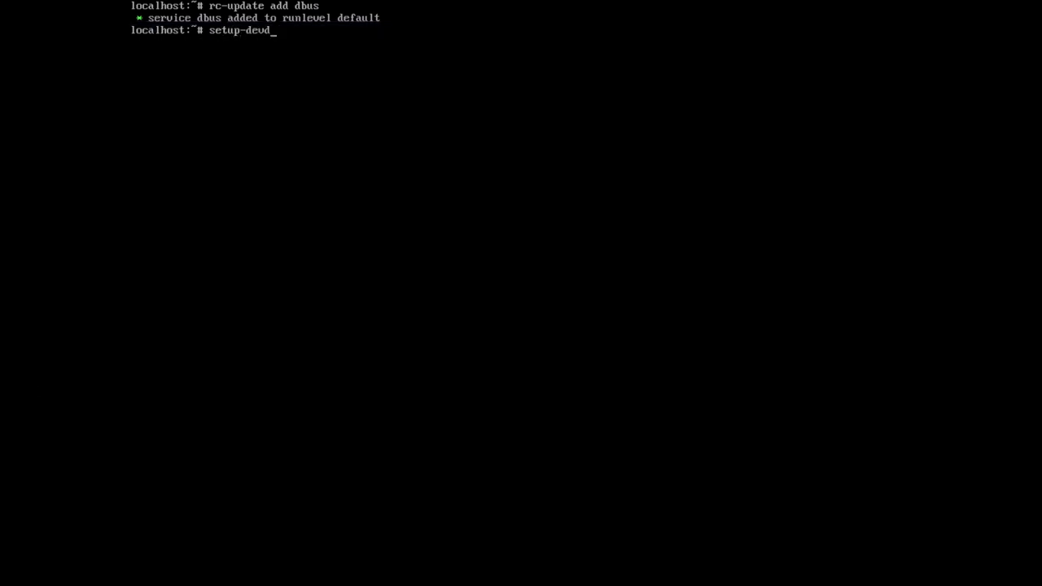
pyautogui.write('udev')
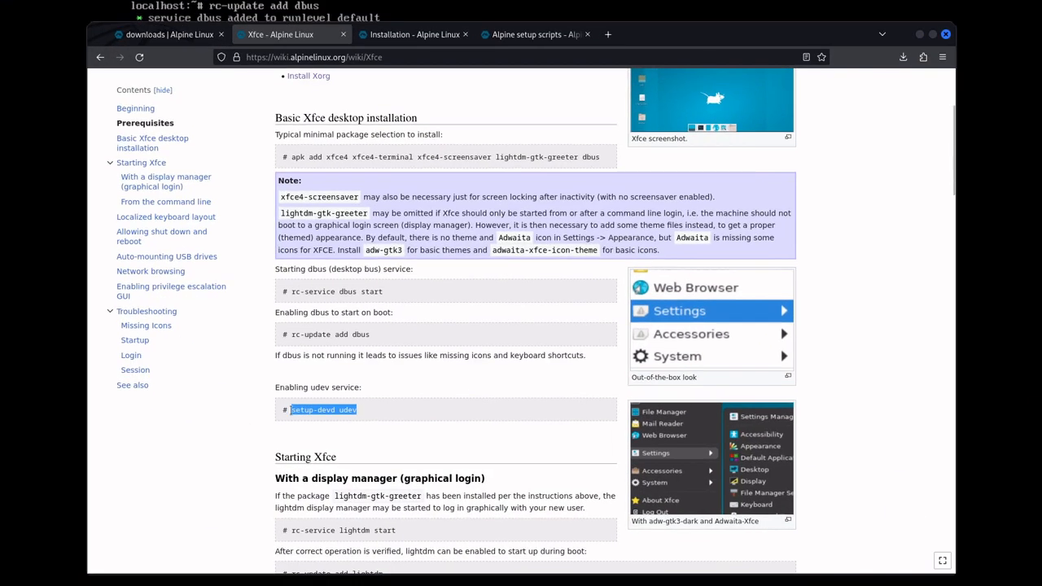
pyautogui.moveTo(329, 420)
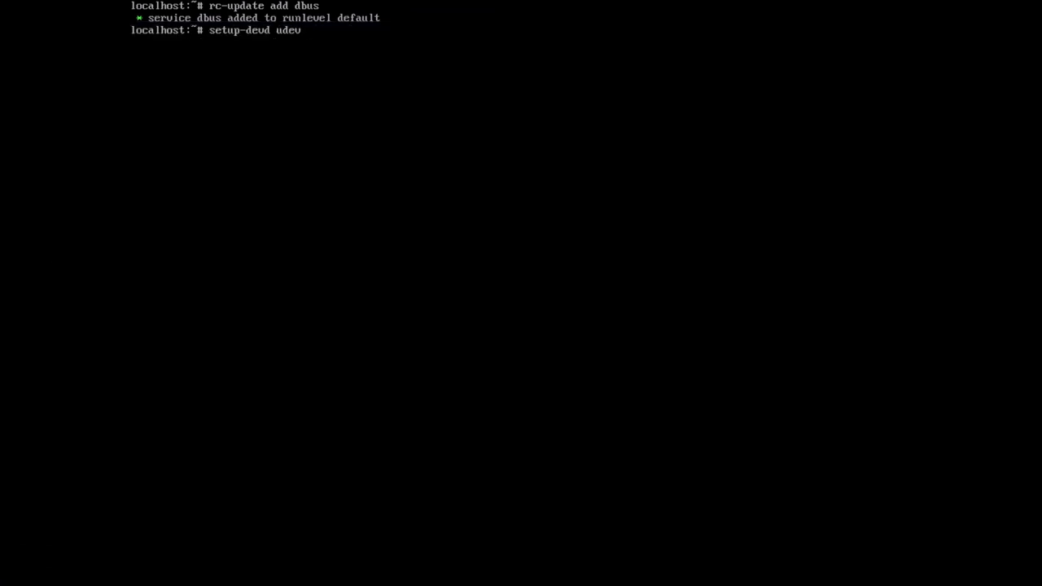
pyautogui.press('Return')
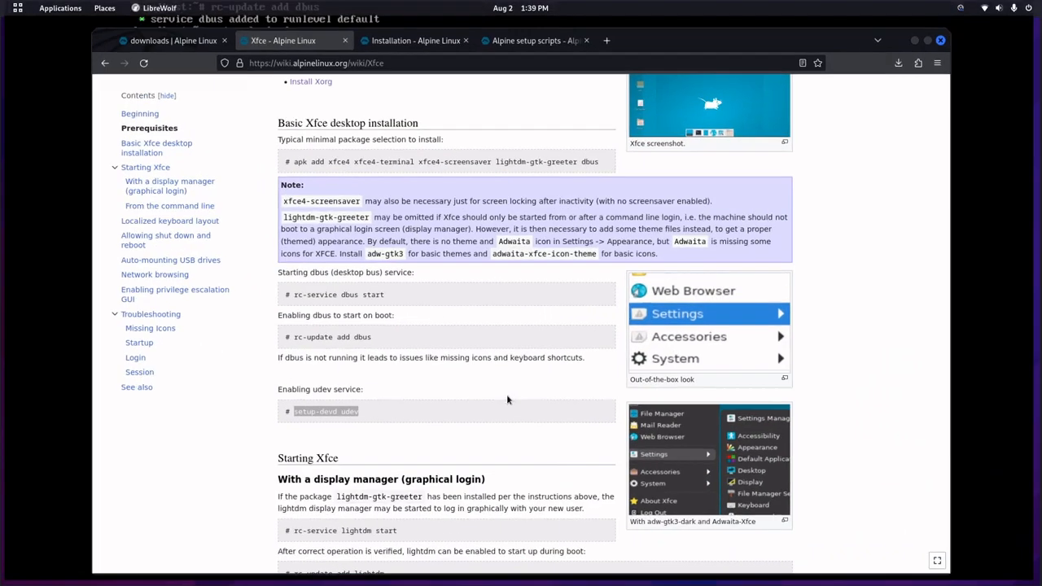
pyautogui.scroll(-3)
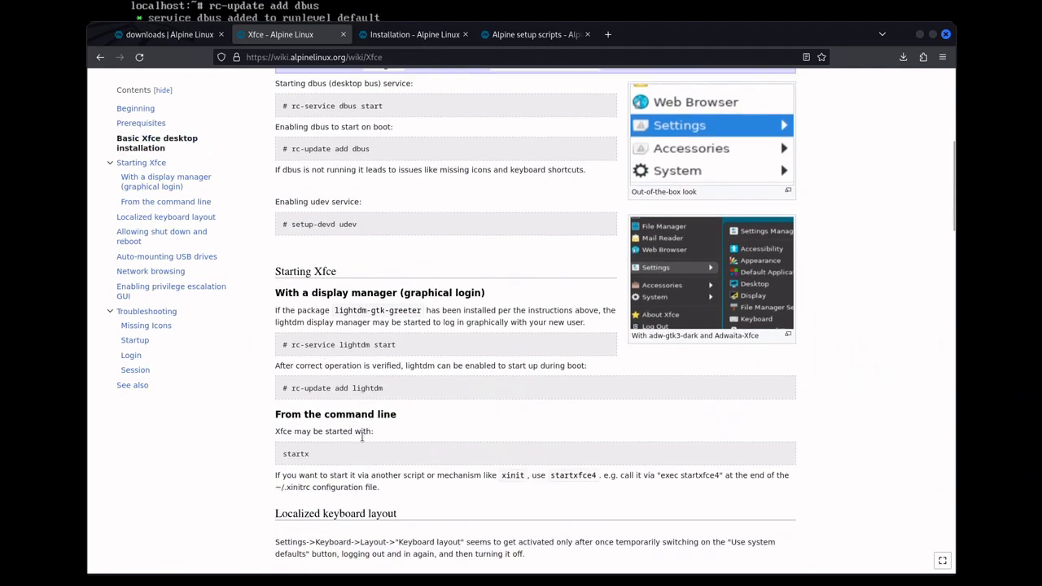
pyautogui.moveTo(539, 336)
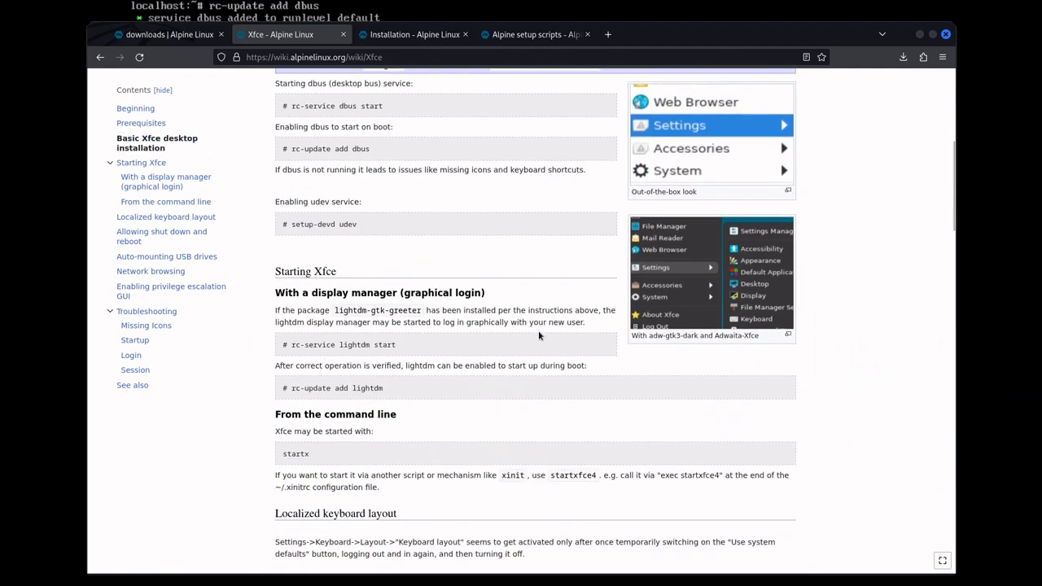
pyautogui.moveTo(411, 349)
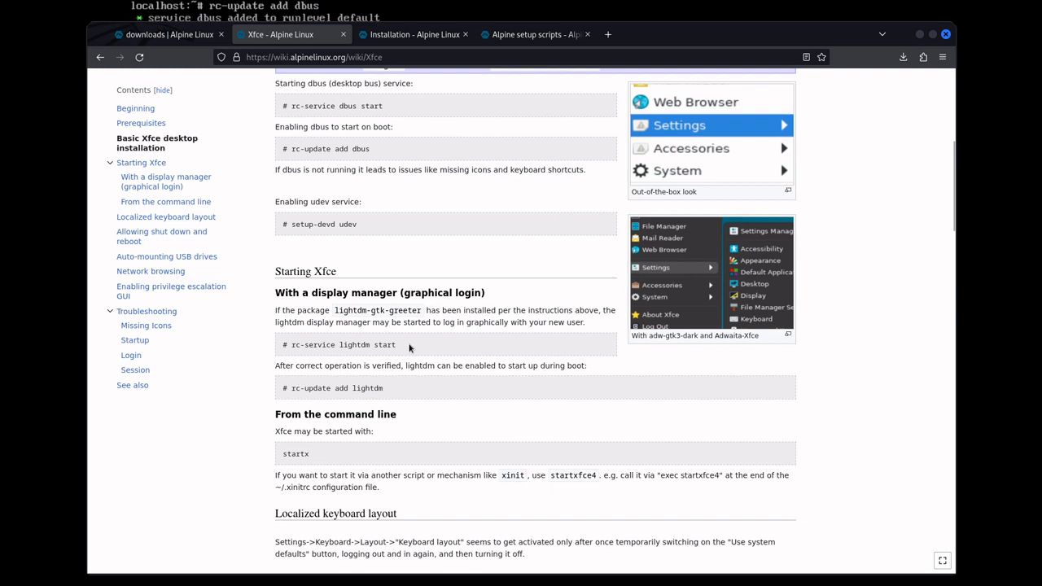
pyautogui.moveTo(364, 315)
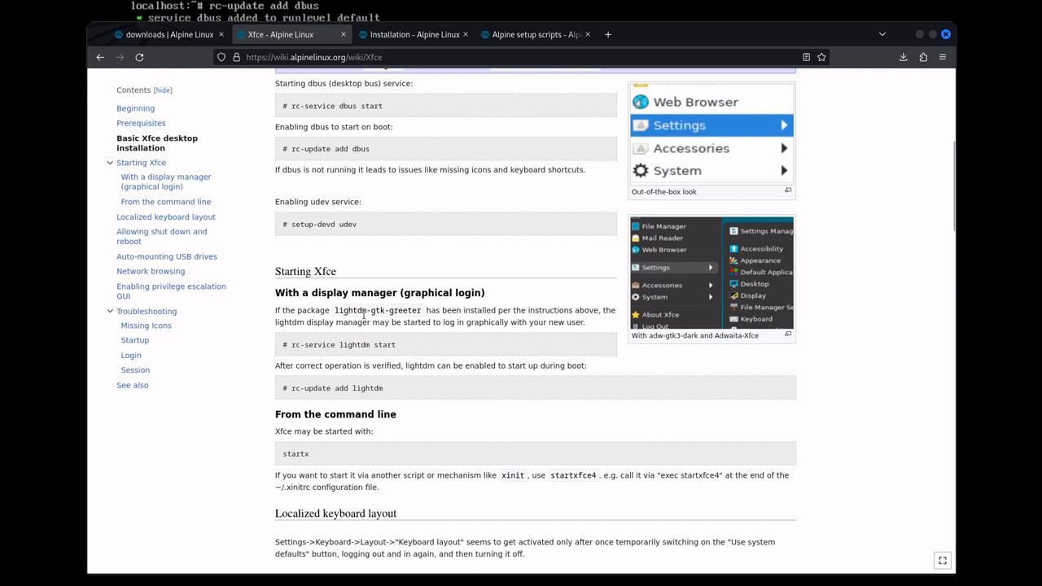
pyautogui.moveTo(417, 334)
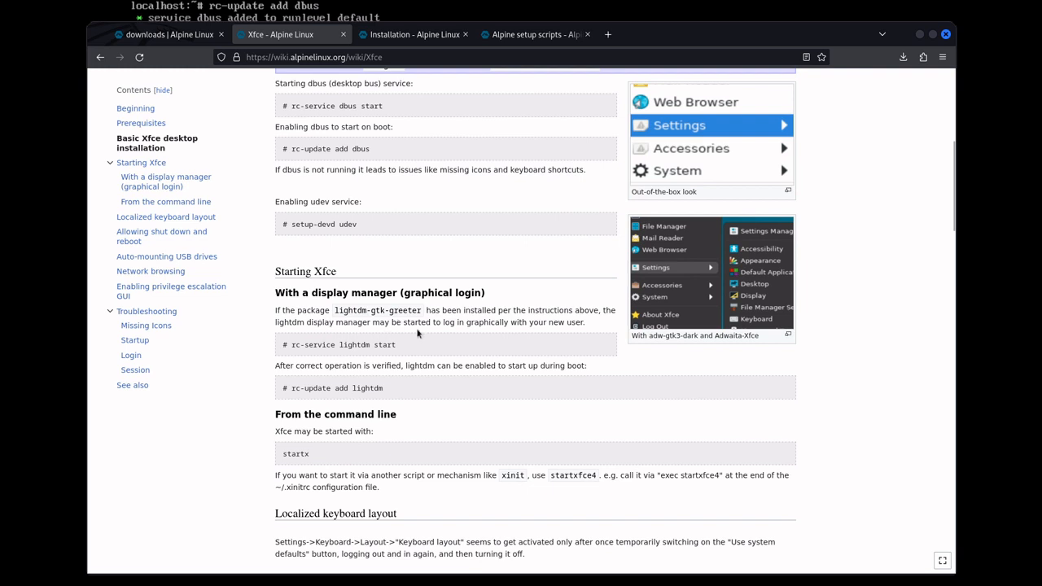
pyautogui.moveTo(367, 401)
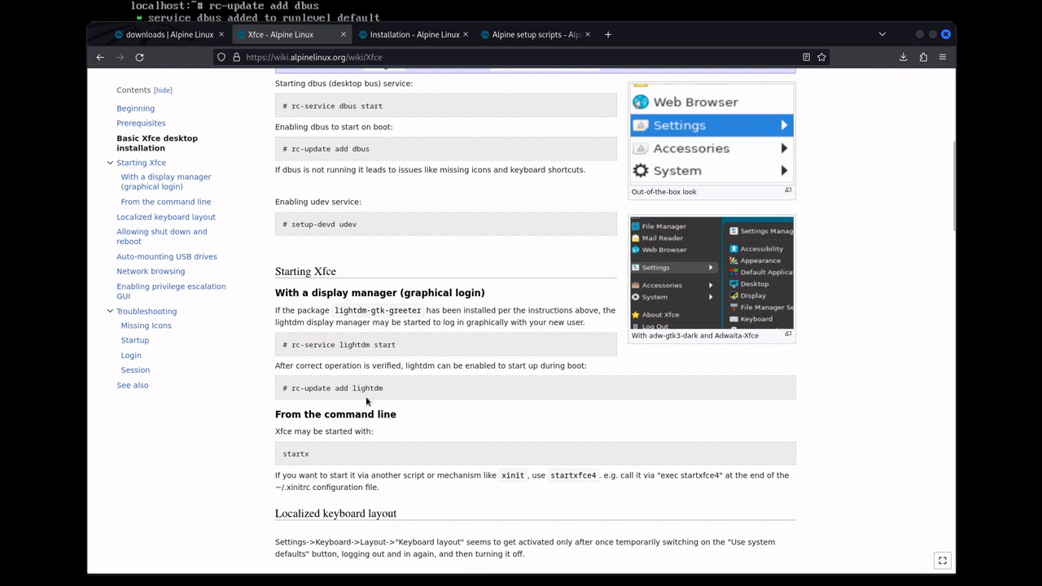
pyautogui.moveTo(384, 378)
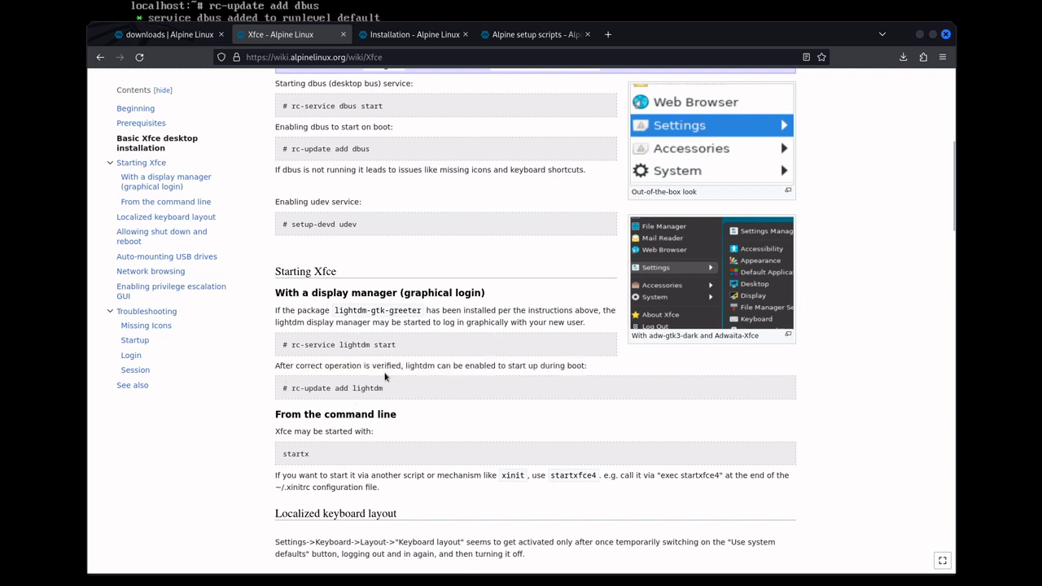
pyautogui.moveTo(509, 381)
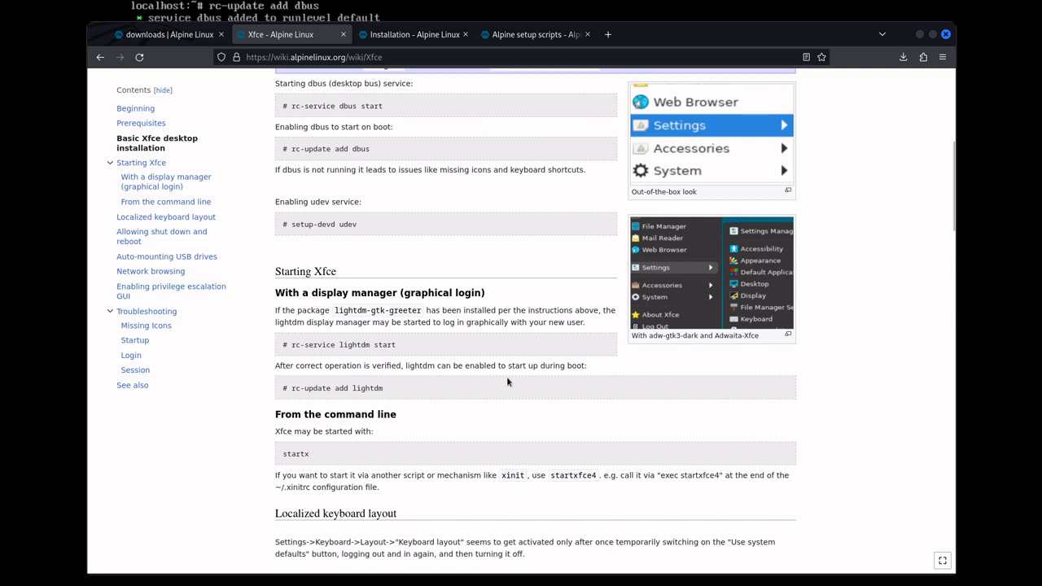
pyautogui.tripleClick(430, 365)
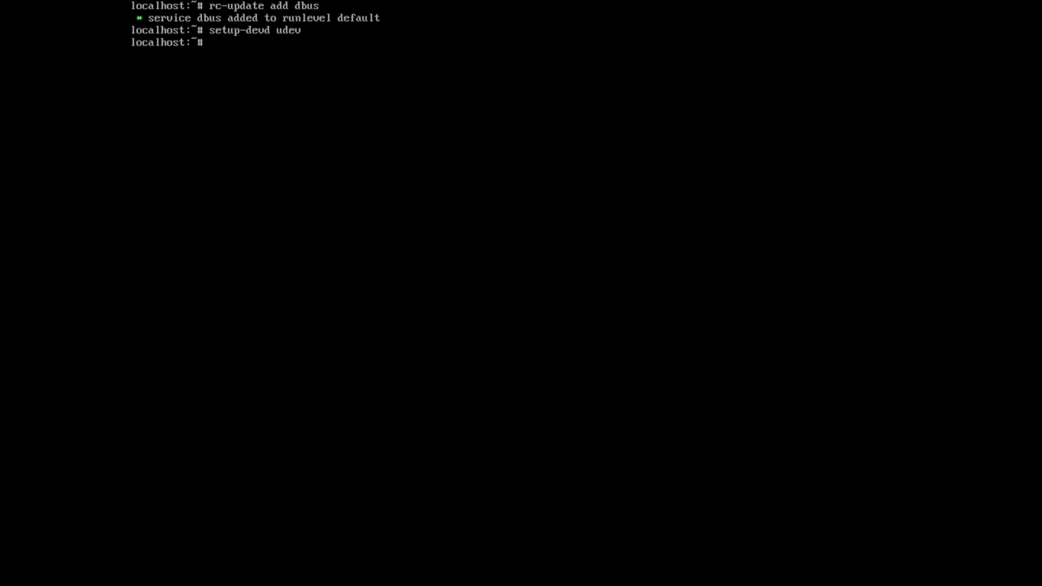
# Step: Run startx, remove the crashing power manager plugin, and open Terminal Emulator on the Xfce desktop
pyautogui.write('star')
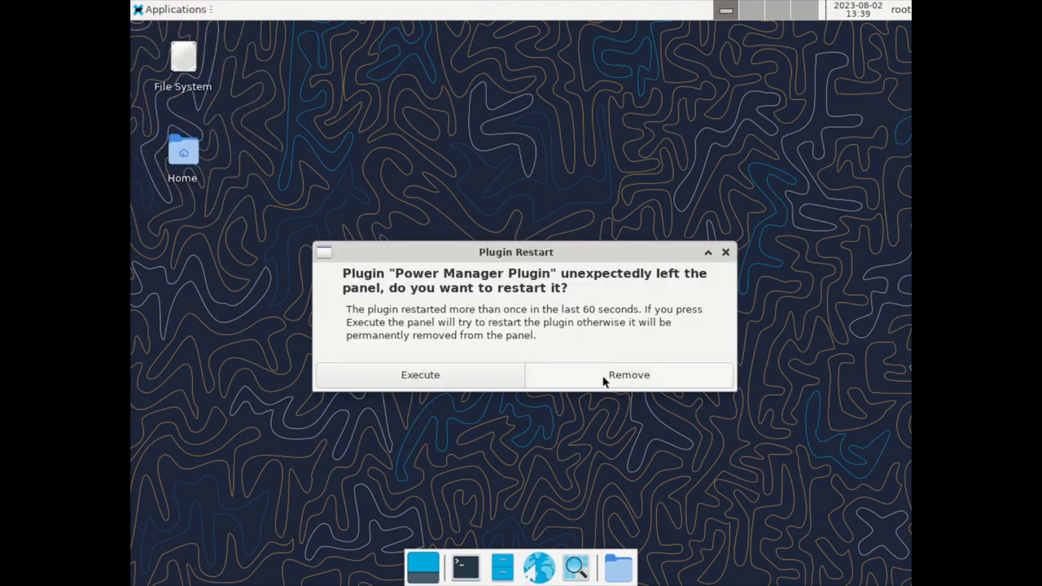
pyautogui.click(171, 9)
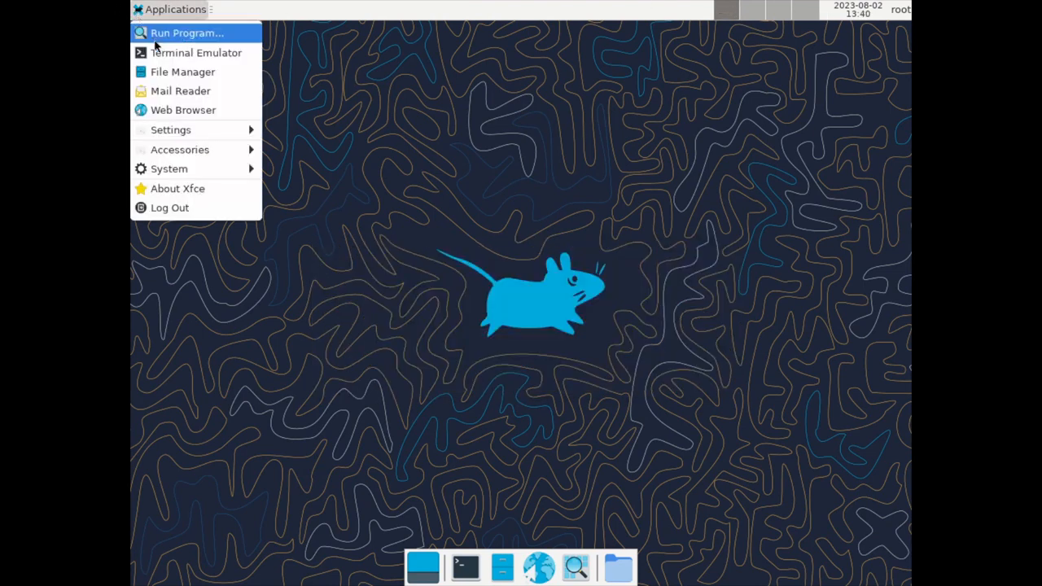
pyautogui.click(195, 53)
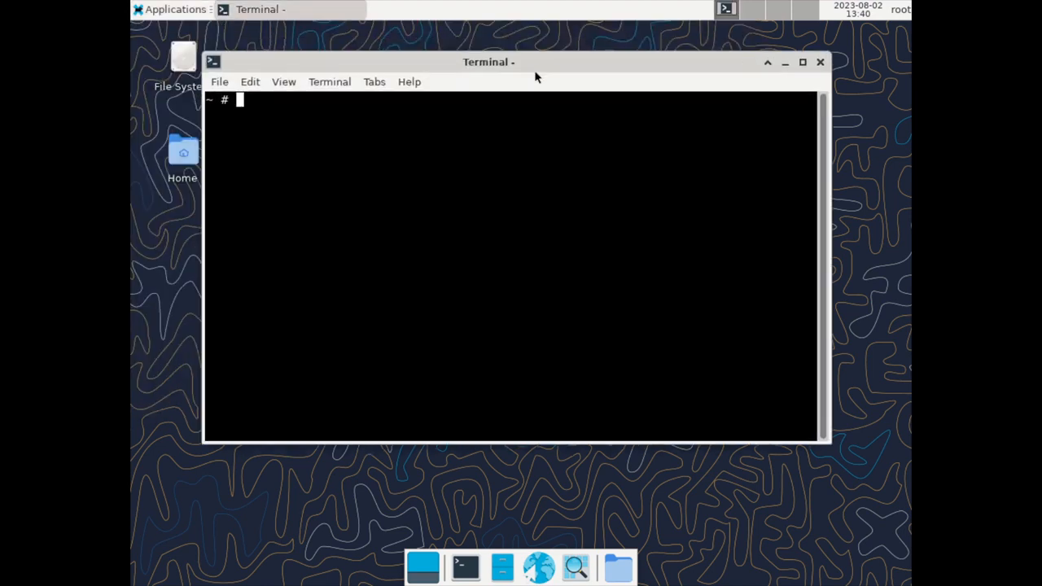
pyautogui.moveTo(404, 160)
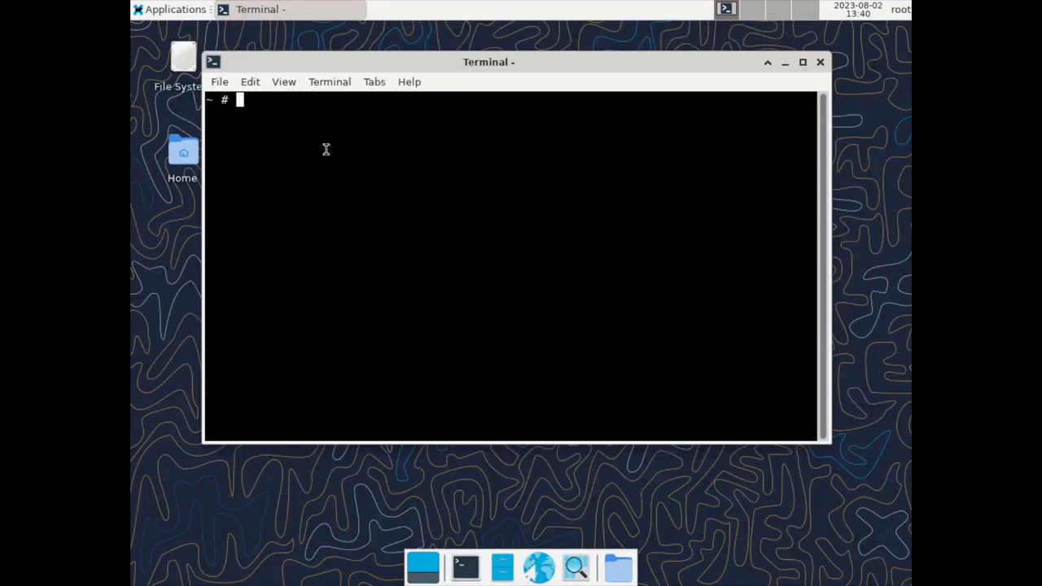
# Step: Run 'rc-update add lightdm' as root so lightdm joins the default runlevel
pyautogui.write('rc-update ad')
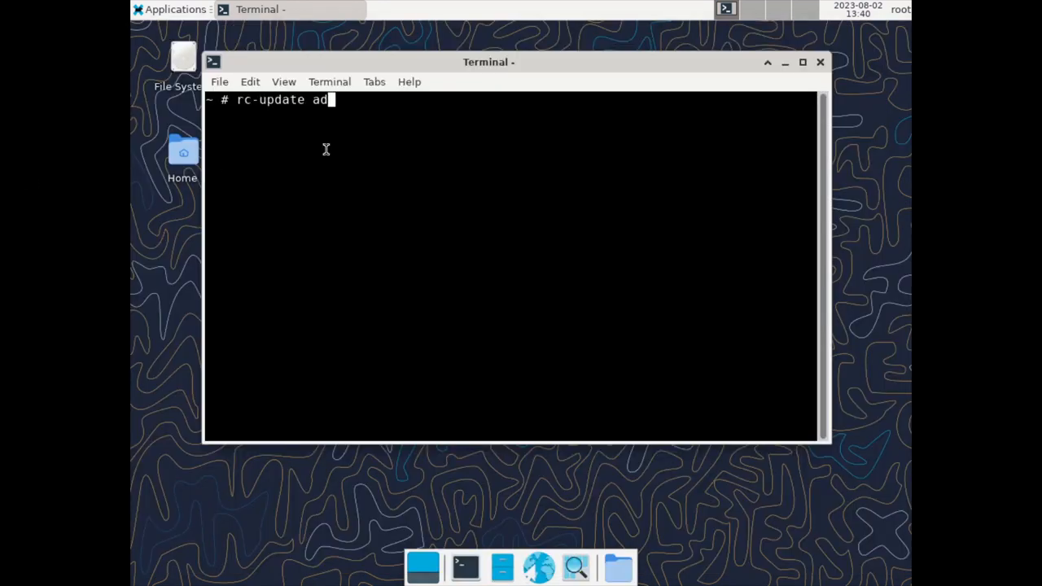
pyautogui.press('Return')
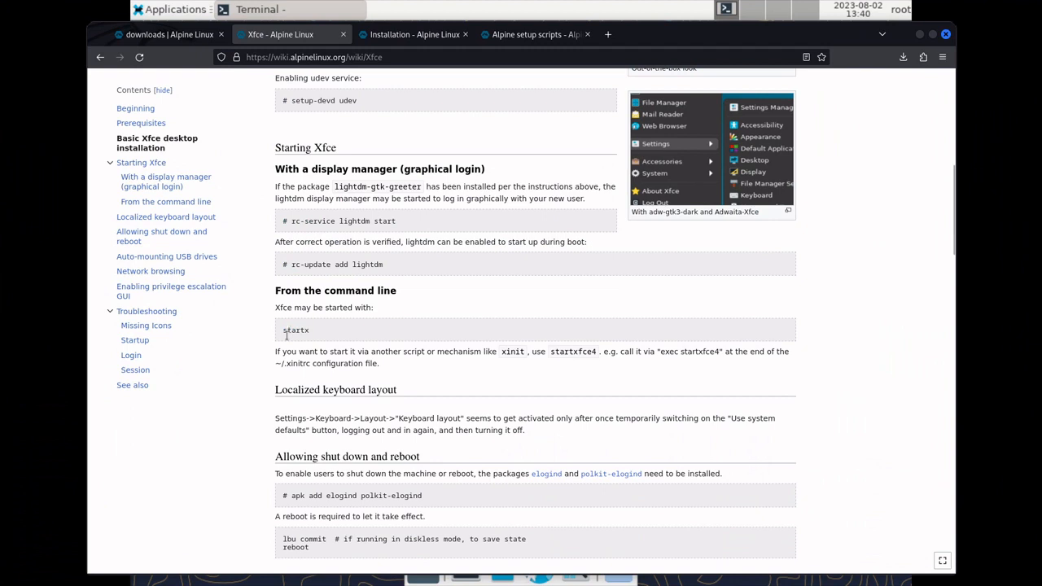
pyautogui.scroll(-3)
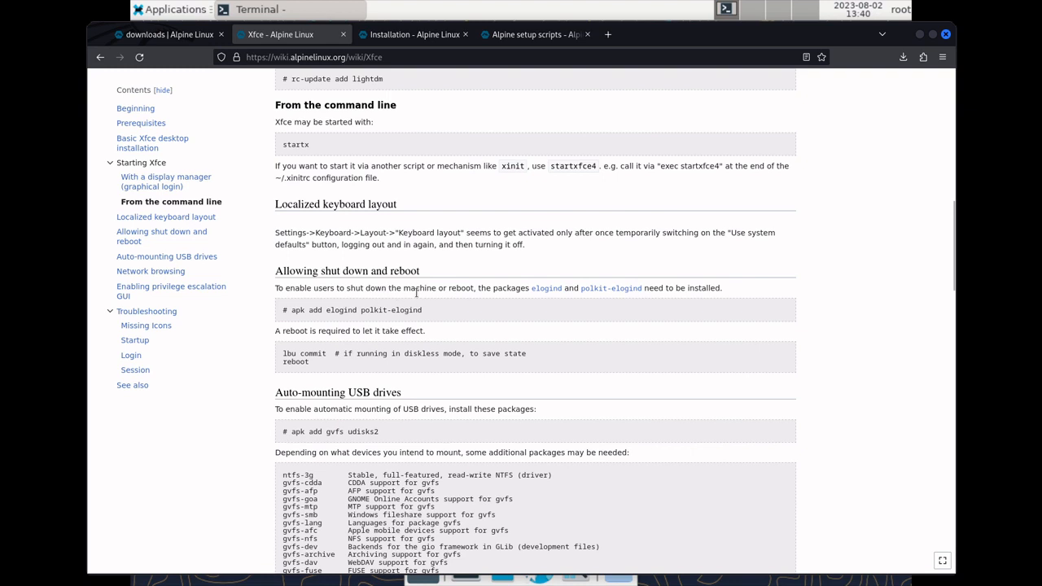
pyautogui.moveTo(512, 297)
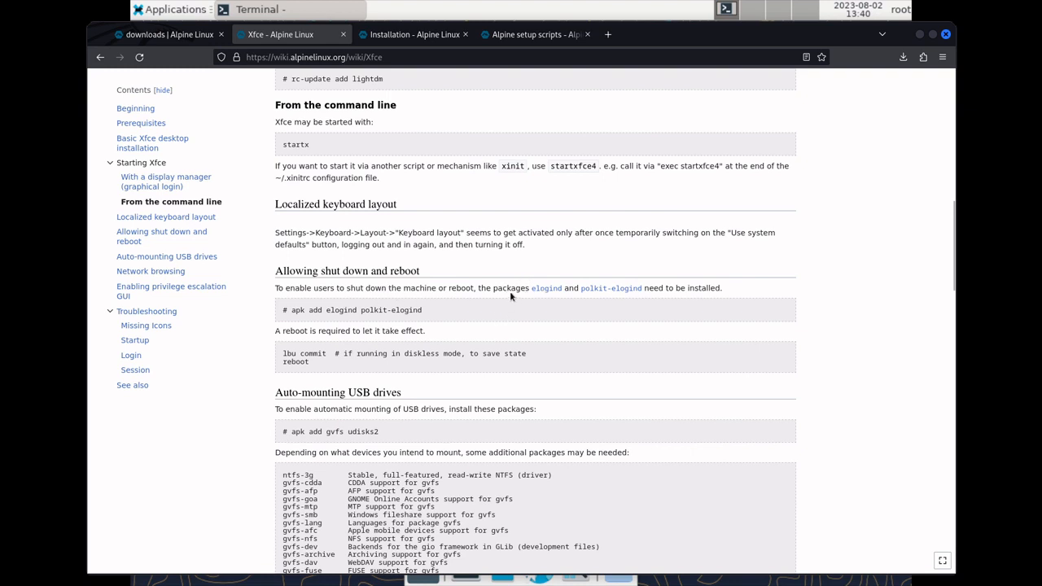
pyautogui.moveTo(551, 306)
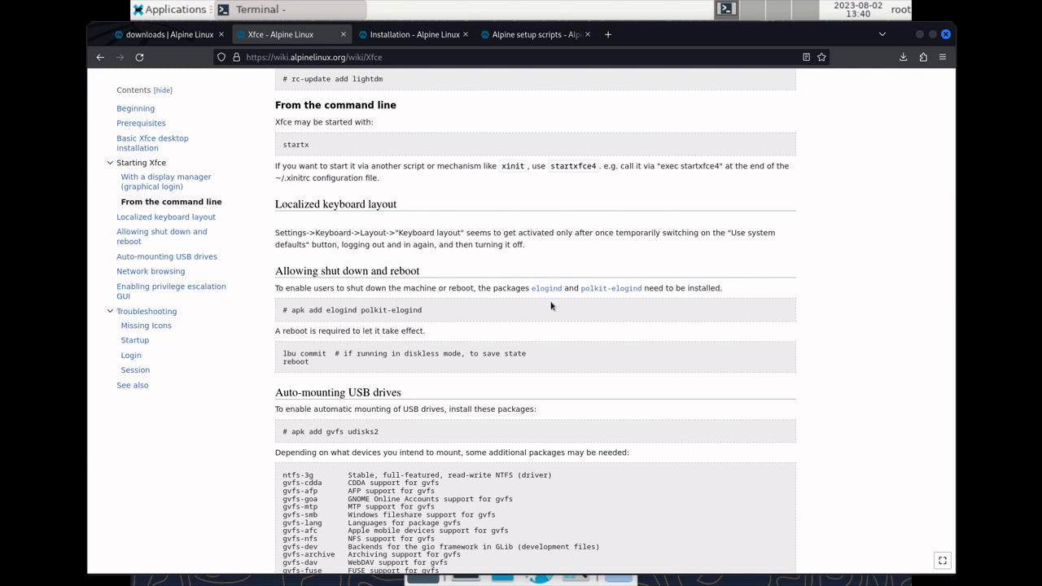
pyautogui.moveTo(502, 319)
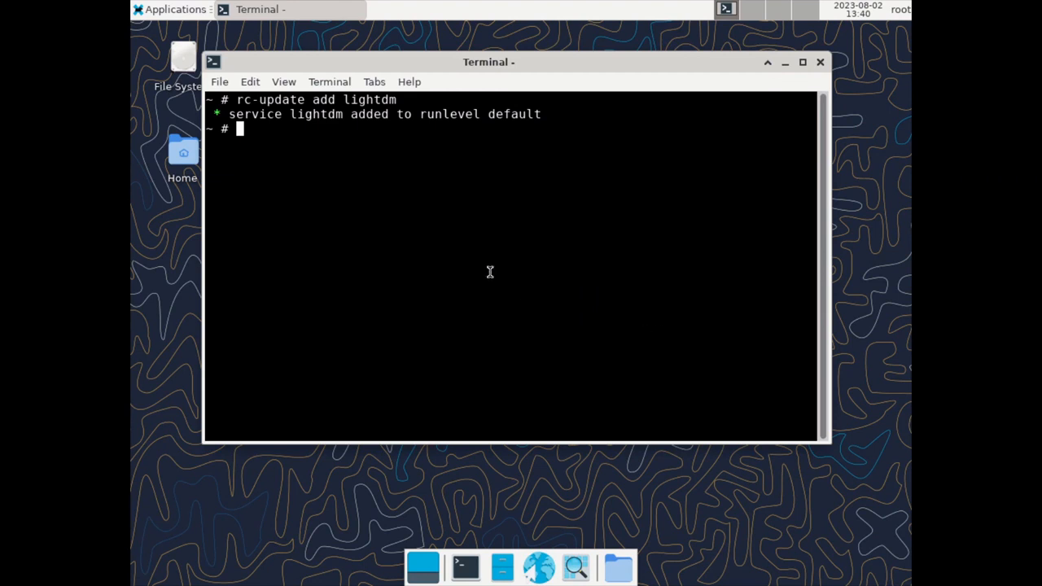
# Step: Install elogind and polkit-elogind with 'apk add elogind polkit-elogind'
pyautogui.write('apk add')
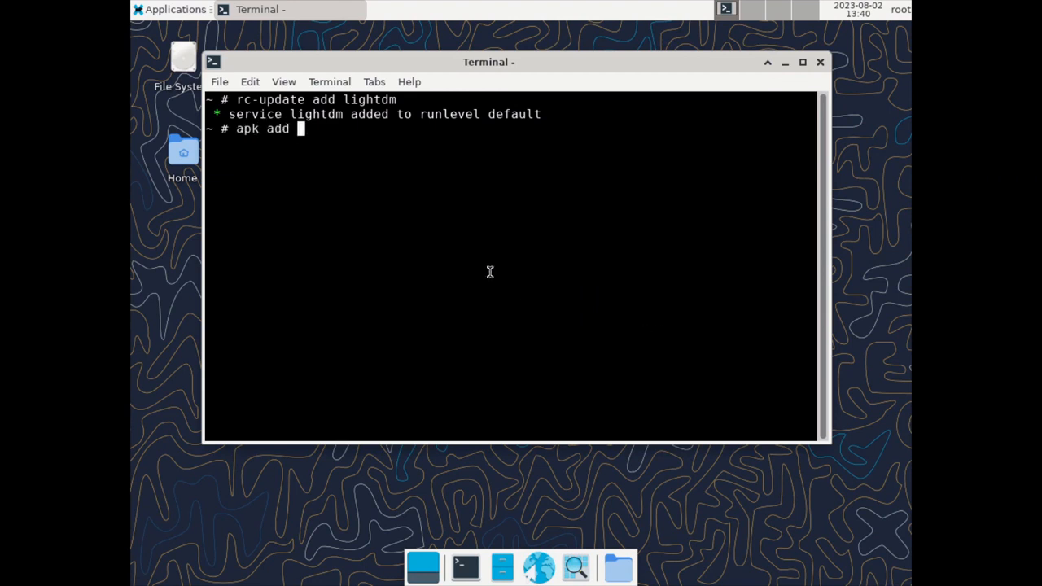
pyautogui.write('e;p')
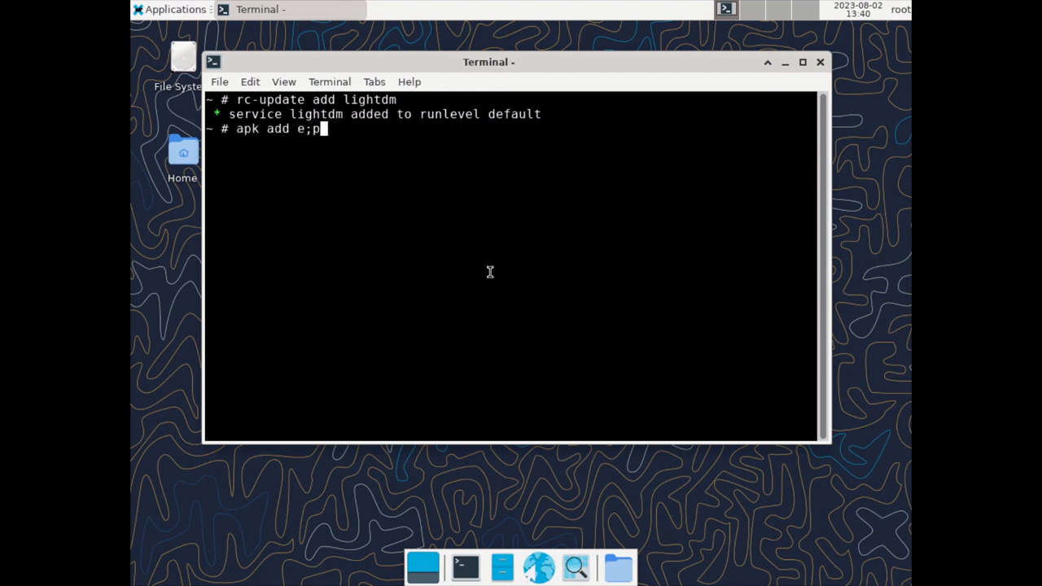
pyautogui.write('elogin')
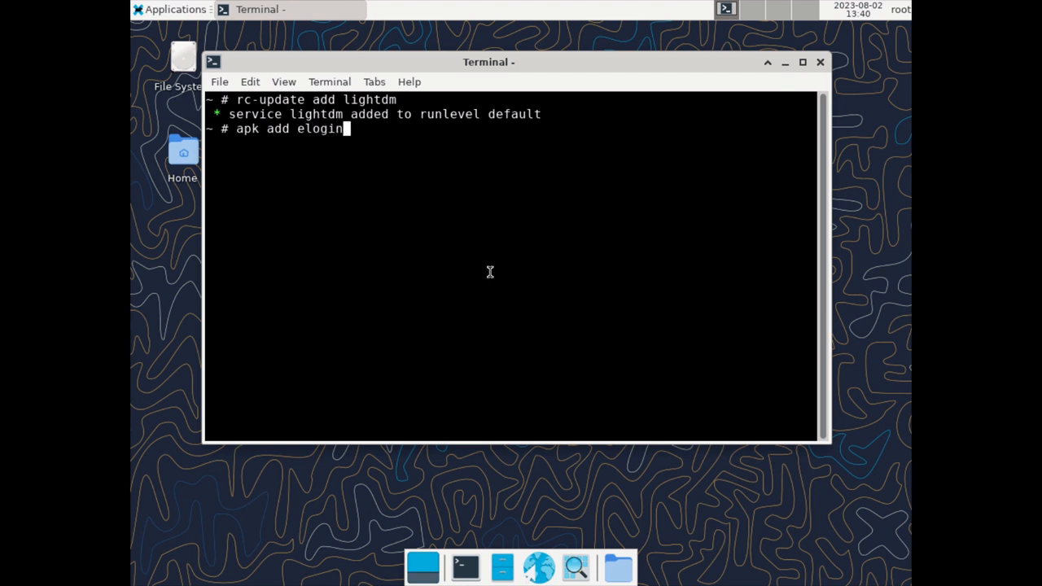
pyautogui.write('d')
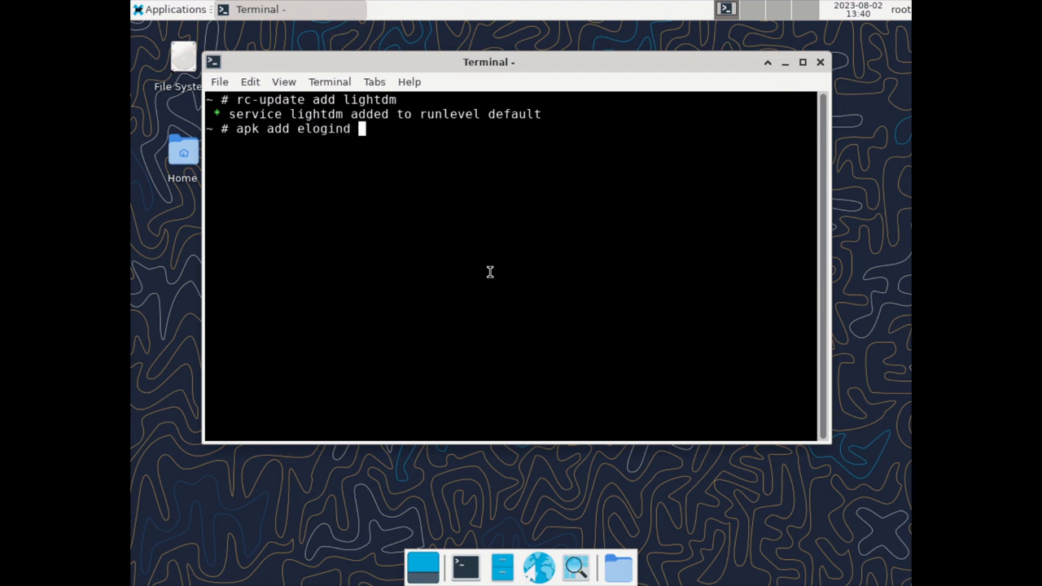
pyautogui.write('polkit-')
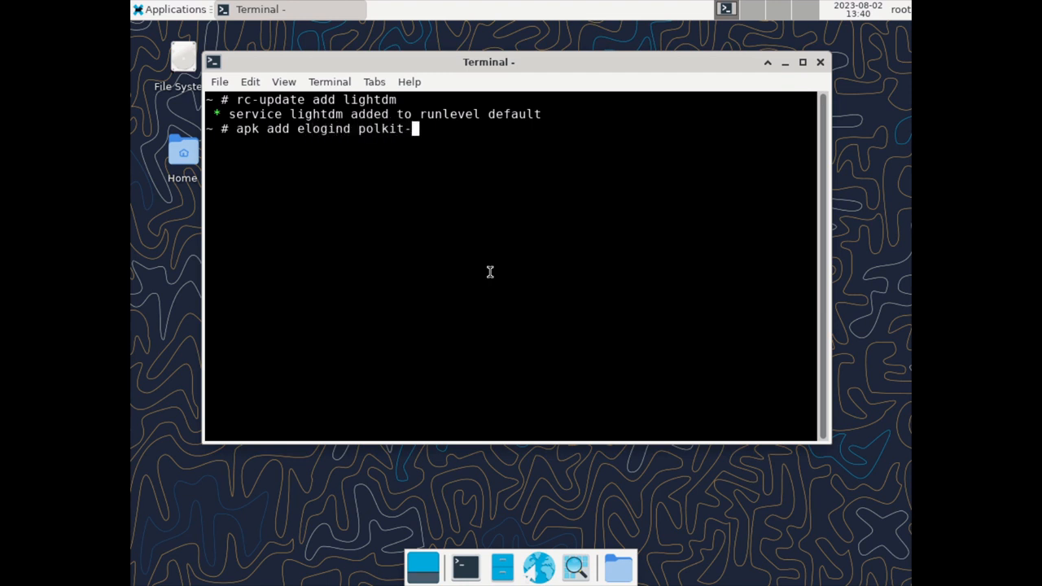
pyautogui.press('Return')
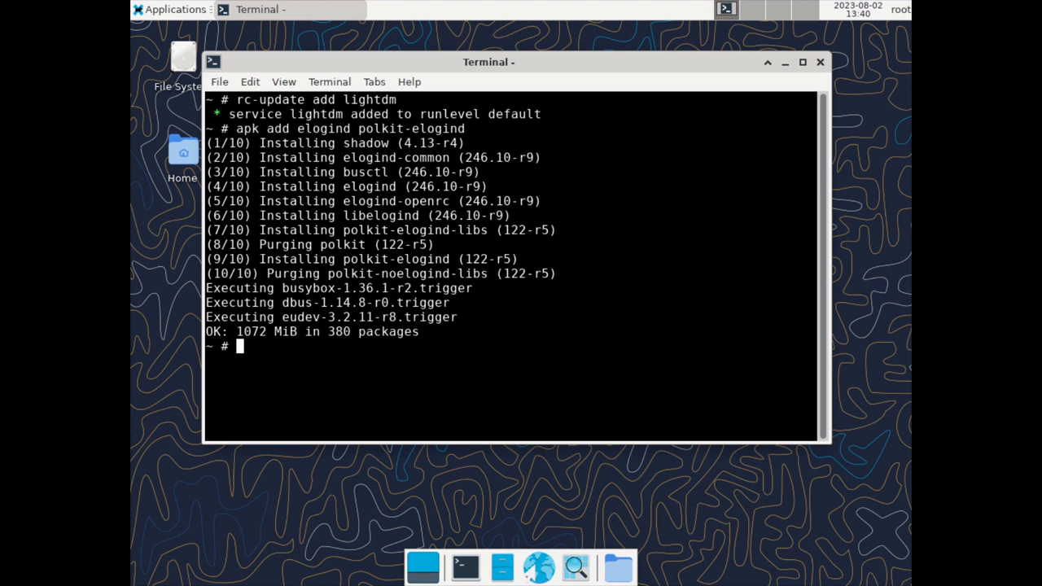
# Step: Reboot the guest so it comes up at the lightdm login screen
pyautogui.write('regb')
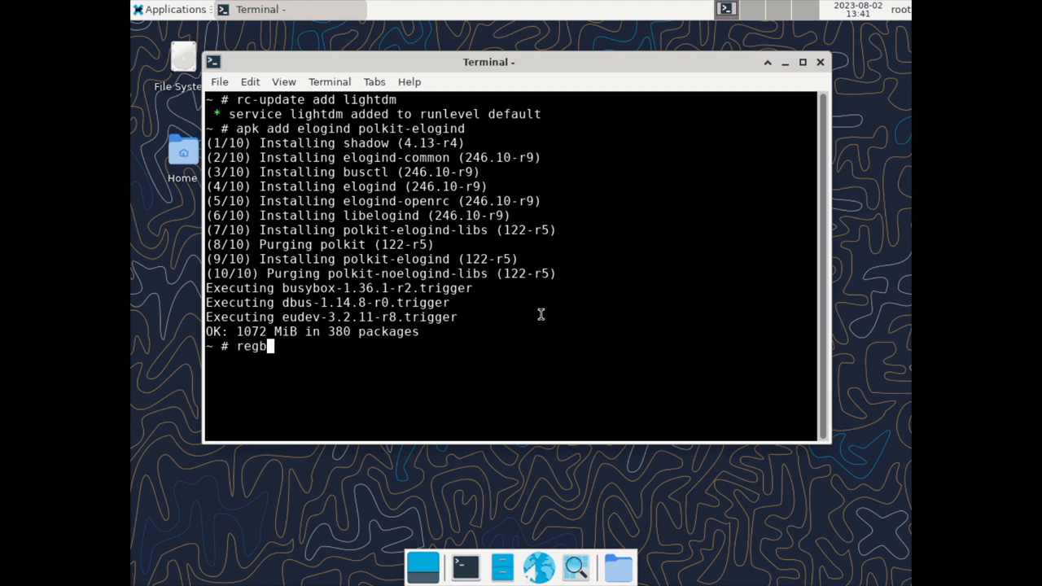
pyautogui.write('reboot')
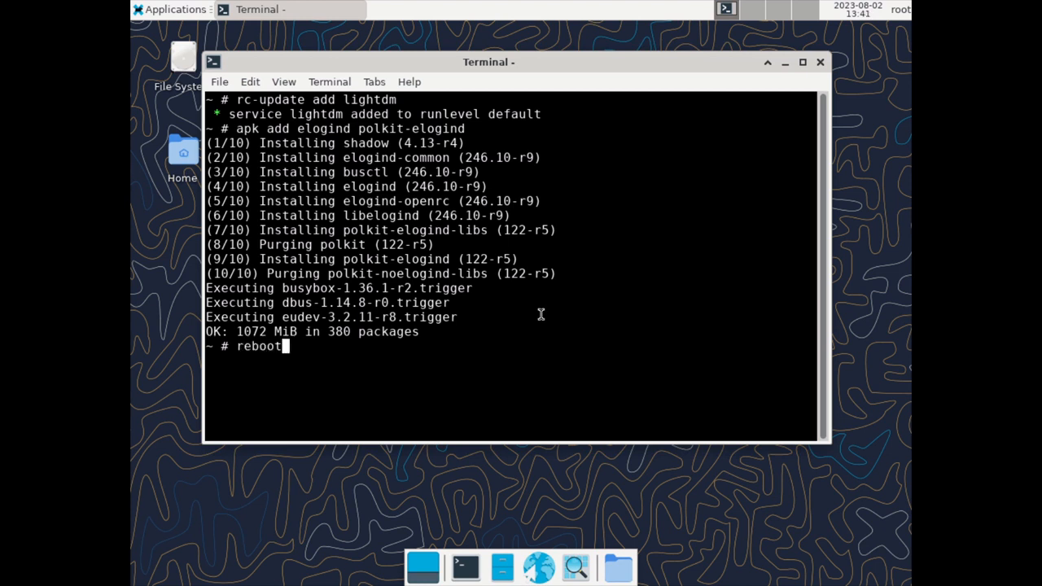
pyautogui.press('Return')
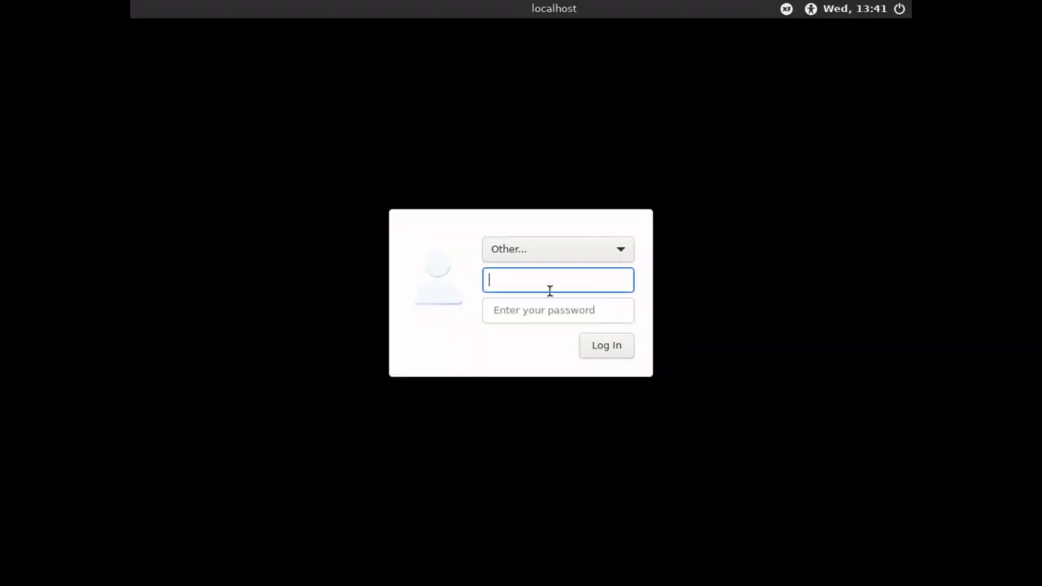
# Step: Log in at the lightdm greeter as root with its password
pyautogui.write('root')
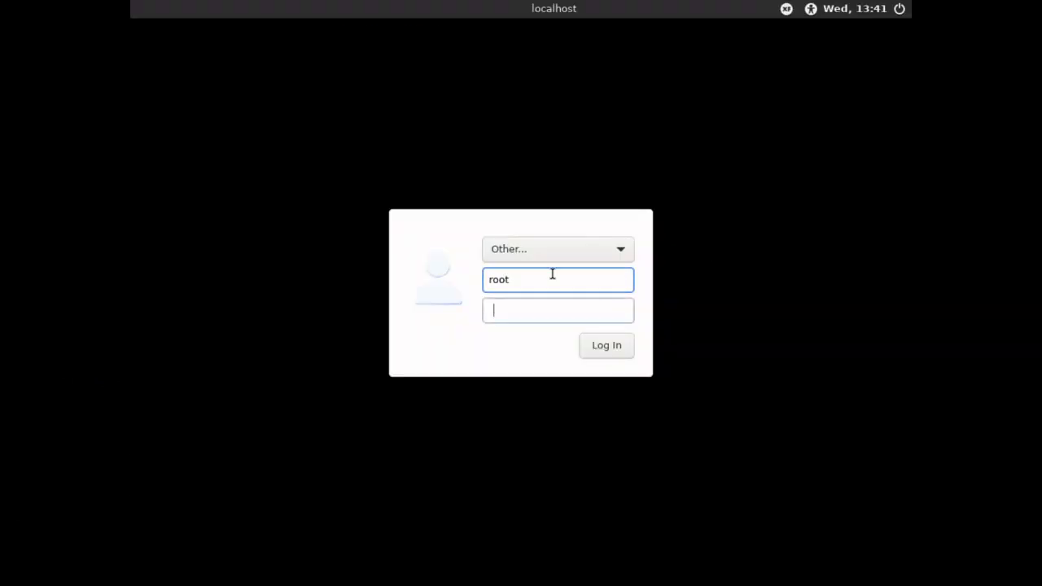
pyautogui.write('password')
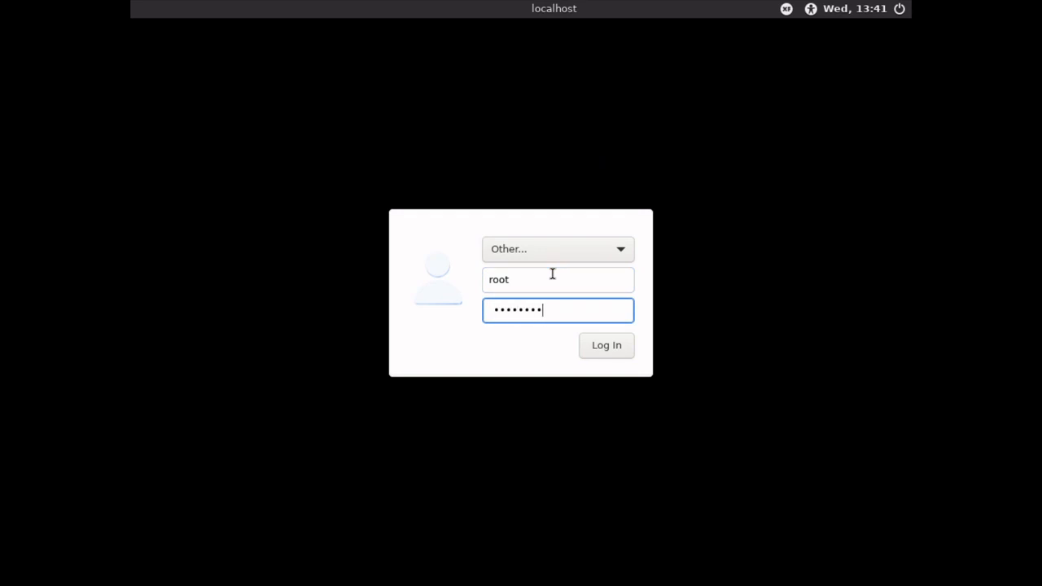
pyautogui.click(606, 345)
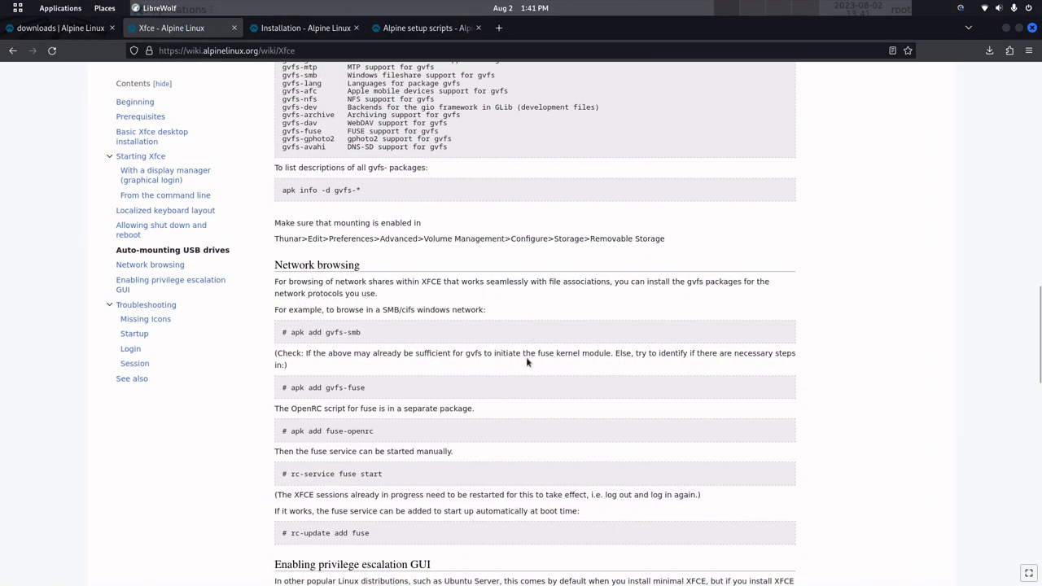
# Step: Scroll the Xfce wiki past Network browsing to the Enabling privilege escalation GUI section
pyautogui.scroll(-3)
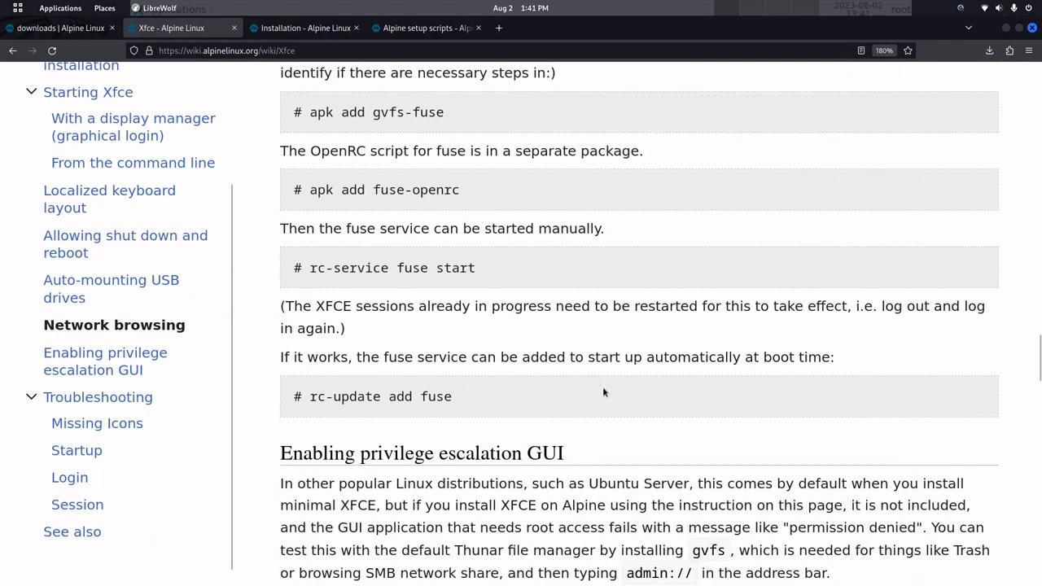
pyautogui.scroll(3)
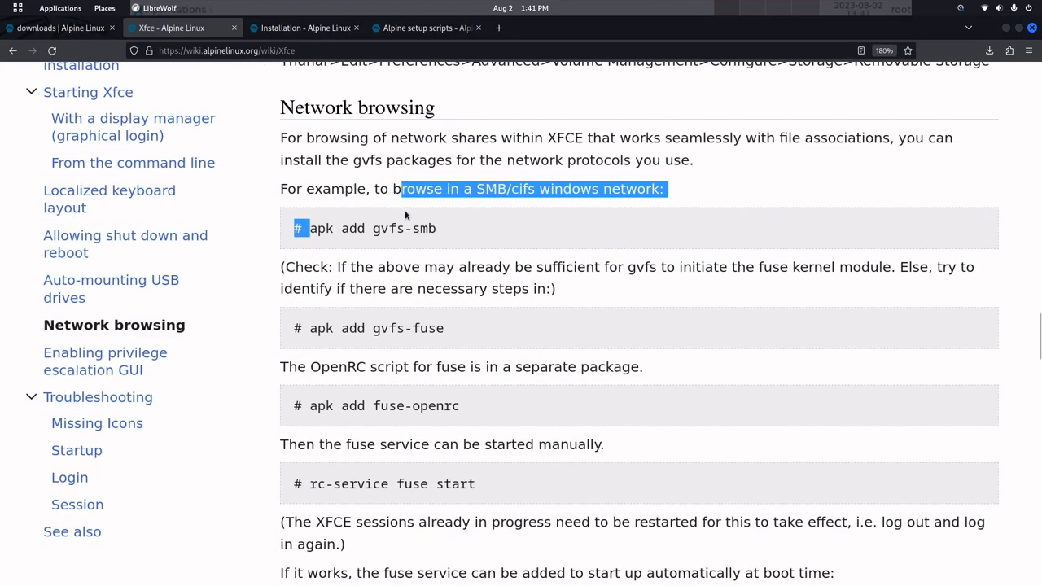
pyautogui.click(498, 485)
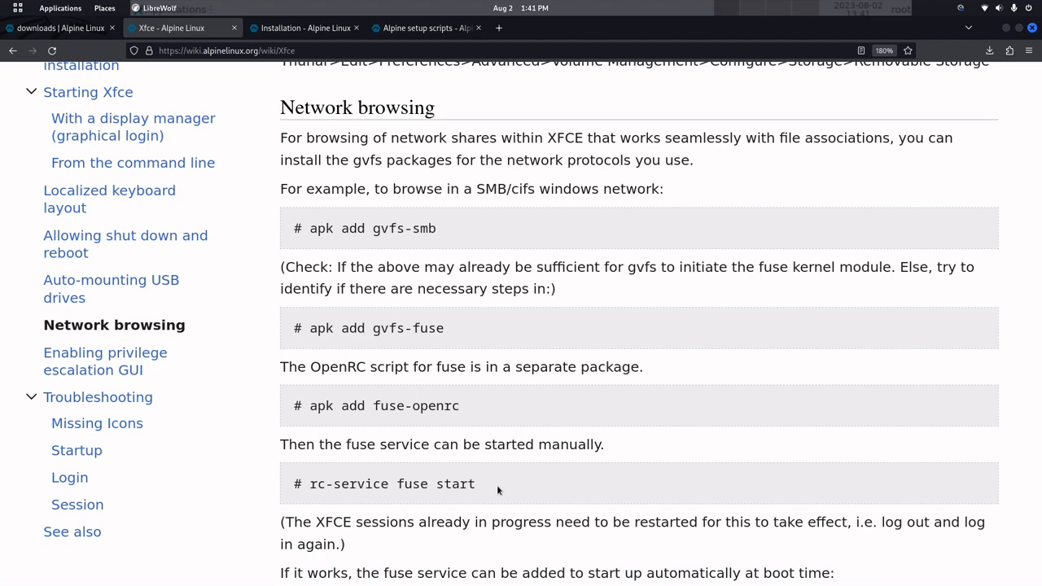
pyautogui.scroll(-3)
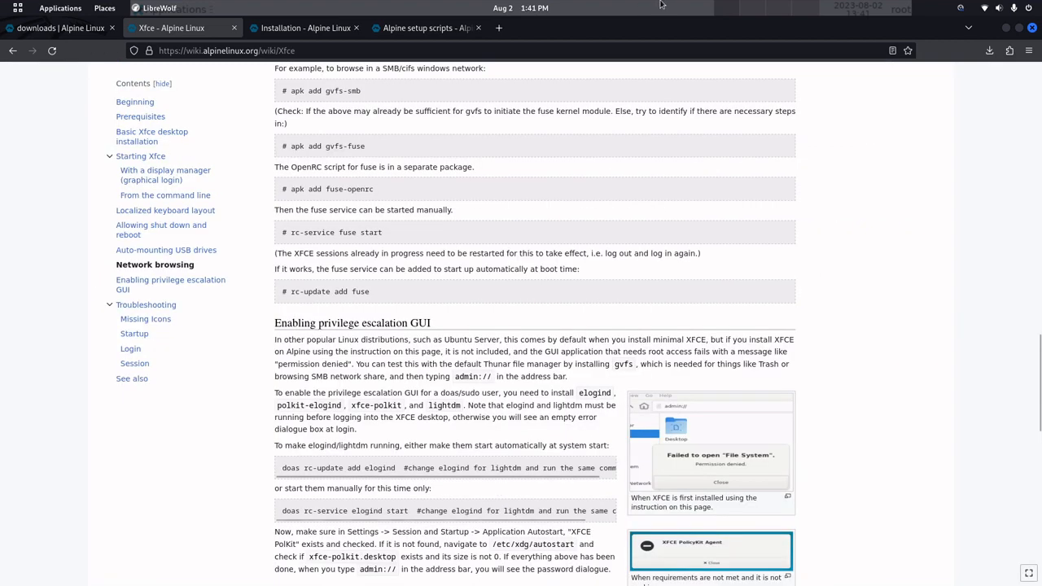
# Step: Scroll down to read the full privilege escalation GUI section with 'rc-update add elogind'
pyautogui.scroll(-3)
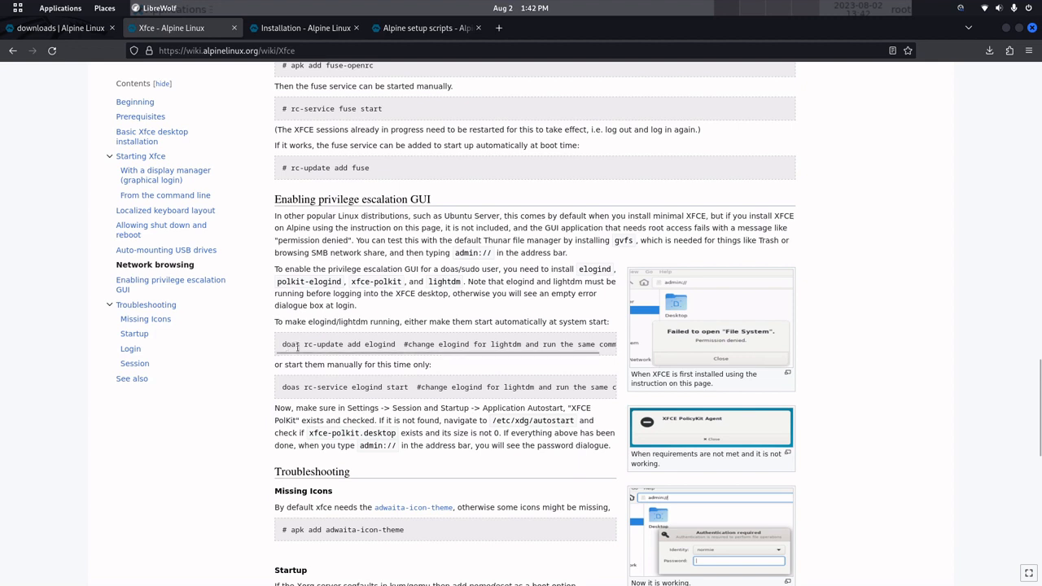
pyautogui.scroll(-3)
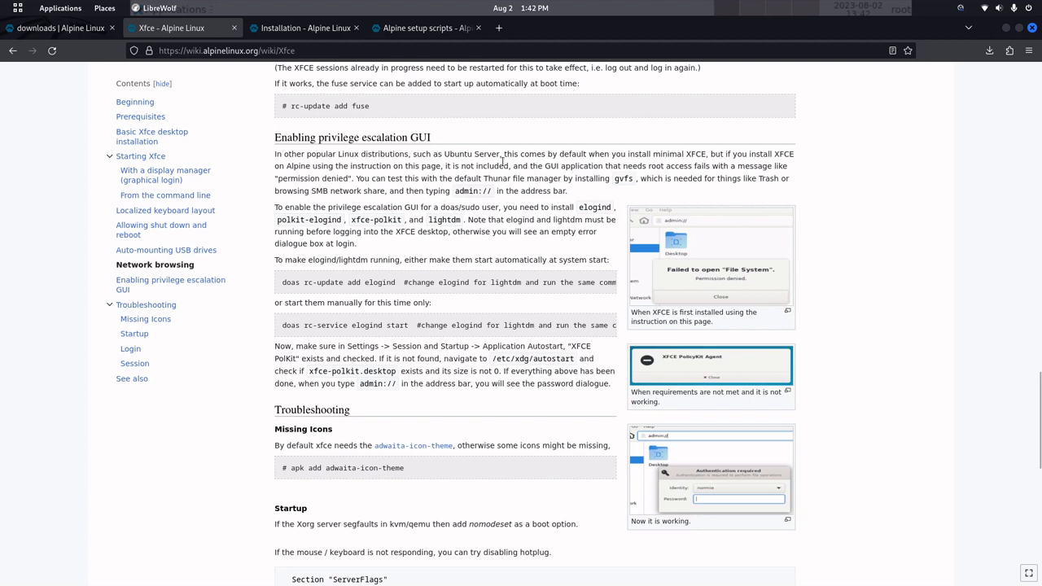
pyautogui.moveTo(303, 192)
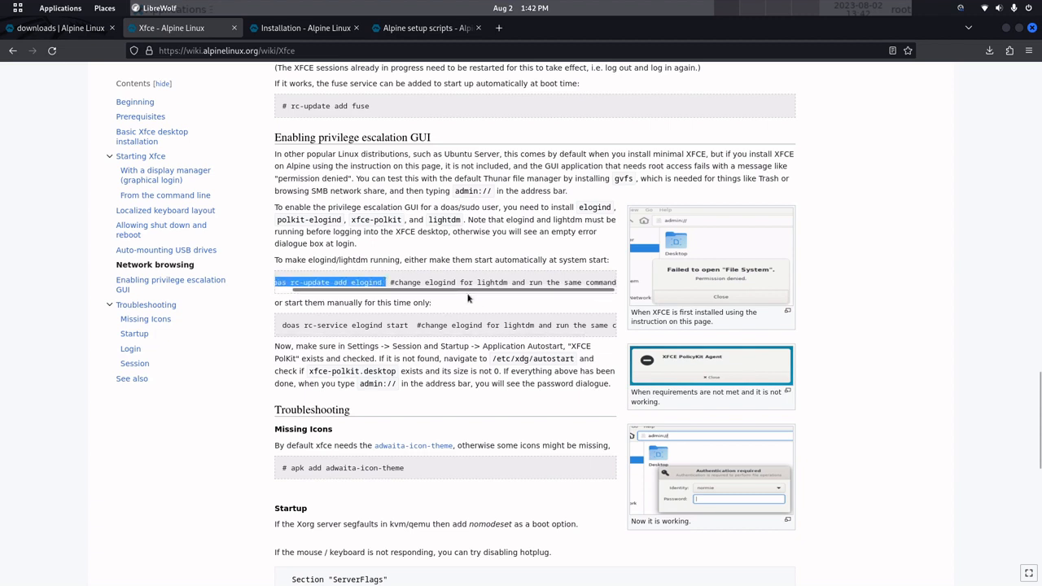
pyautogui.moveTo(496, 295)
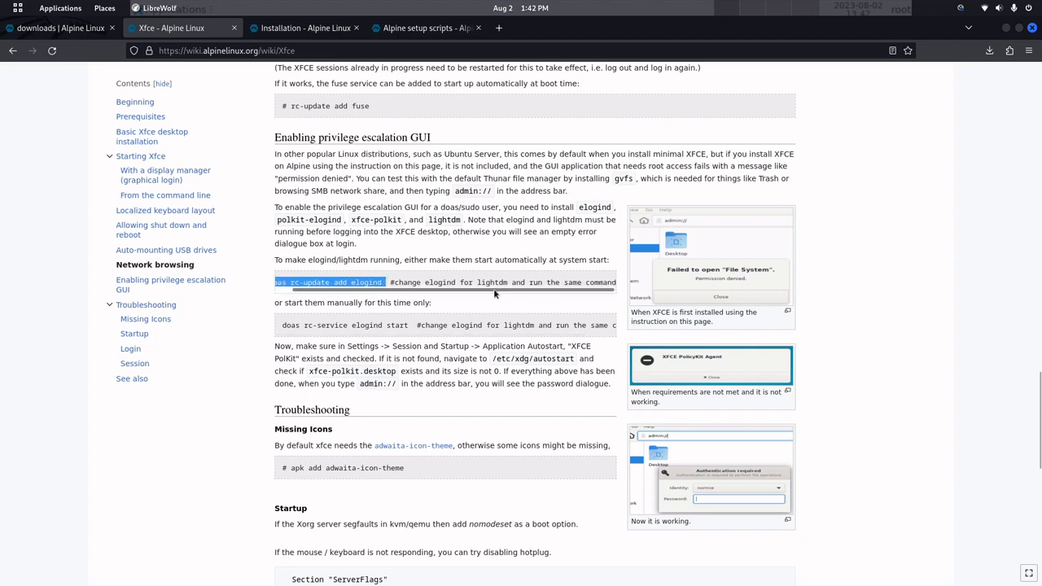
pyautogui.moveTo(562, 293)
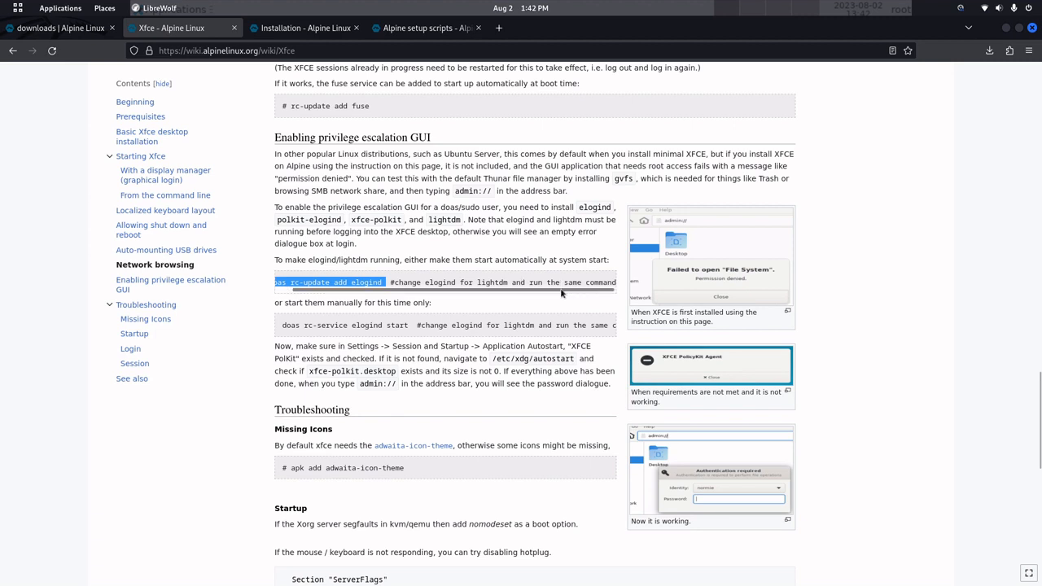
pyautogui.moveTo(562, 295)
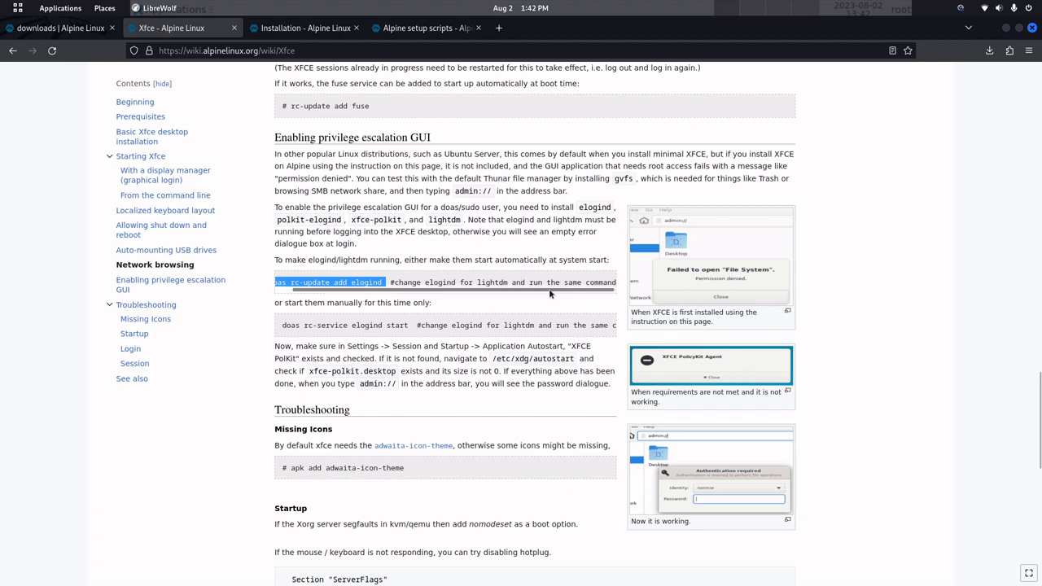
pyautogui.moveTo(432, 294)
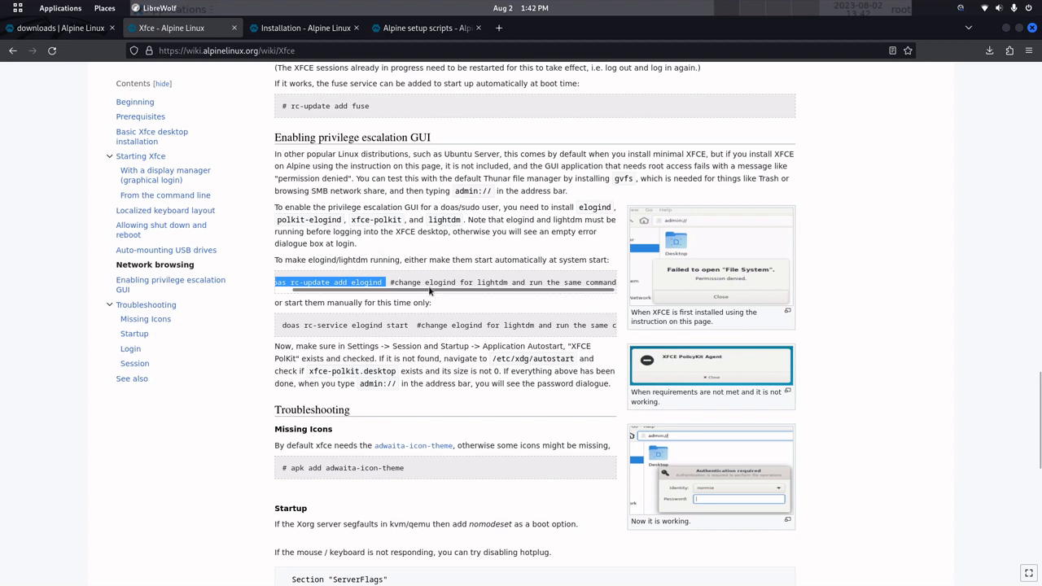
pyautogui.moveTo(492, 299)
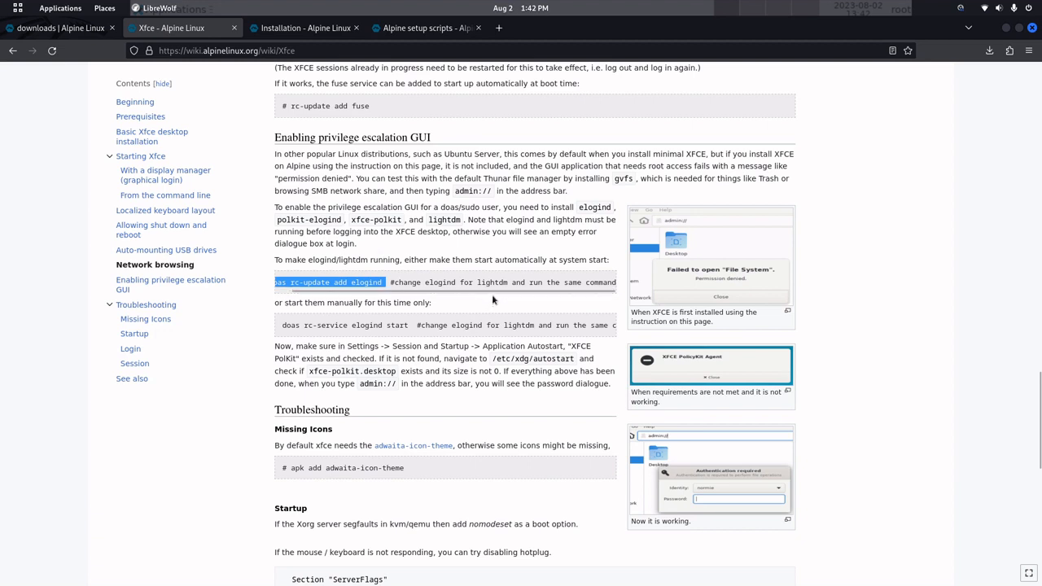
pyautogui.moveTo(552, 33)
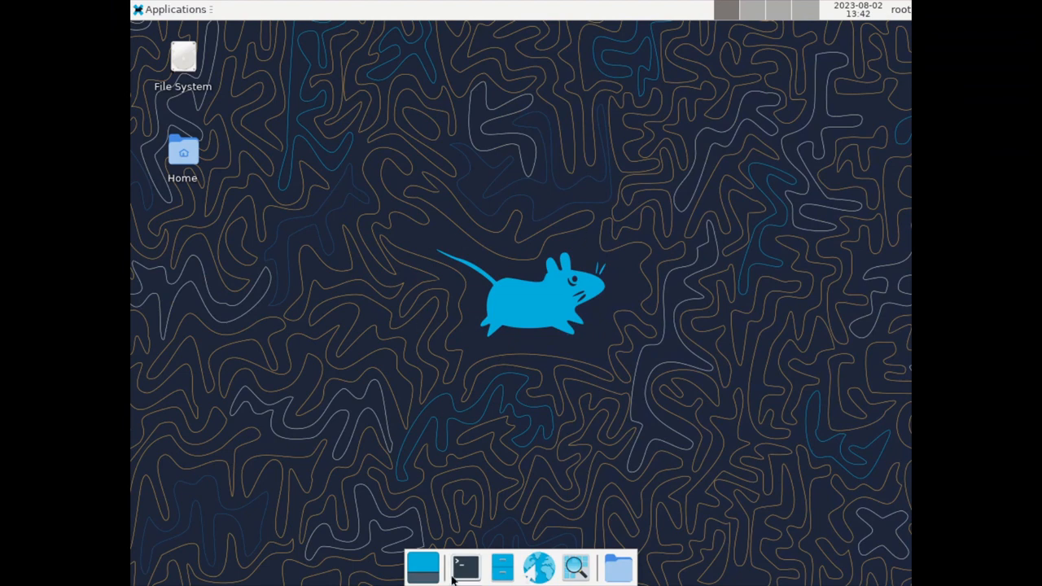
# Step: Launch Terminal from the dock and start an rc-update command, clearing a mistyped attempt
pyautogui.click(466, 567)
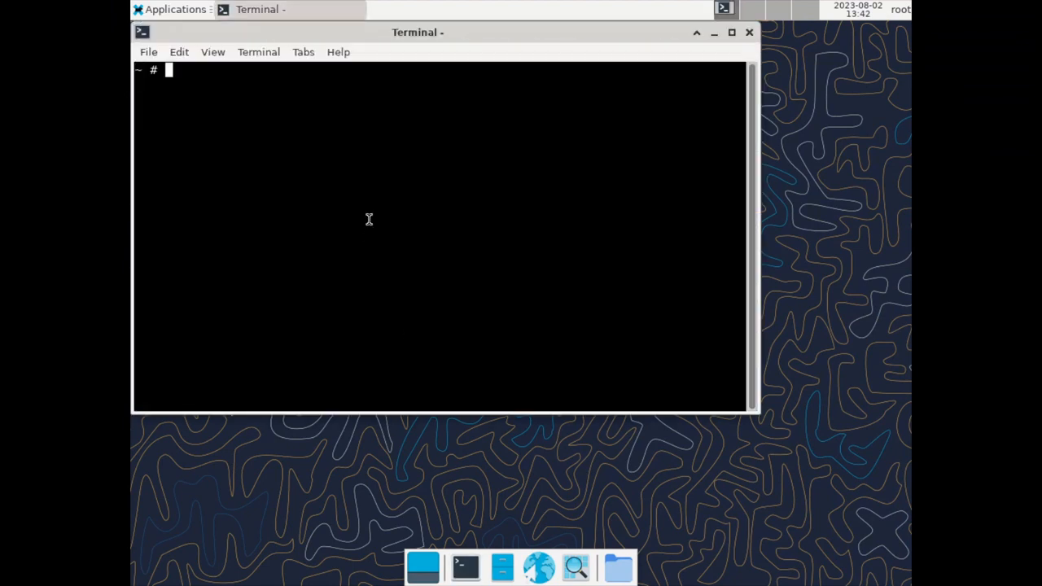
pyautogui.write('apk')
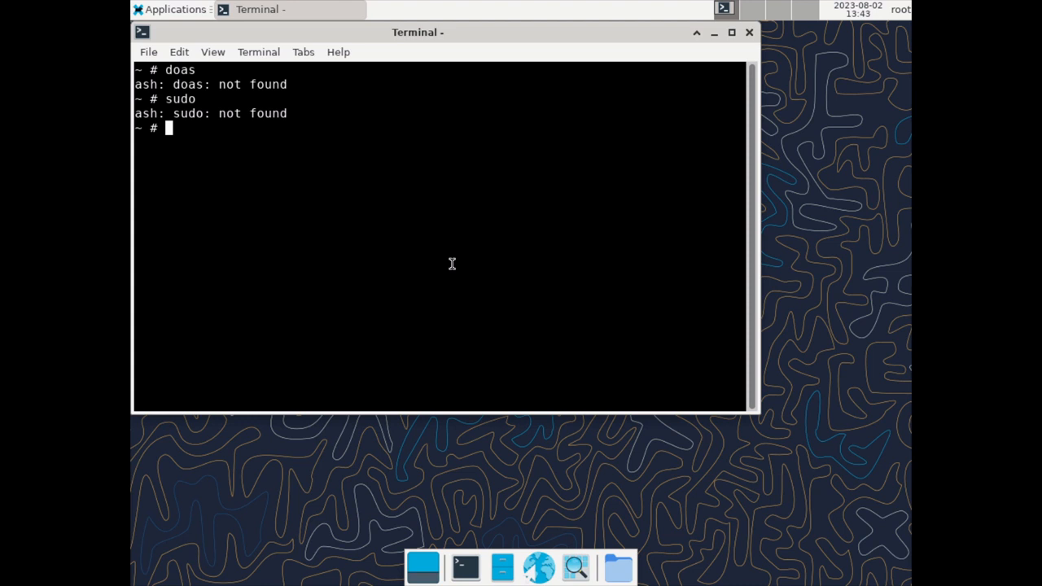
pyautogui.write('apk add')
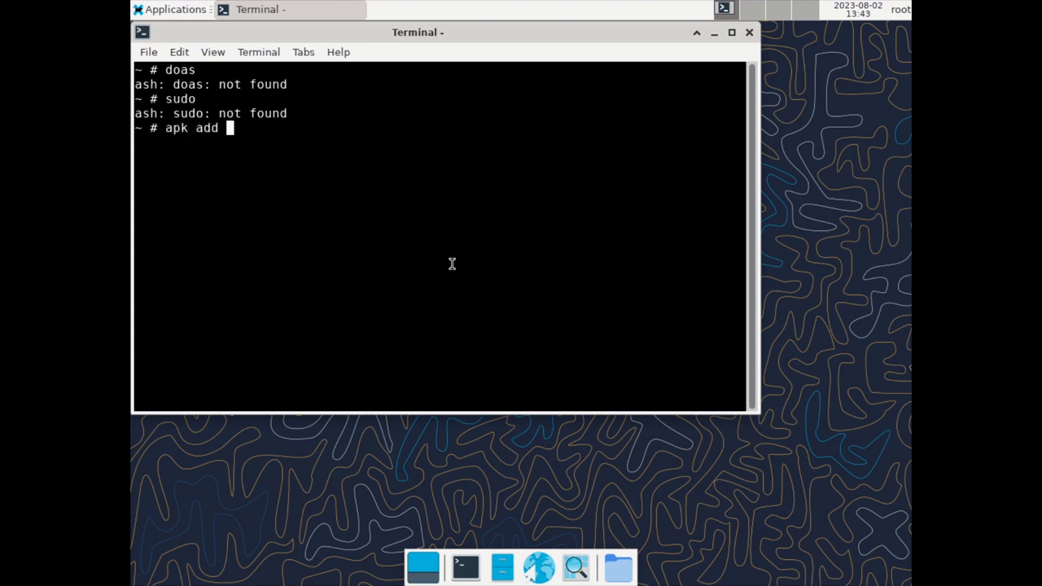
pyautogui.write('doas')
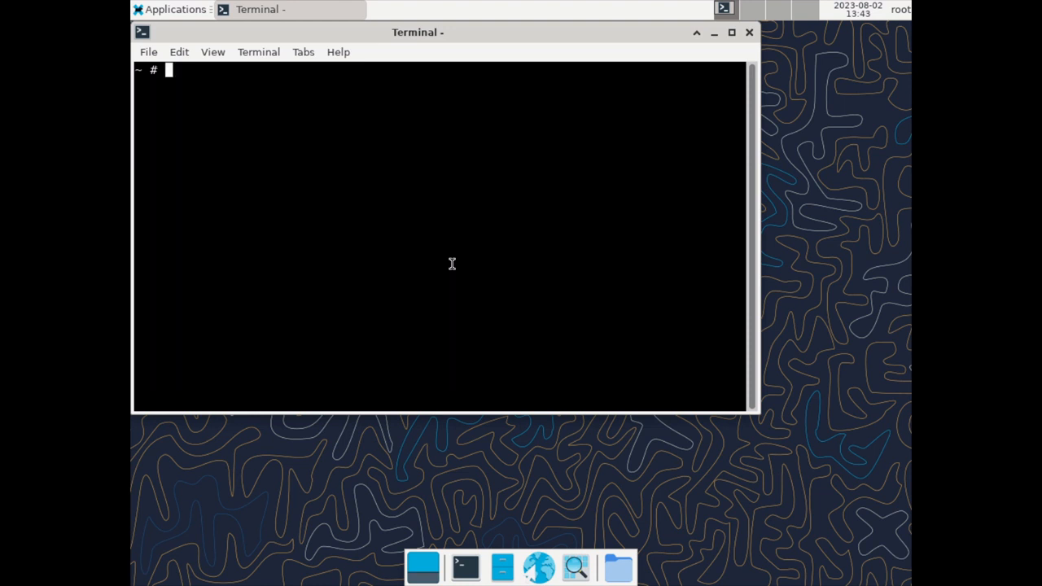
pyautogui.write('doas')
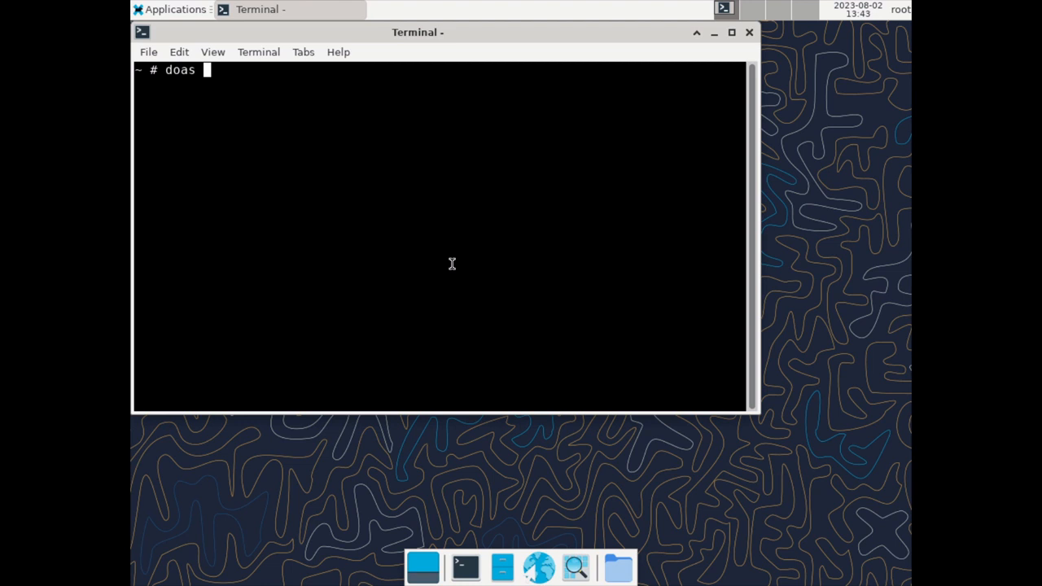
pyautogui.write('rc-updatee')
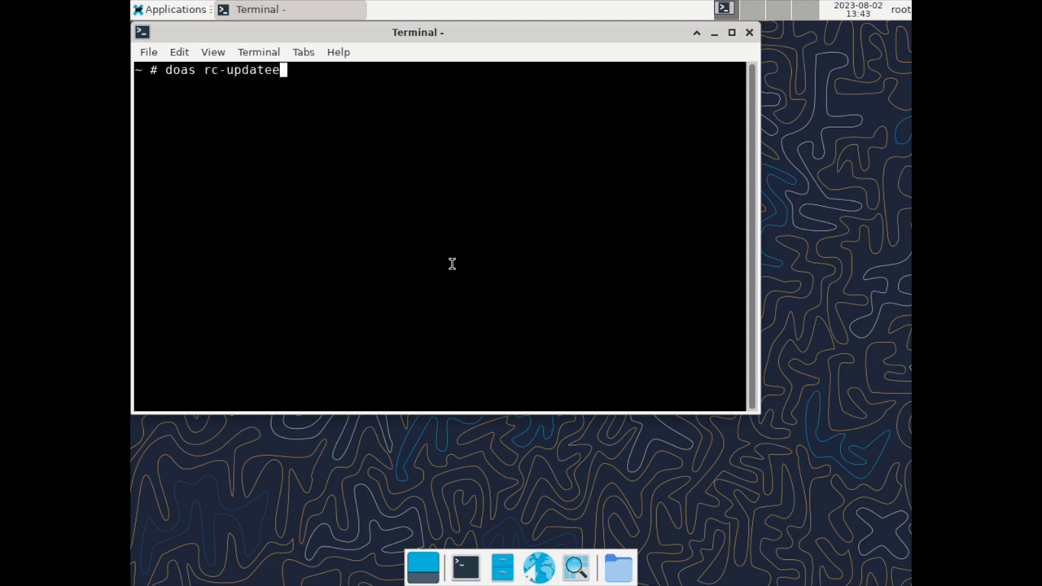
pyautogui.press('BackSpace')
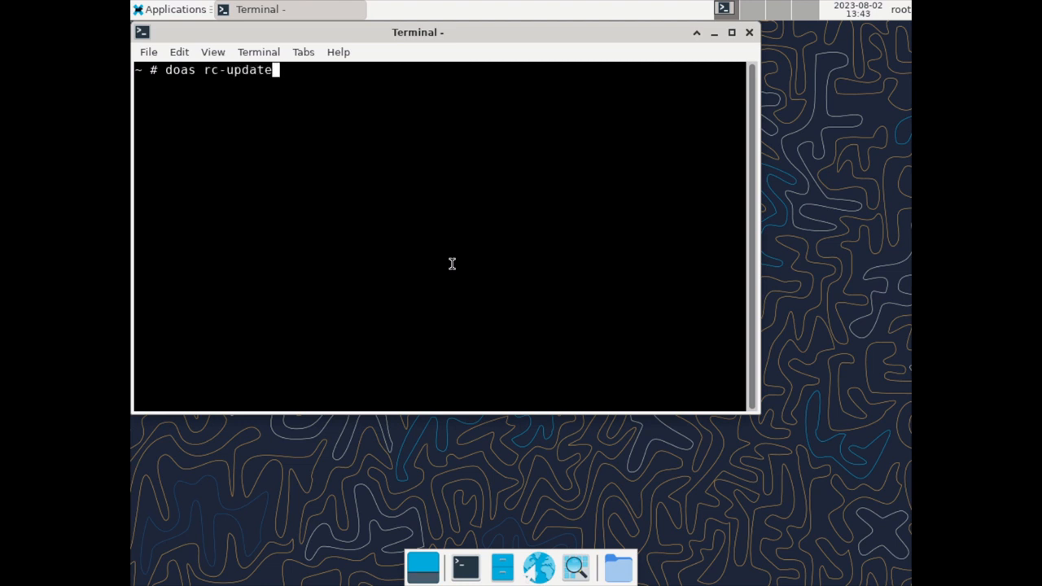
pyautogui.press('BackSpace')
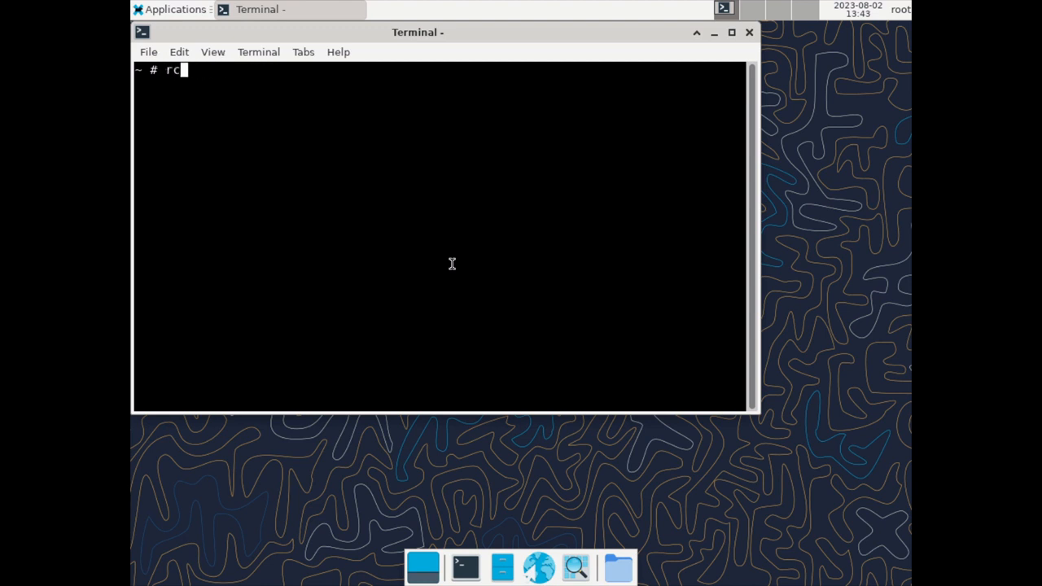
# Step: Run 'rc-update add elogind', retrying without doas after the doas attempt fails
pyautogui.write('doas')
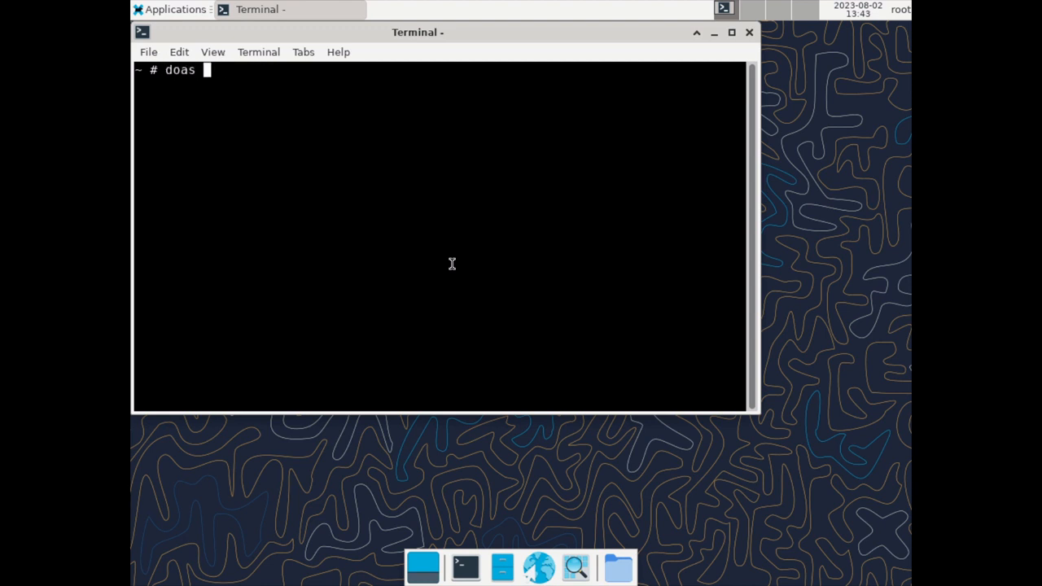
pyautogui.write('rc-update a')
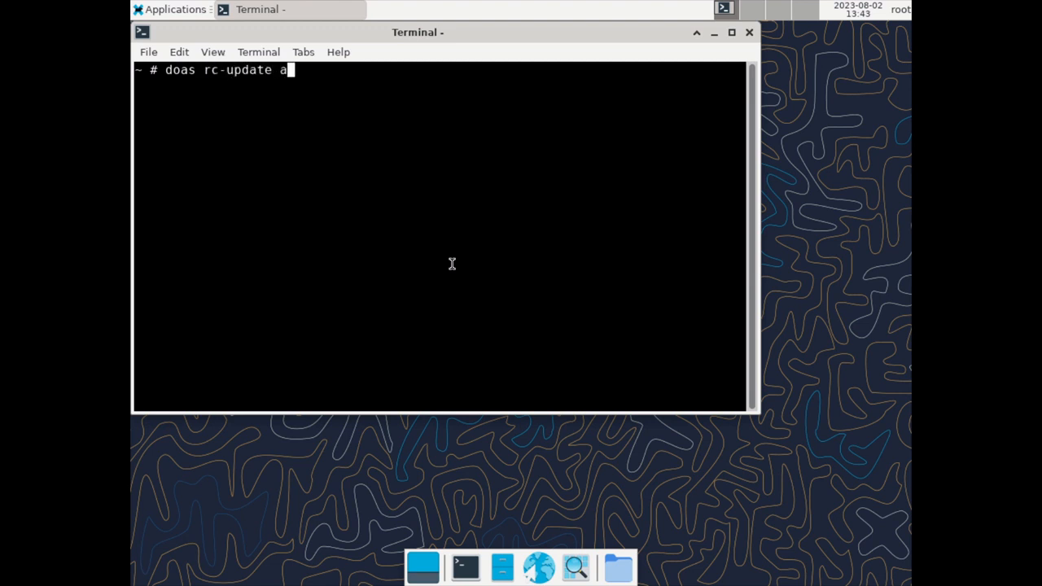
pyautogui.write('dd e')
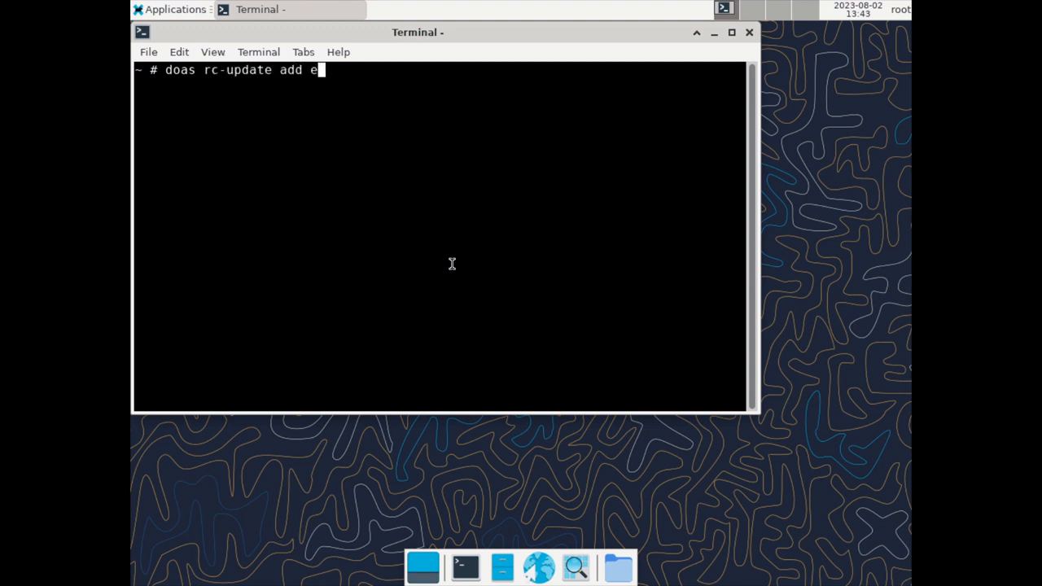
pyautogui.press('Return')
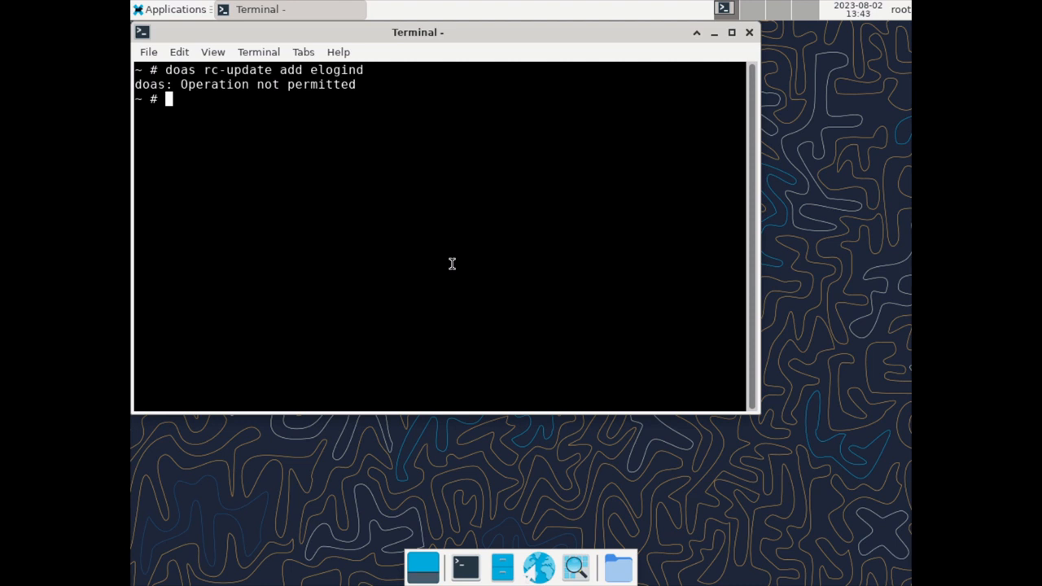
pyautogui.press('Up')
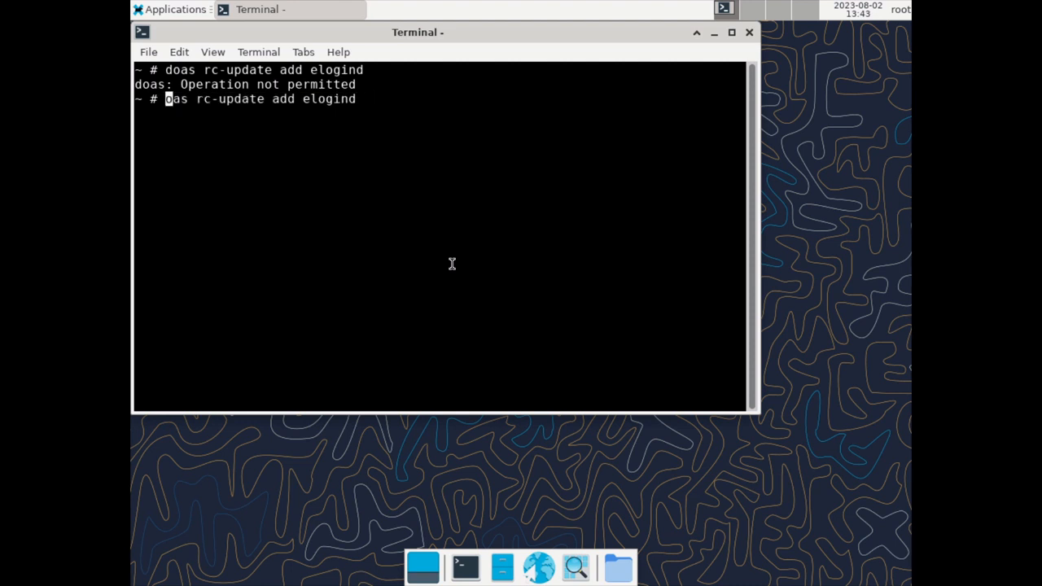
pyautogui.press('Return')
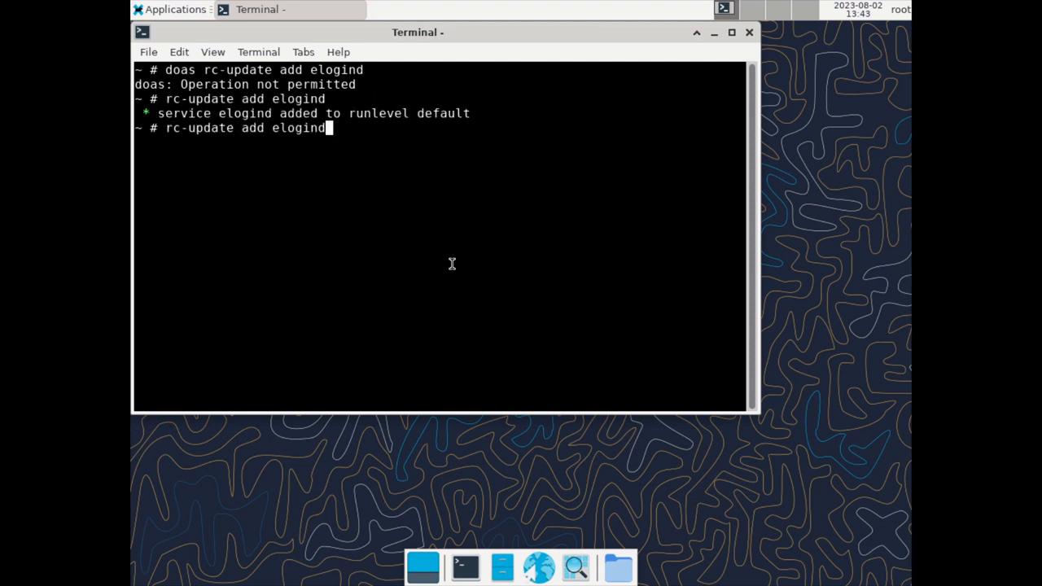
pyautogui.press('BackSpace')
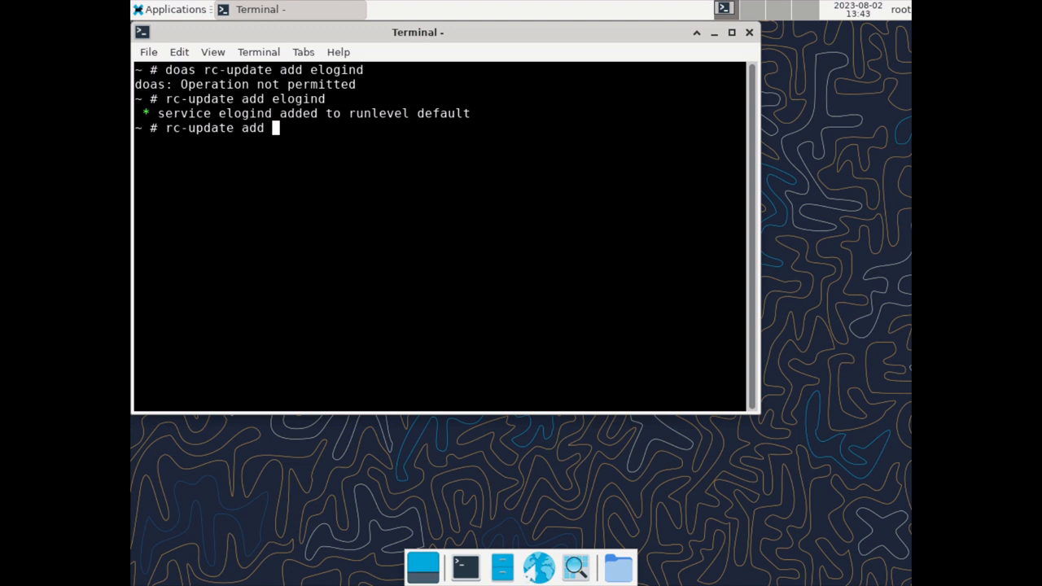
pyautogui.moveTo(466, 254)
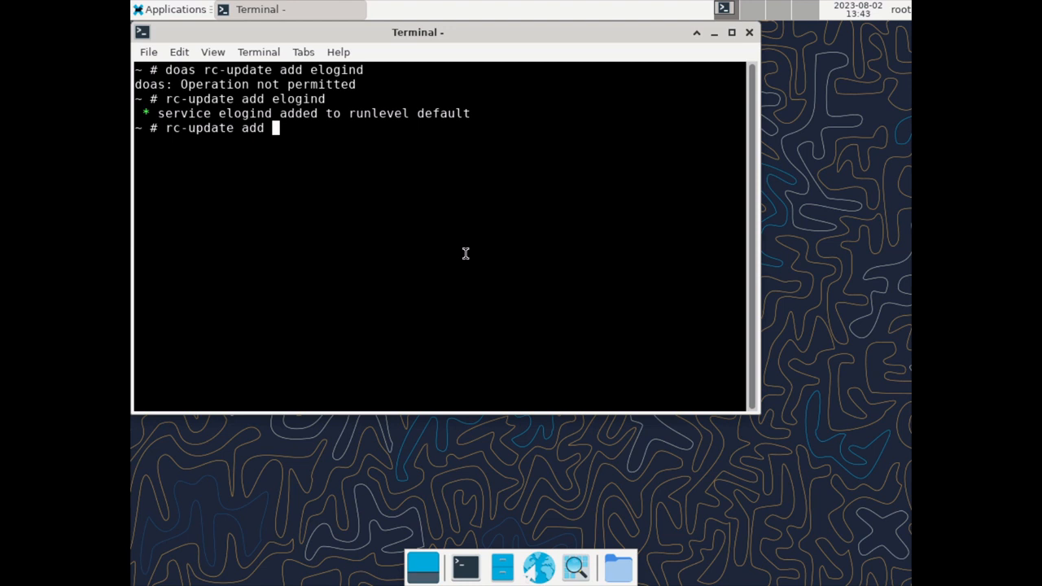
# Step: Run 'rc-update add lightdm', which reports lightdm already in the default runlevel
pyautogui.write('light')
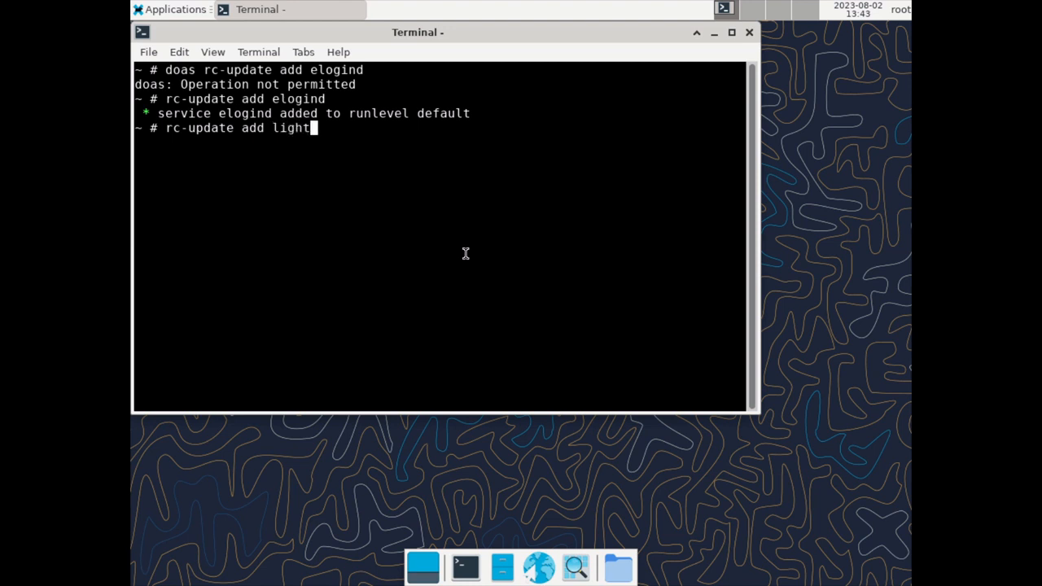
pyautogui.press('Return')
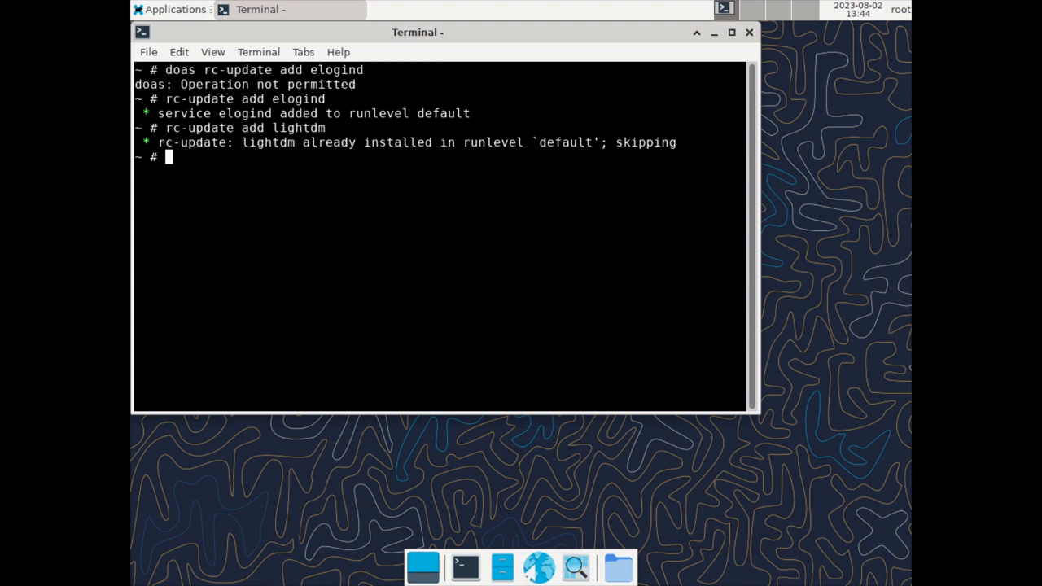
# Step: Install the Adwaita icon theme with 'apk add adwaita-icon-theme'
pyautogui.write('apk')
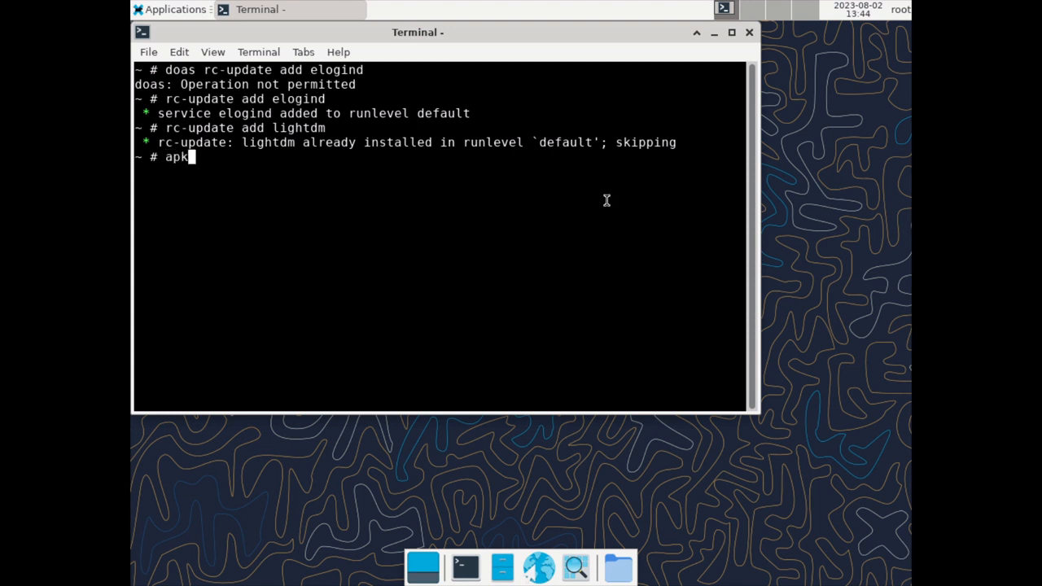
pyautogui.write('add ad')
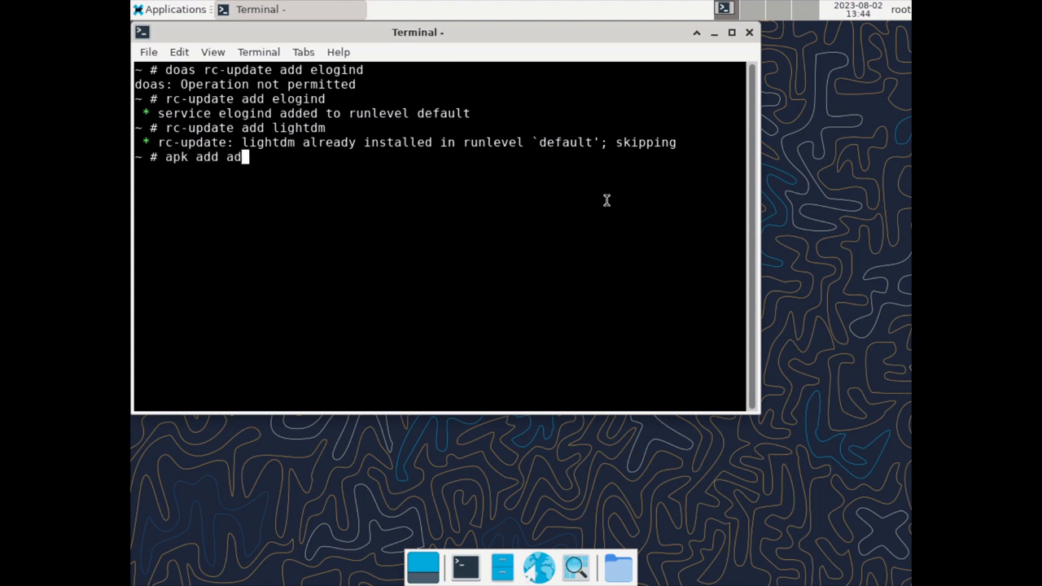
pyautogui.write('waita')
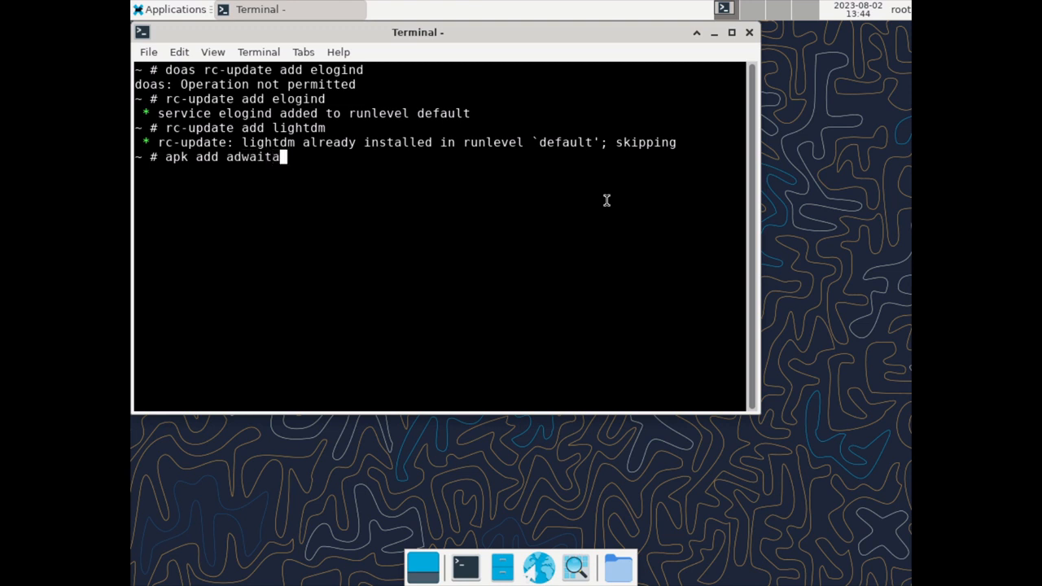
pyautogui.write('-icon-th')
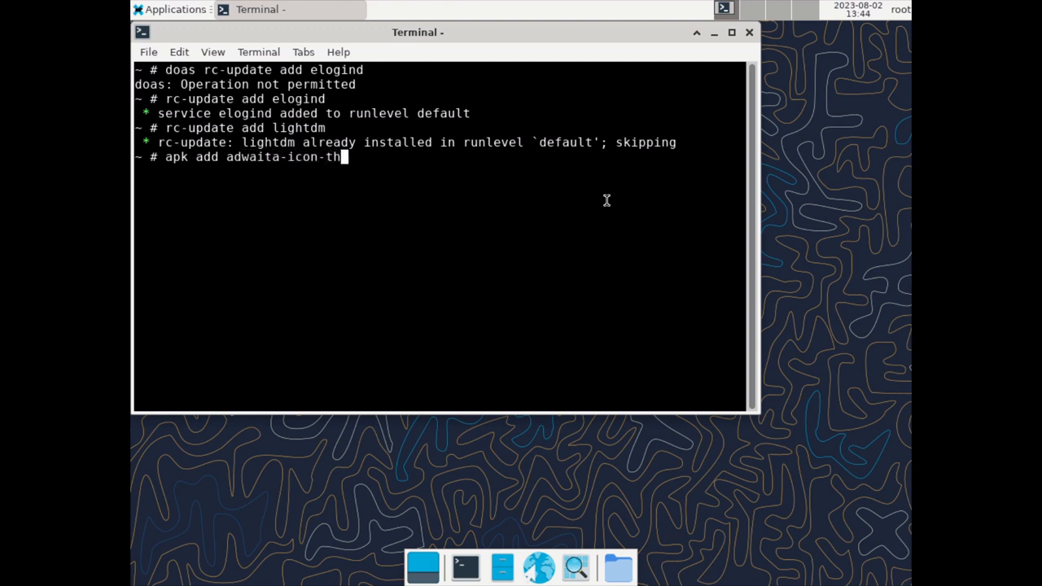
pyautogui.press('Return')
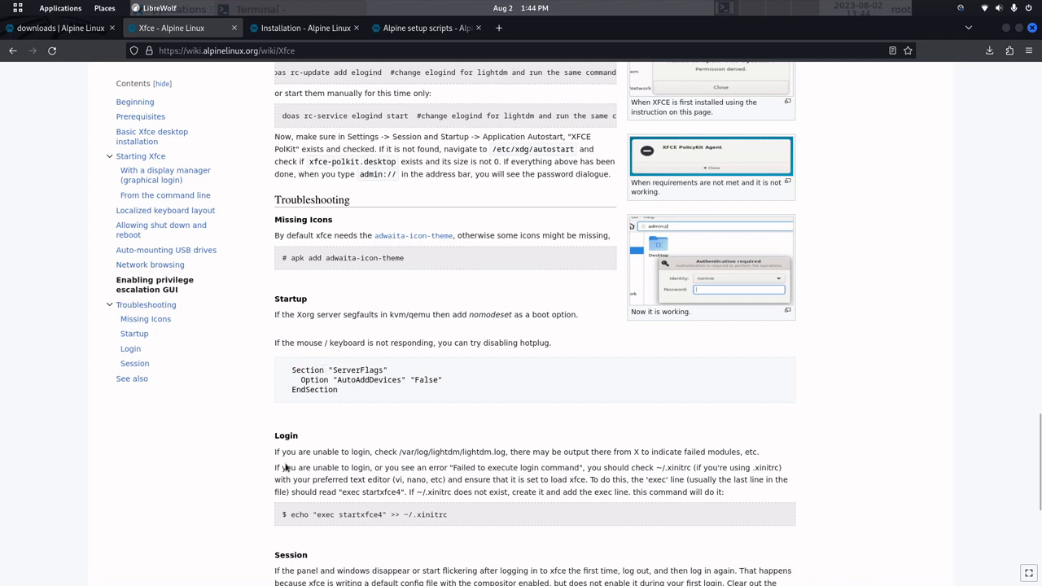
pyautogui.moveTo(477, 326)
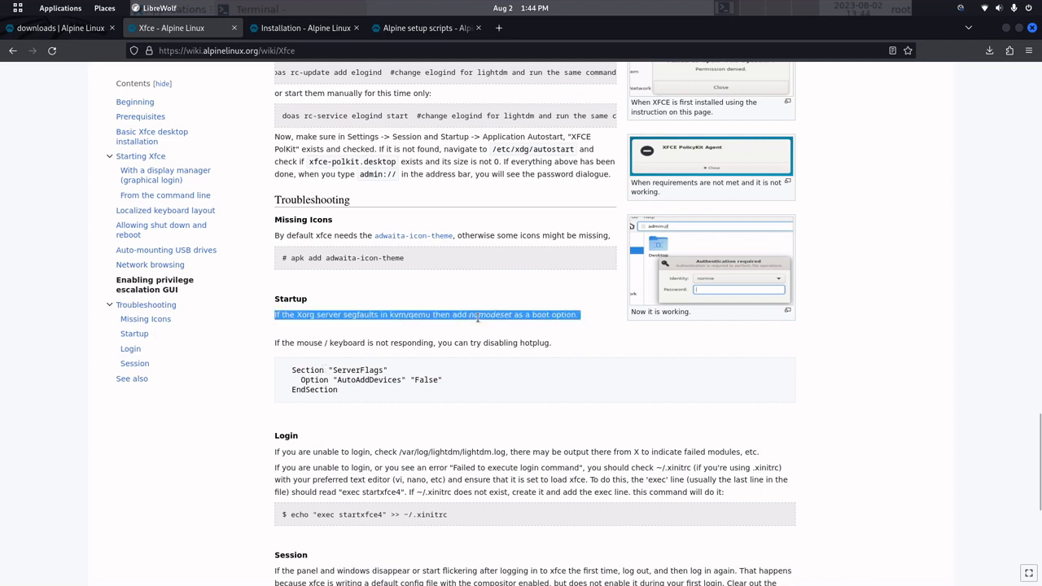
# Step: Scroll through the wiki's Troubleshooting notes on missing icons, startup, login and session
pyautogui.scroll(-3)
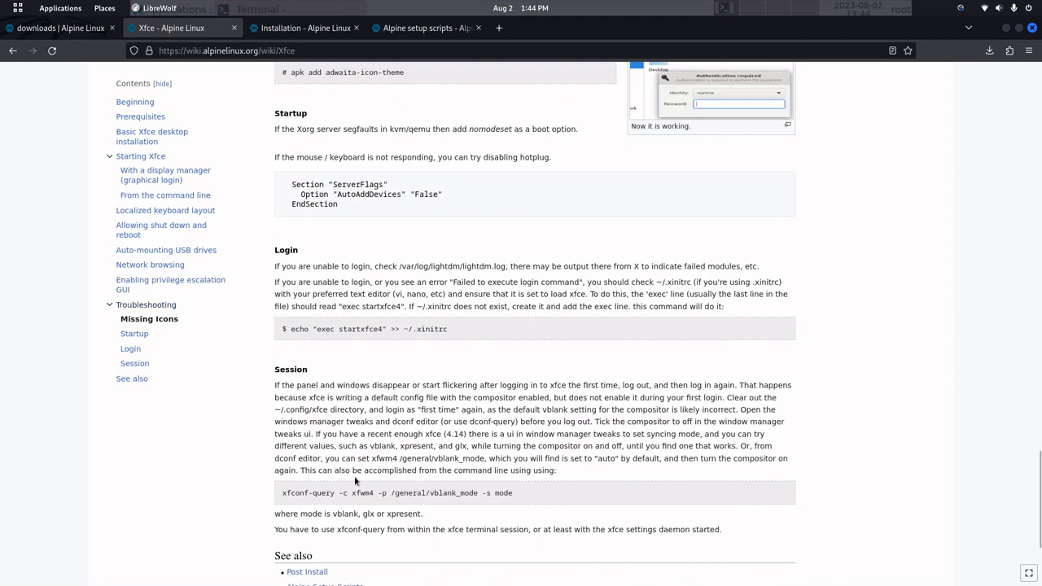
pyautogui.scroll(-3)
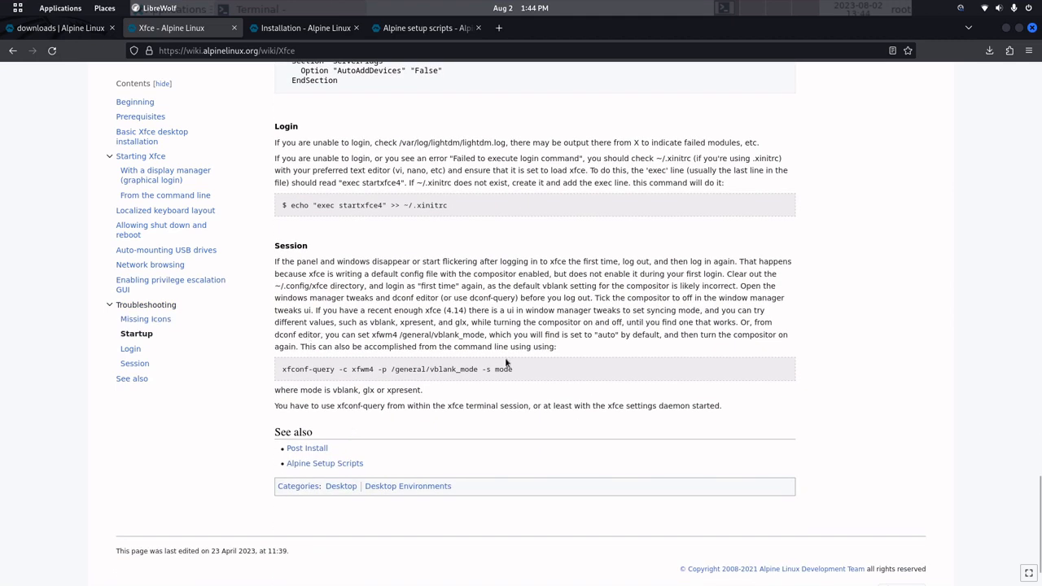
pyautogui.moveTo(314, 405)
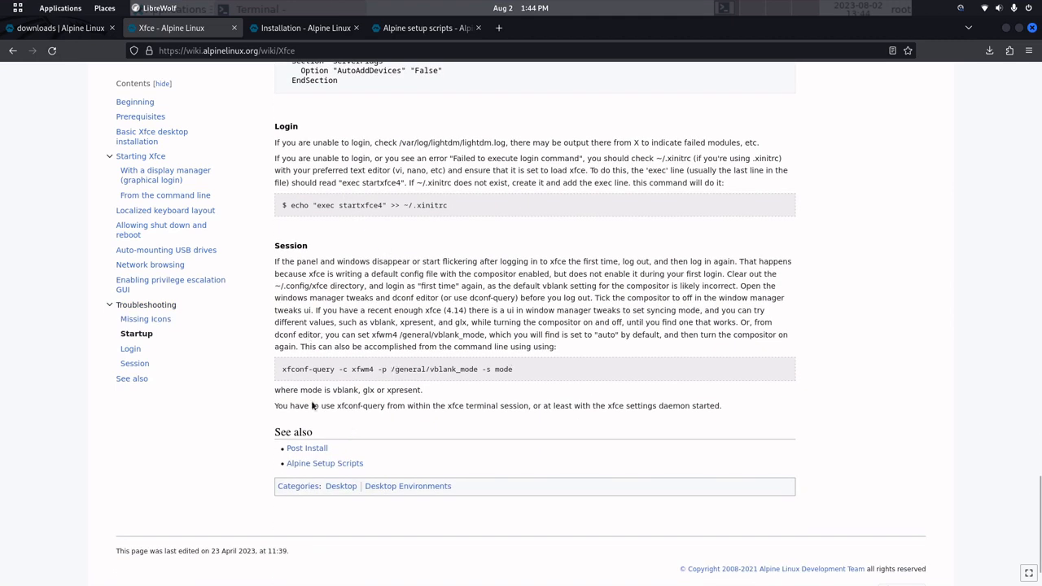
pyautogui.scroll(3)
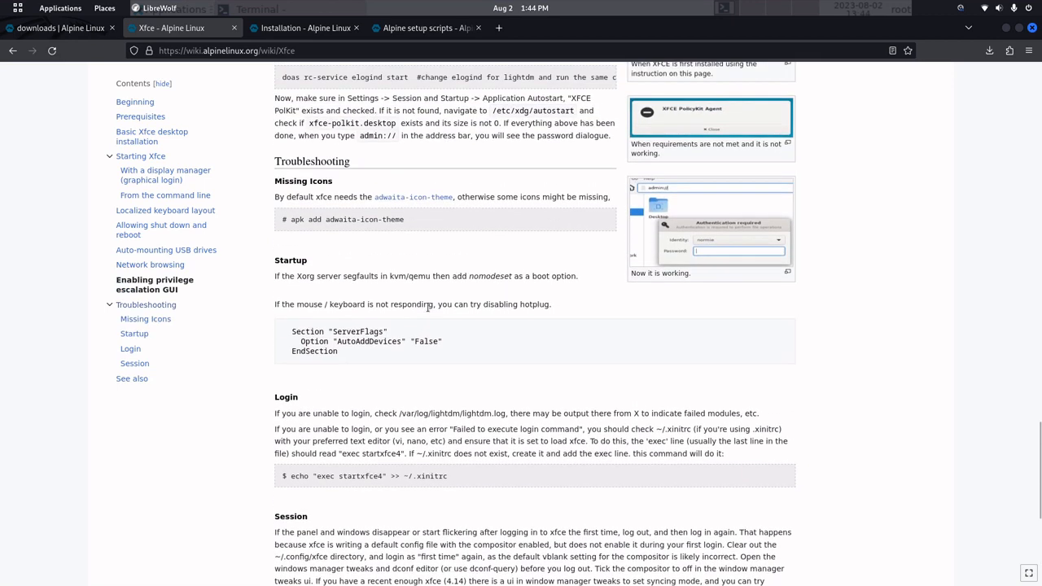
pyautogui.scroll(3)
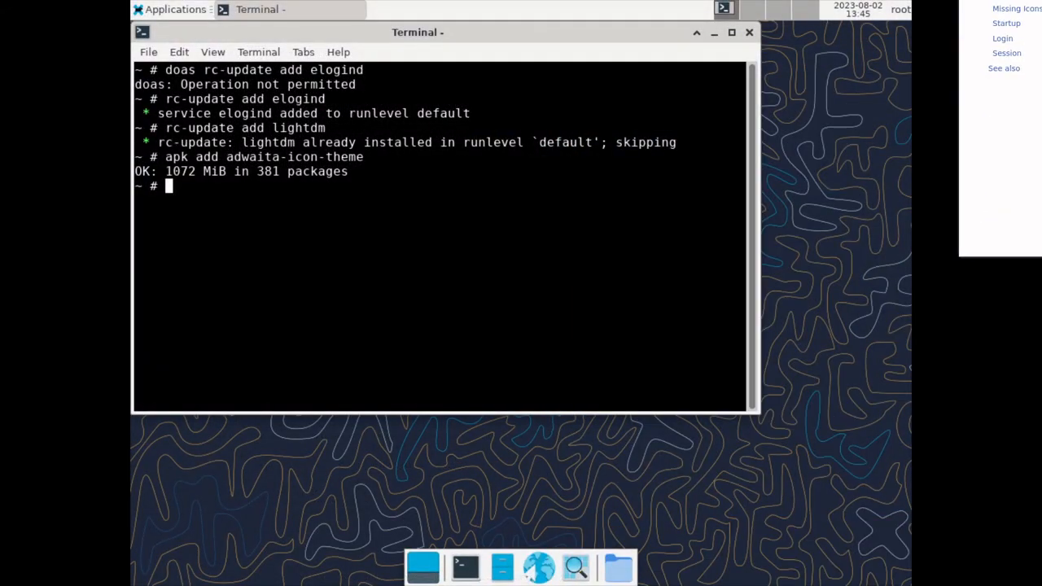
# Step: Reboot the guest from the terminal so it returns to the LightDM login screen
pyautogui.write('reb')
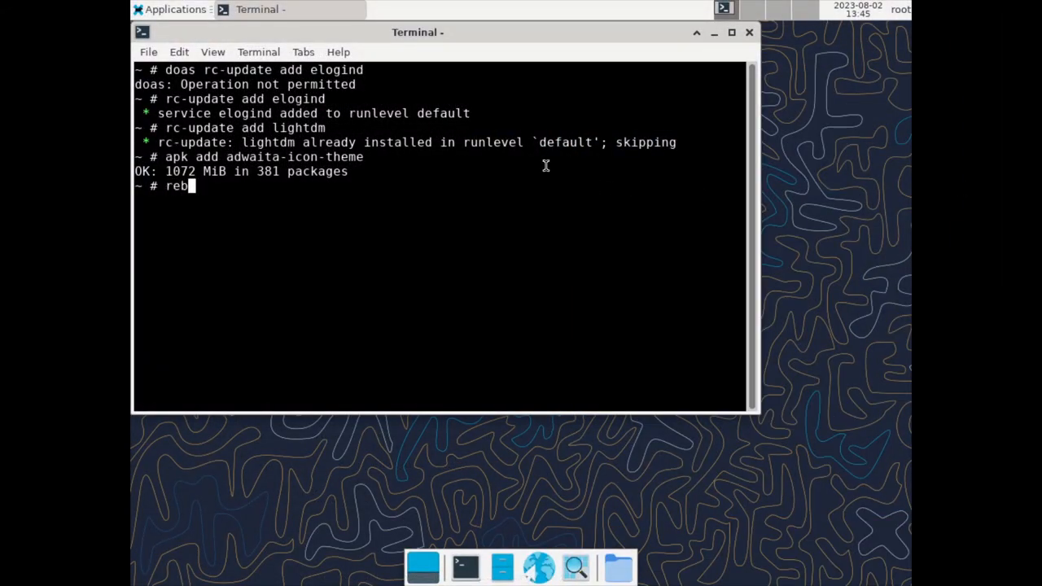
pyautogui.press('Return')
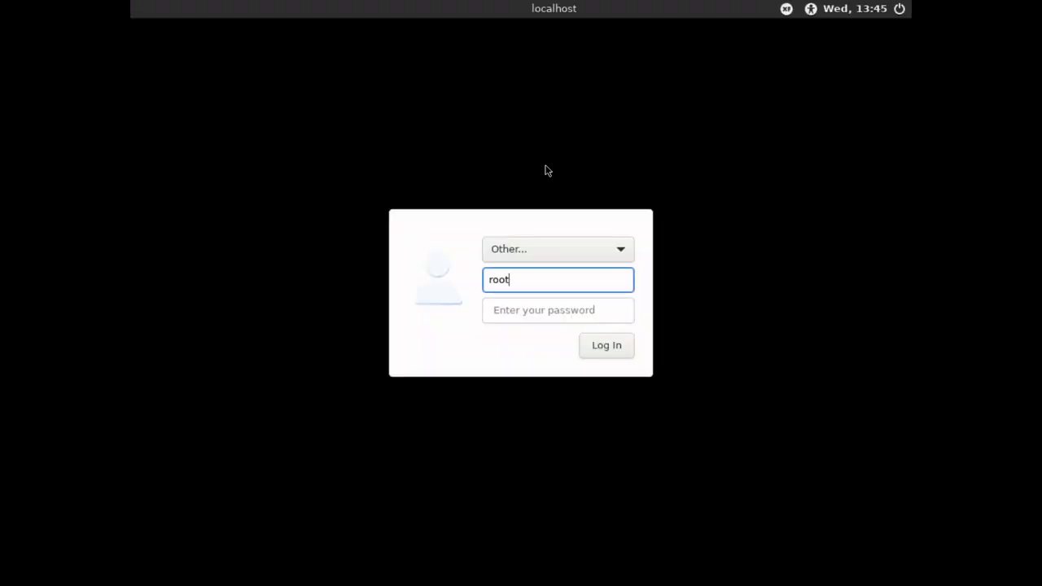
# Step: Log in to Xfce and set the display to 1920x1080, keeping the configuration
pyautogui.click(169, 9)
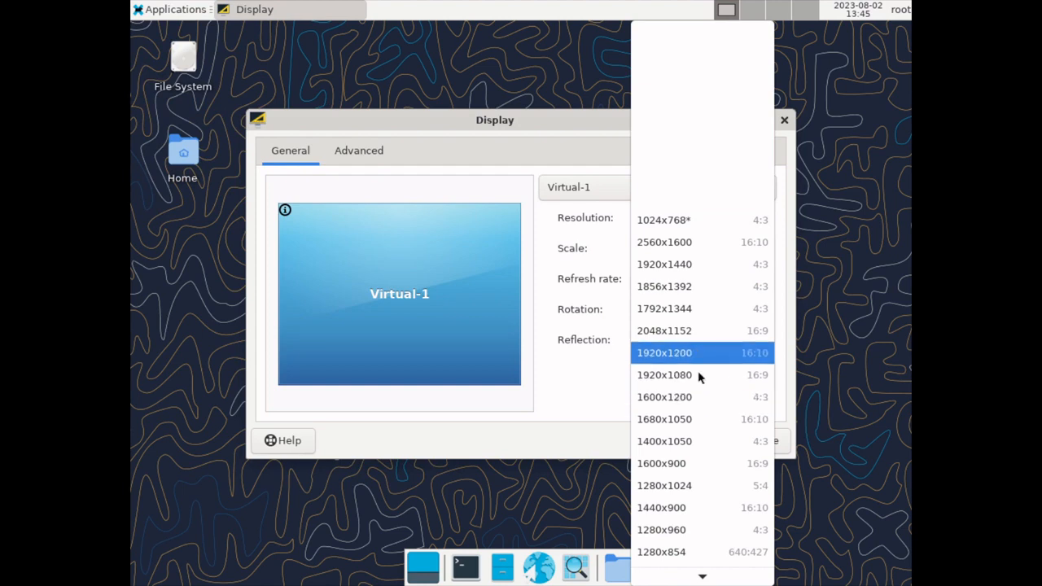
pyautogui.click(664, 375)
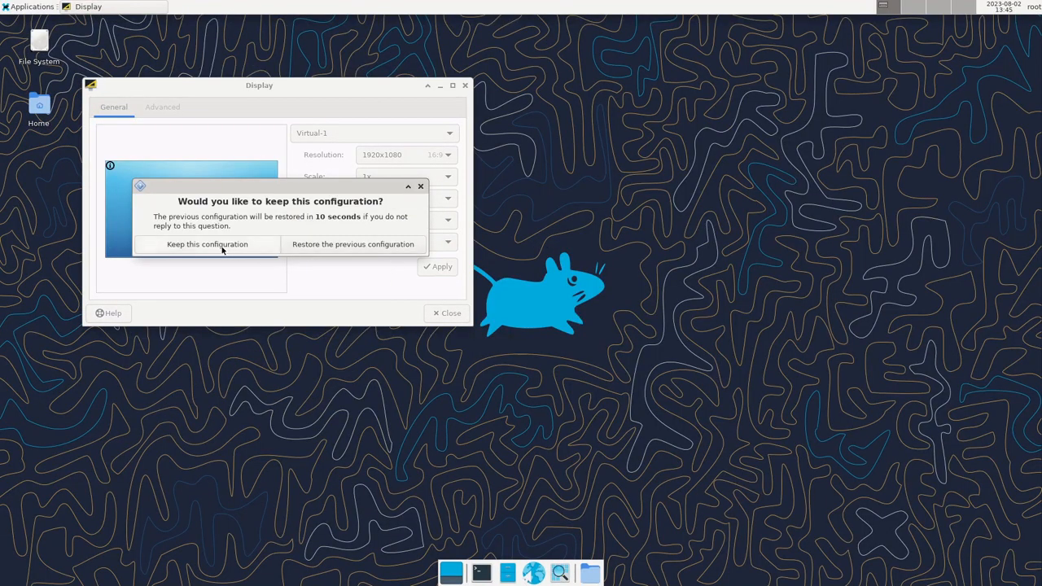
pyautogui.click(207, 245)
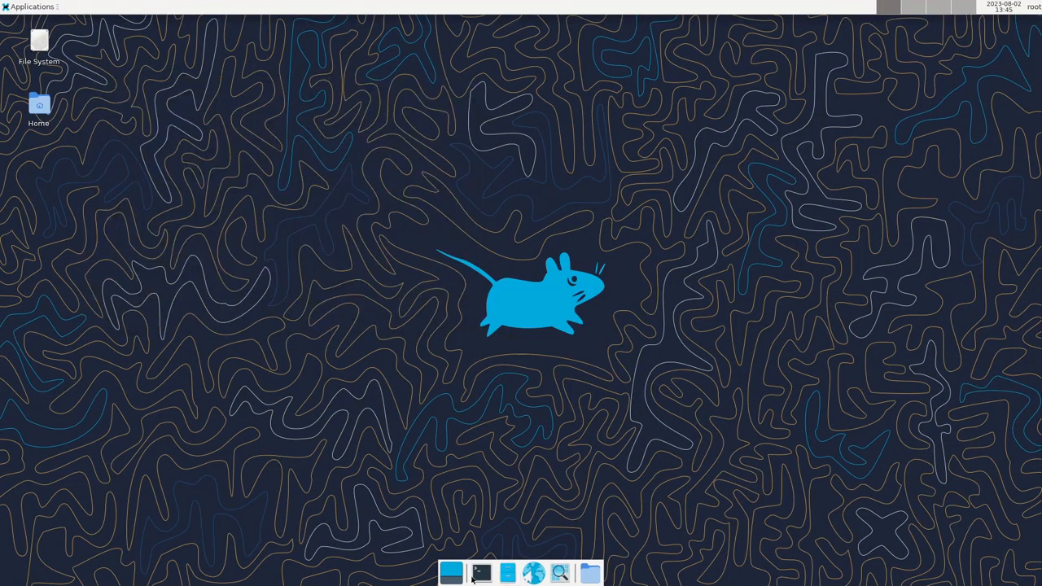
# Step: Stretch the panel to full width via Panel Preferences and choose the light blue wallpaper
pyautogui.rightClick(480, 573)
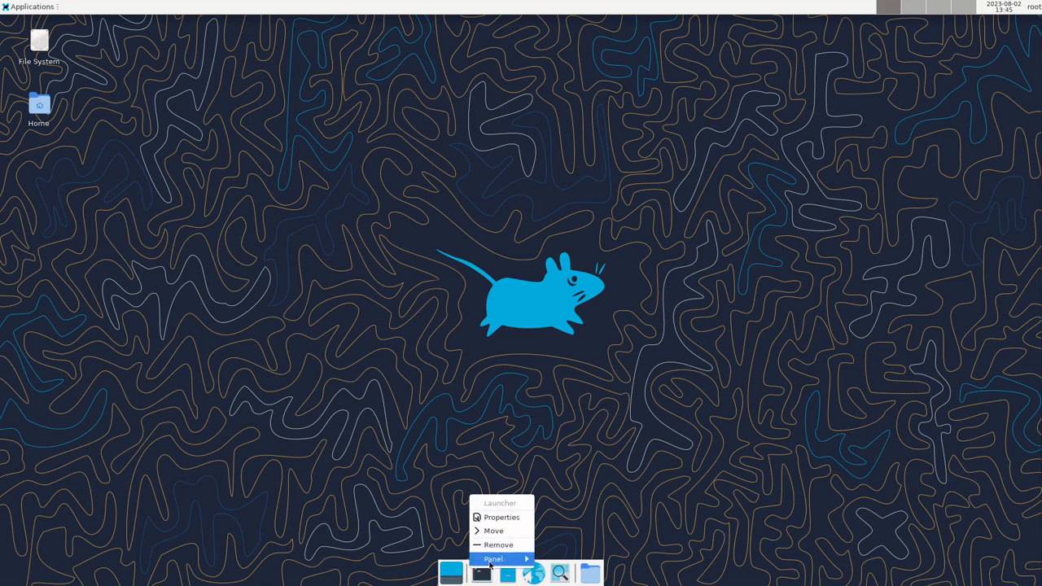
pyautogui.click(492, 559)
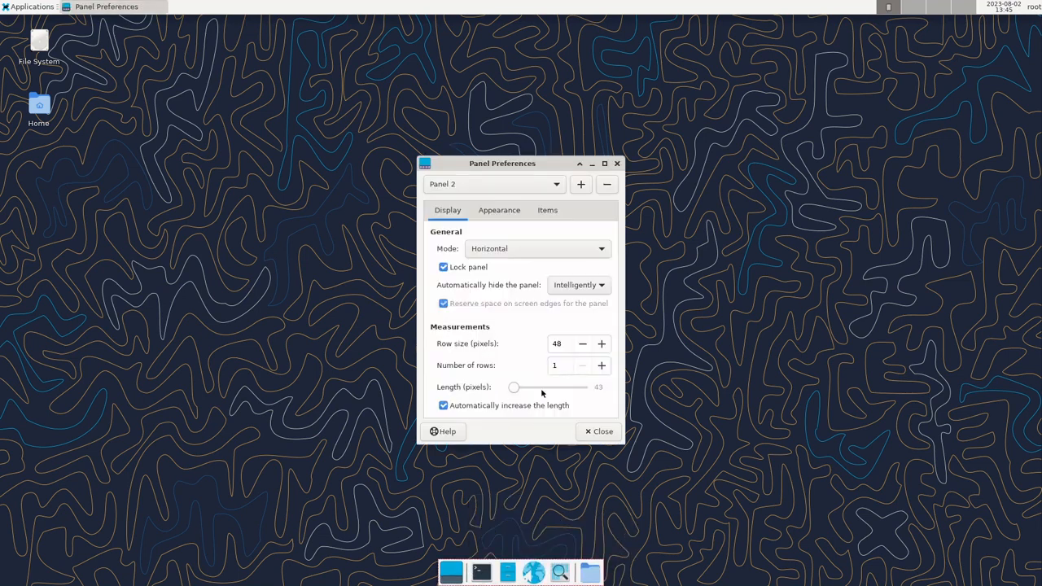
pyautogui.click(599, 430)
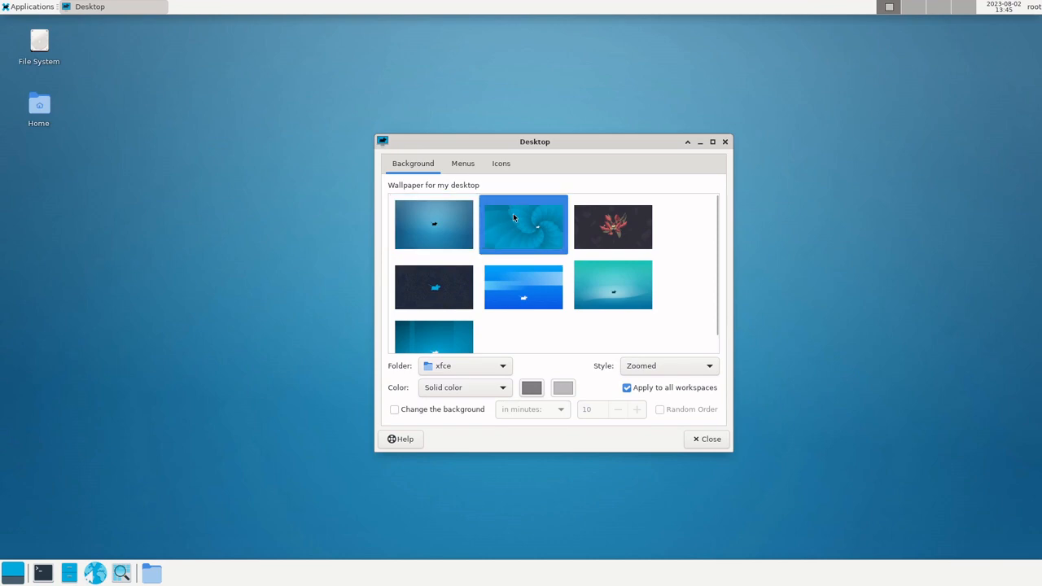
pyautogui.click(707, 440)
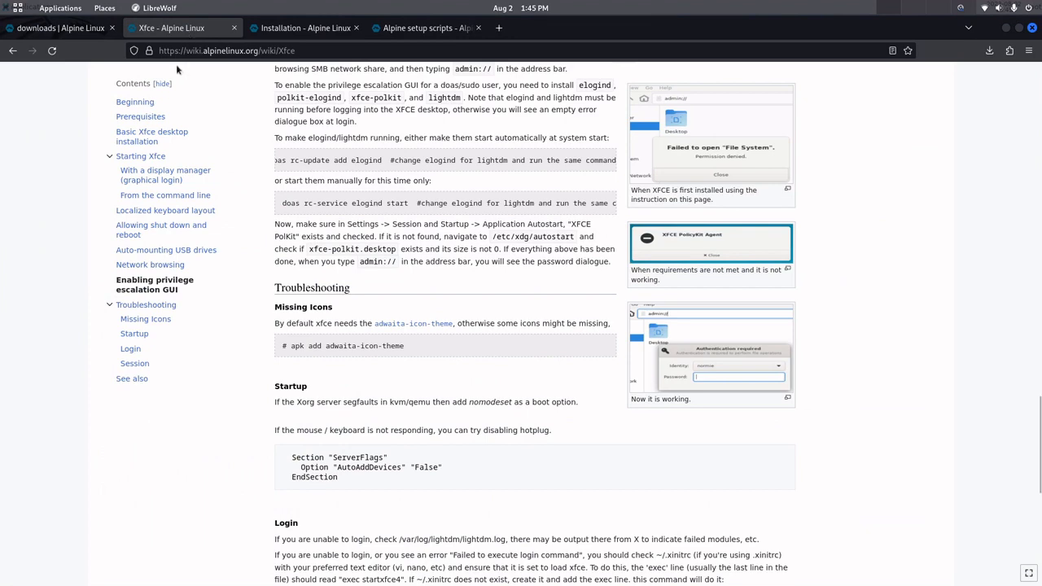
# Step: Read the Alpine wiki's GNOME page and highlight the 'setup-desktop gnome' command
pyautogui.scroll(3)
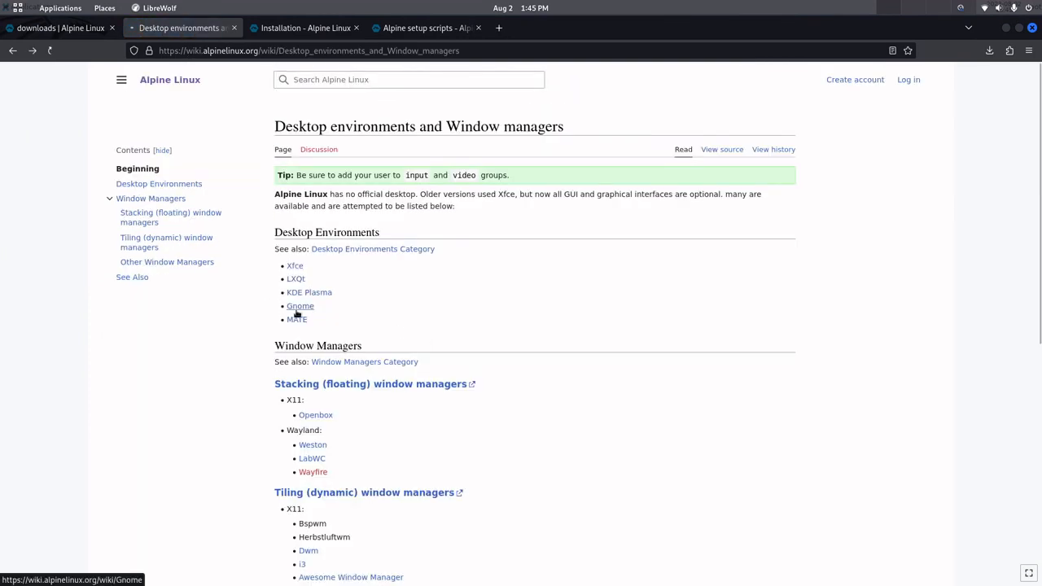
pyautogui.click(300, 306)
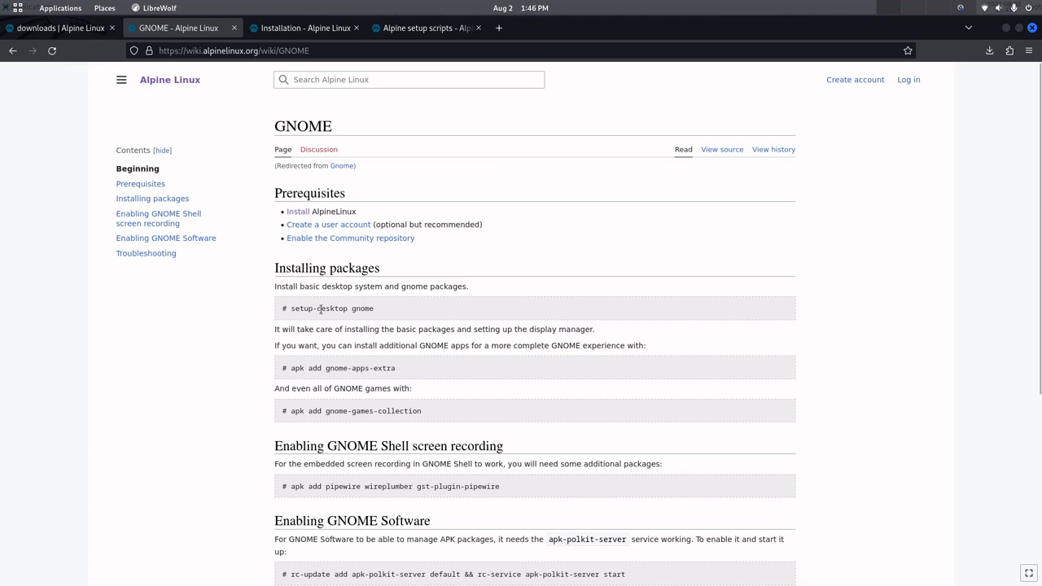
pyautogui.doubleClick(321, 310)
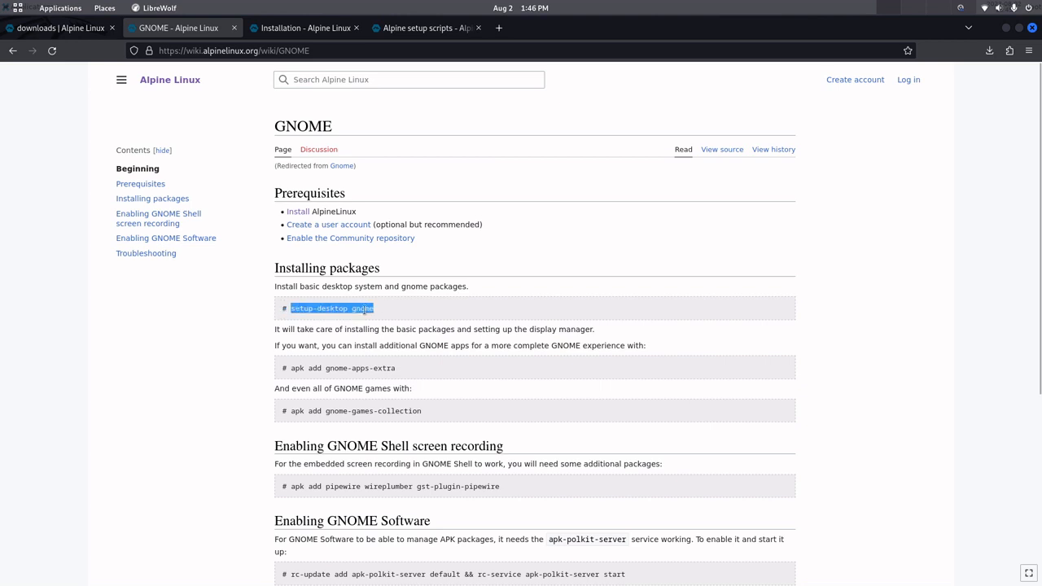
pyautogui.click(329, 307)
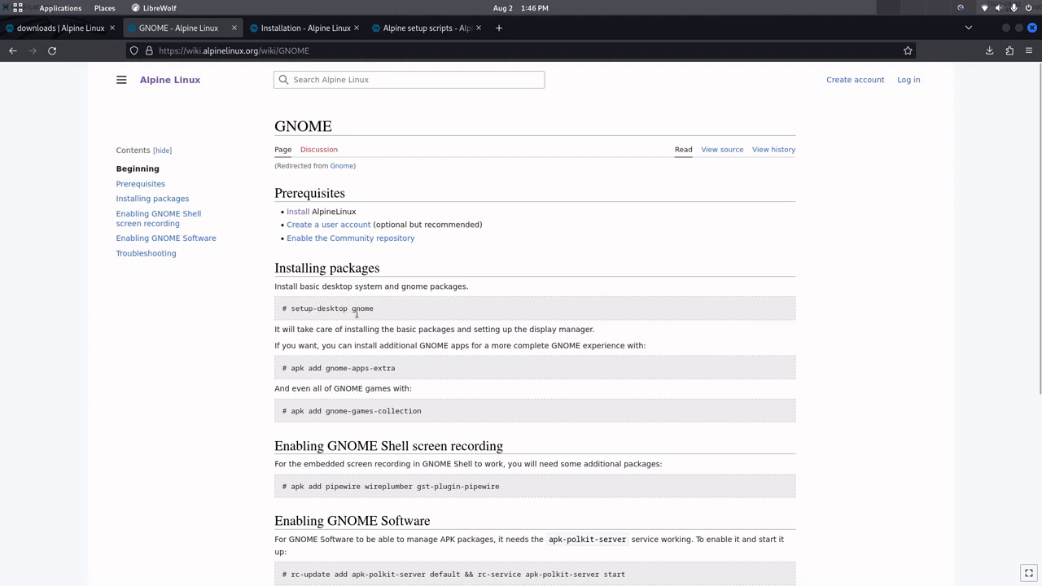
pyautogui.moveTo(386, 283)
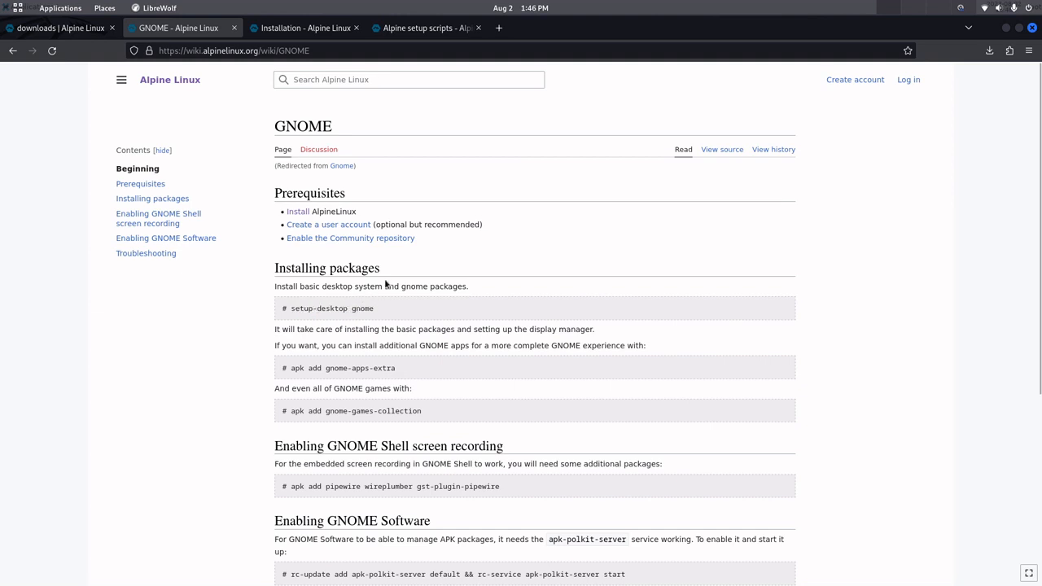
pyautogui.moveTo(254, 328)
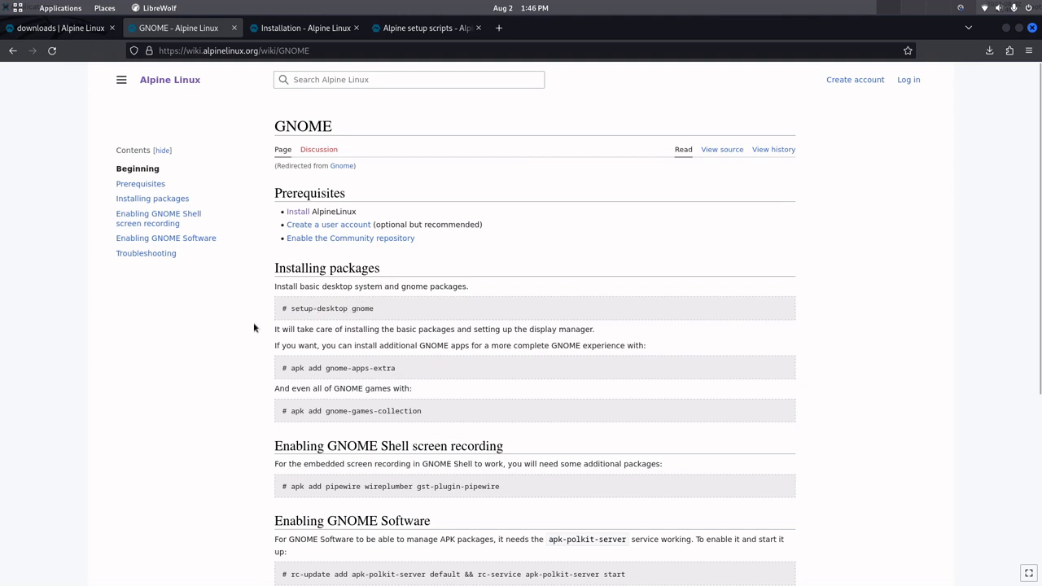
# Step: Browse the rest of the GNOME page, go back, and return to the VM's Xfce desktop
pyautogui.scroll(-3)
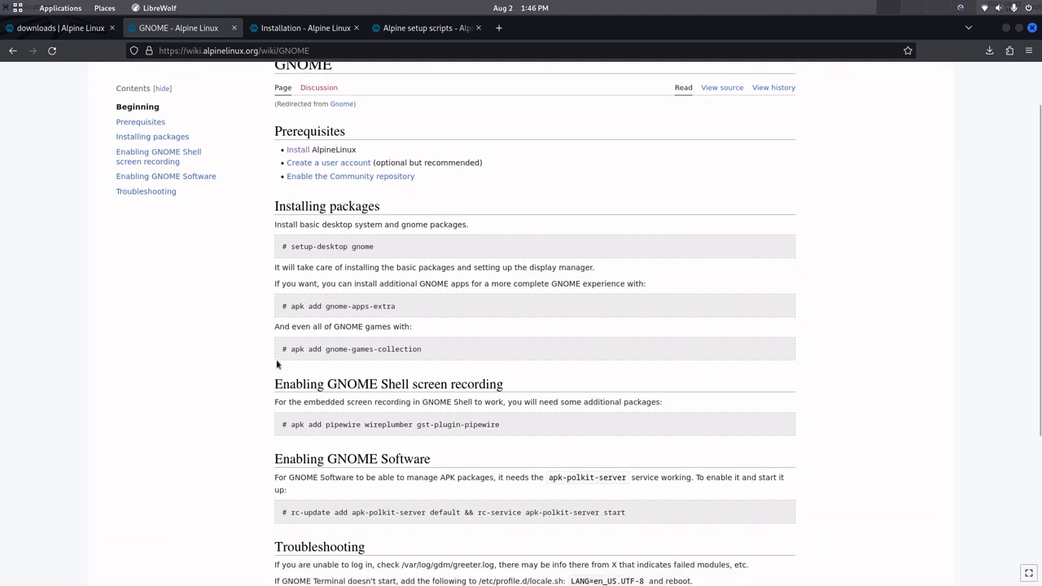
pyautogui.scroll(-3)
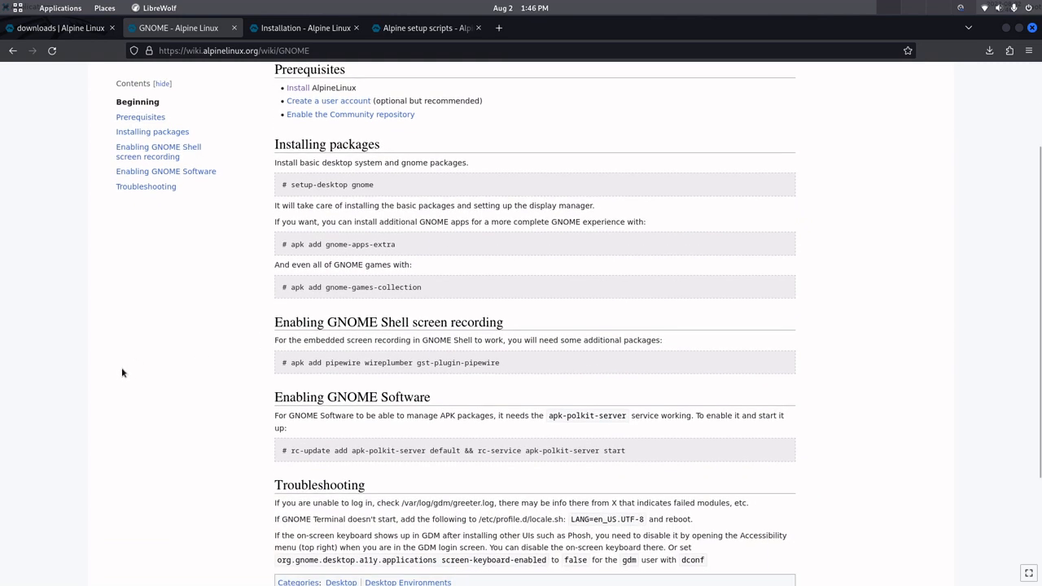
pyautogui.moveTo(125, 370)
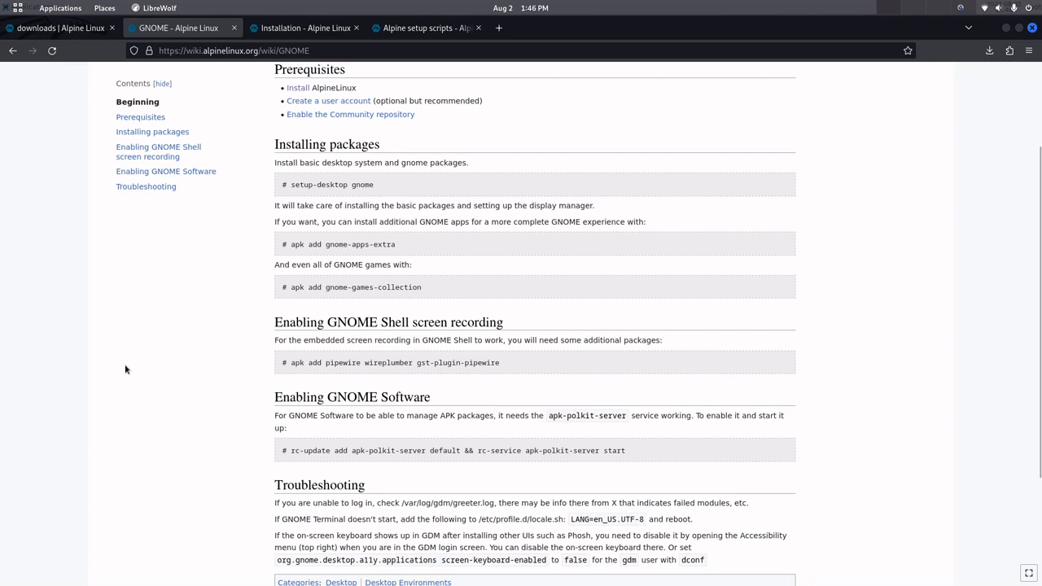
pyautogui.scroll(-3)
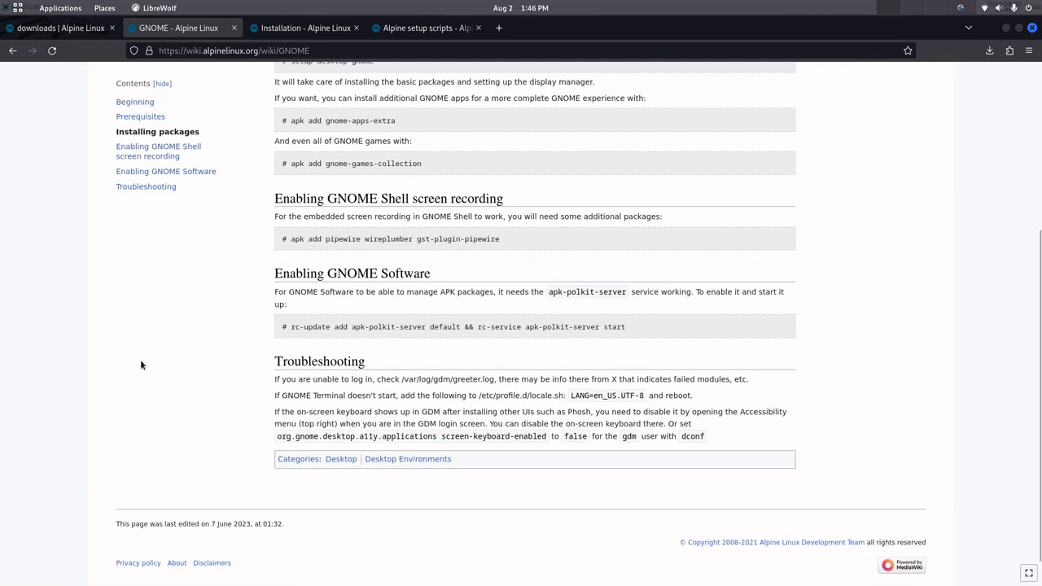
pyautogui.scroll(3)
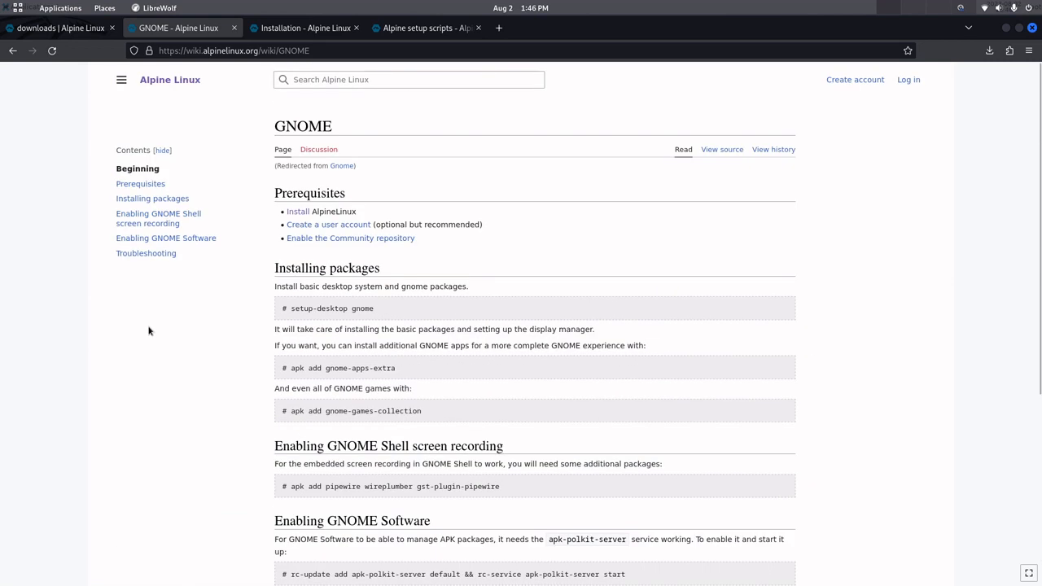
pyautogui.moveTo(194, 350)
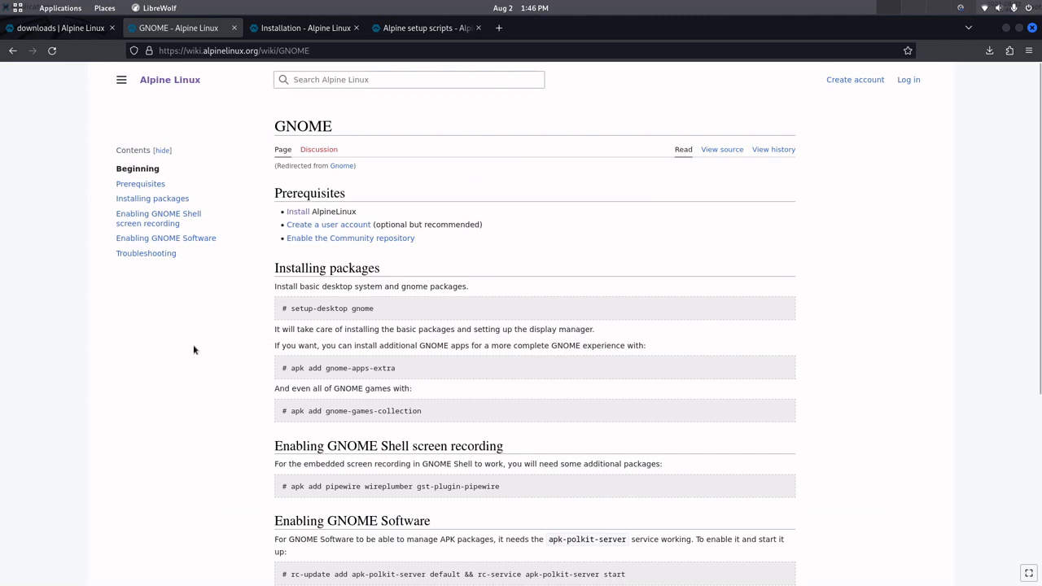
pyautogui.moveTo(183, 430)
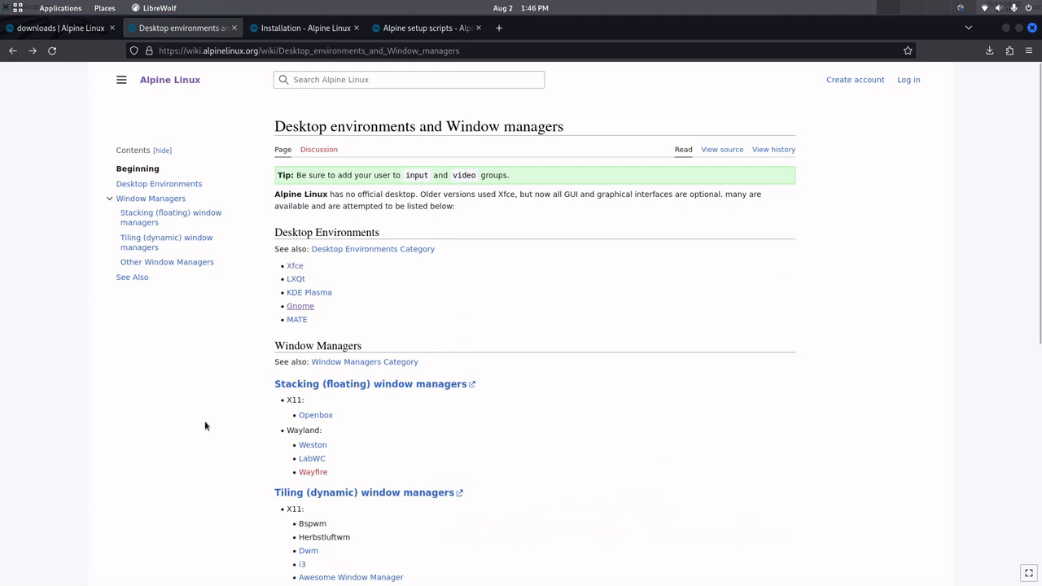
pyautogui.moveTo(231, 350)
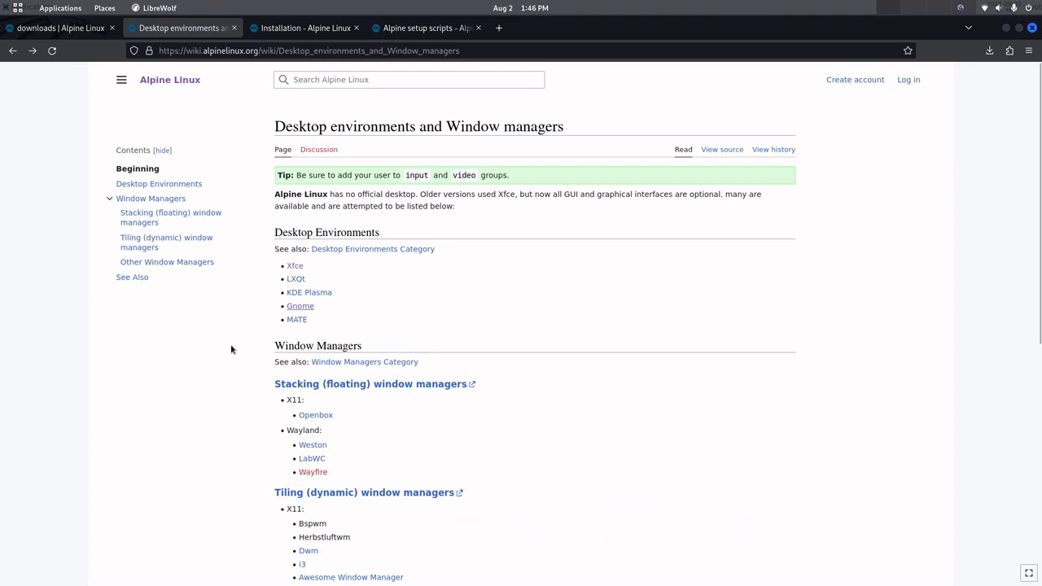
pyautogui.moveTo(242, 309)
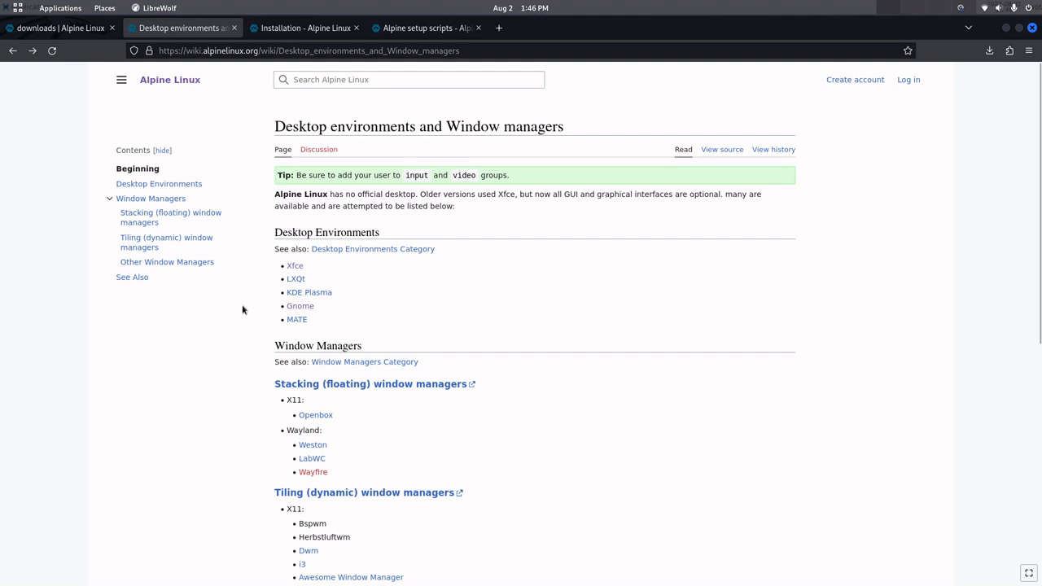
pyautogui.moveTo(108, 398)
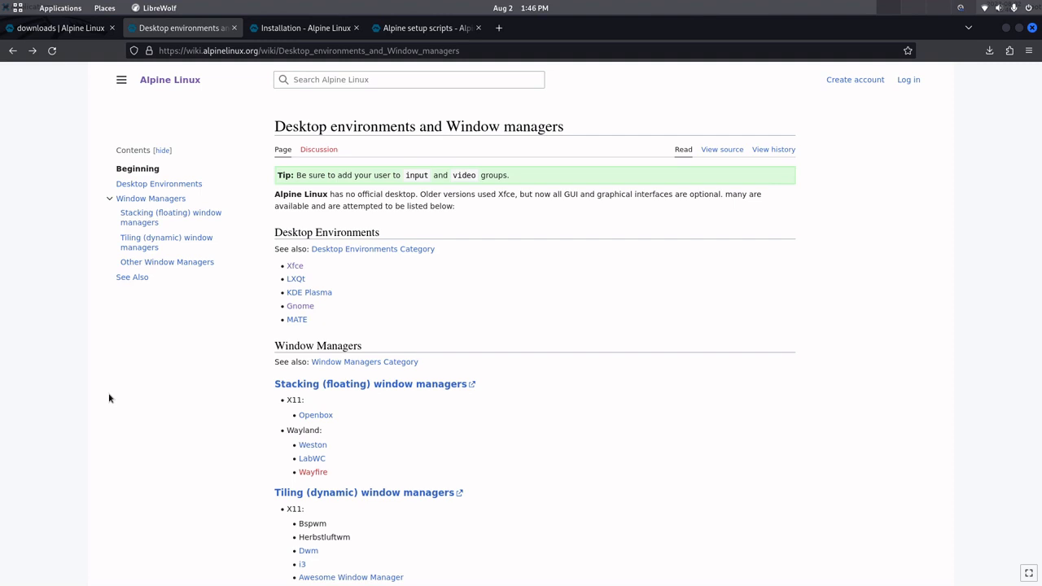
pyautogui.click(181, 27)
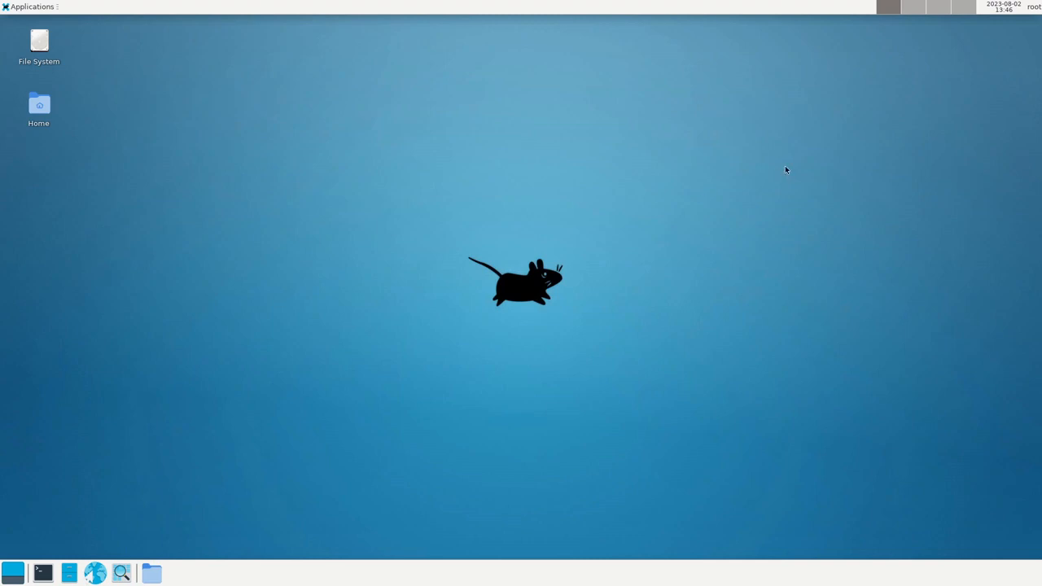
pyautogui.click(31, 6)
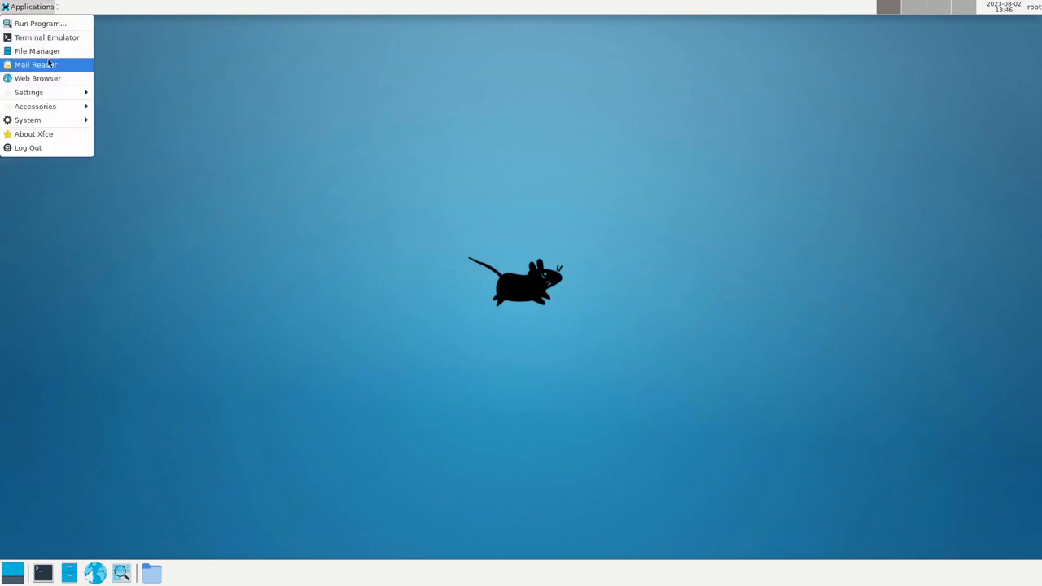
pyautogui.click(35, 51)
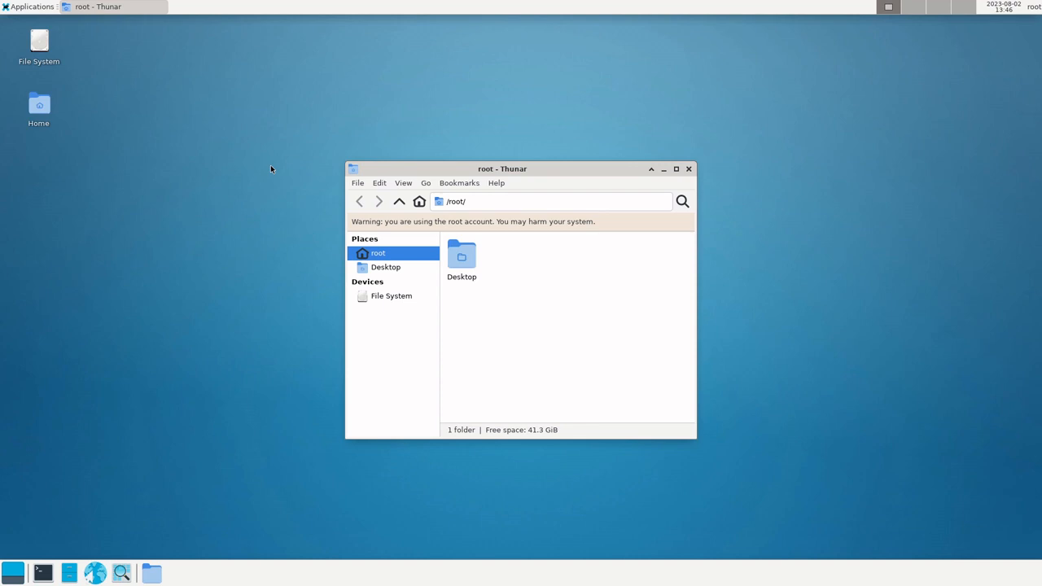
pyautogui.moveTo(342, 168)
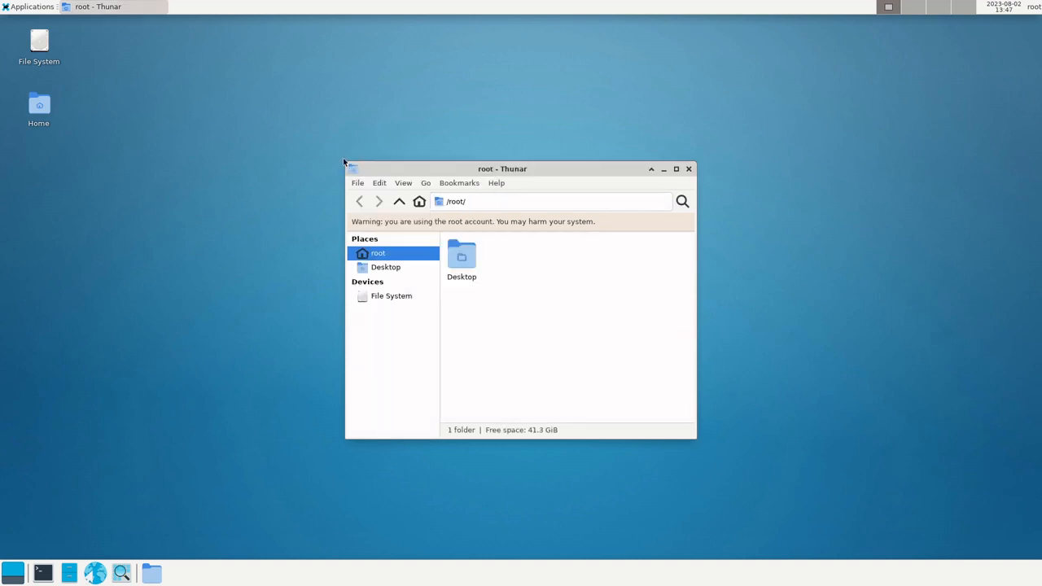
pyautogui.moveTo(501, 168); pyautogui.dragTo(448, 101)
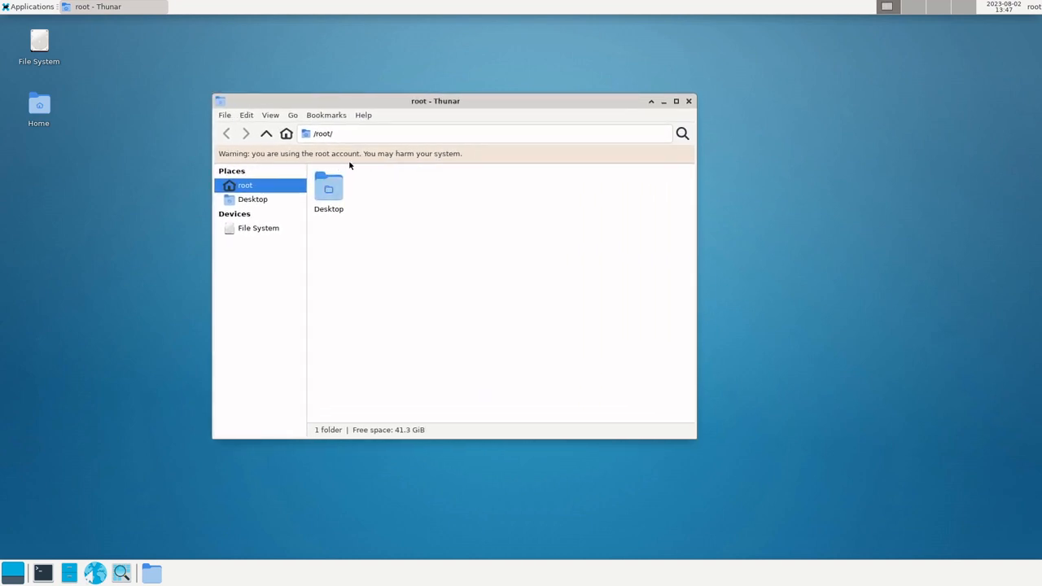
pyautogui.moveTo(353, 156)
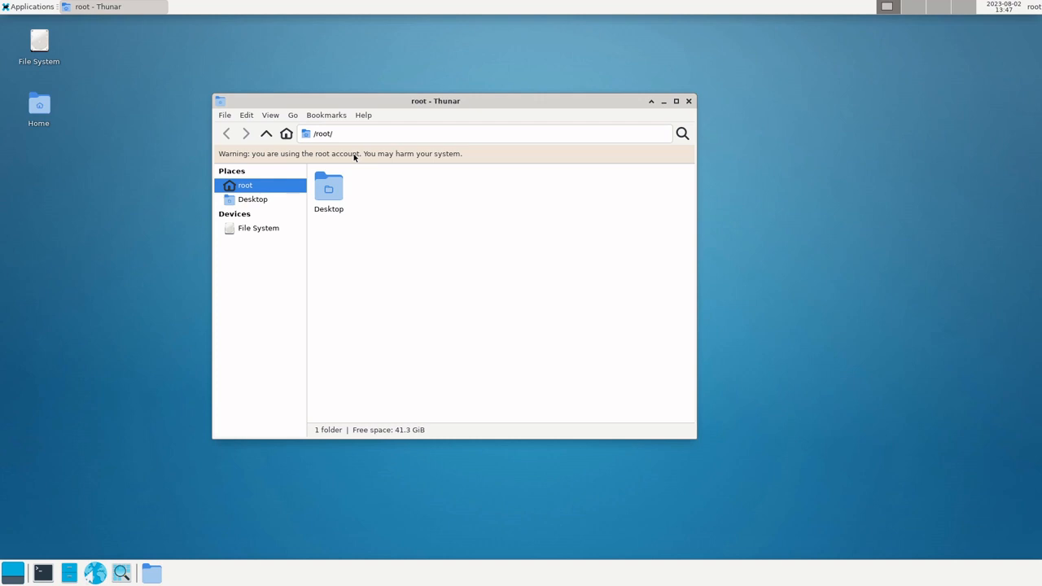
pyautogui.click(329, 192)
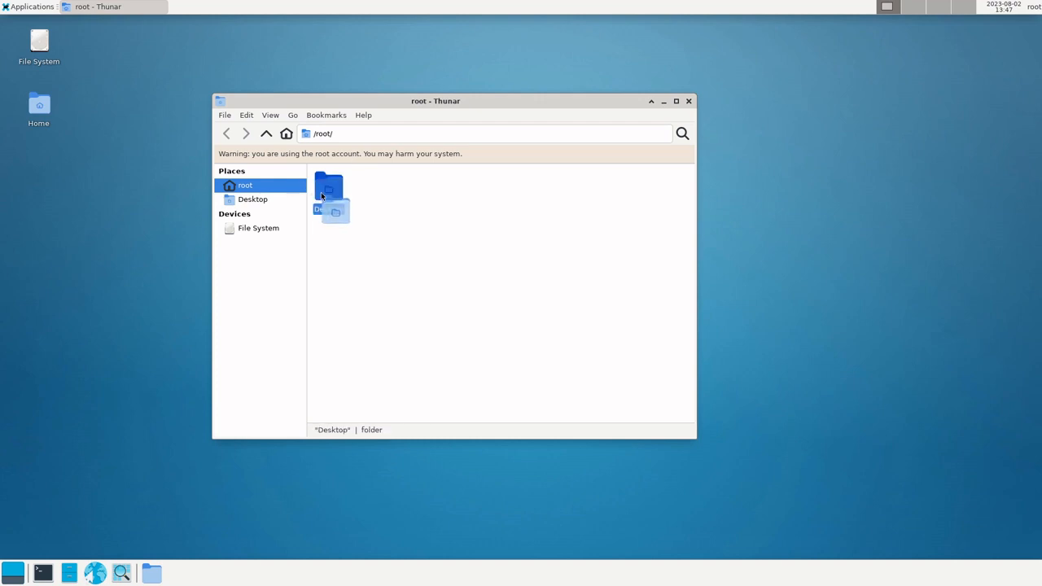
pyautogui.rightClick(329, 195)
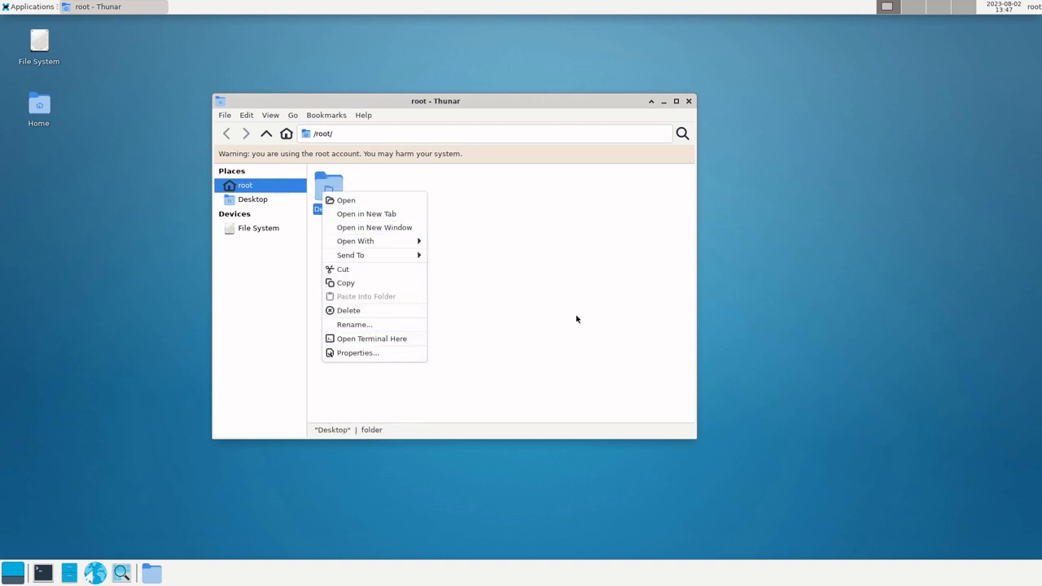
pyautogui.click(577, 318)
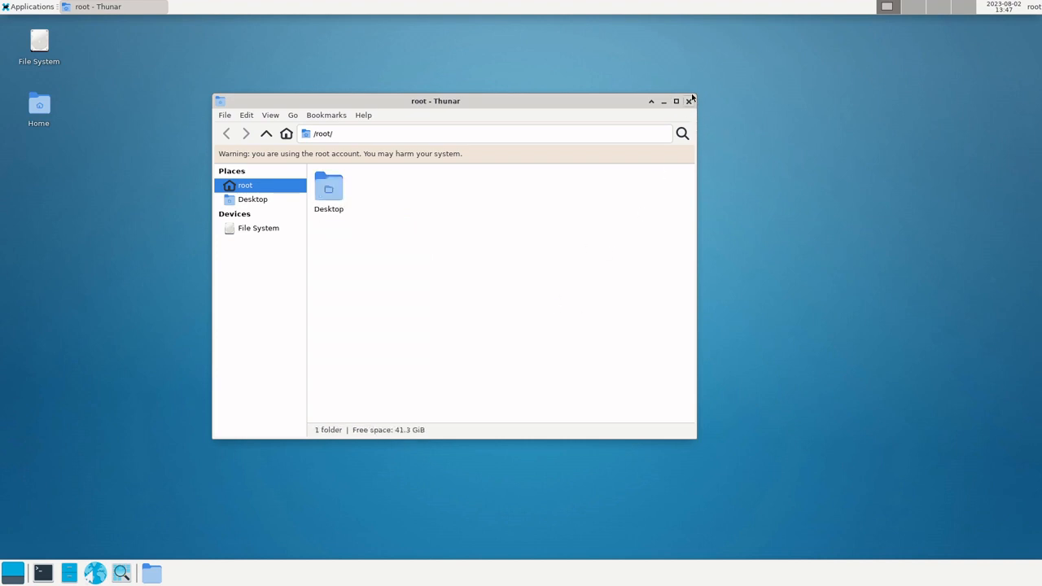
pyautogui.click(691, 101)
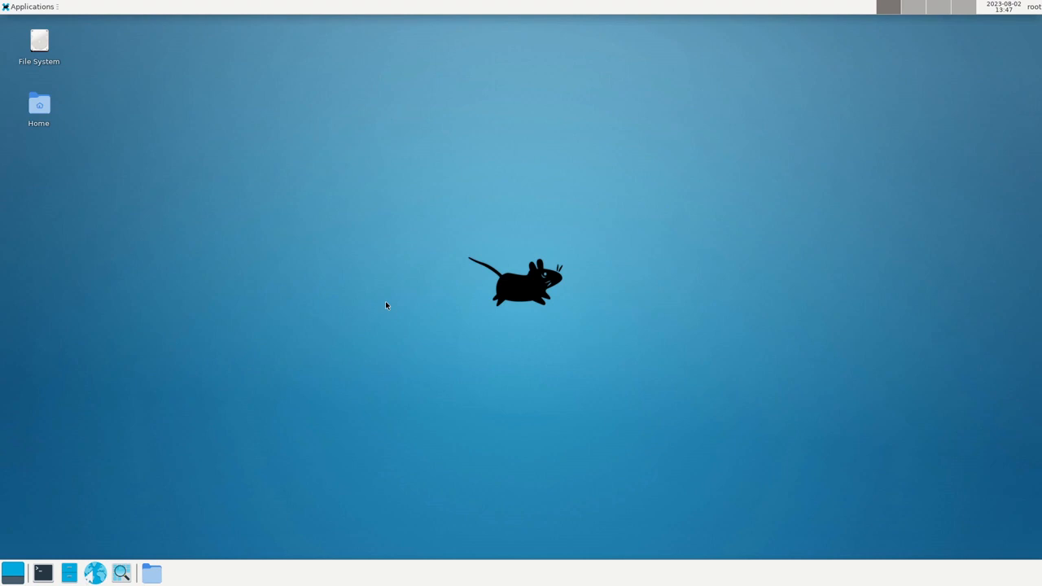
pyautogui.moveTo(104, 488)
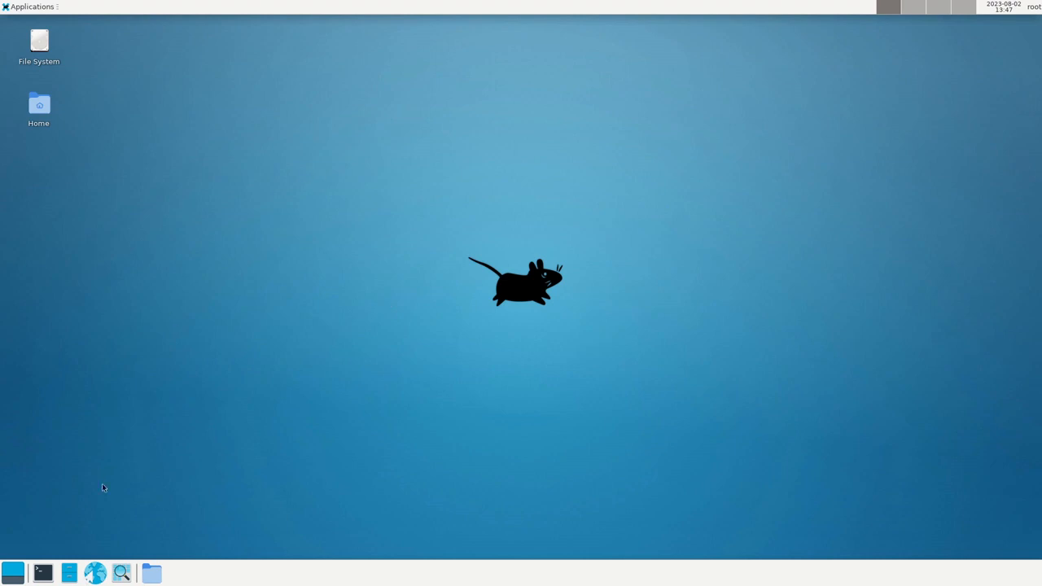
# Step: In a new Xfce terminal, run 'apk search firefox' then 'apk add firefox' to install Firefox 116
pyautogui.click(42, 574)
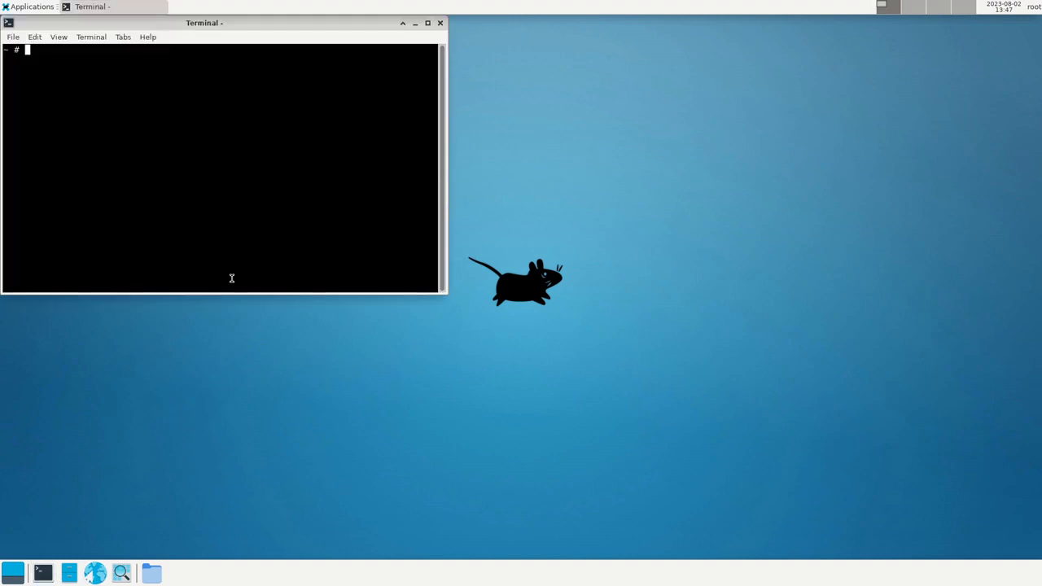
pyautogui.write('apk search firefox')
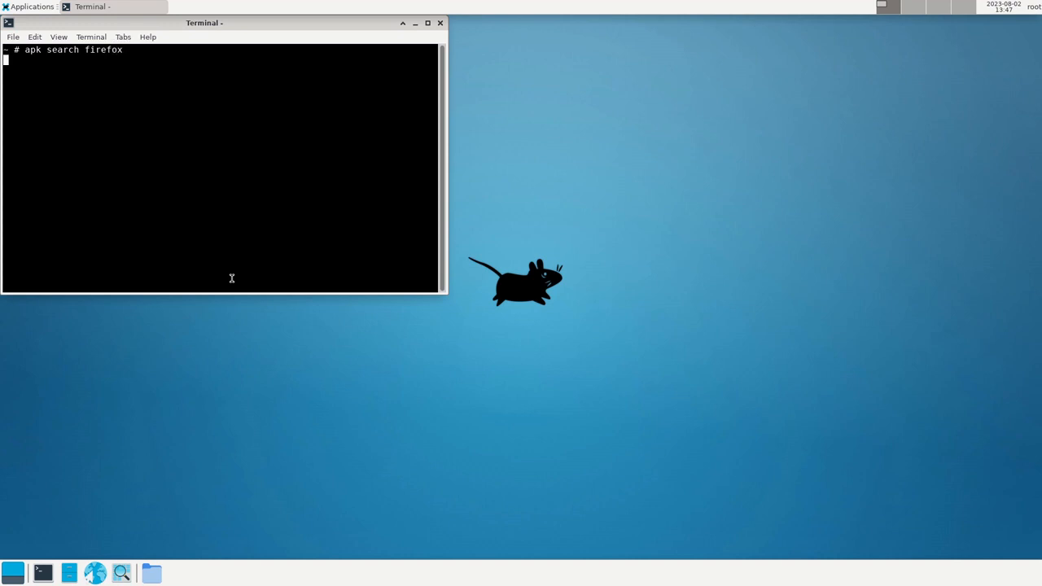
pyautogui.press('Return')
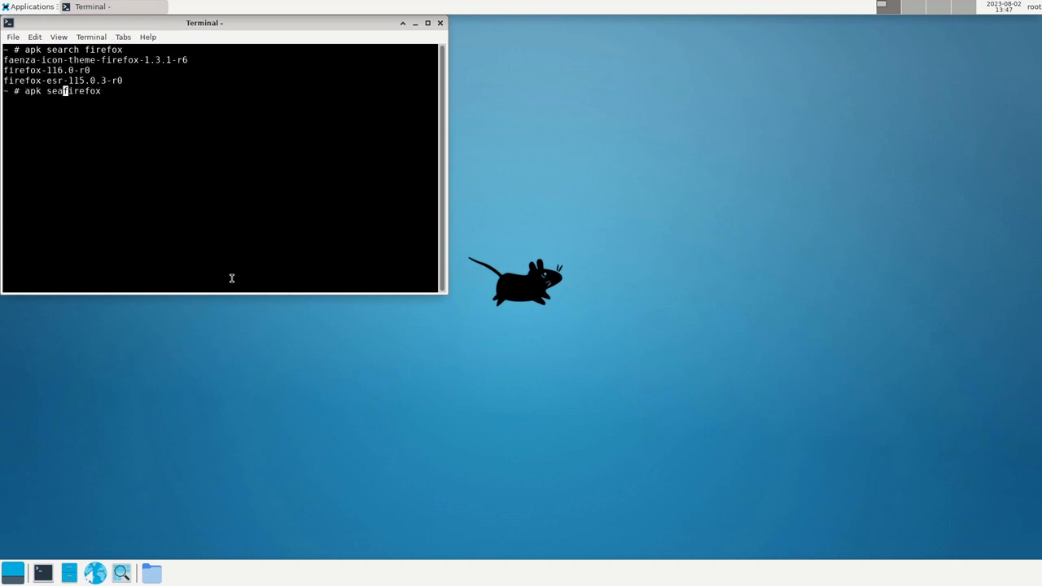
pyautogui.press('Return')
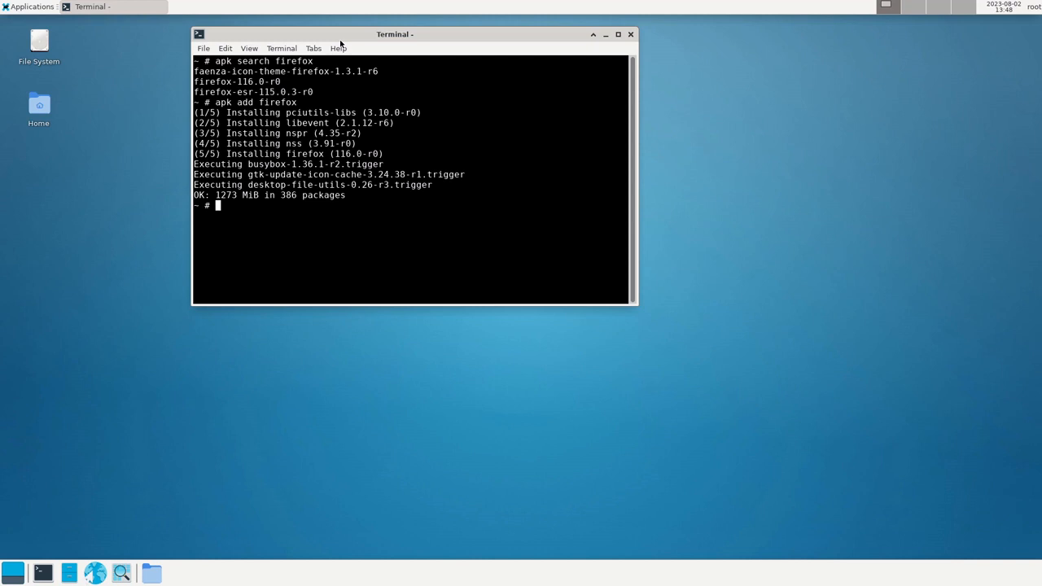
pyautogui.write('apk')
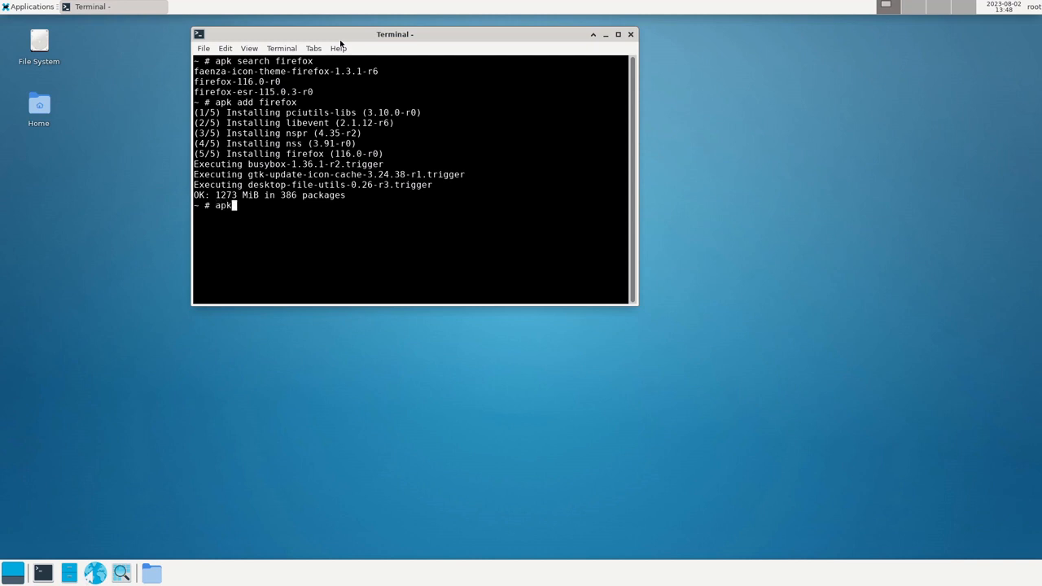
# Step: Run a bare 'apk search' to list the full package catalogue and browse through it
pyautogui.press('Return')
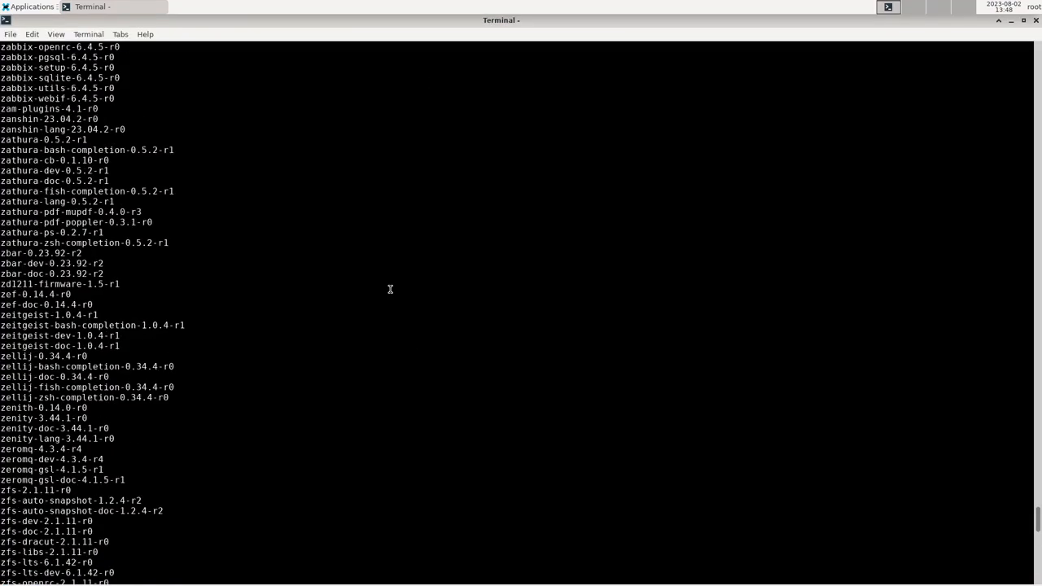
pyautogui.scroll(3)
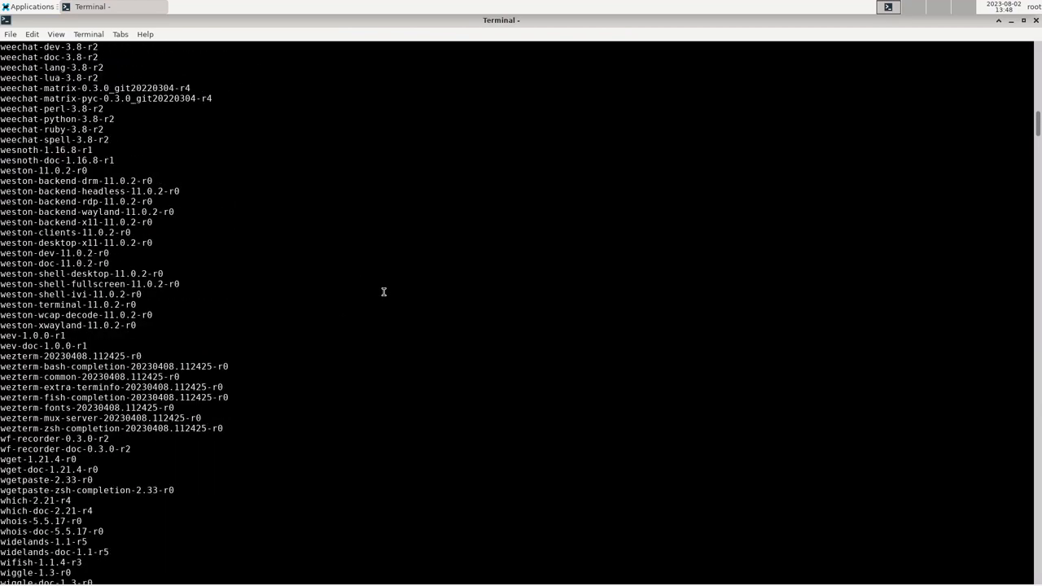
pyautogui.scroll(3)
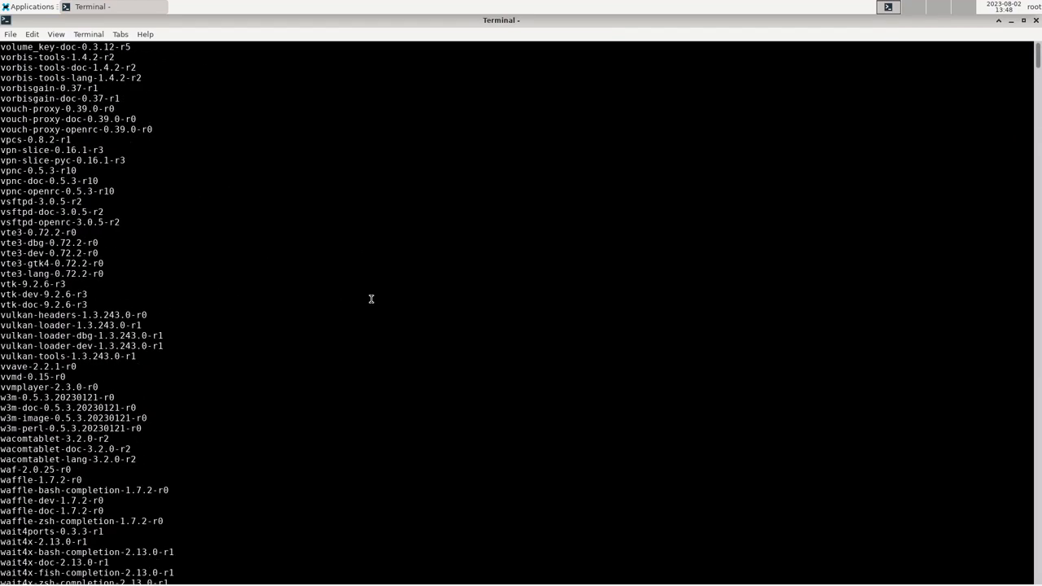
pyautogui.moveTo(366, 287)
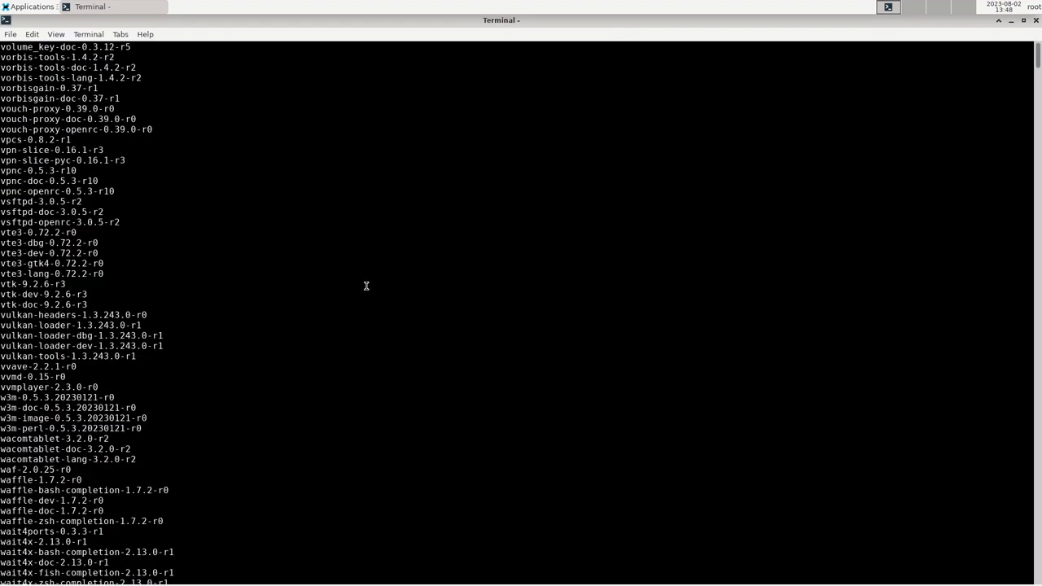
pyautogui.scroll(-3)
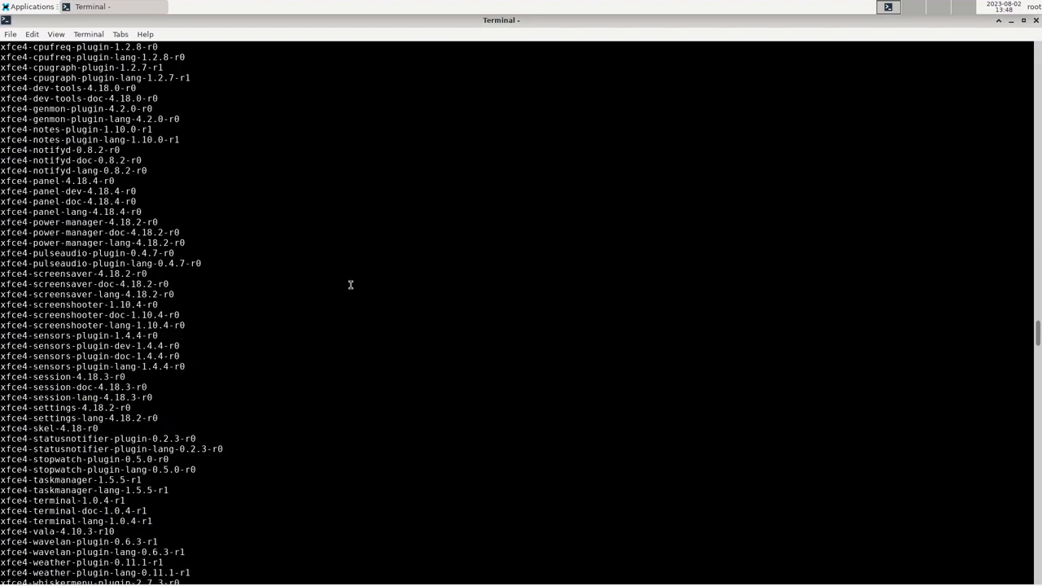
pyautogui.scroll(-3)
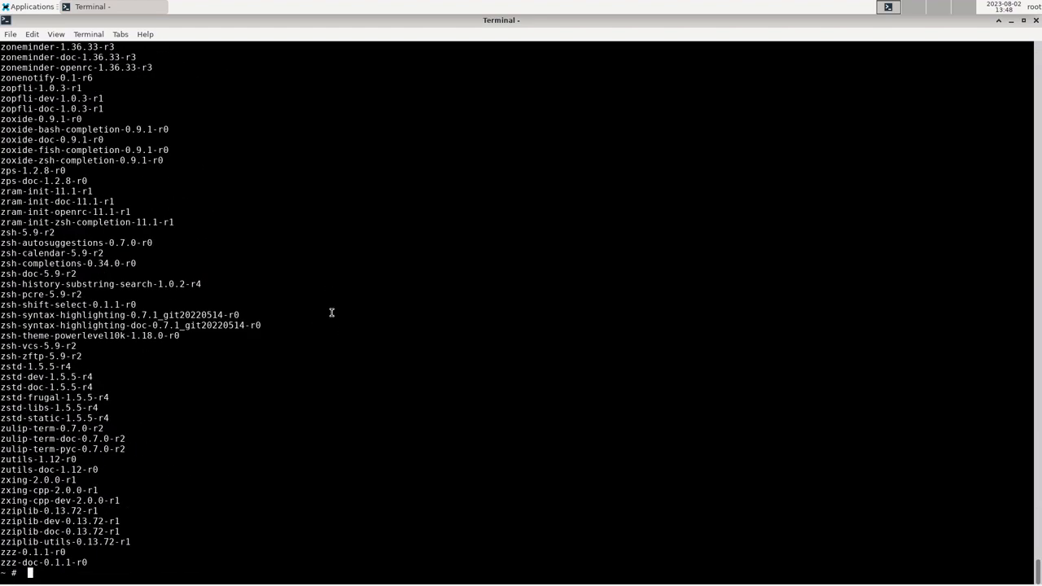
pyautogui.write('apk search li')
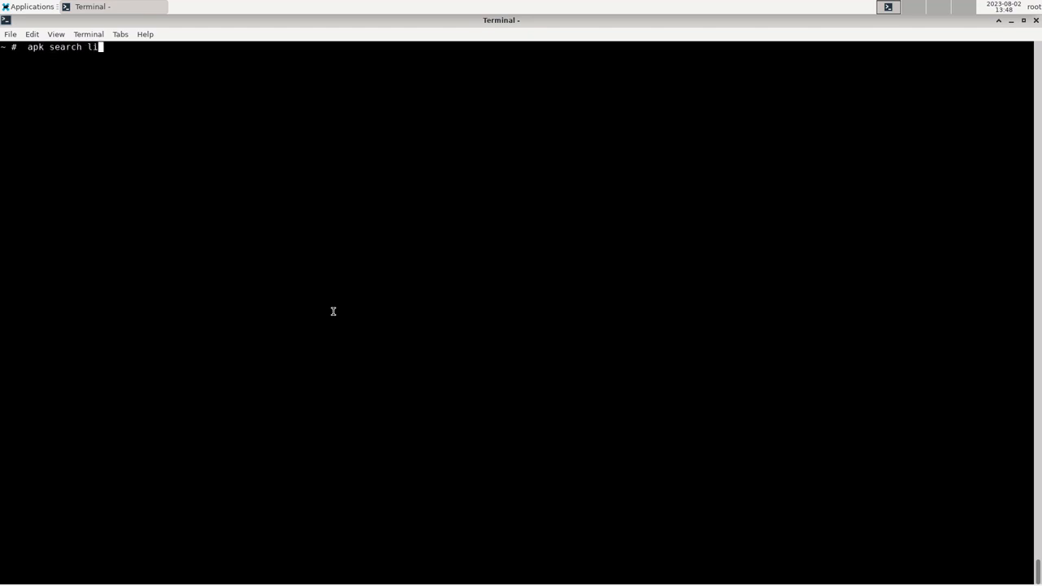
# Step: Run 'apk search li' to find libreoffice packages, then exit the terminal session
pyautogui.press('Return')
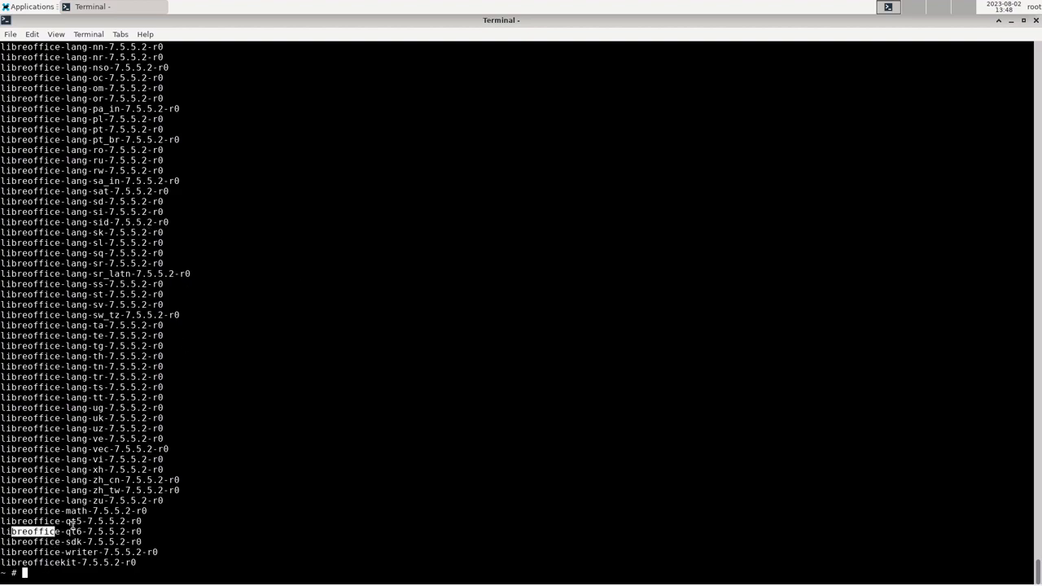
pyautogui.scroll(-3)
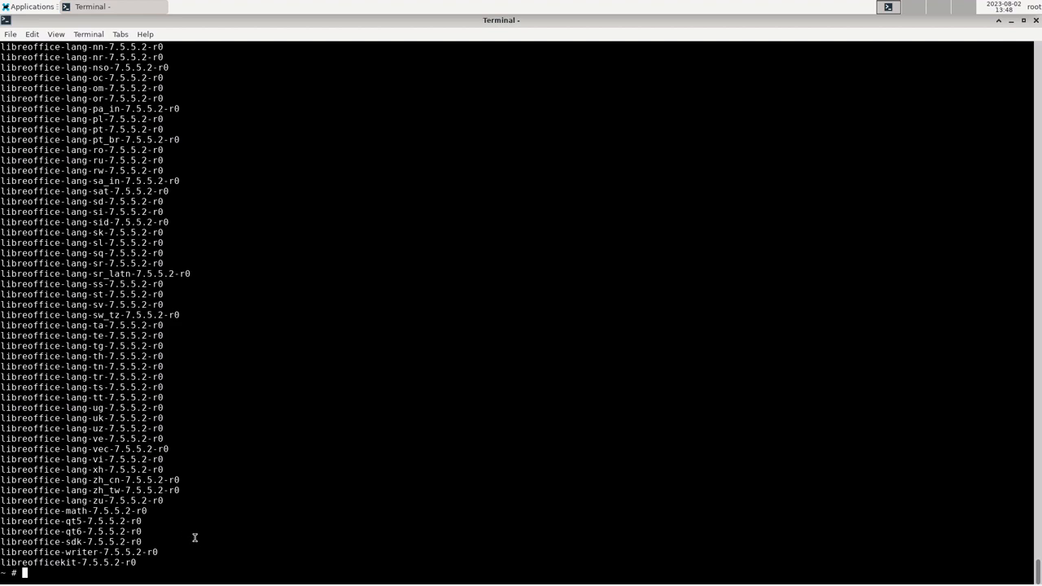
pyautogui.write('exit')
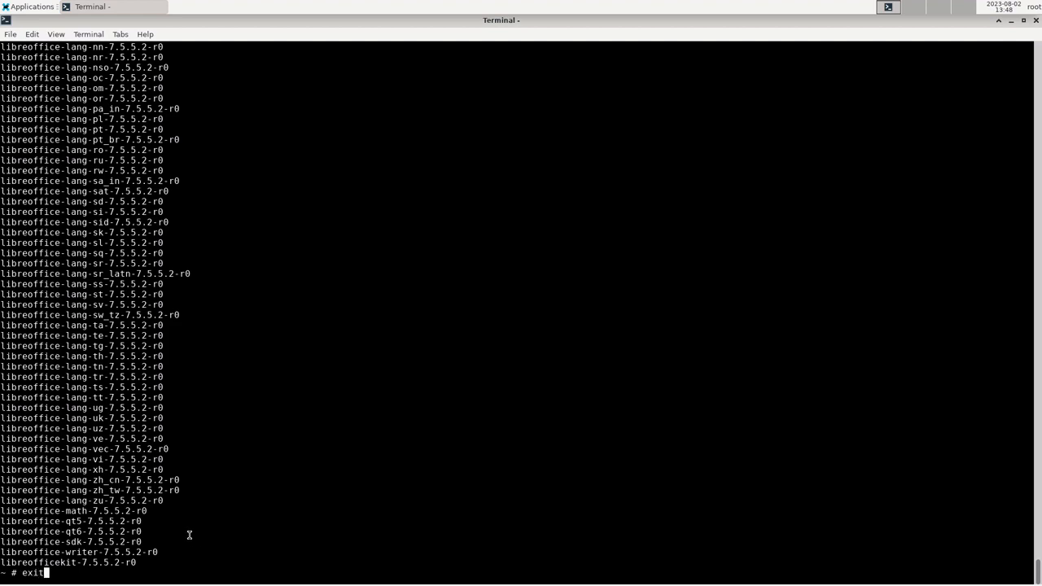
pyautogui.press('Return')
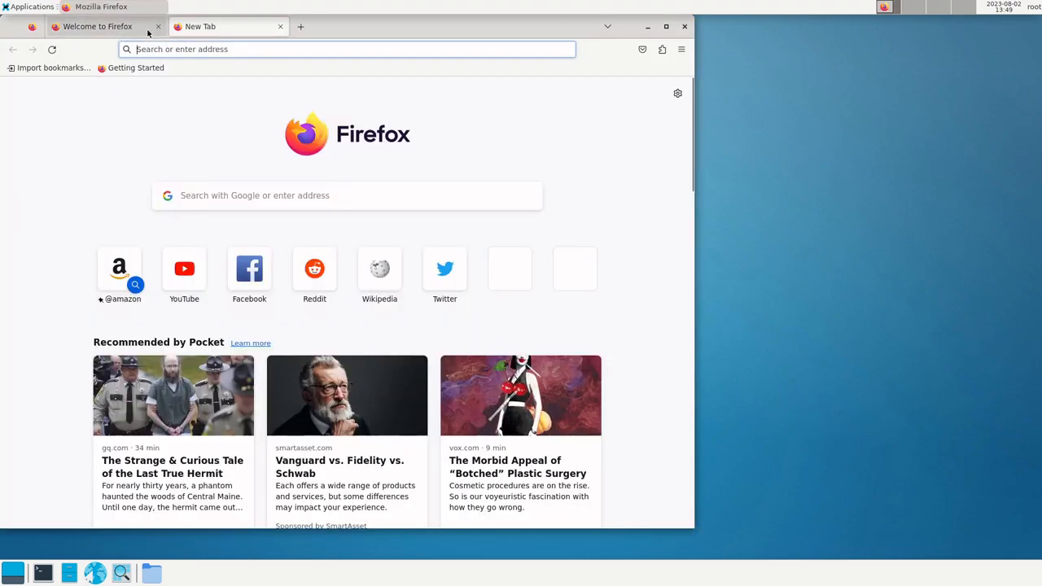
# Step: Search Google for 'flatpak' and open the official flatpak.org result
pyautogui.write('flat')
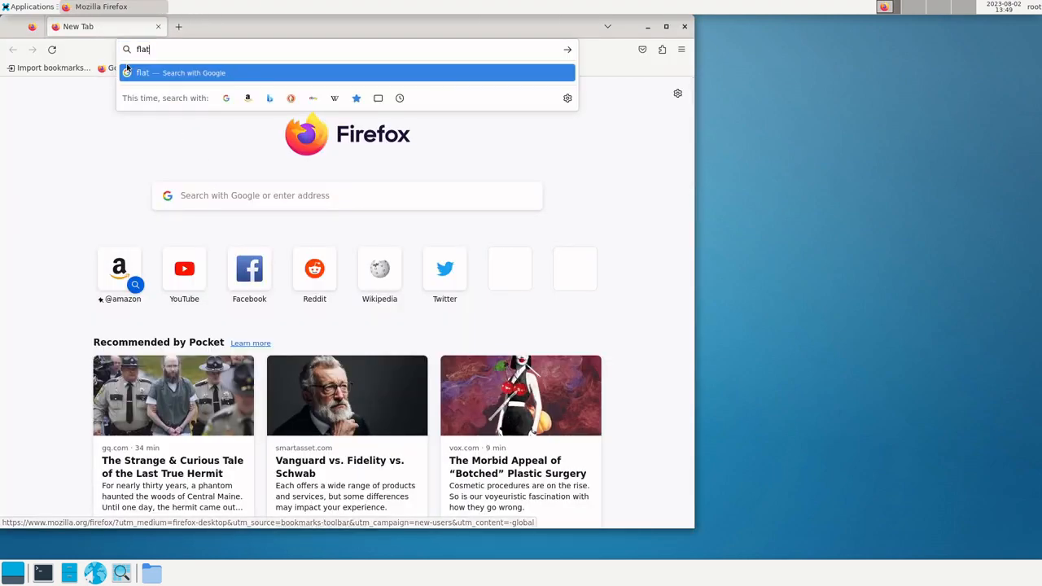
pyautogui.press('Return')
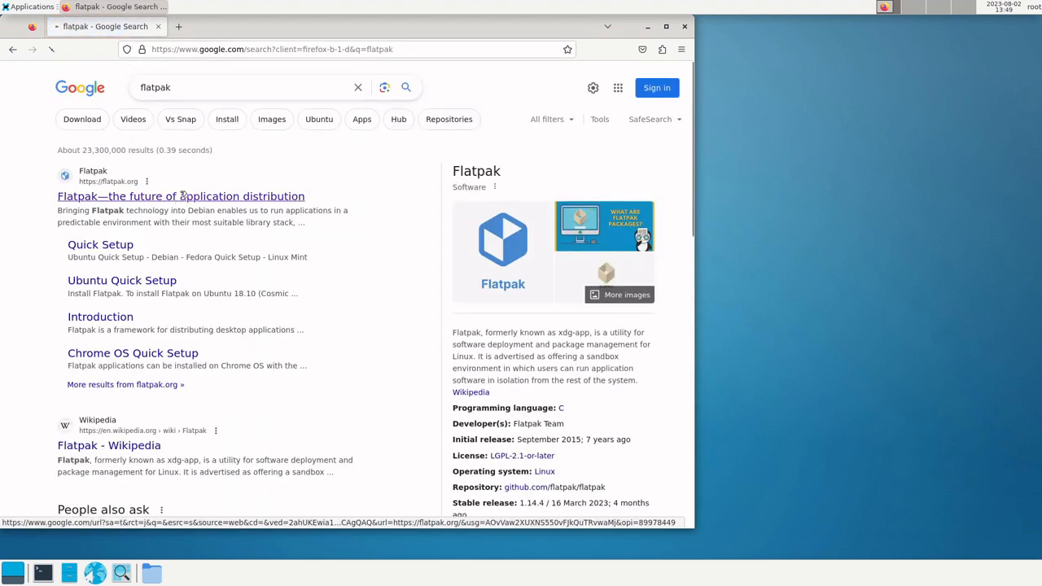
pyautogui.click(180, 196)
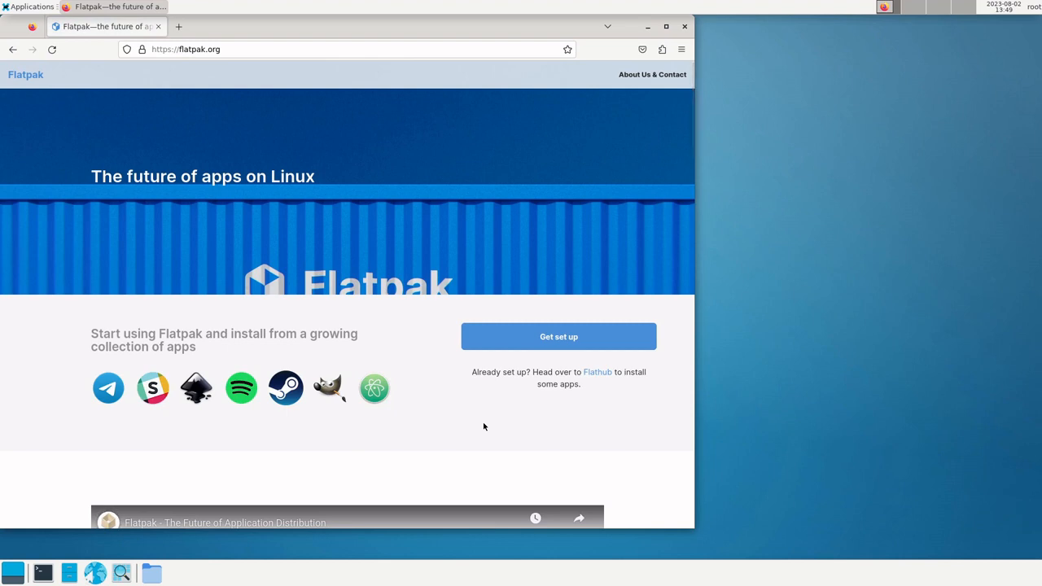
# Step: Read through the flatpak.org homepage's list of advantages
pyautogui.scroll(-3)
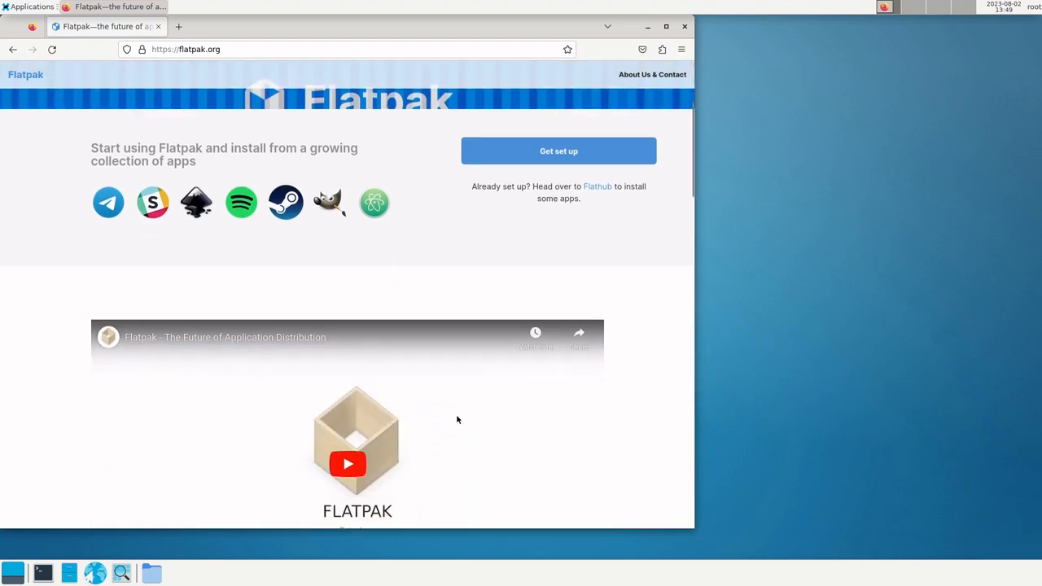
pyautogui.scroll(-3)
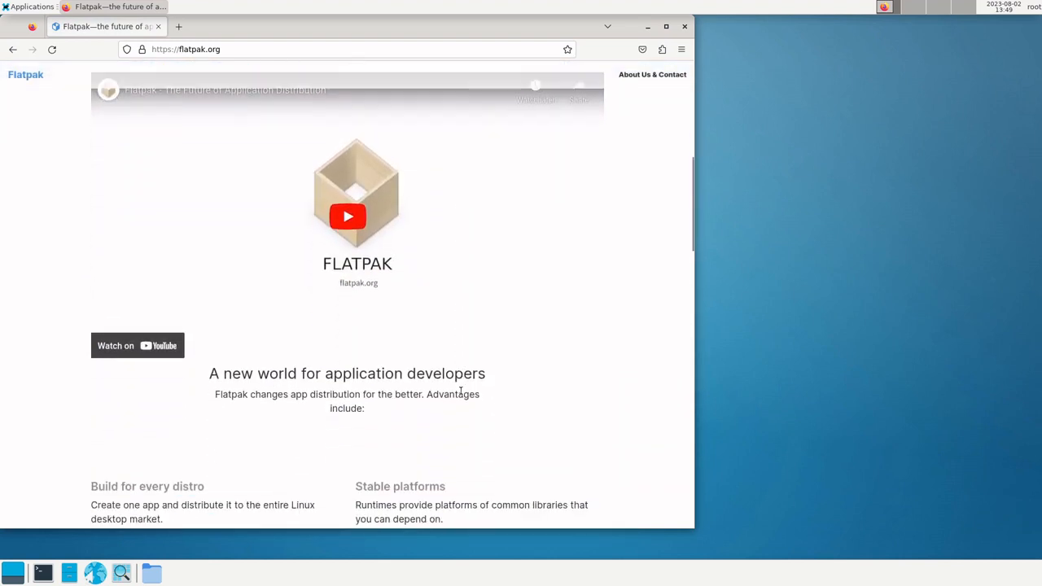
pyautogui.scroll(-3)
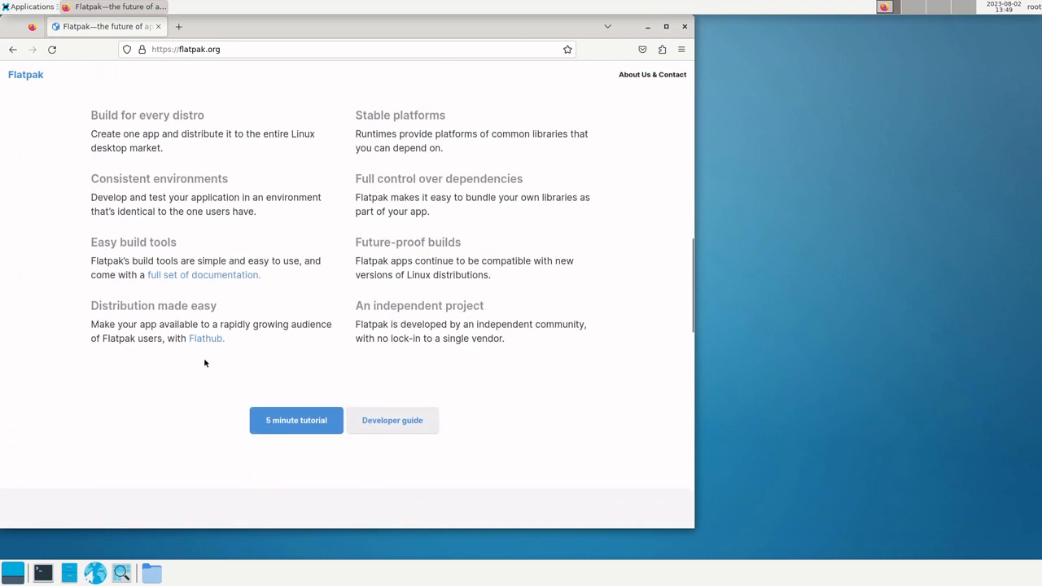
pyautogui.moveTo(205, 337)
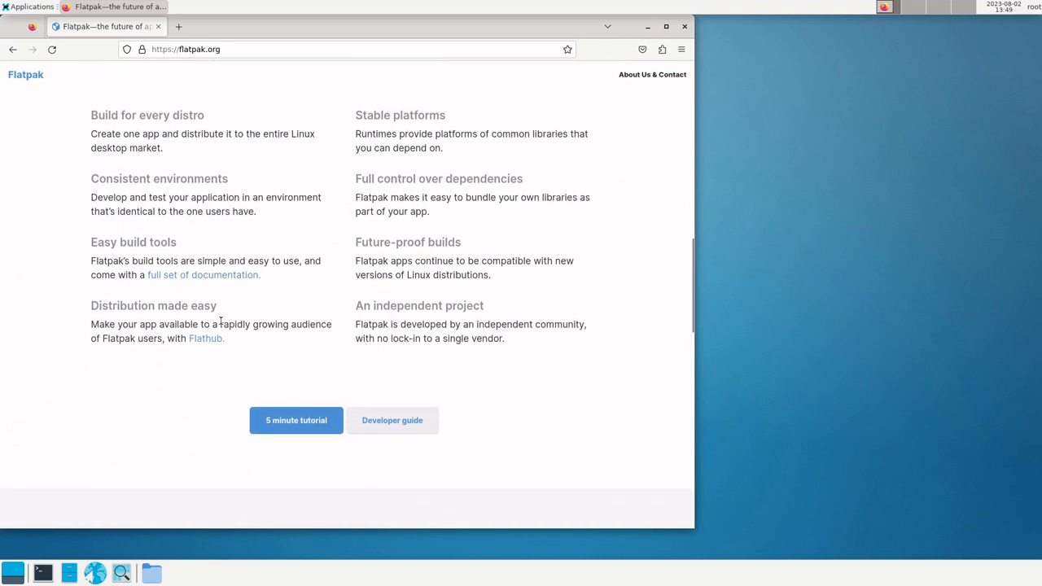
pyautogui.moveTo(219, 386)
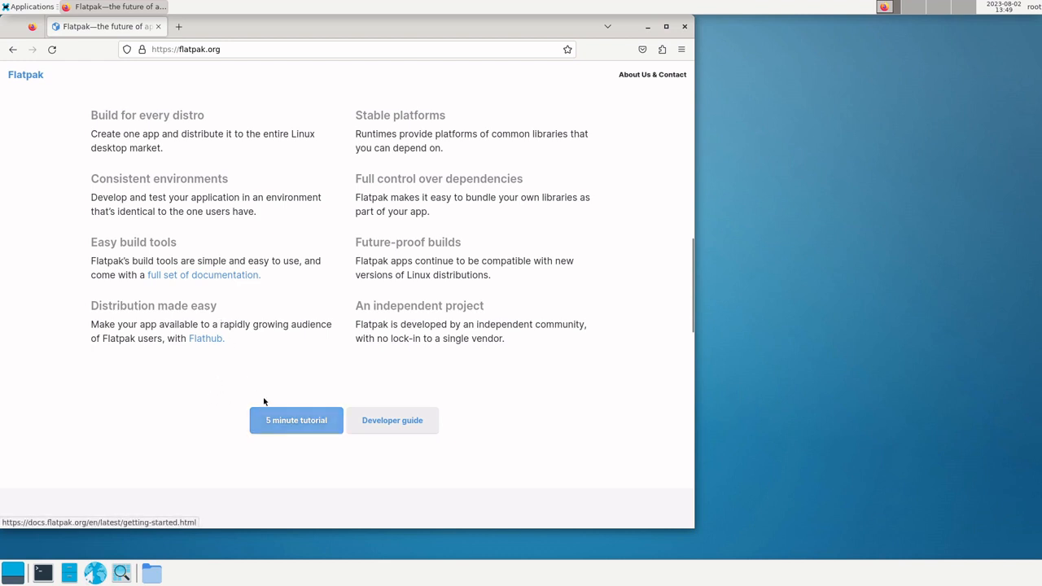
pyautogui.moveTo(378, 277)
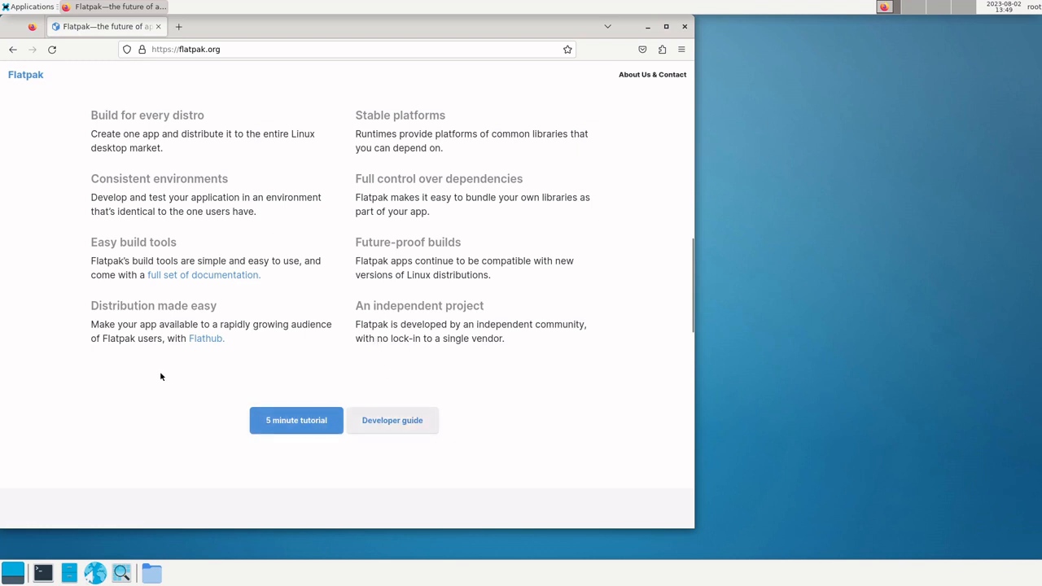
pyautogui.scroll(3)
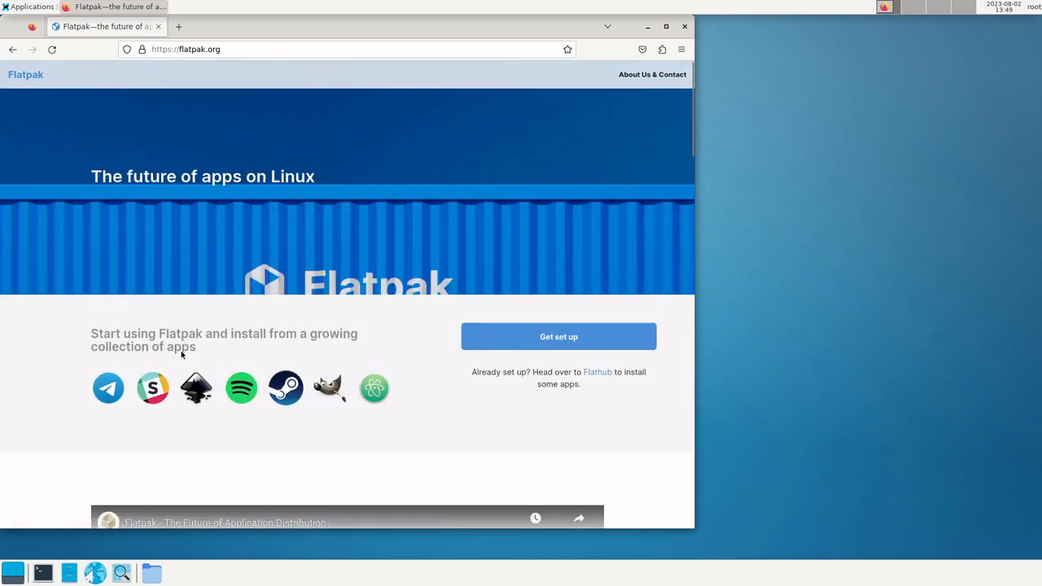
pyautogui.moveTo(345, 306)
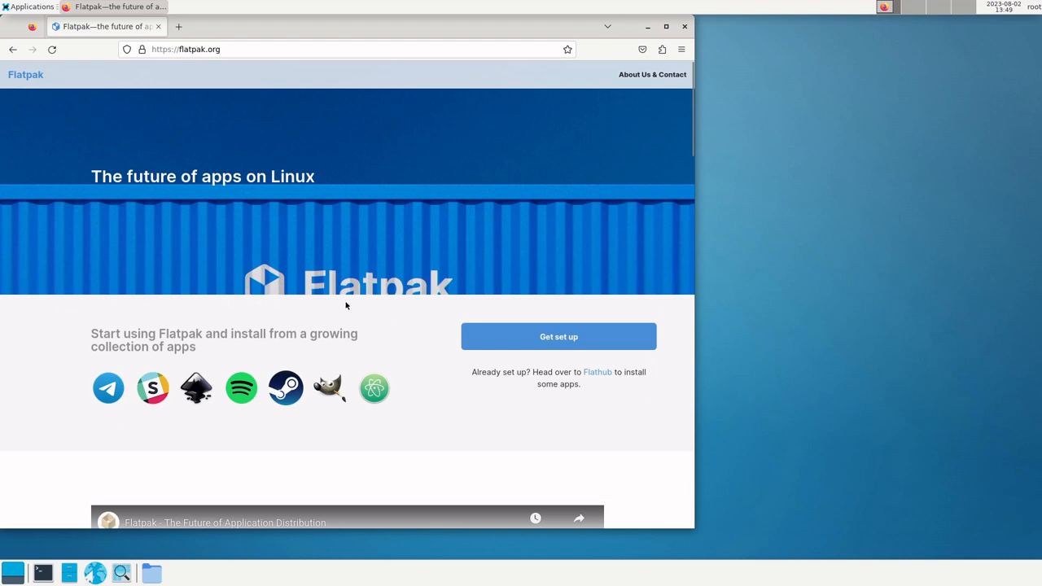
pyautogui.scroll(-3)
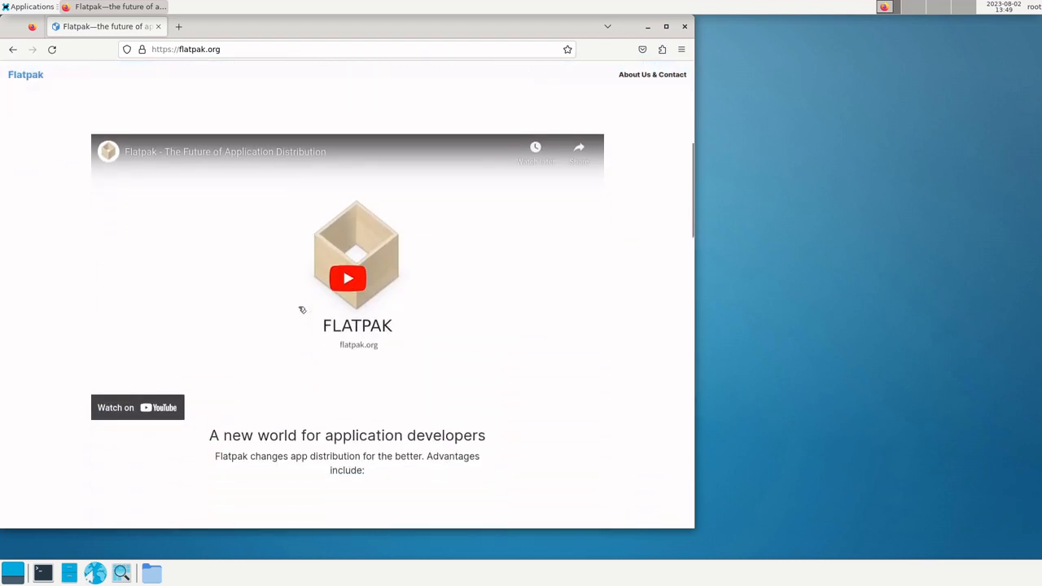
pyautogui.scroll(-3)
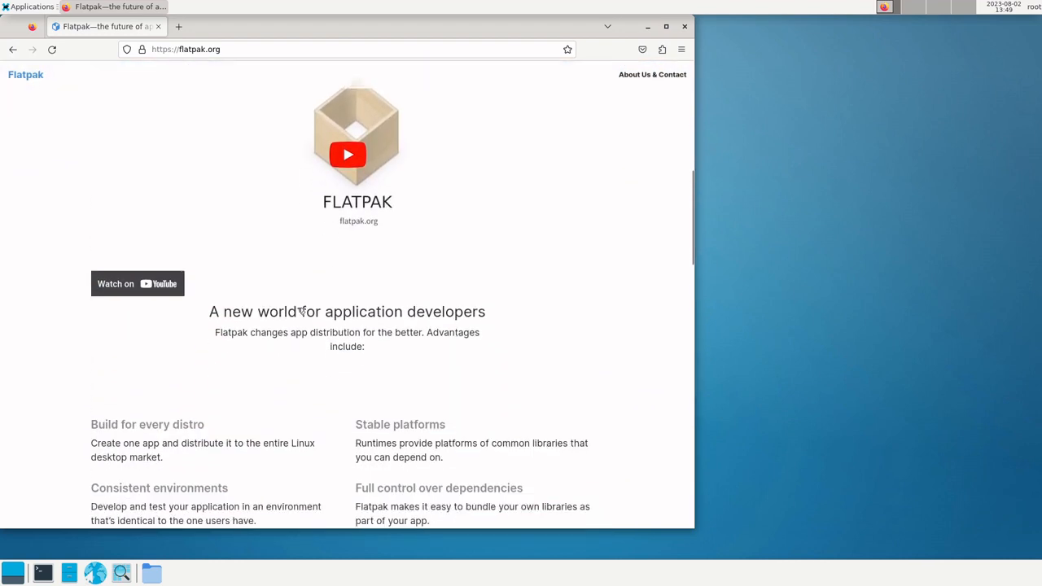
pyautogui.scroll(-3)
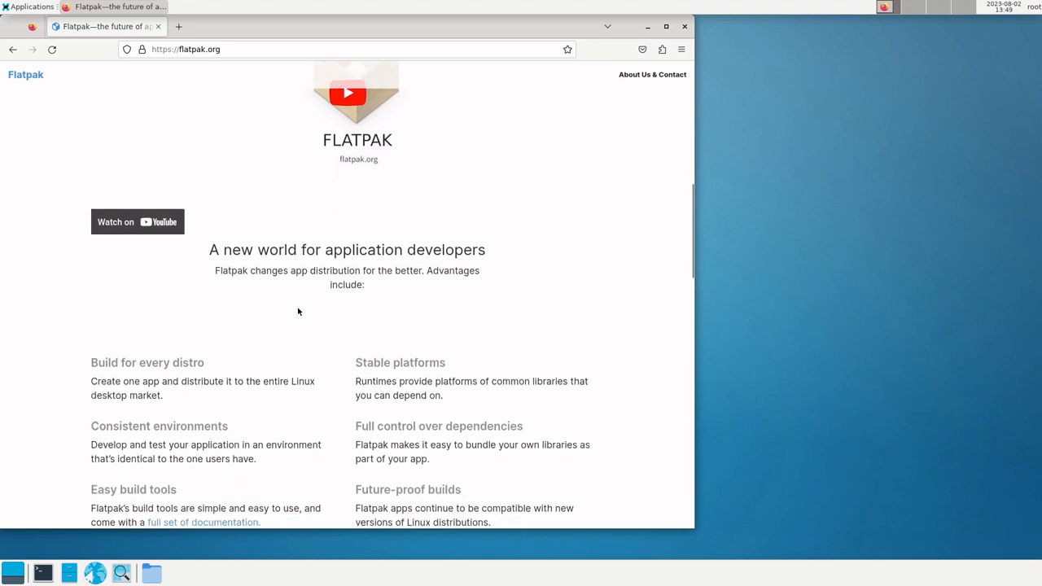
pyautogui.scroll(-3)
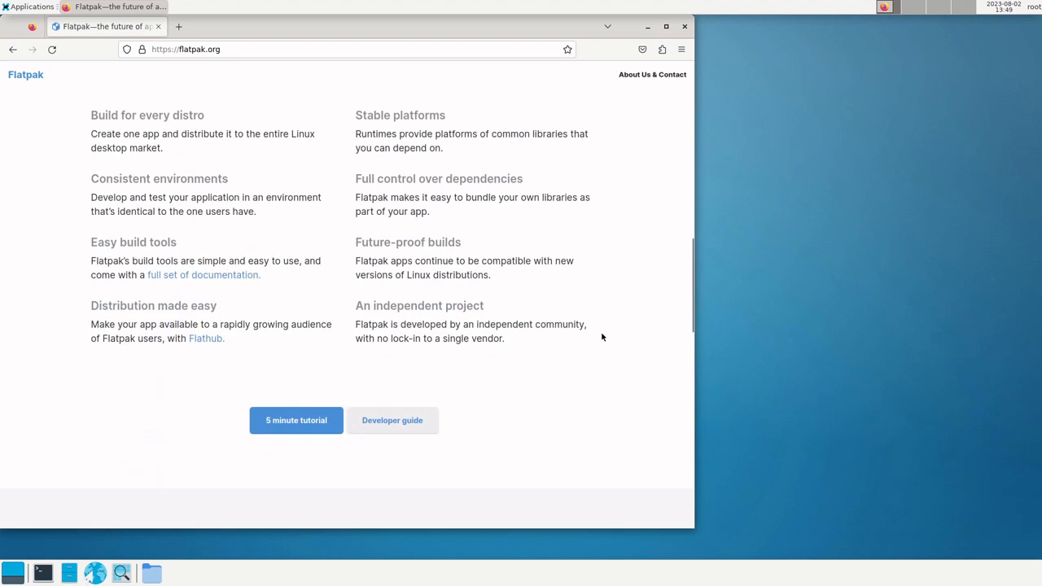
pyautogui.moveTo(539, 352)
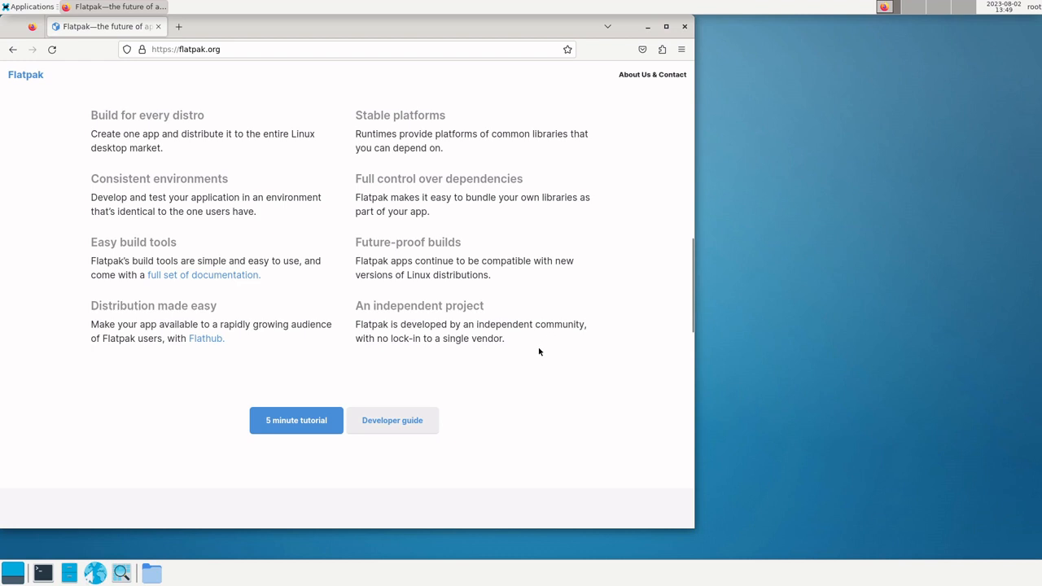
pyautogui.moveTo(522, 358)
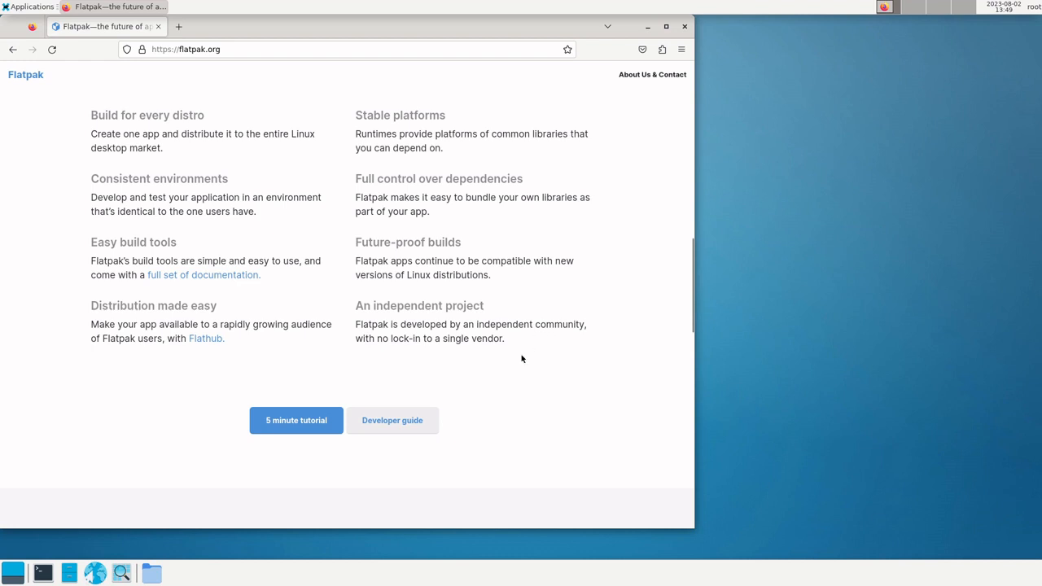
pyautogui.moveTo(469, 349)
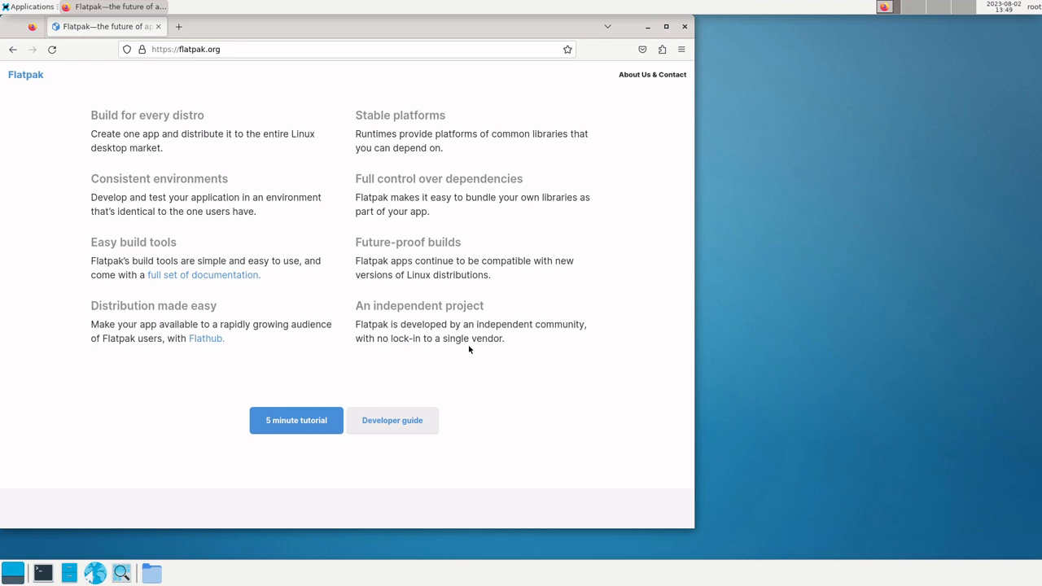
pyautogui.moveTo(459, 322)
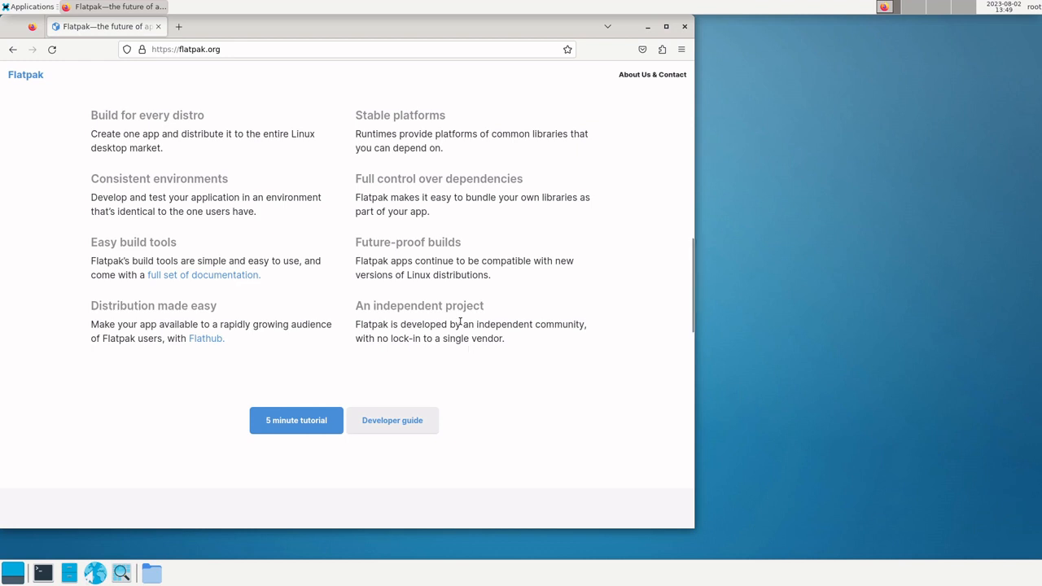
# Step: Finish reviewing the page and close Firefox, leaving the Xfce desktop empty
pyautogui.scroll(3)
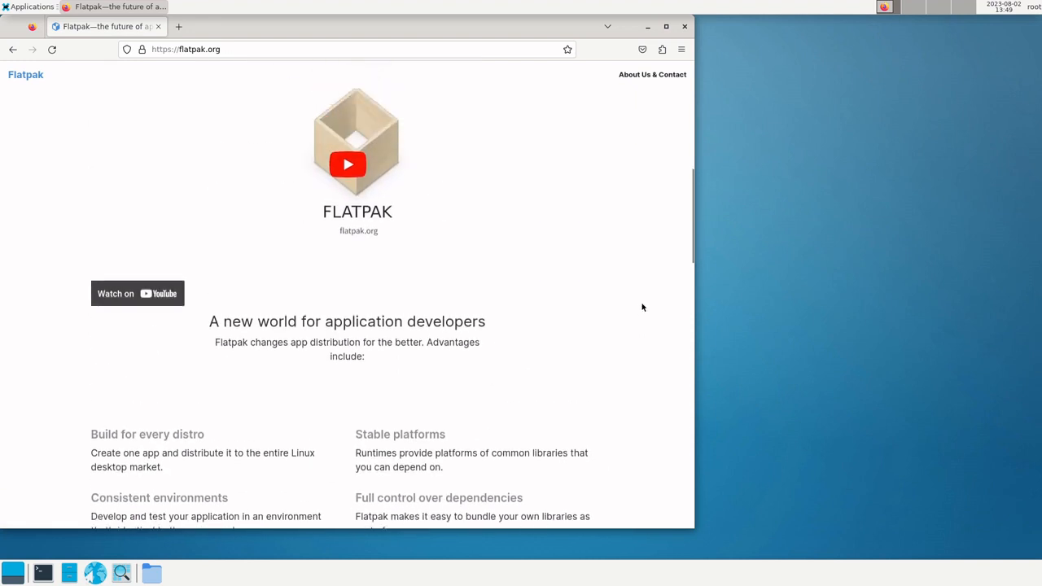
pyautogui.scroll(3)
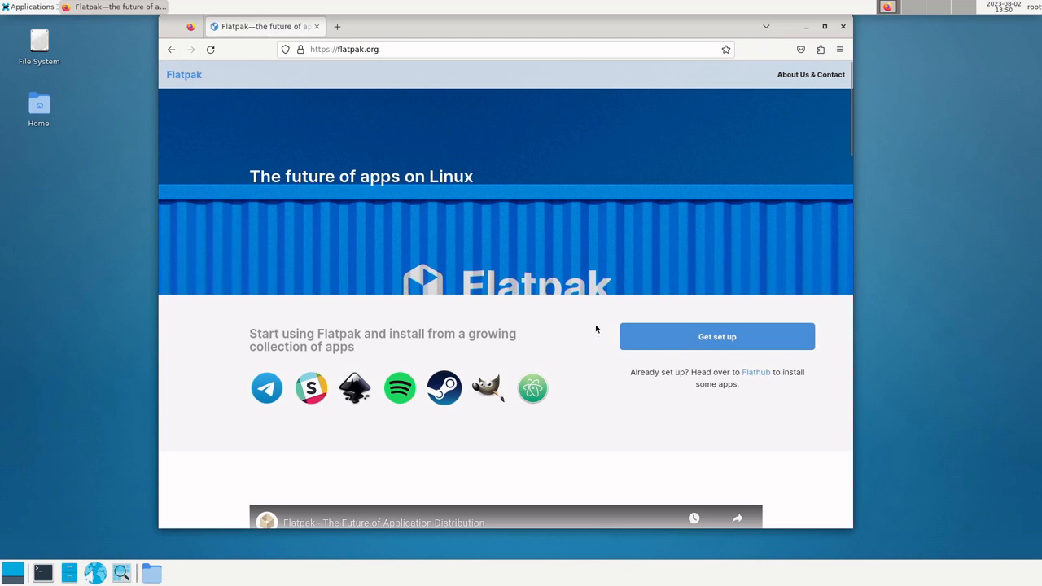
pyautogui.moveTo(527, 404)
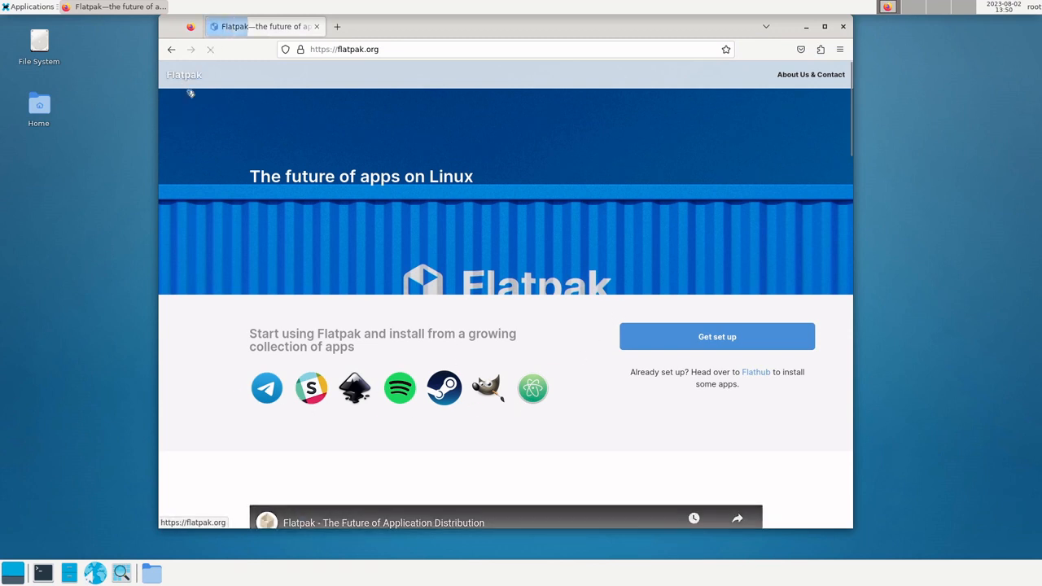
pyautogui.scroll(-3)
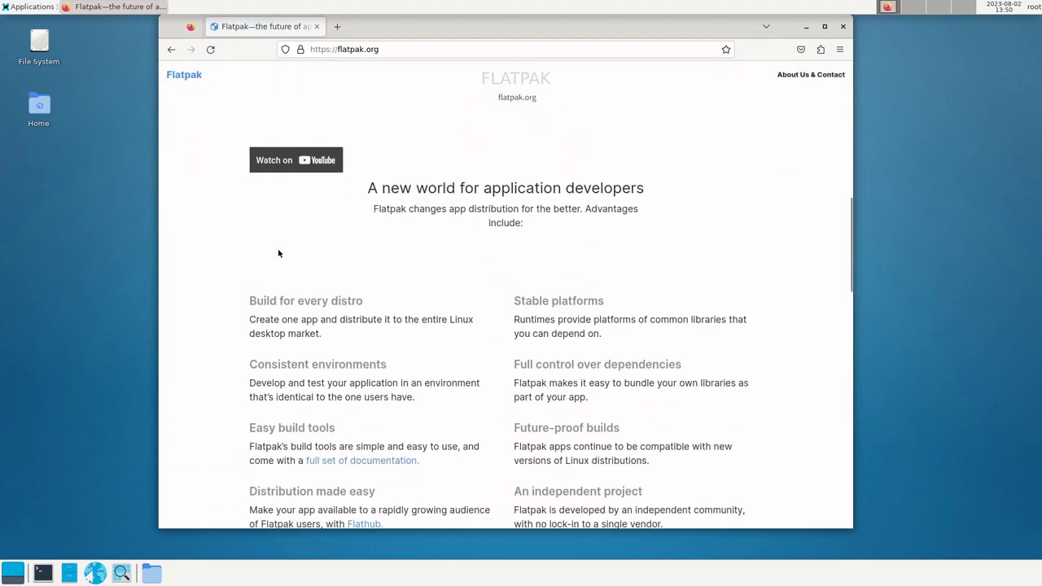
pyautogui.scroll(-3)
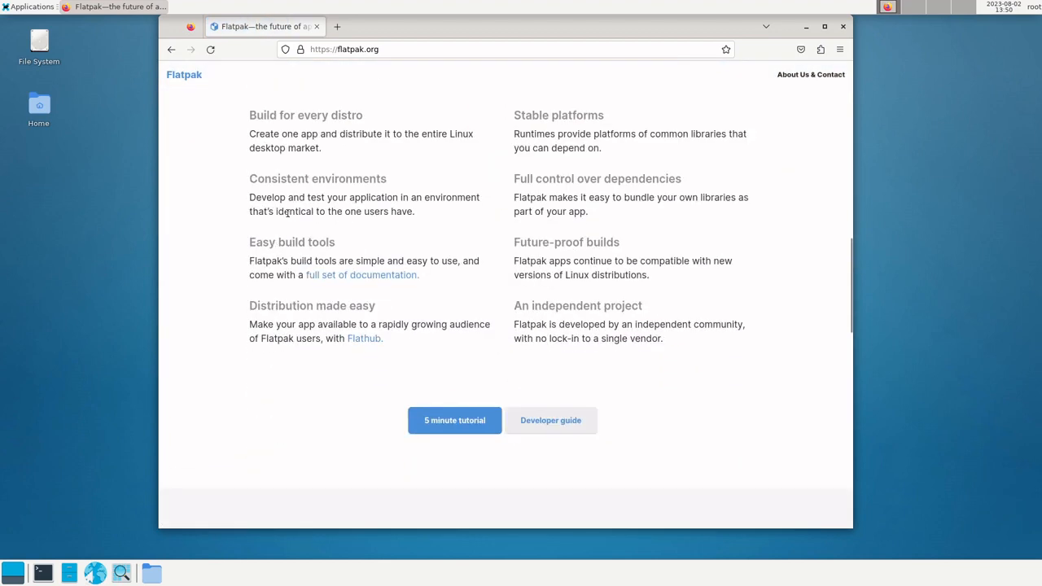
pyautogui.click(844, 26)
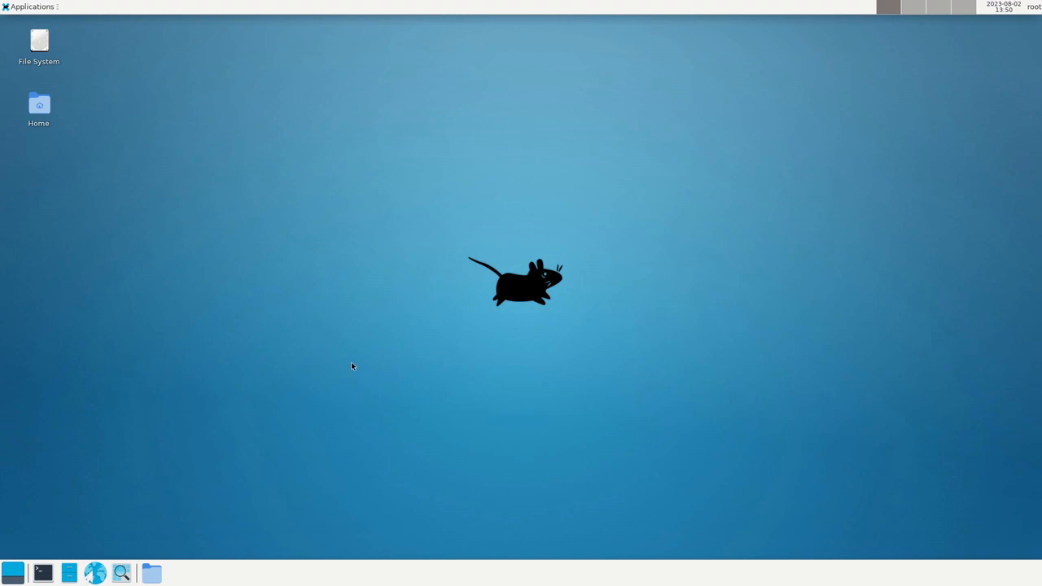